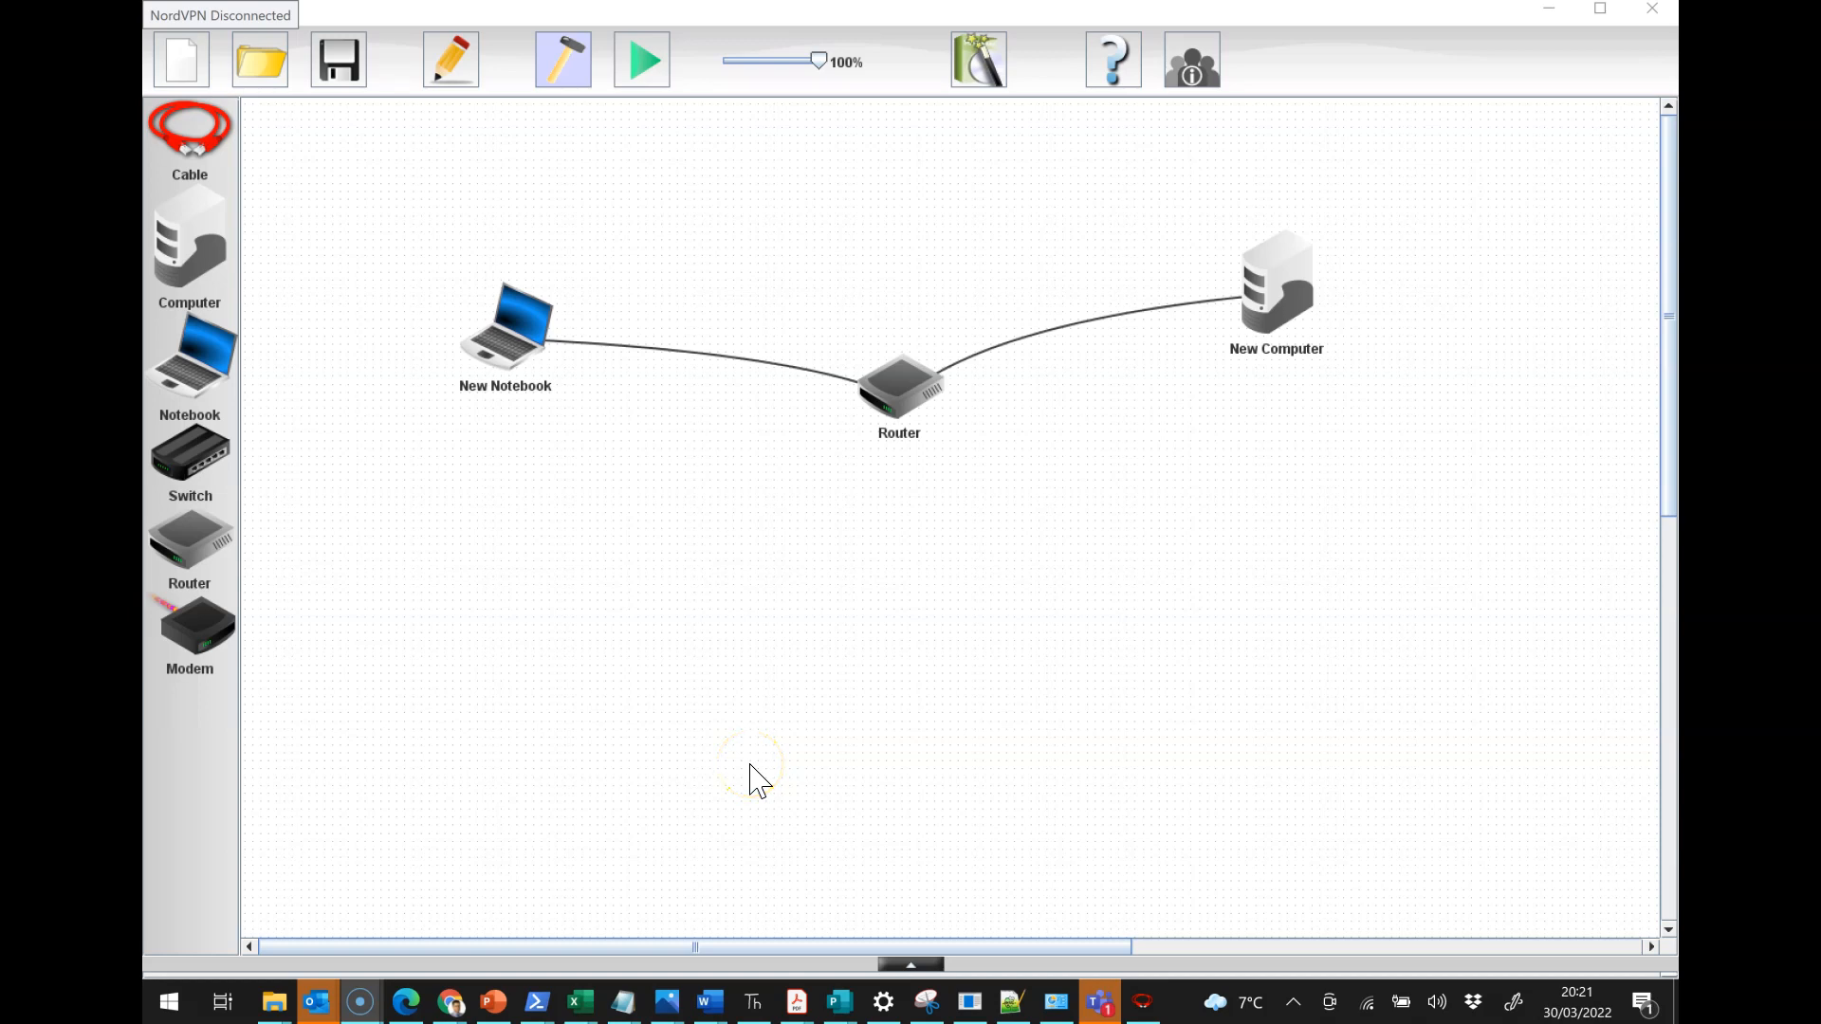
mouse_move(444, 431)
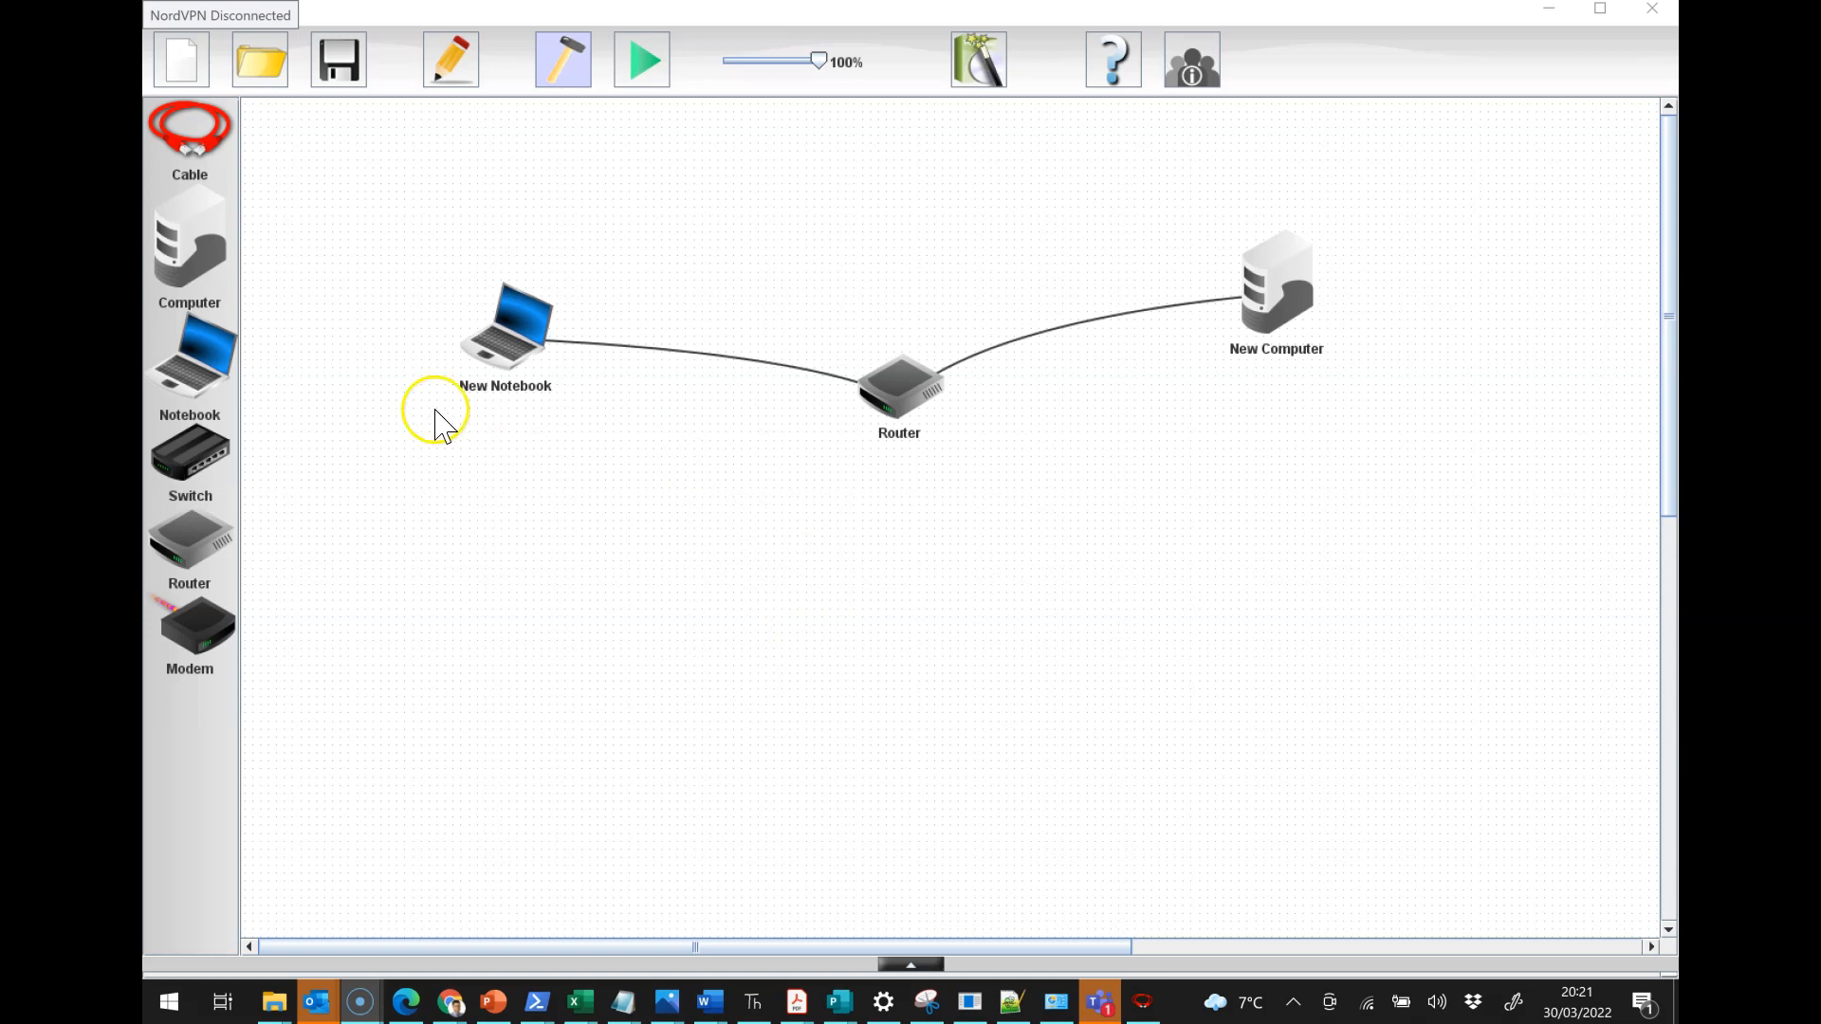
mouse_move(1074, 371)
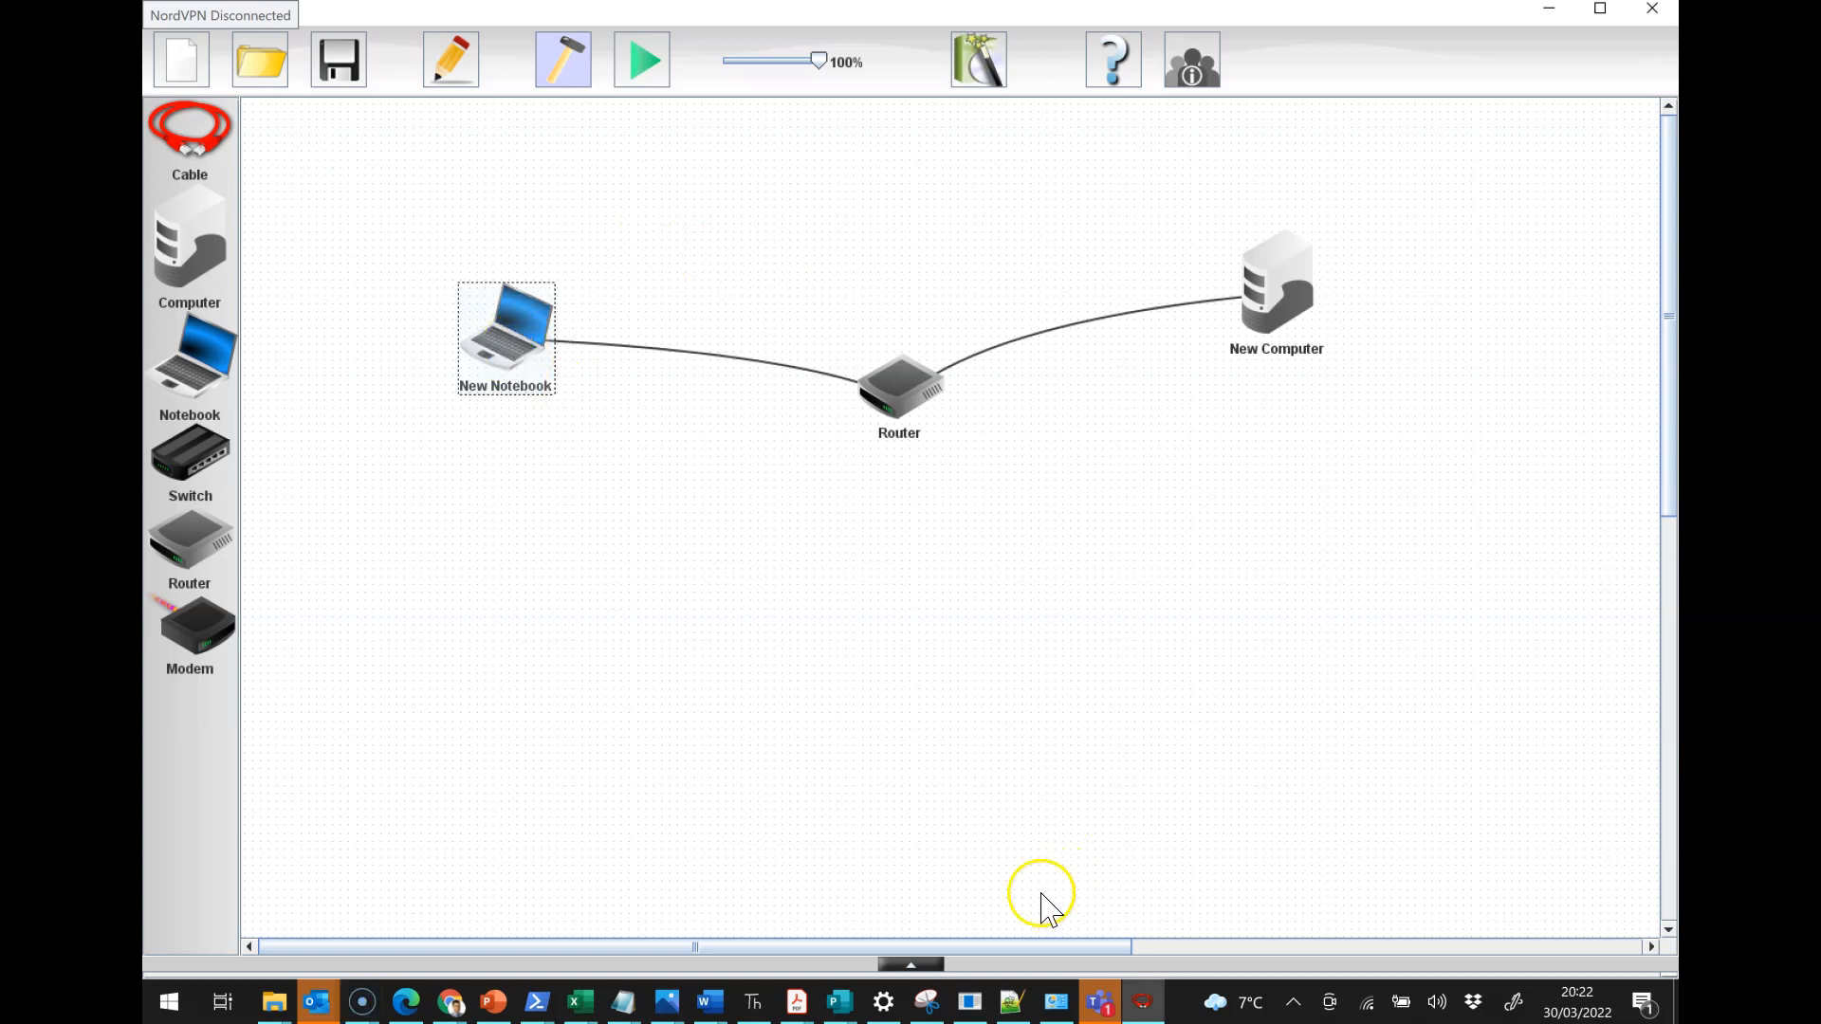
Step: Review the notebook's network settings, selecting its netmask value, then close them
double_click(506, 346)
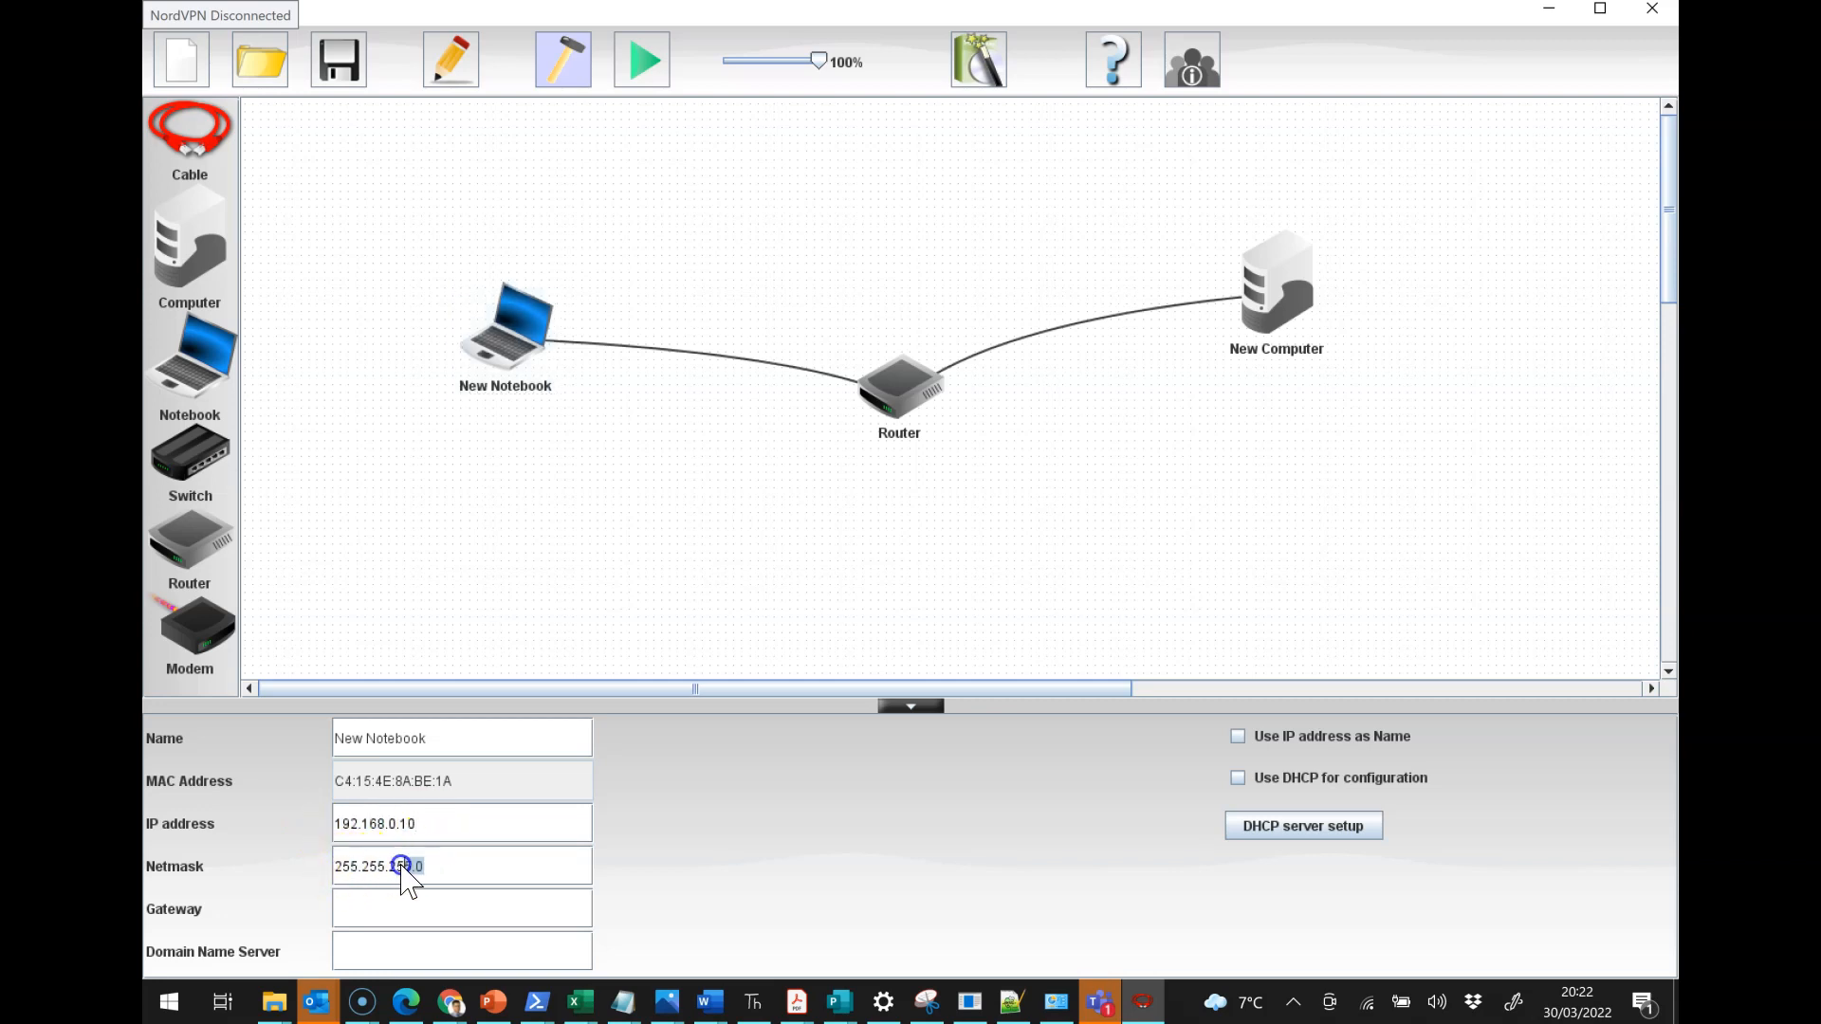
triple_click(383, 866)
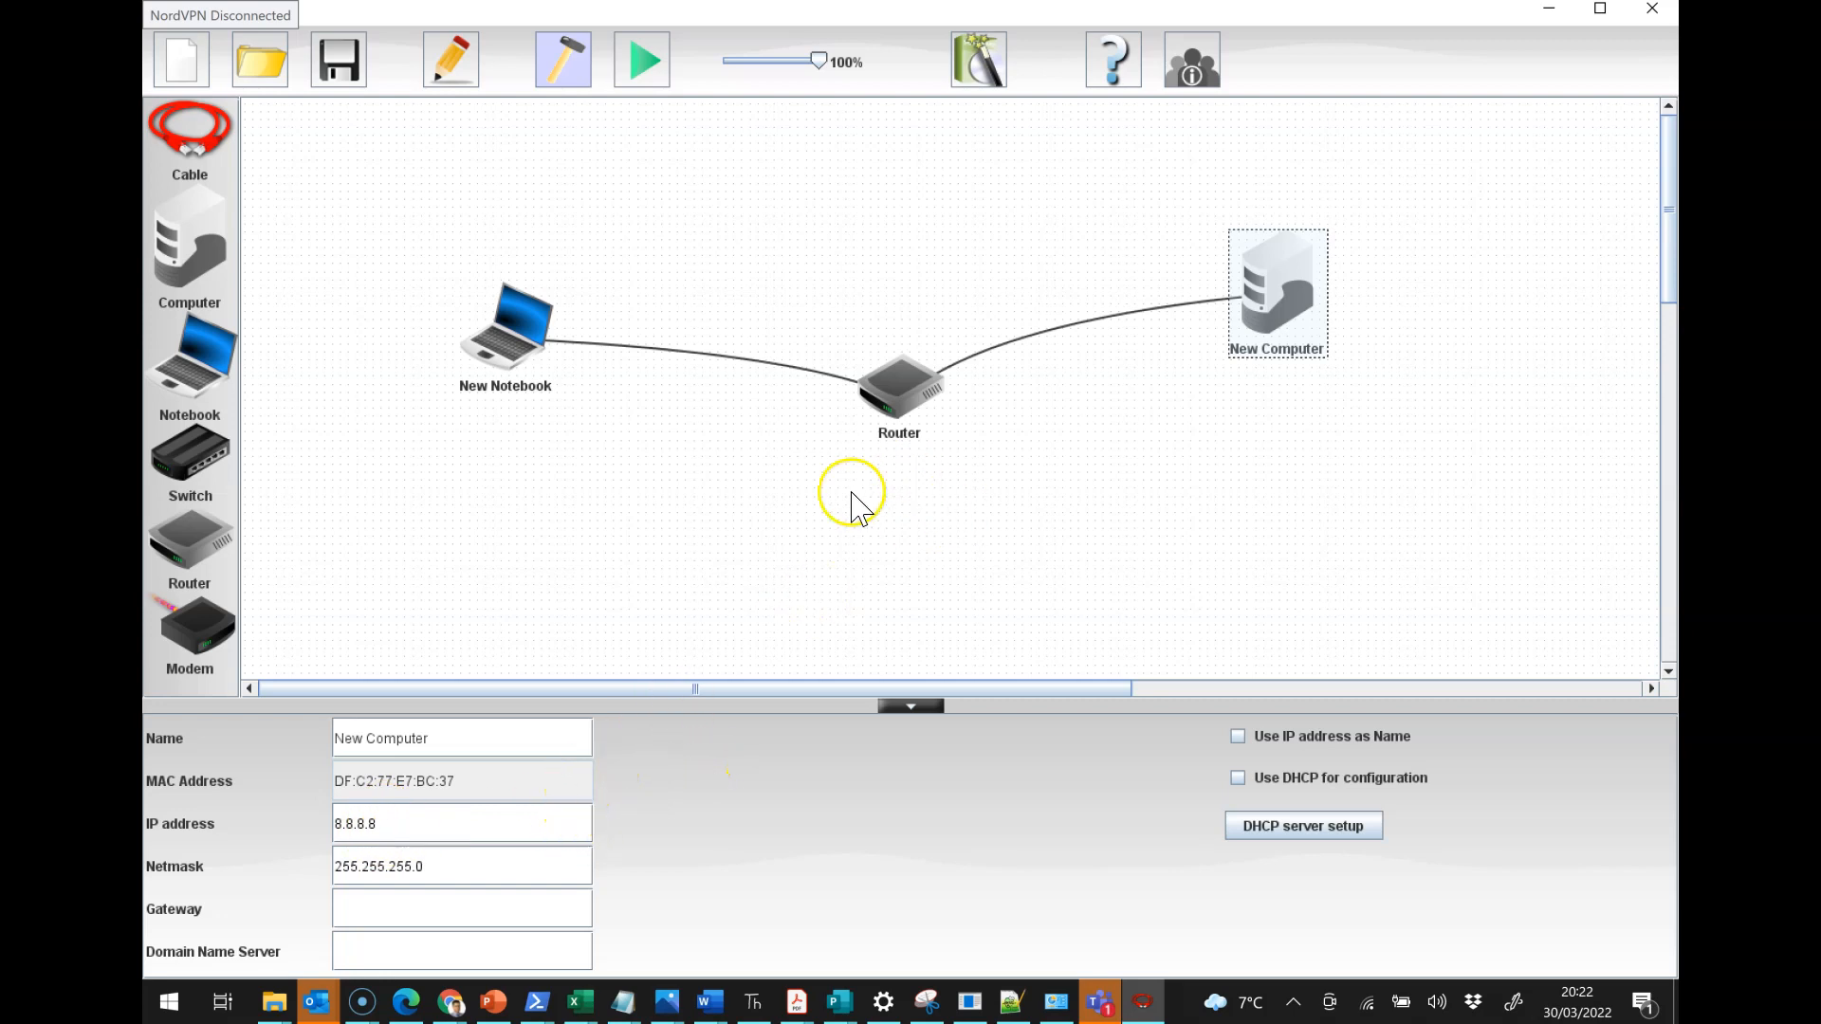
left_click(910, 705)
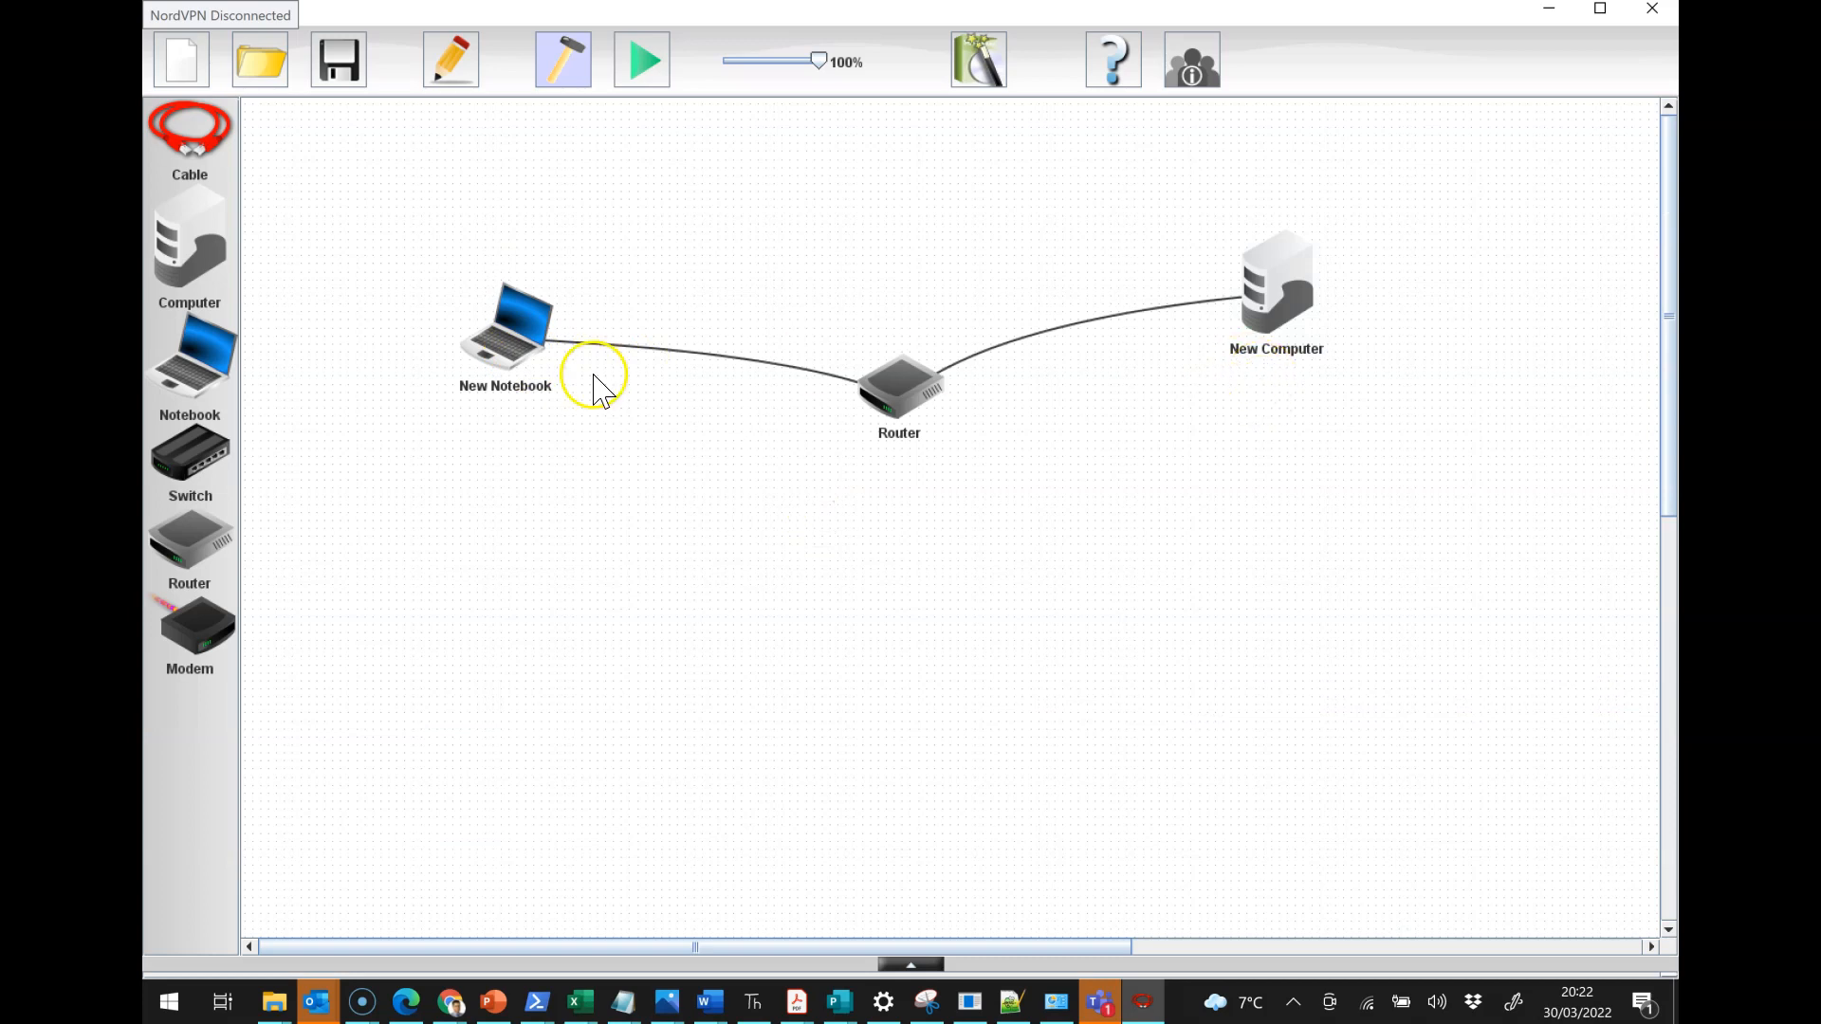
mouse_move(513, 353)
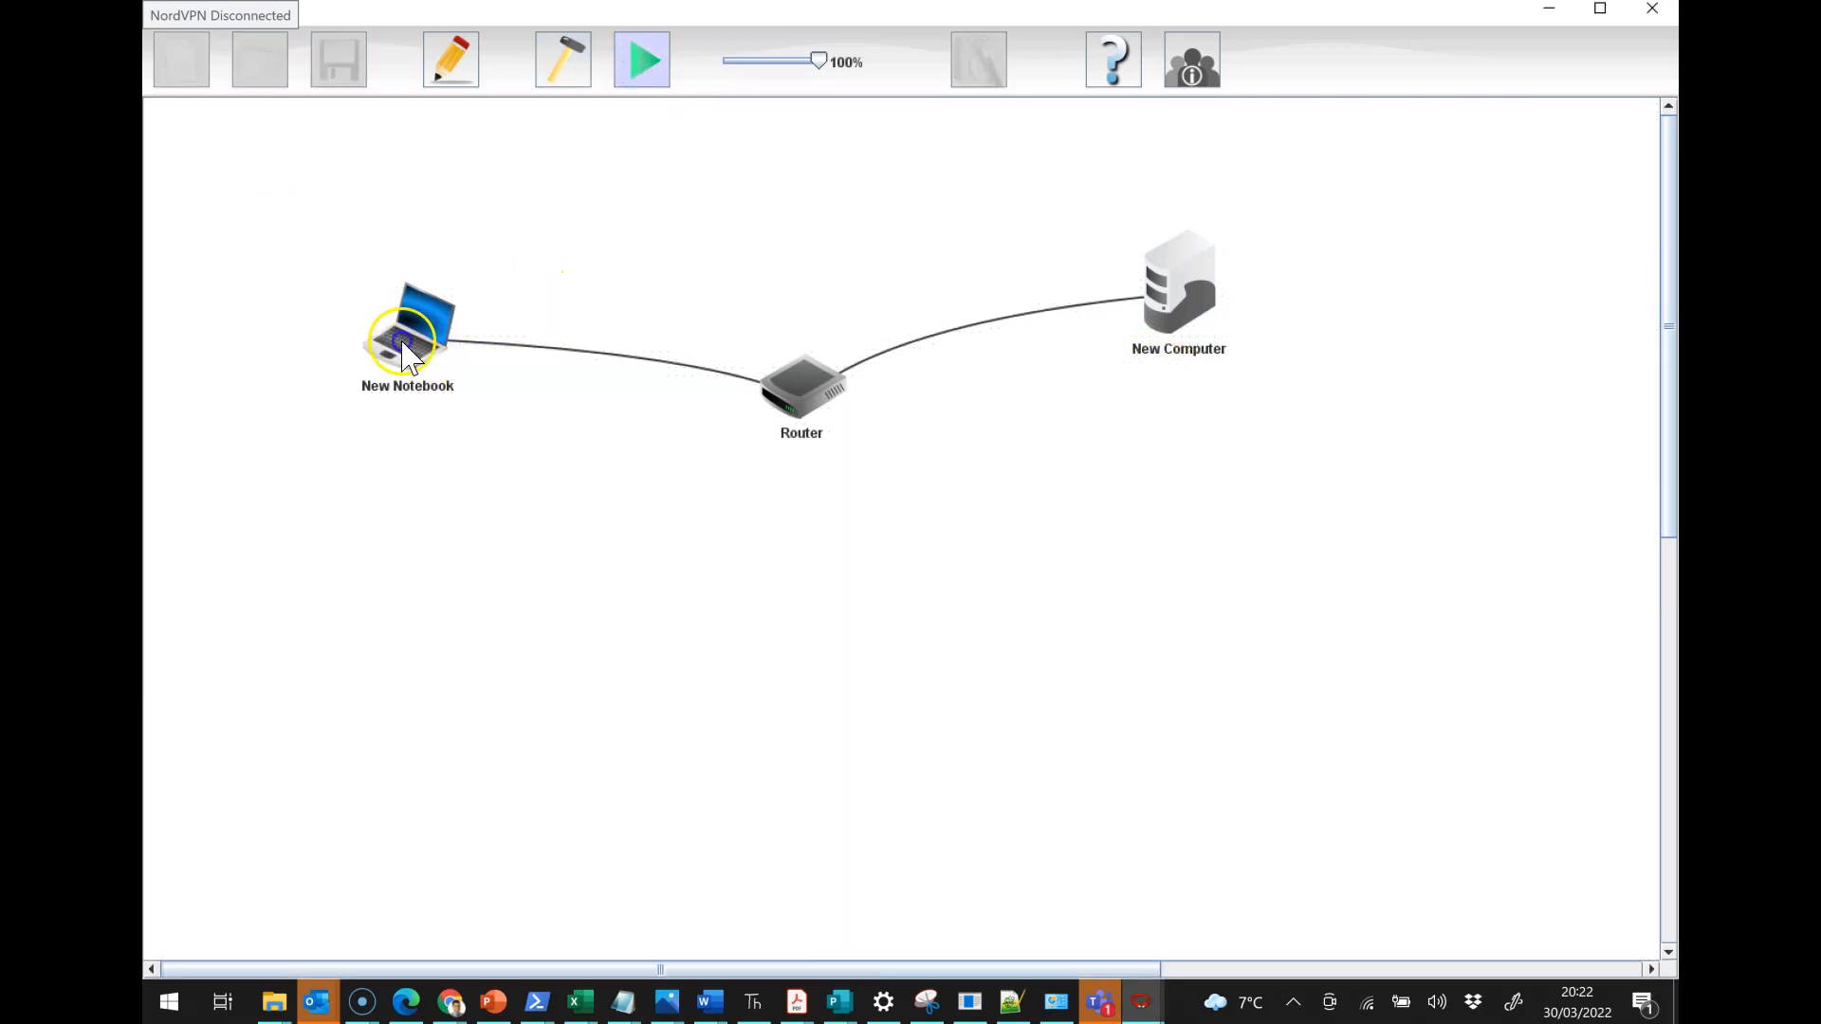
Step: Ping 8.8.8.8 from the notebook's command line, which reports Destination not reachable
double_click(401, 337)
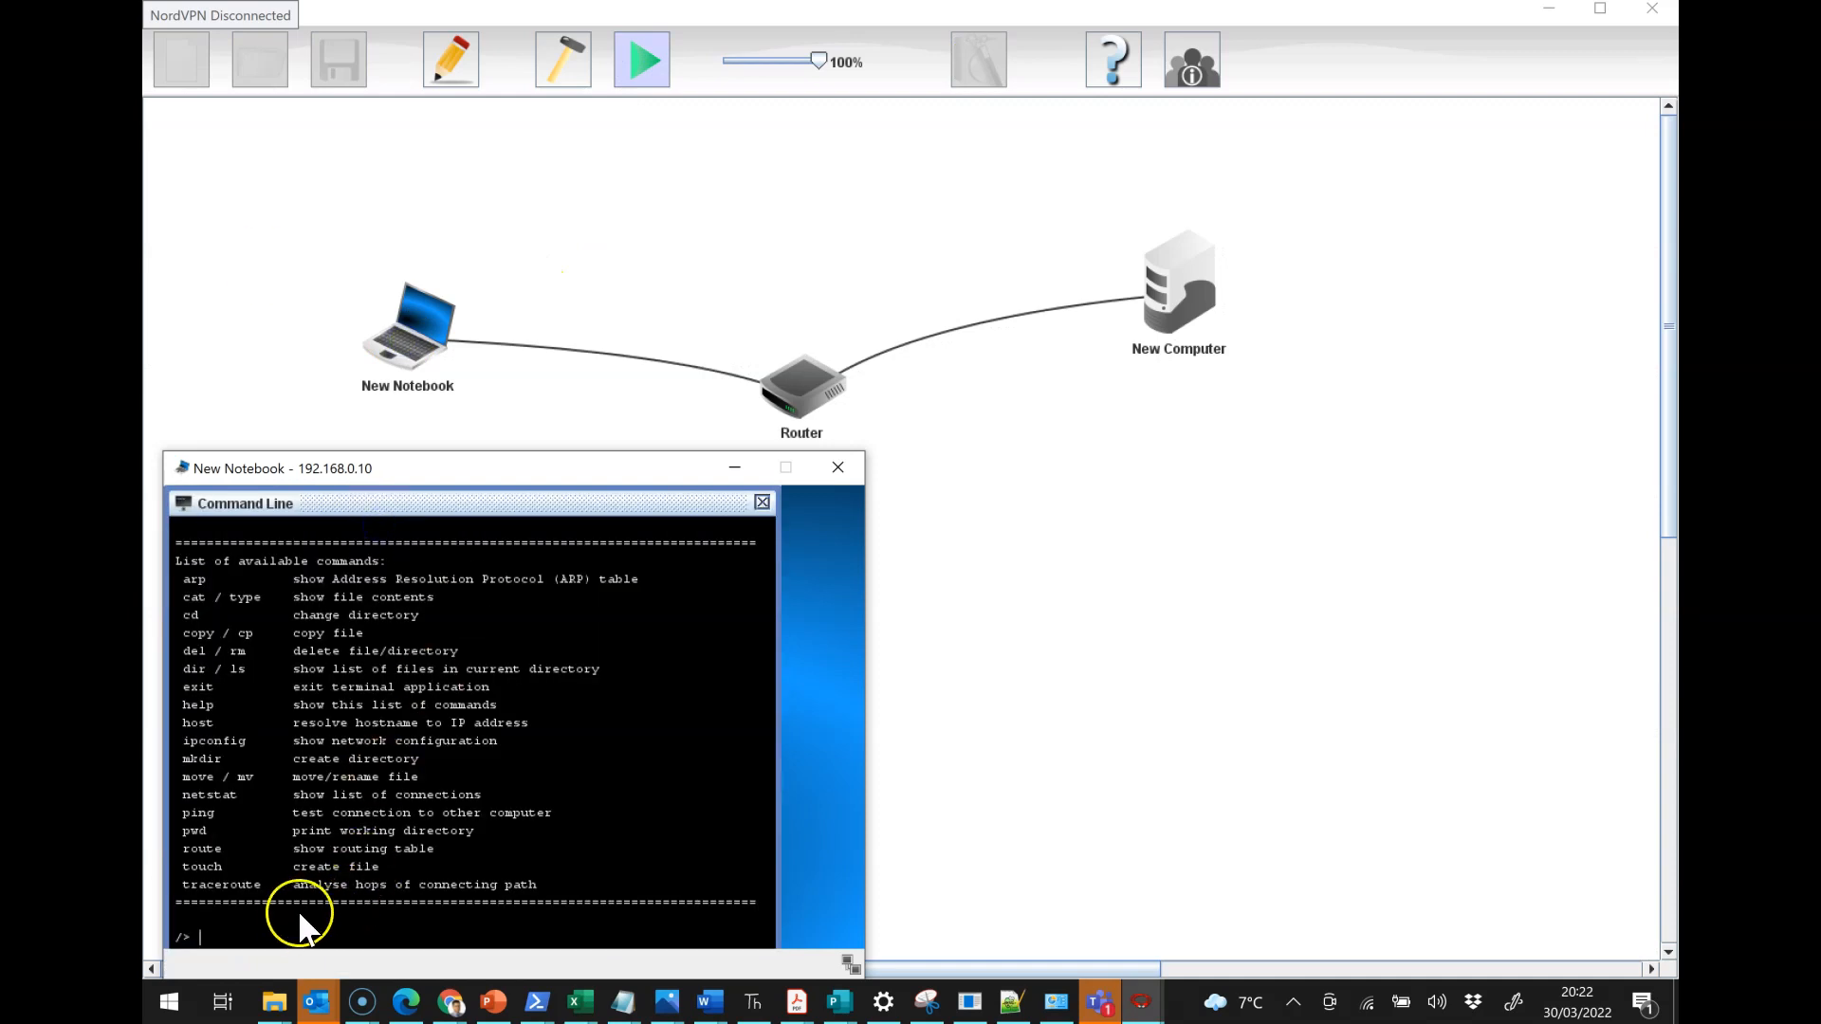
type("ping")
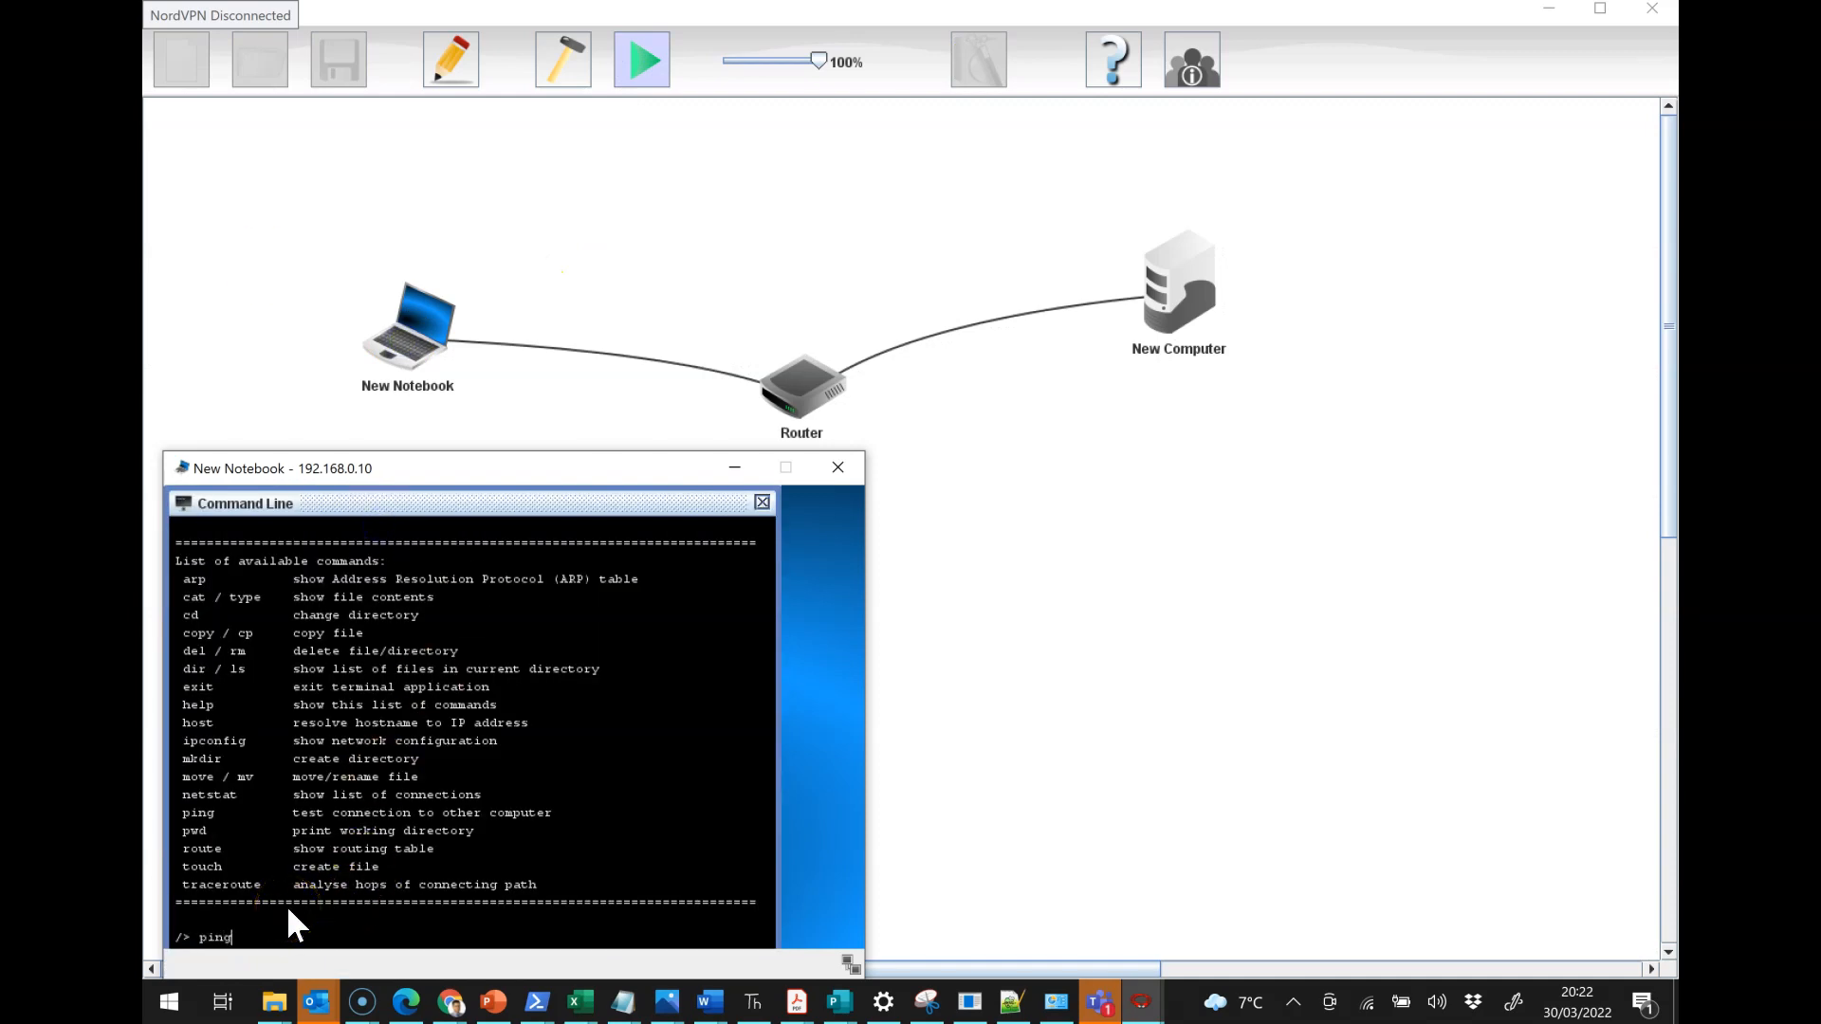
type("8.8.8.8")
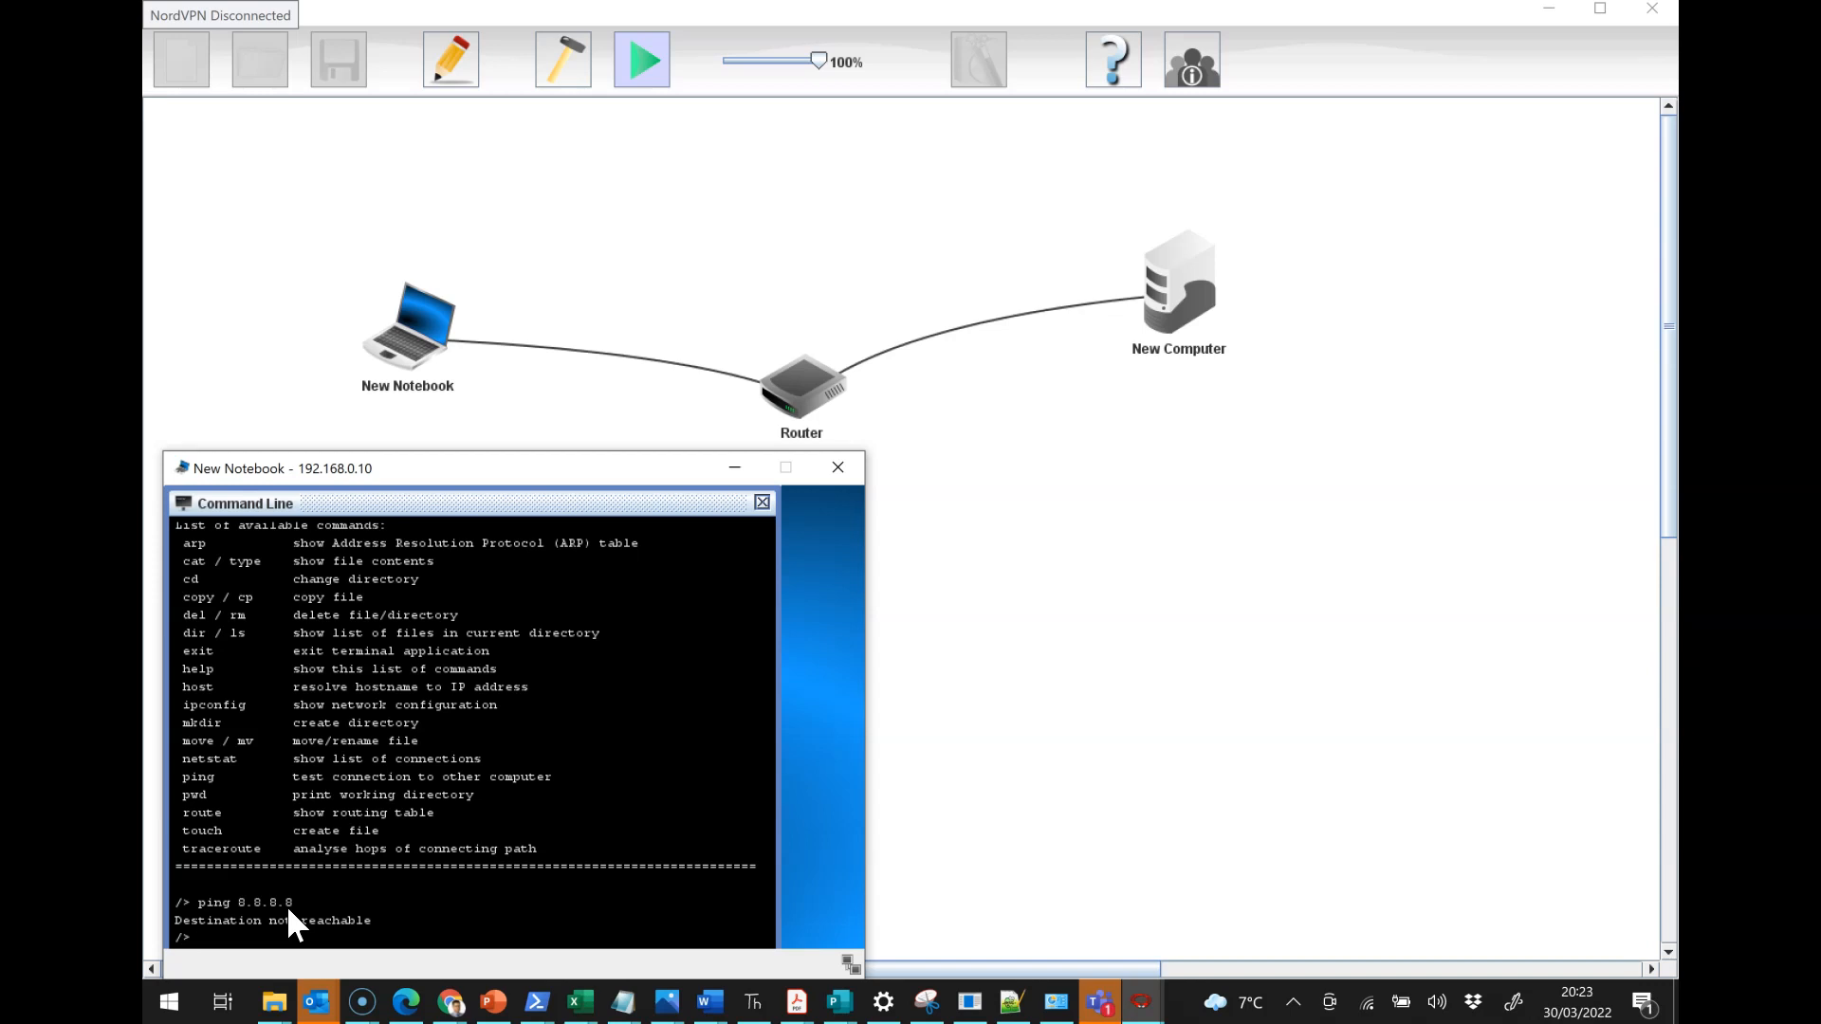
mouse_move(160, 688)
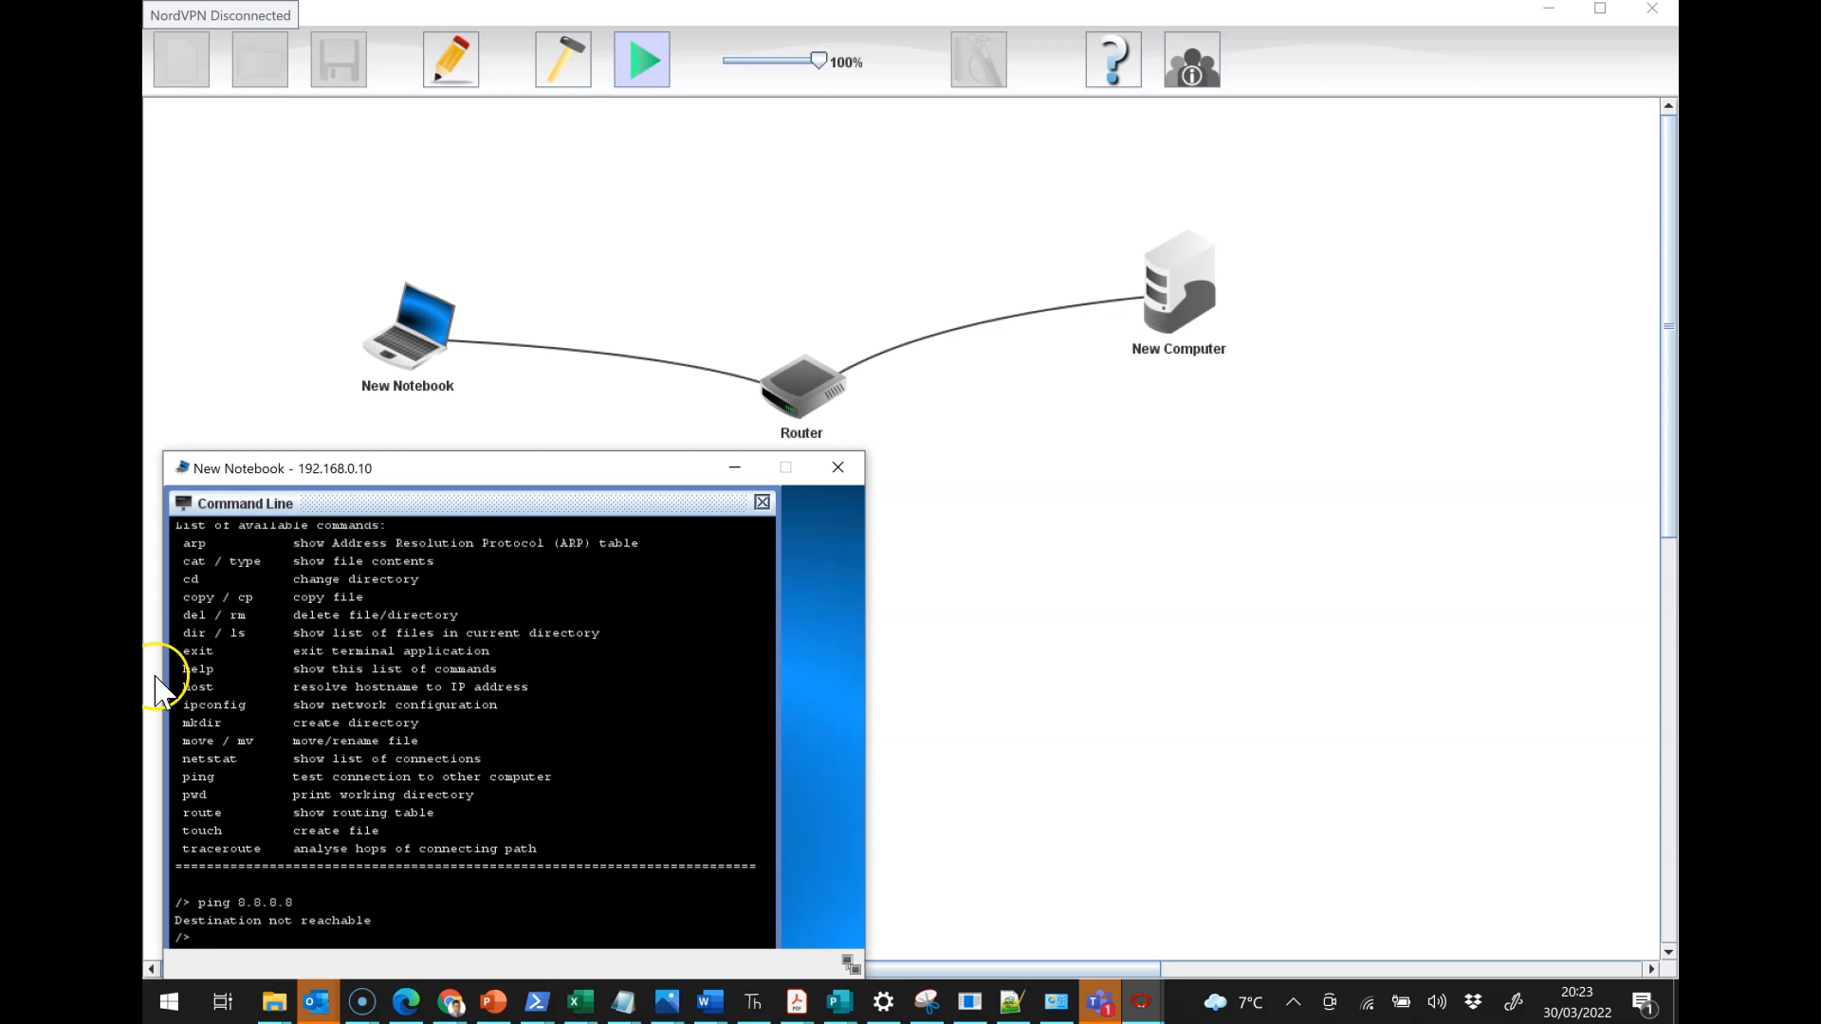
mouse_move(373, 320)
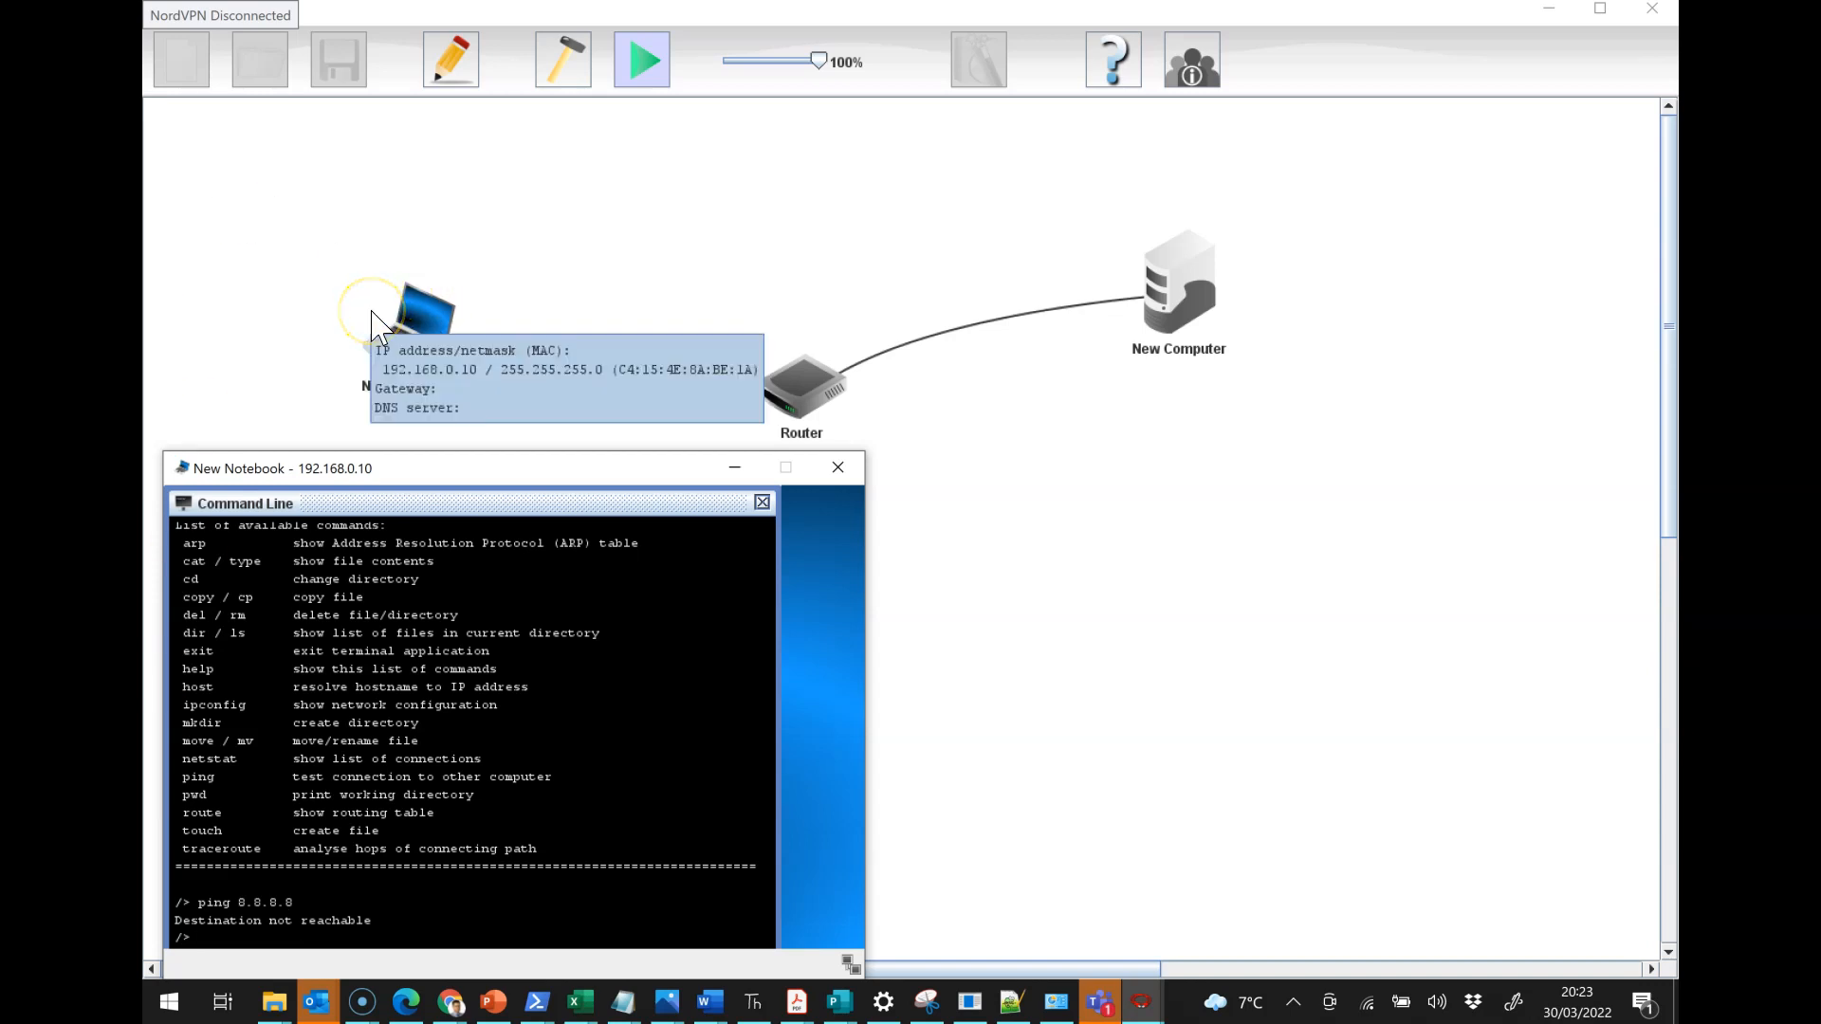
mouse_move(412, 348)
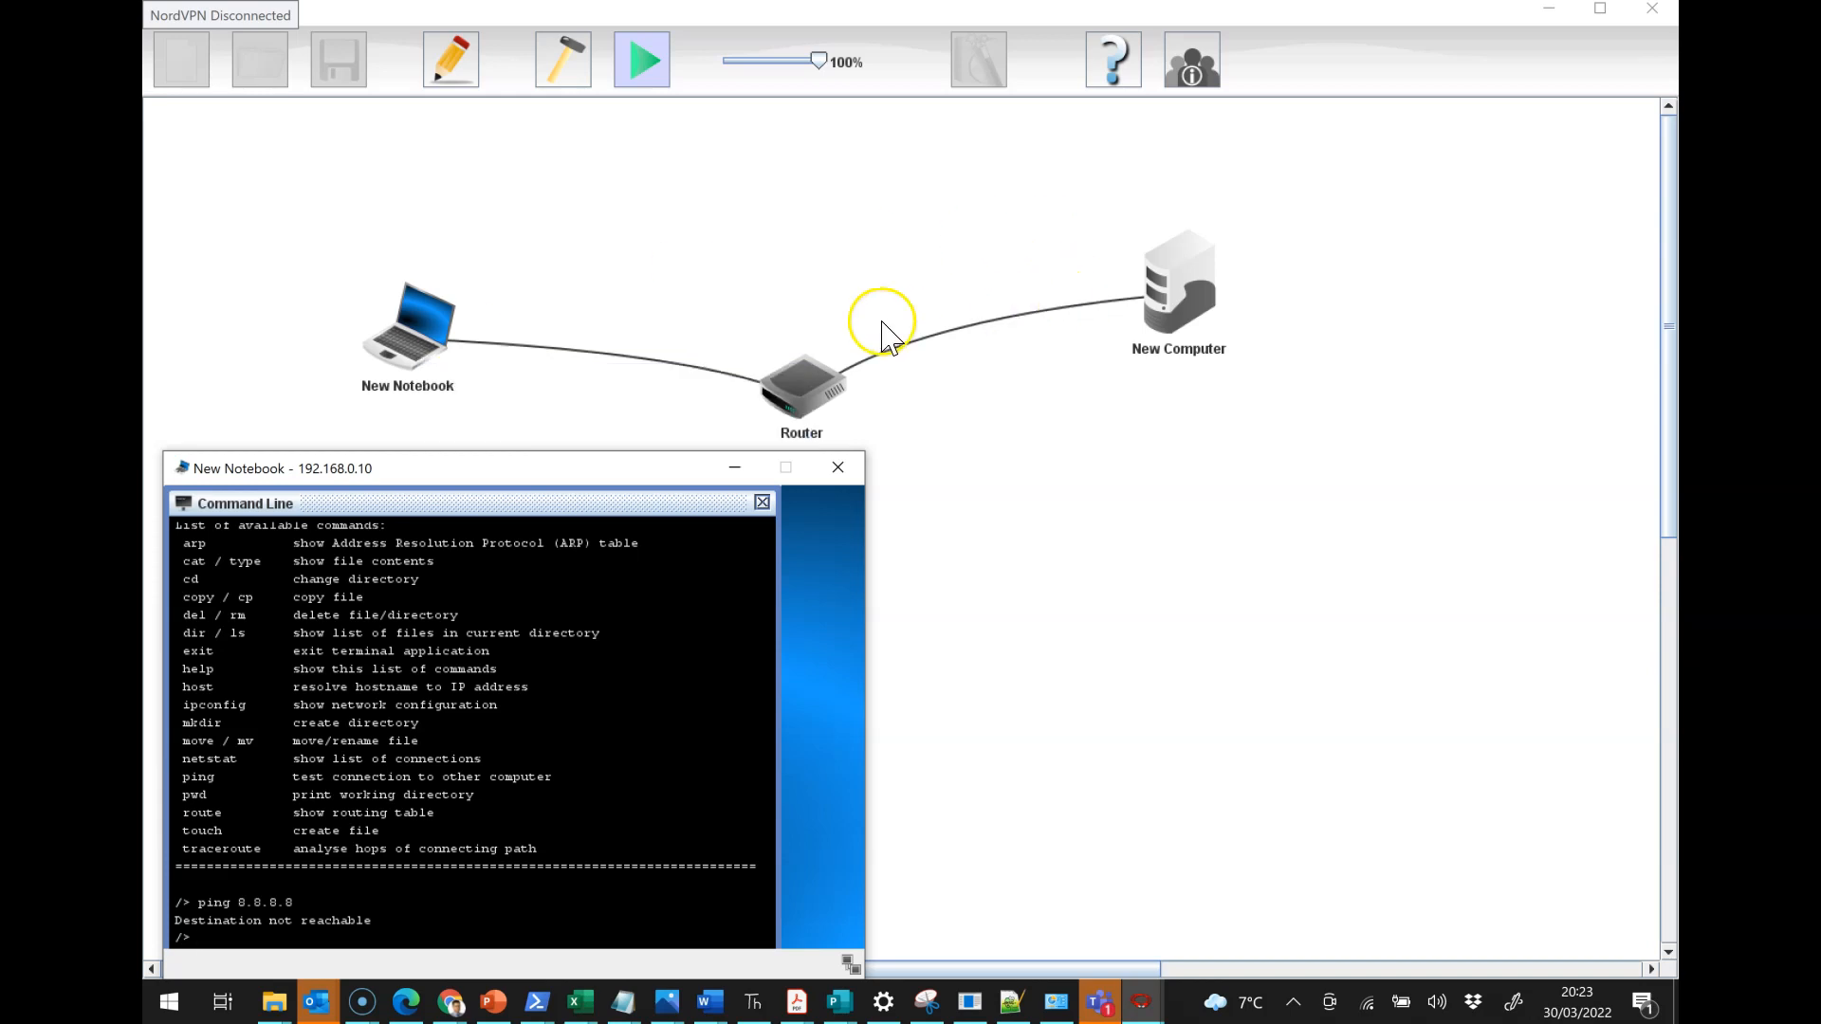
mouse_move(688, 309)
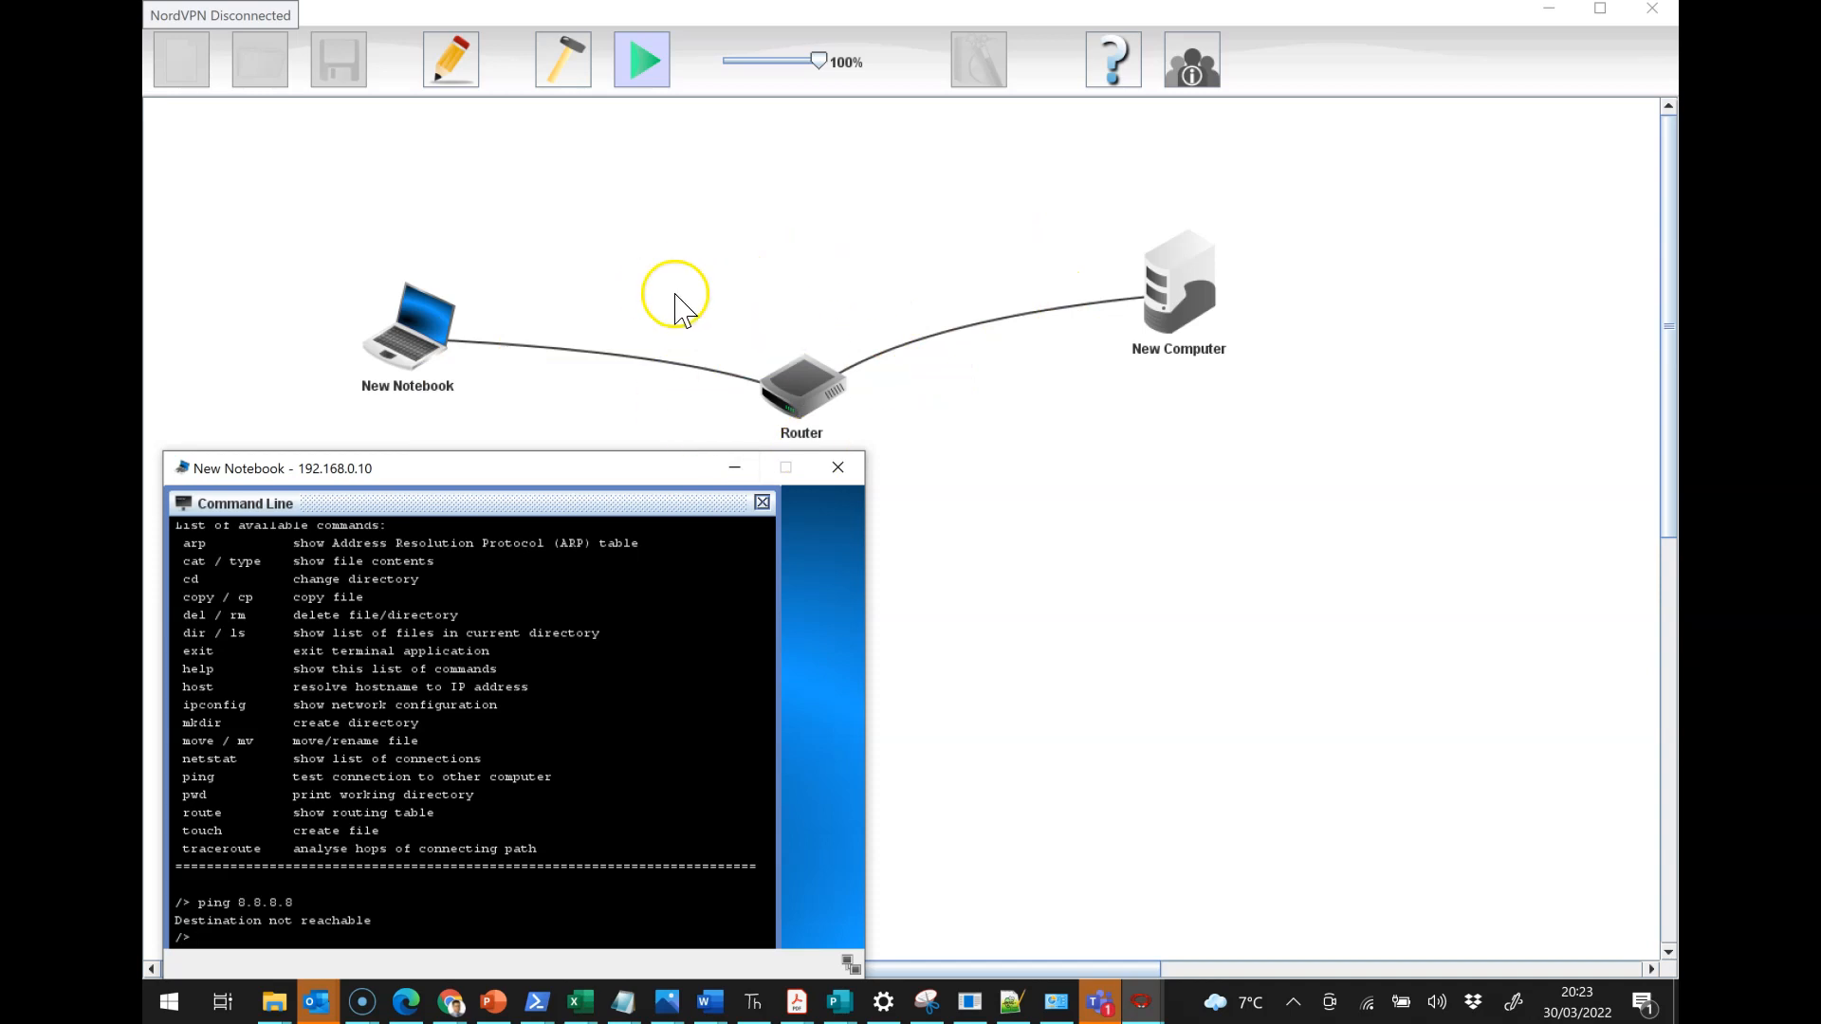
mouse_move(514, 99)
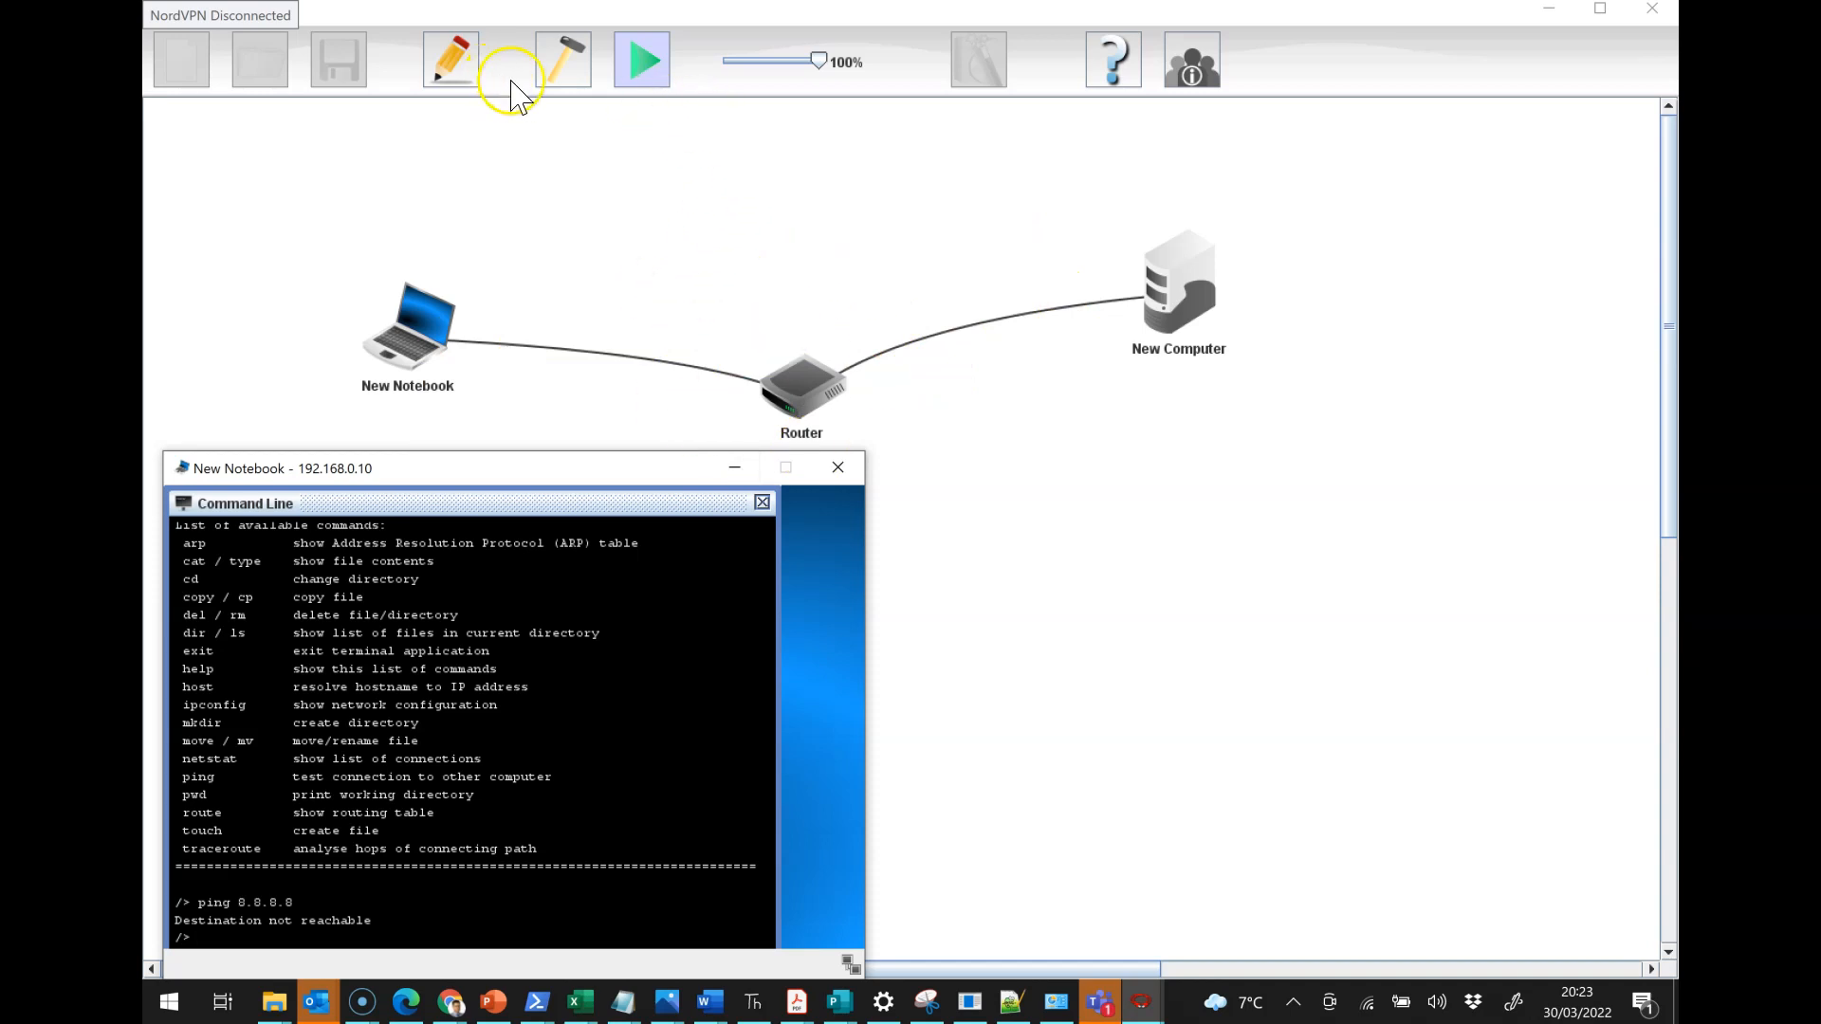
Step: In design mode, check the router's notebook-side interface and set its server-side IP to 8.8.8.1
left_click(452, 60)
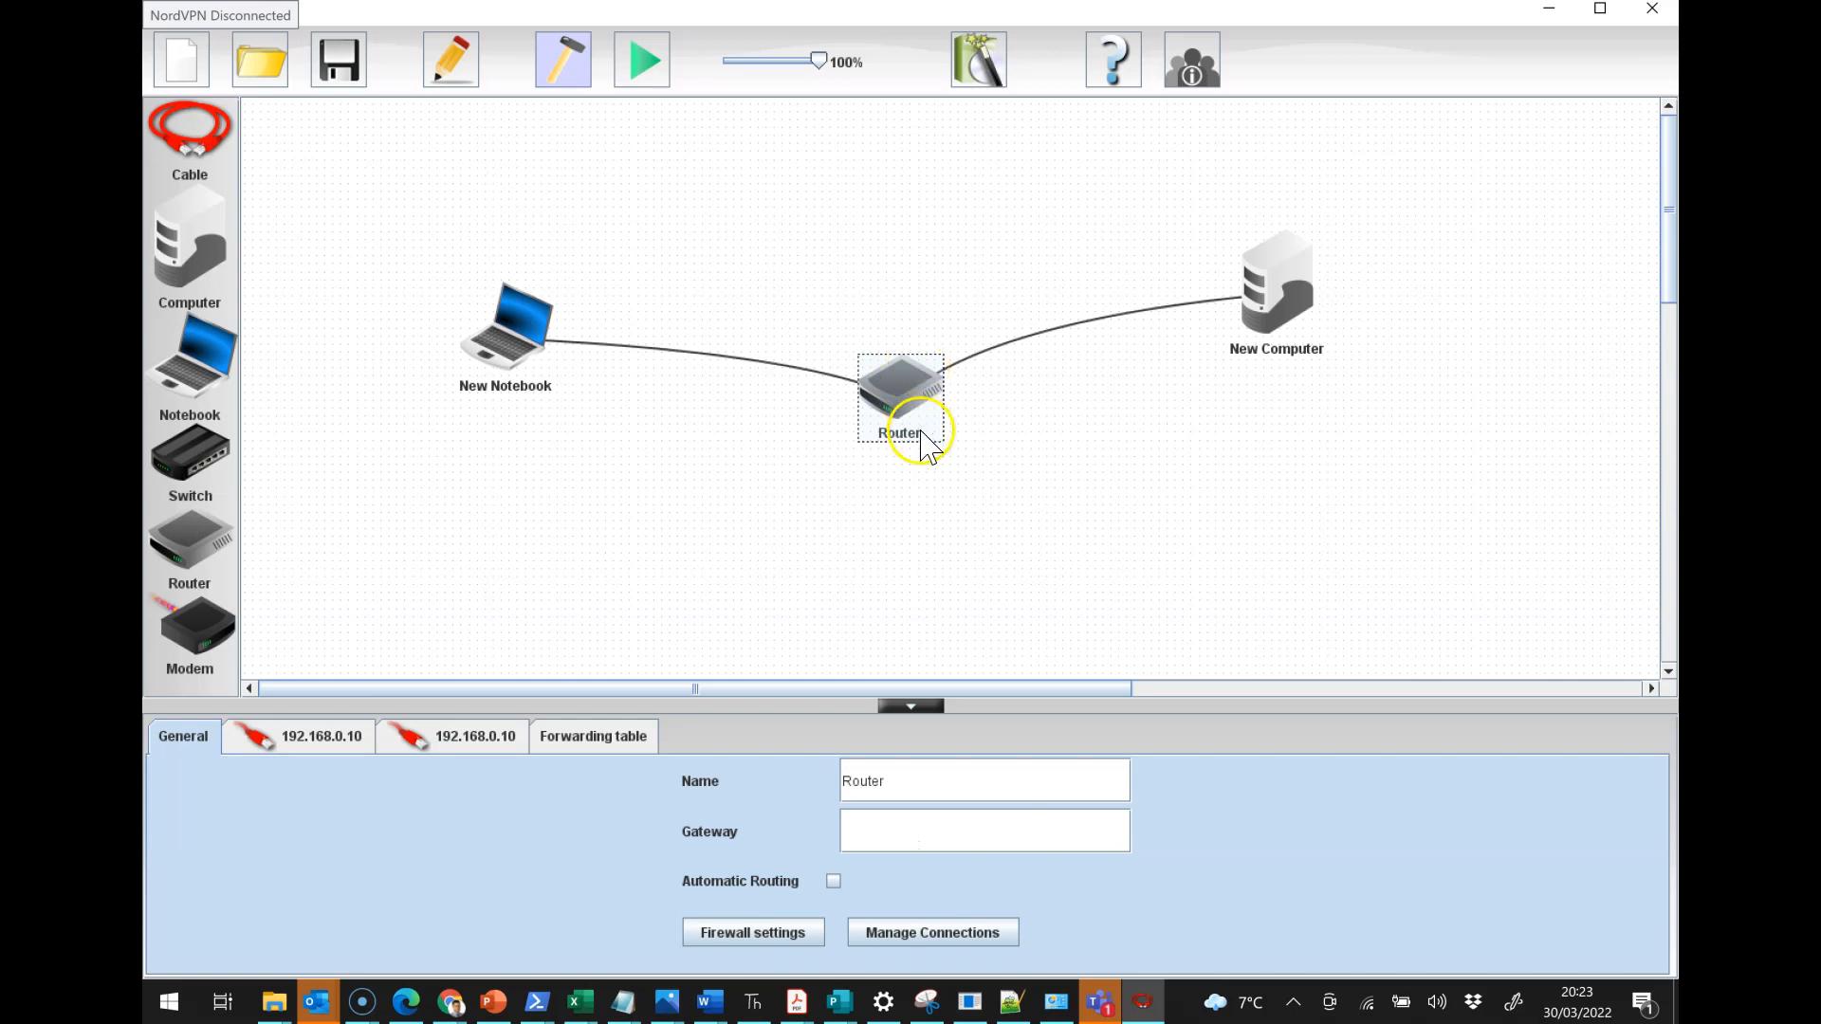
mouse_move(706, 705)
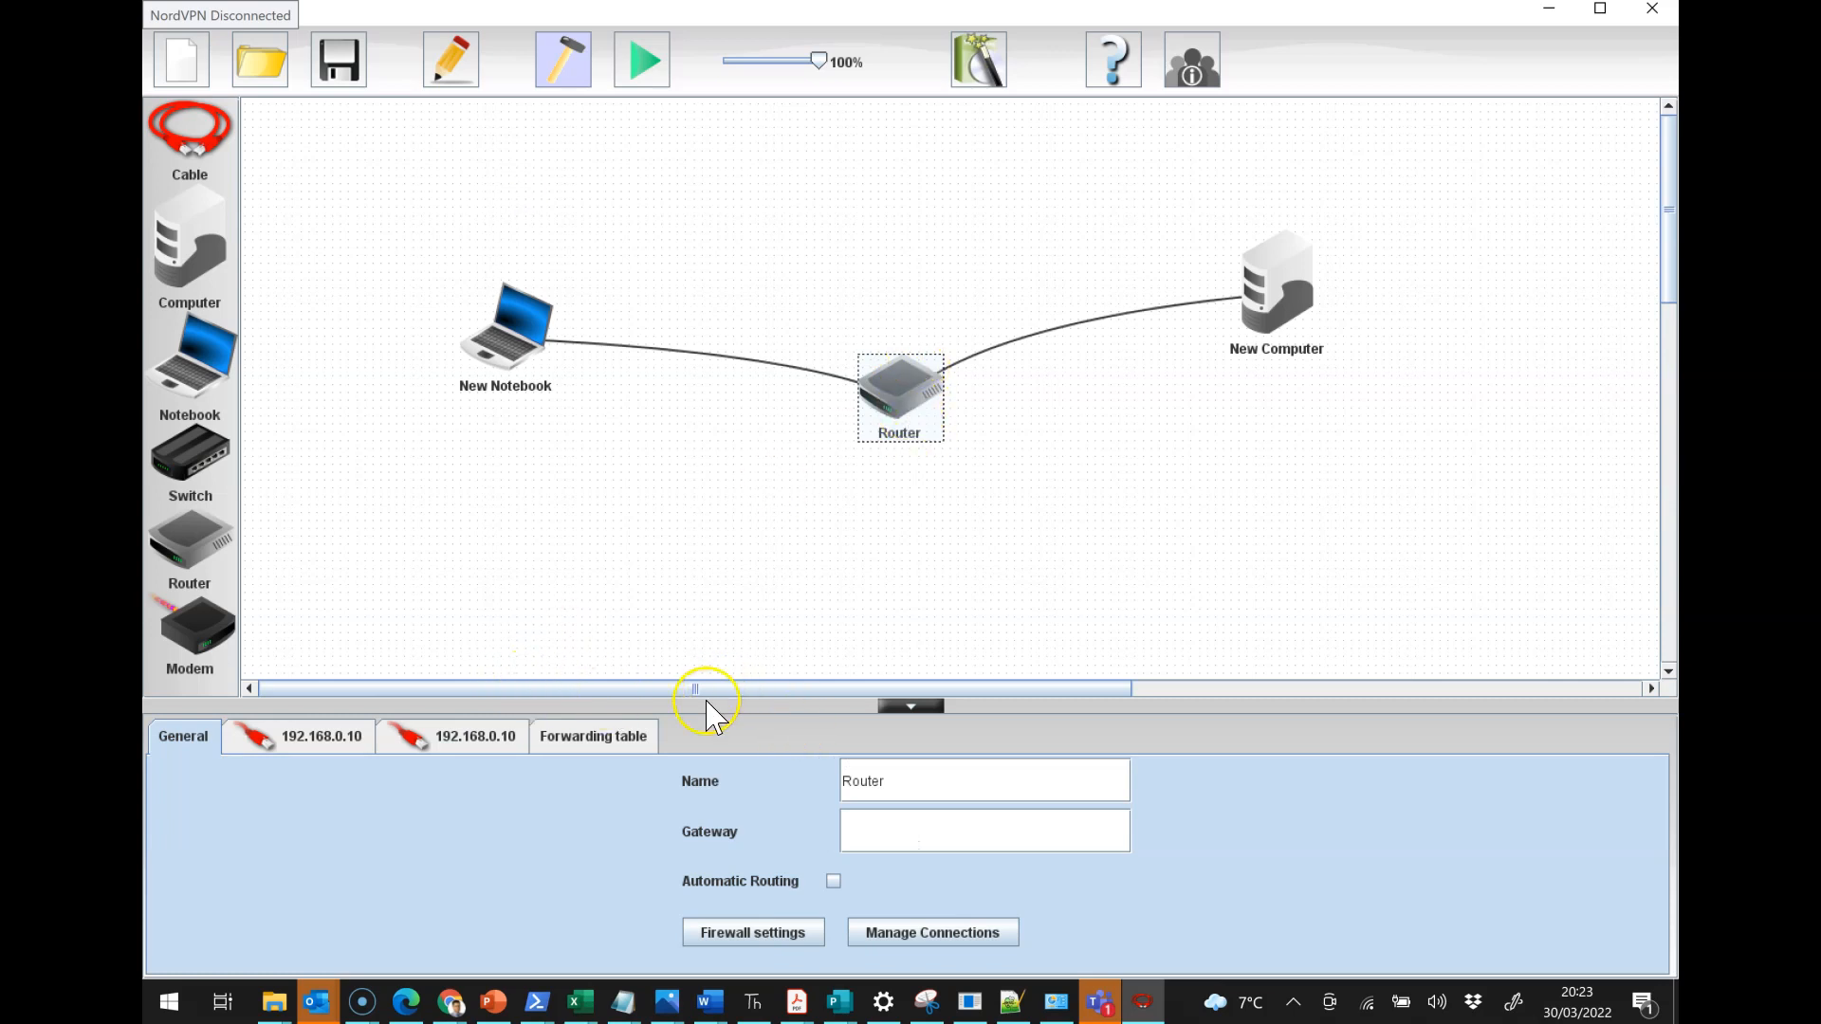
mouse_move(634, 799)
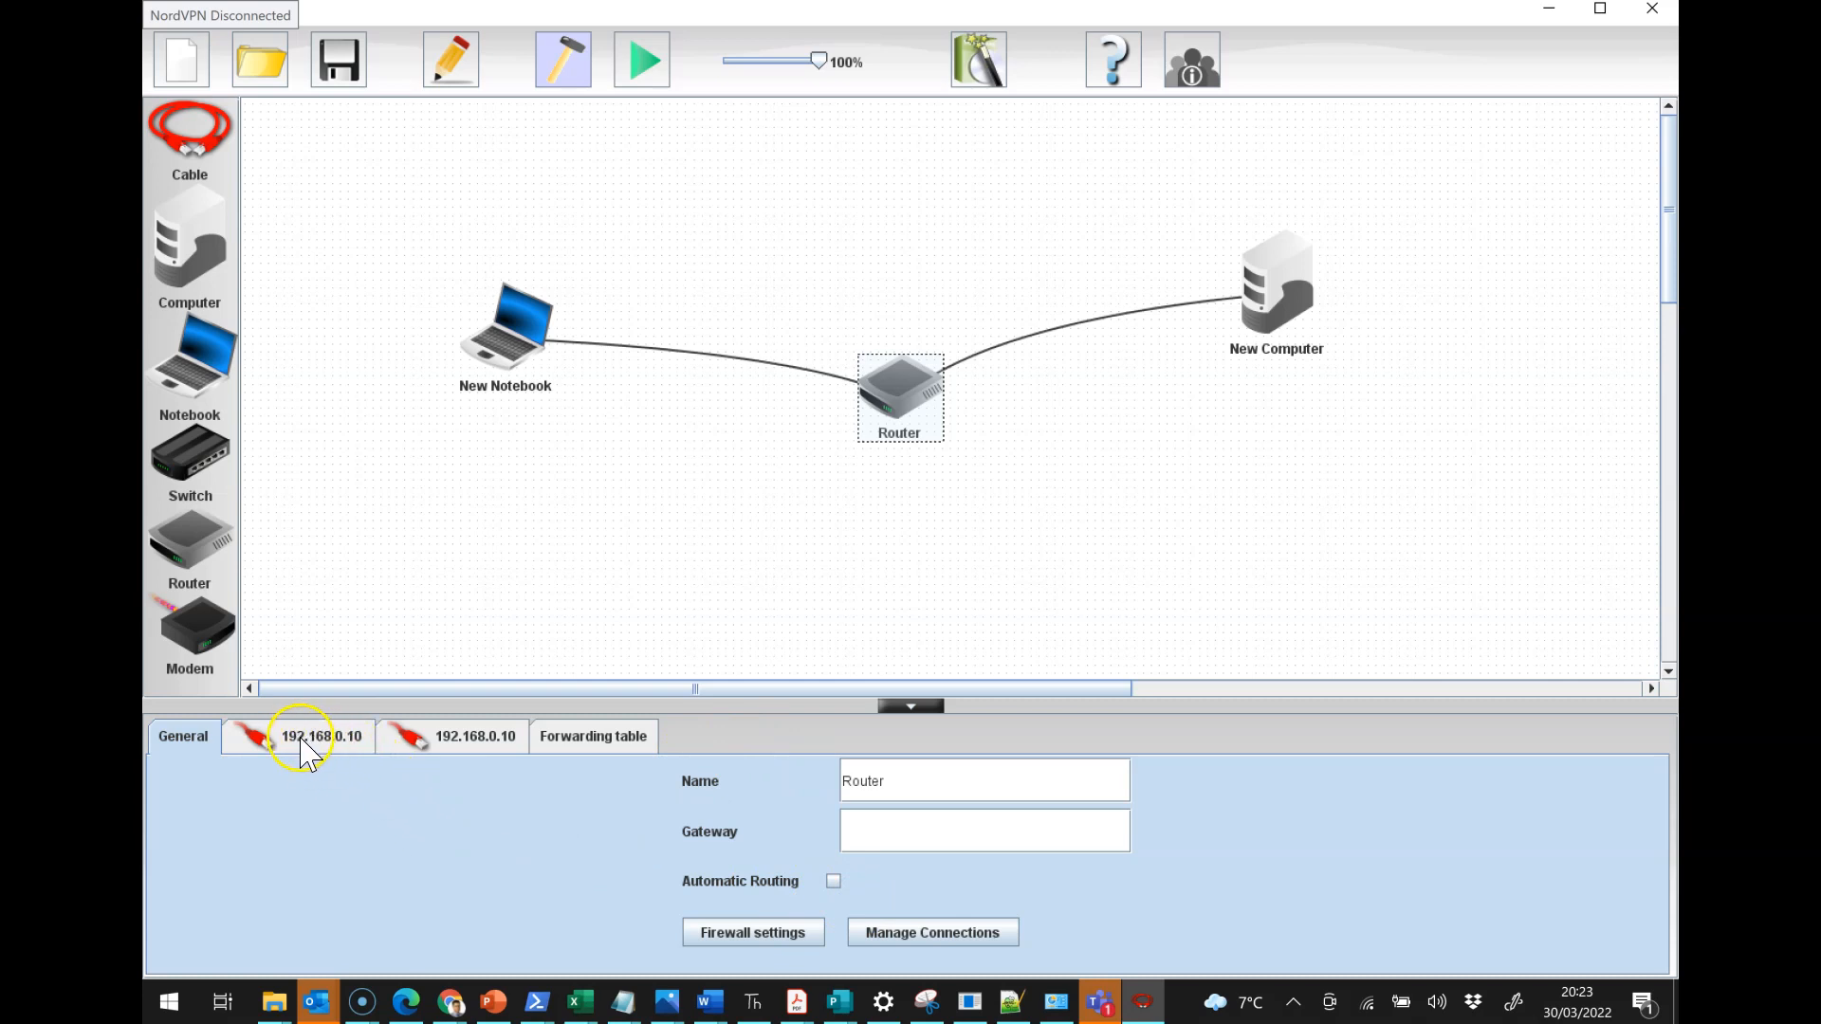
left_click(304, 737)
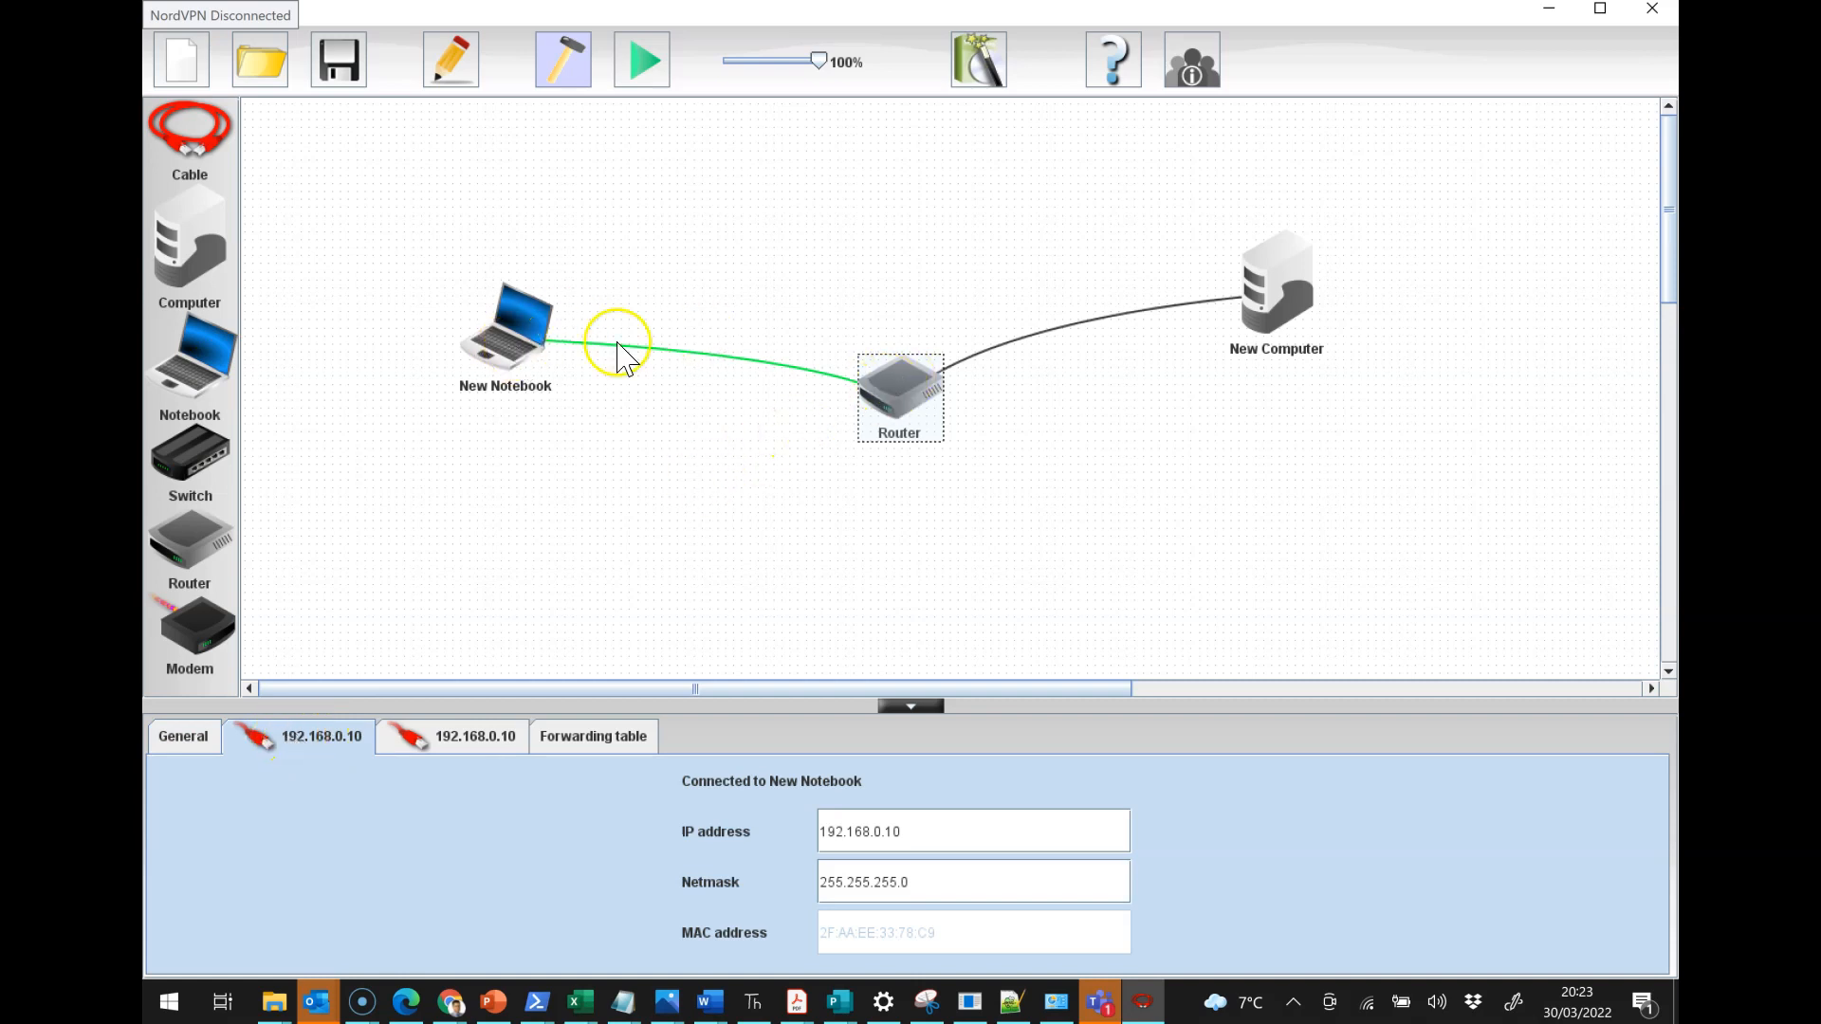
mouse_move(406, 773)
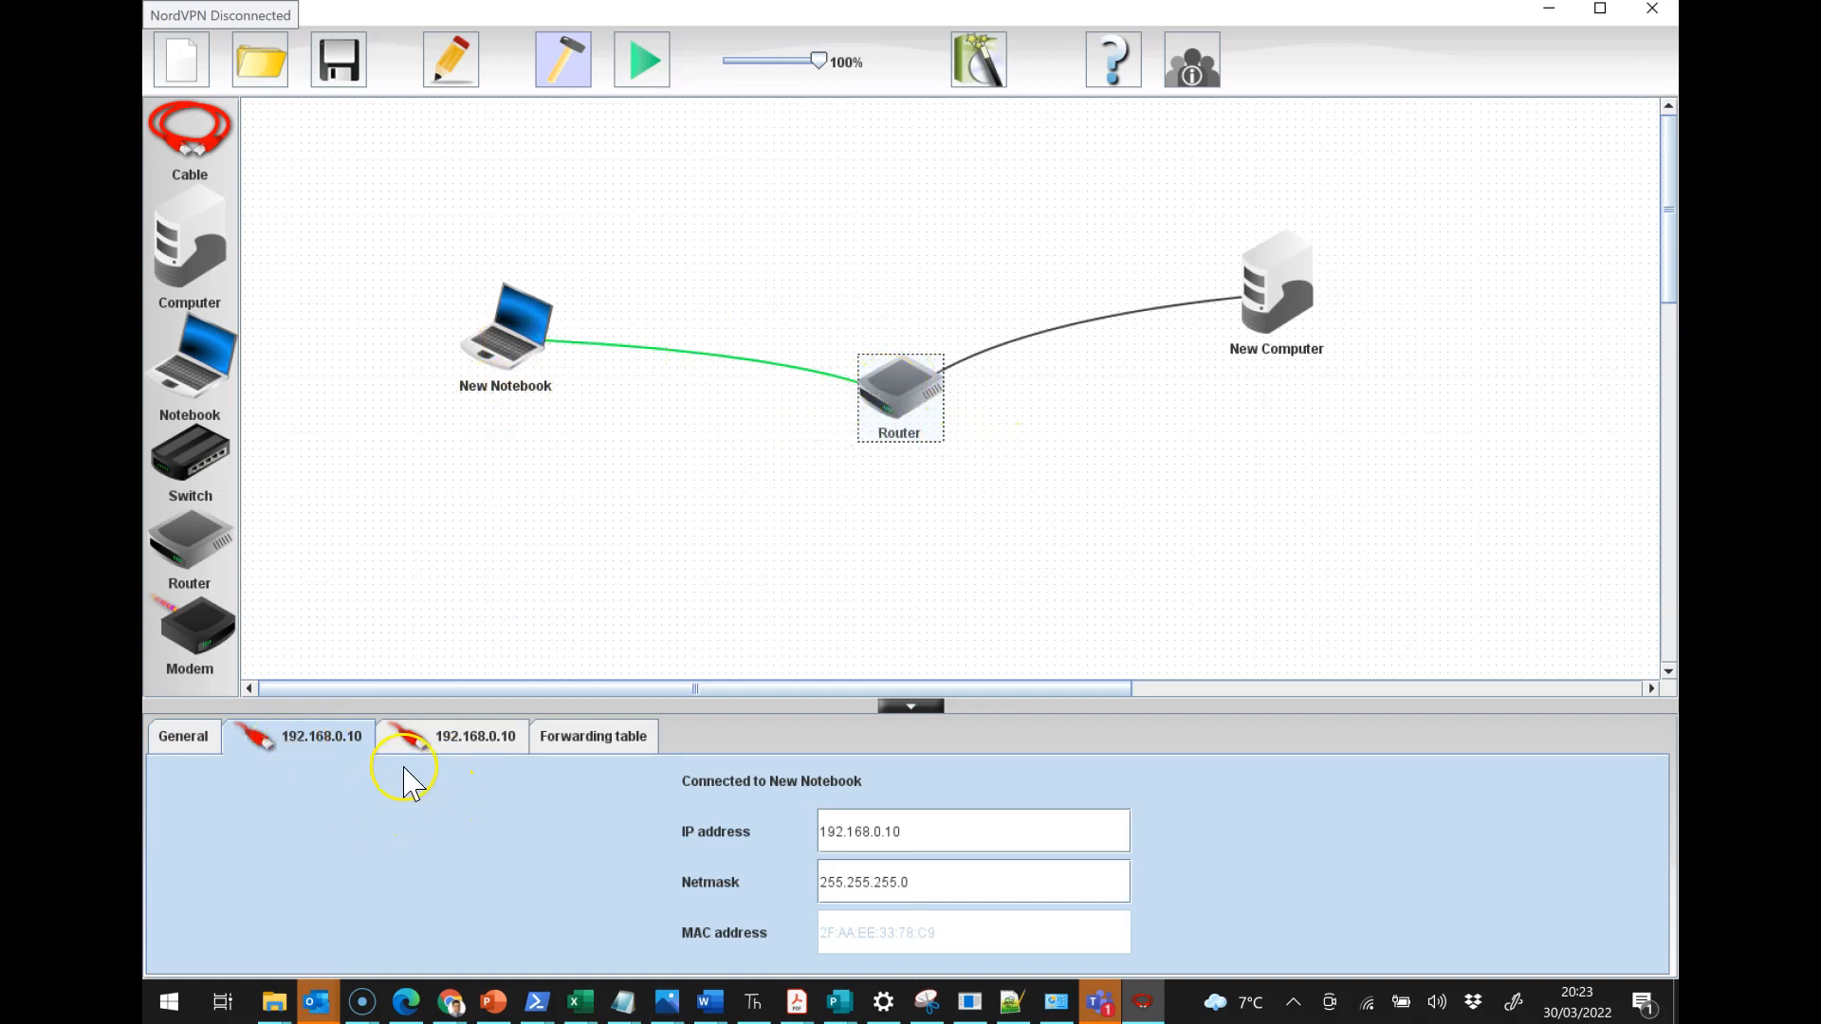
left_click(452, 737)
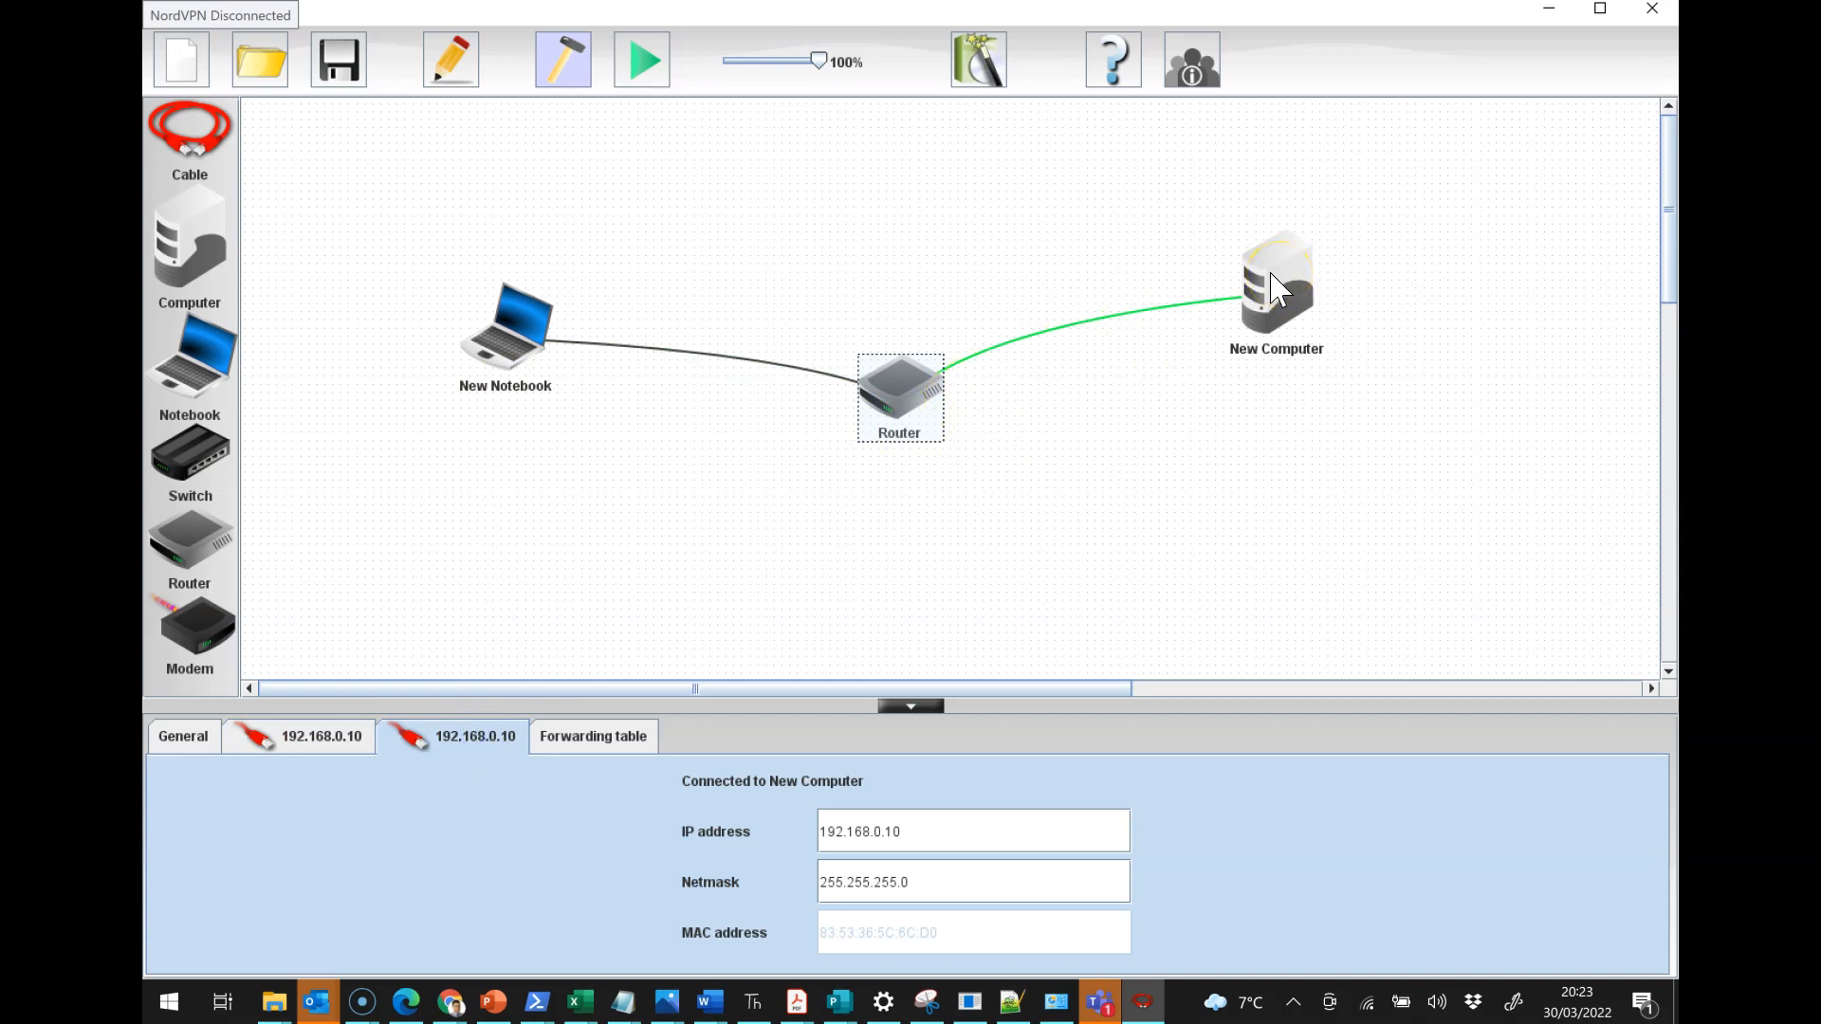
left_click(302, 737)
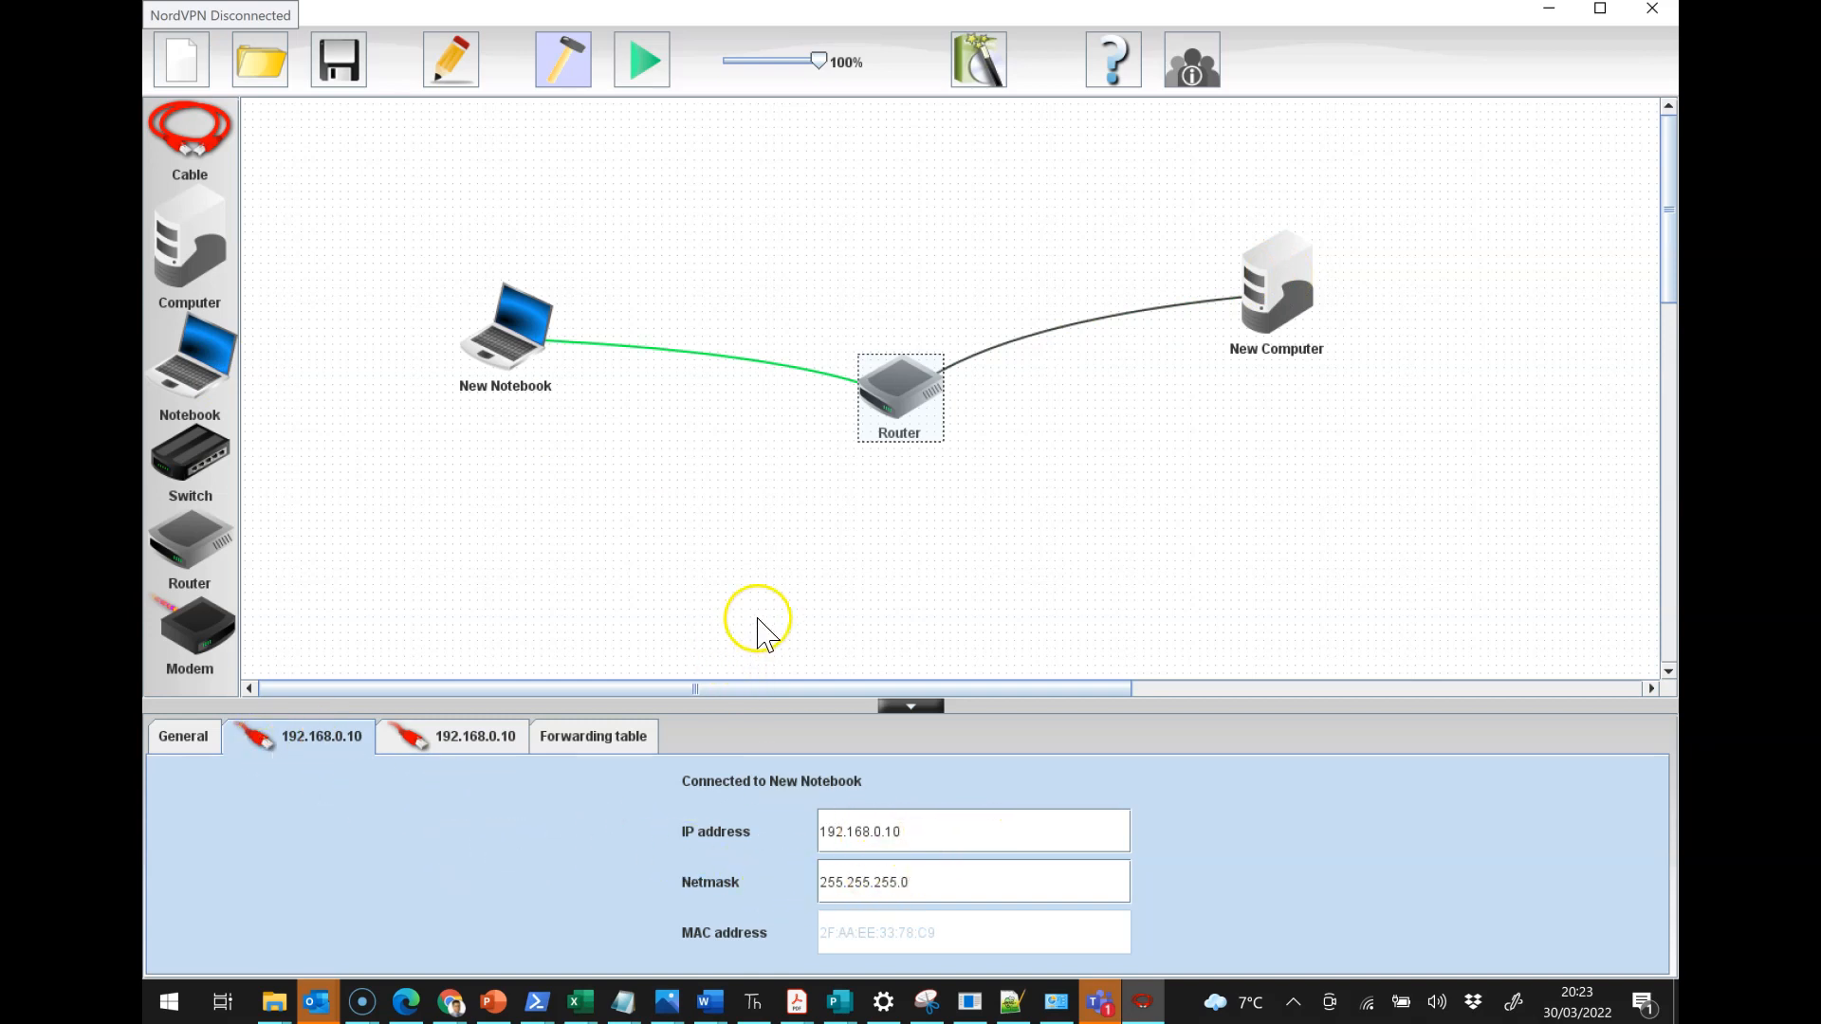
mouse_move(534, 417)
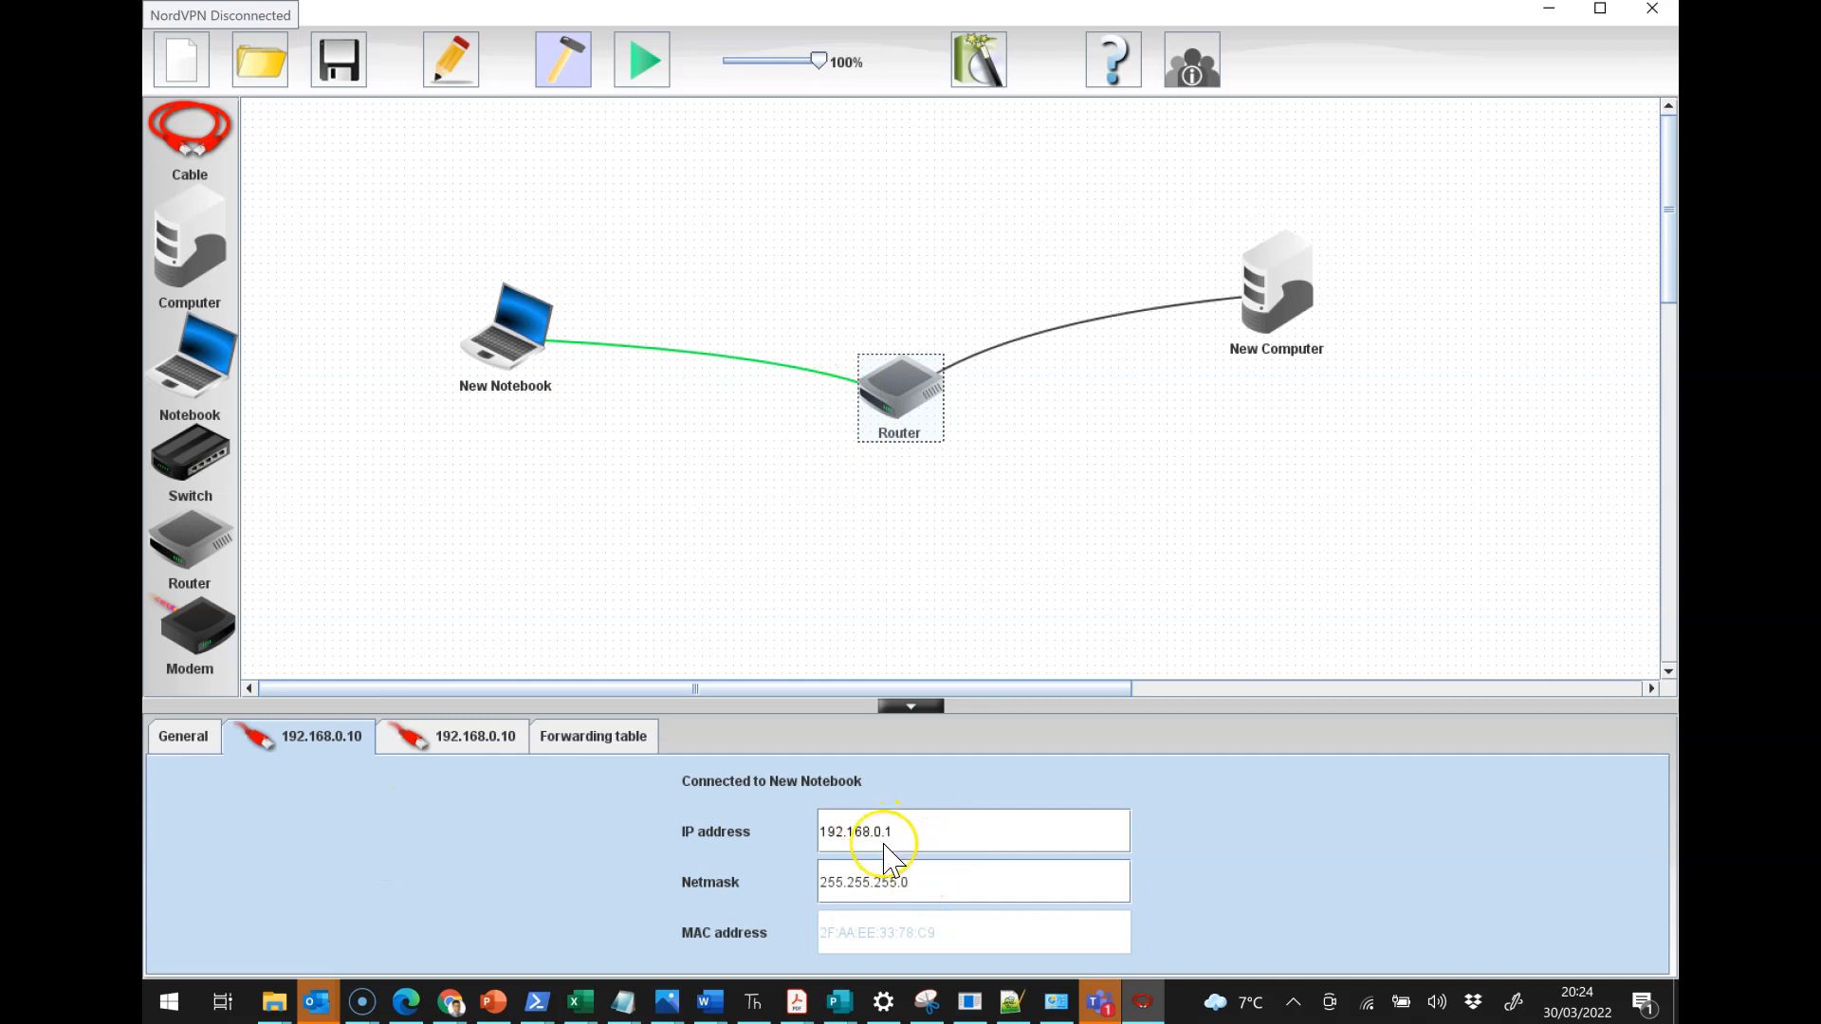
mouse_move(903, 852)
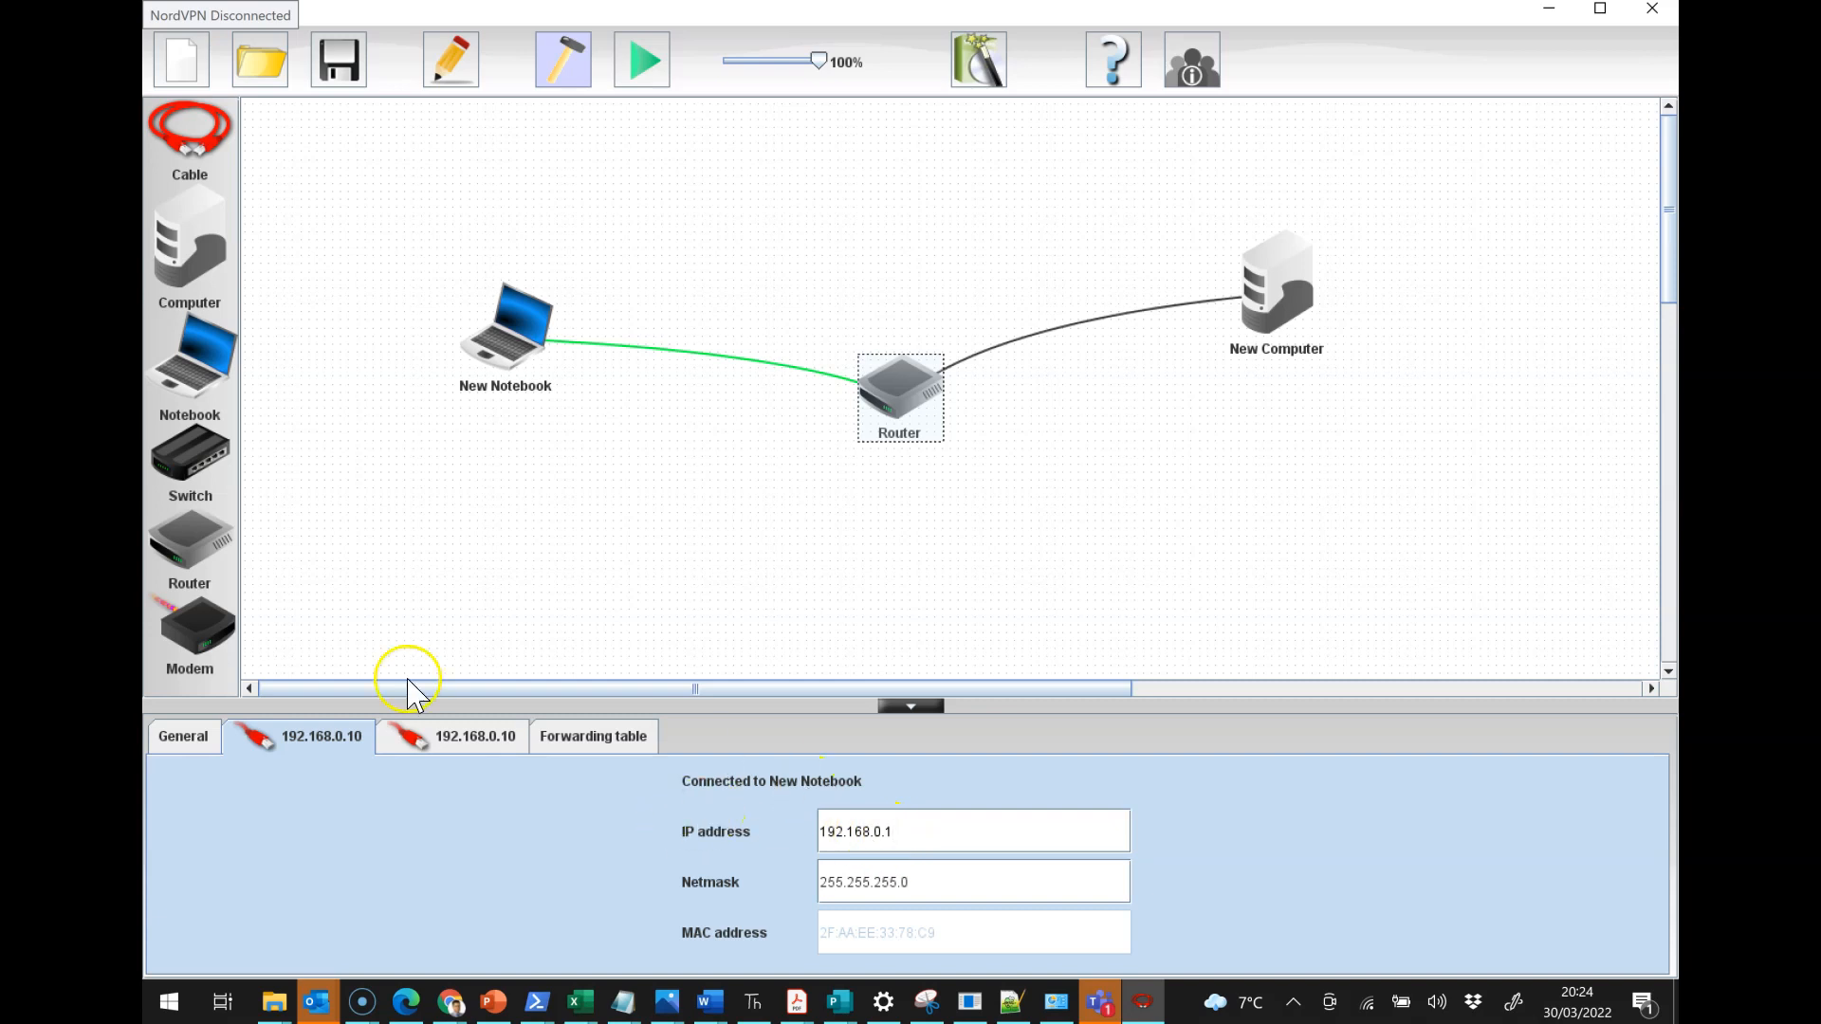
left_click(450, 736)
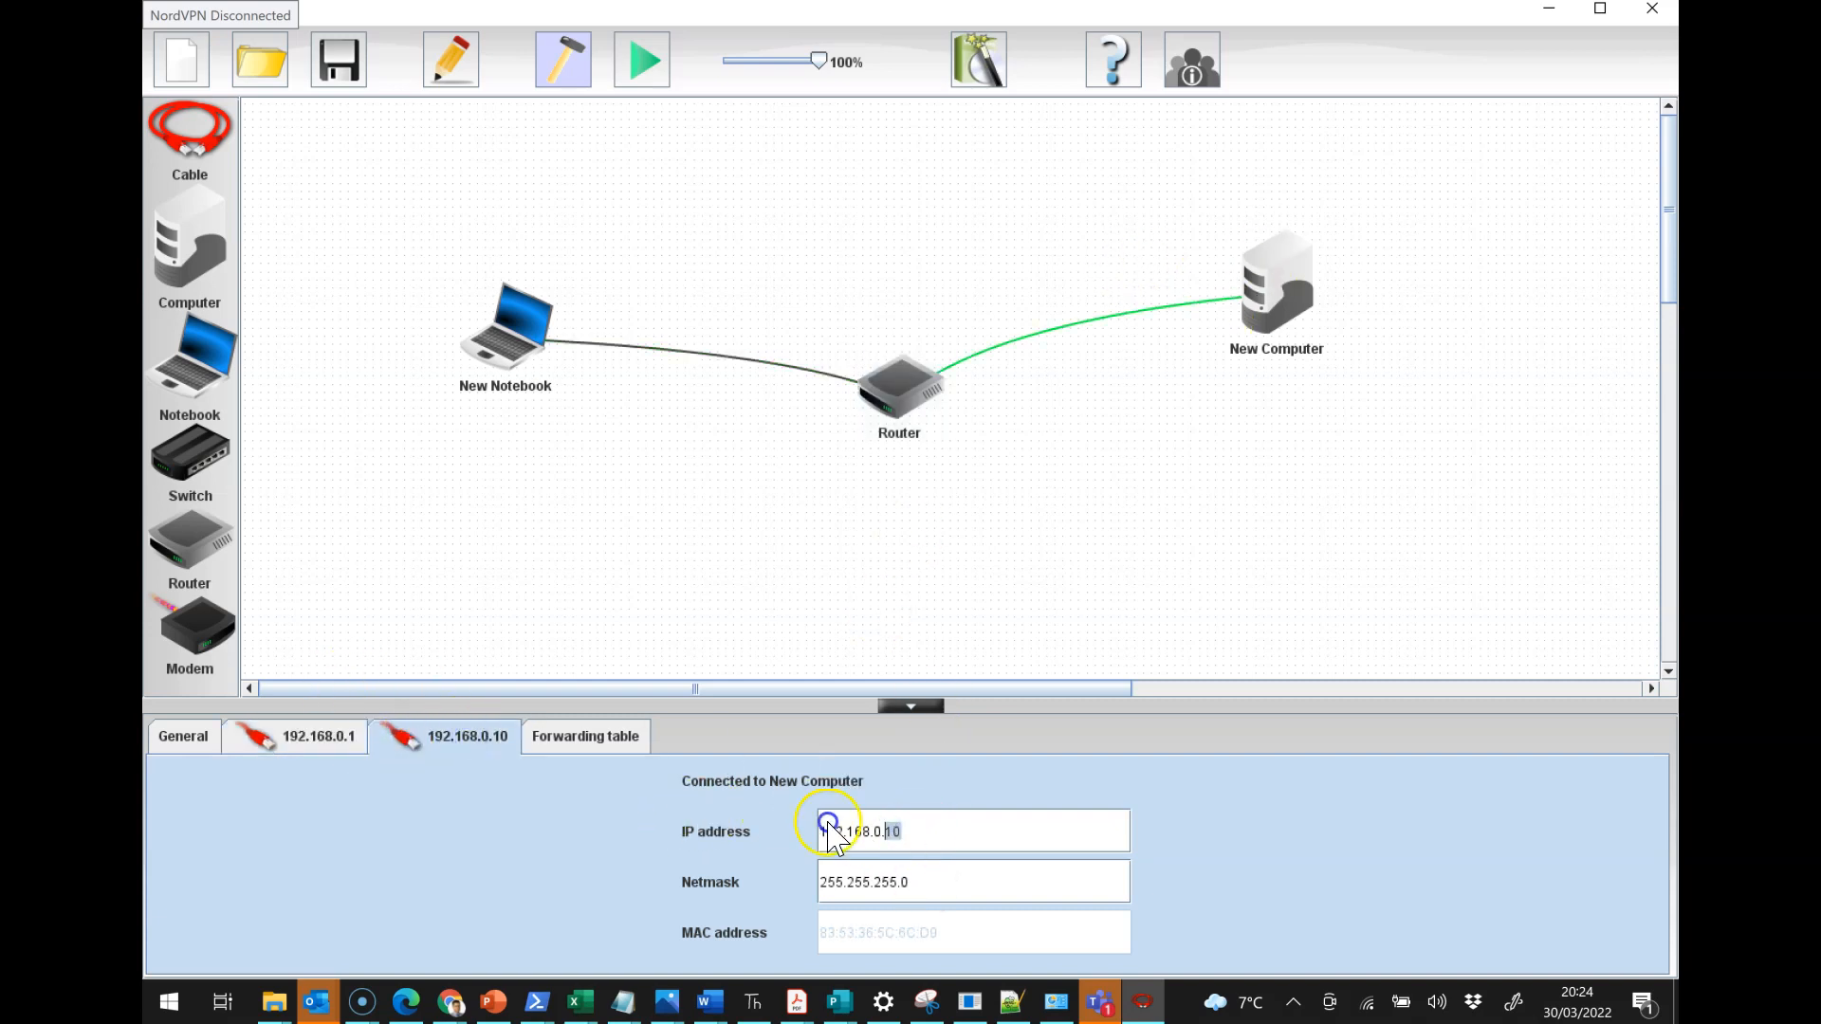
type("8")
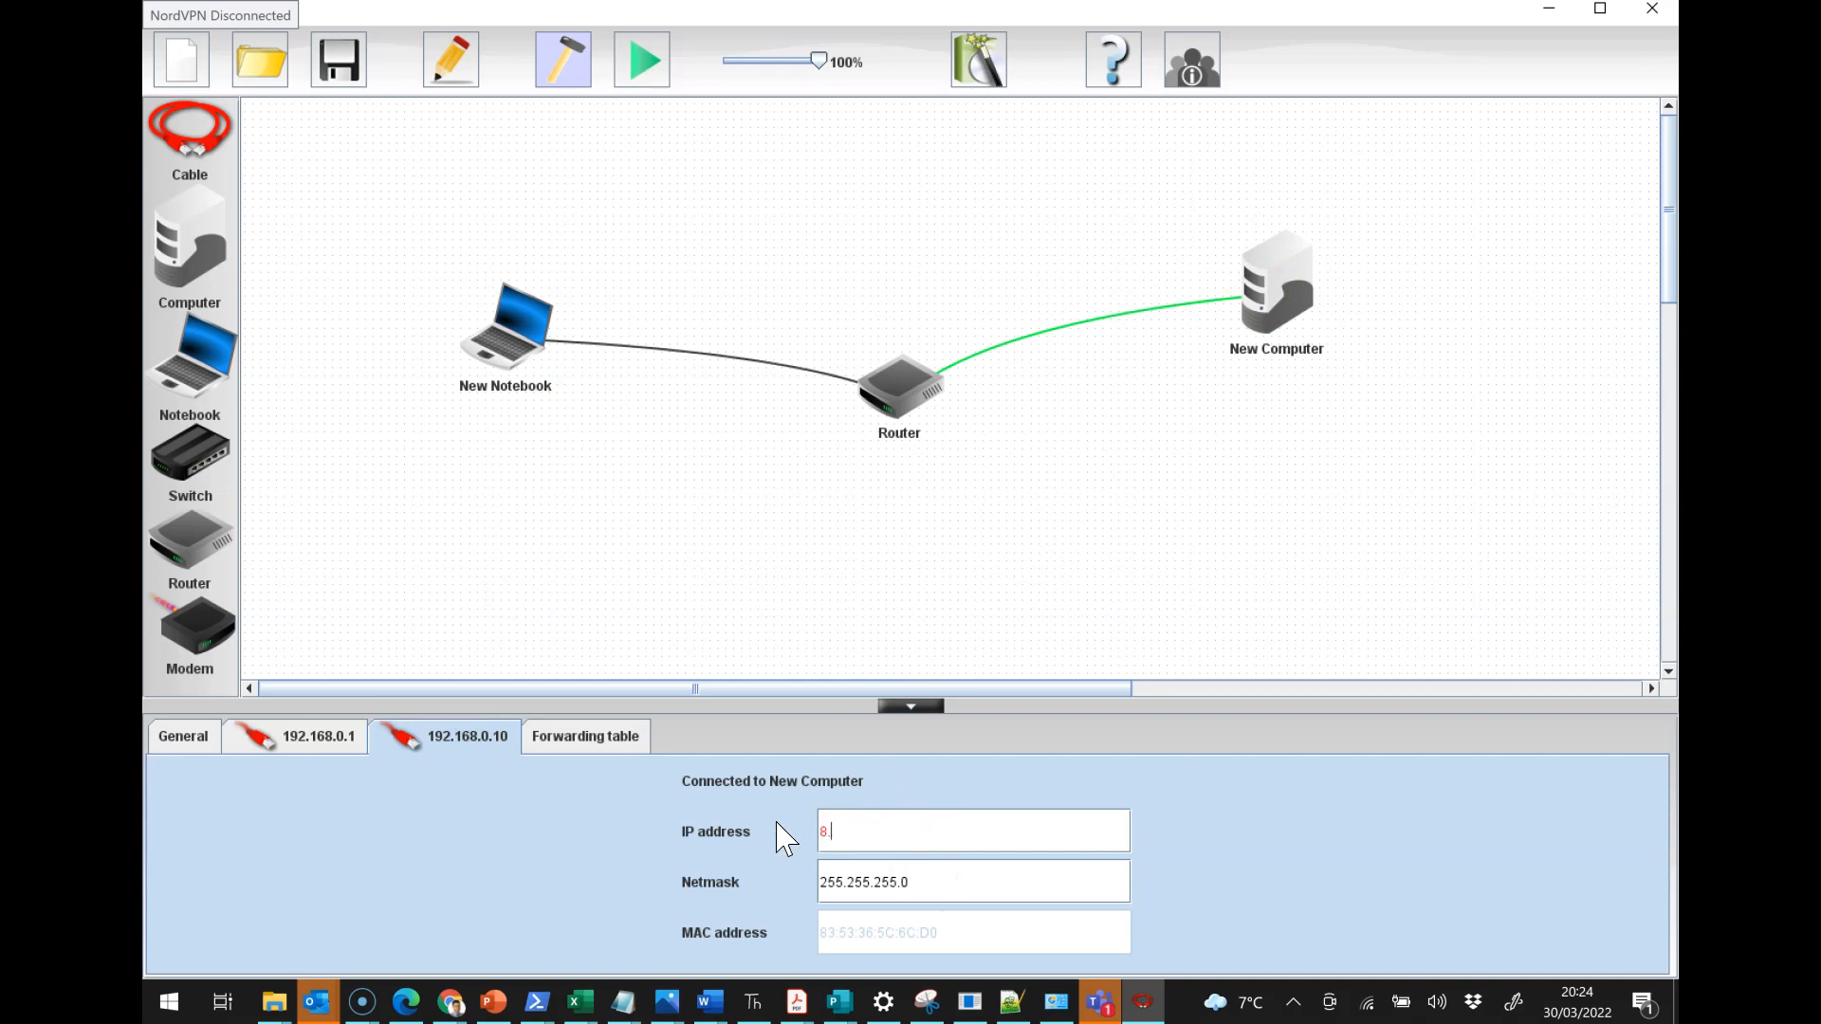
type(".8.8.1")
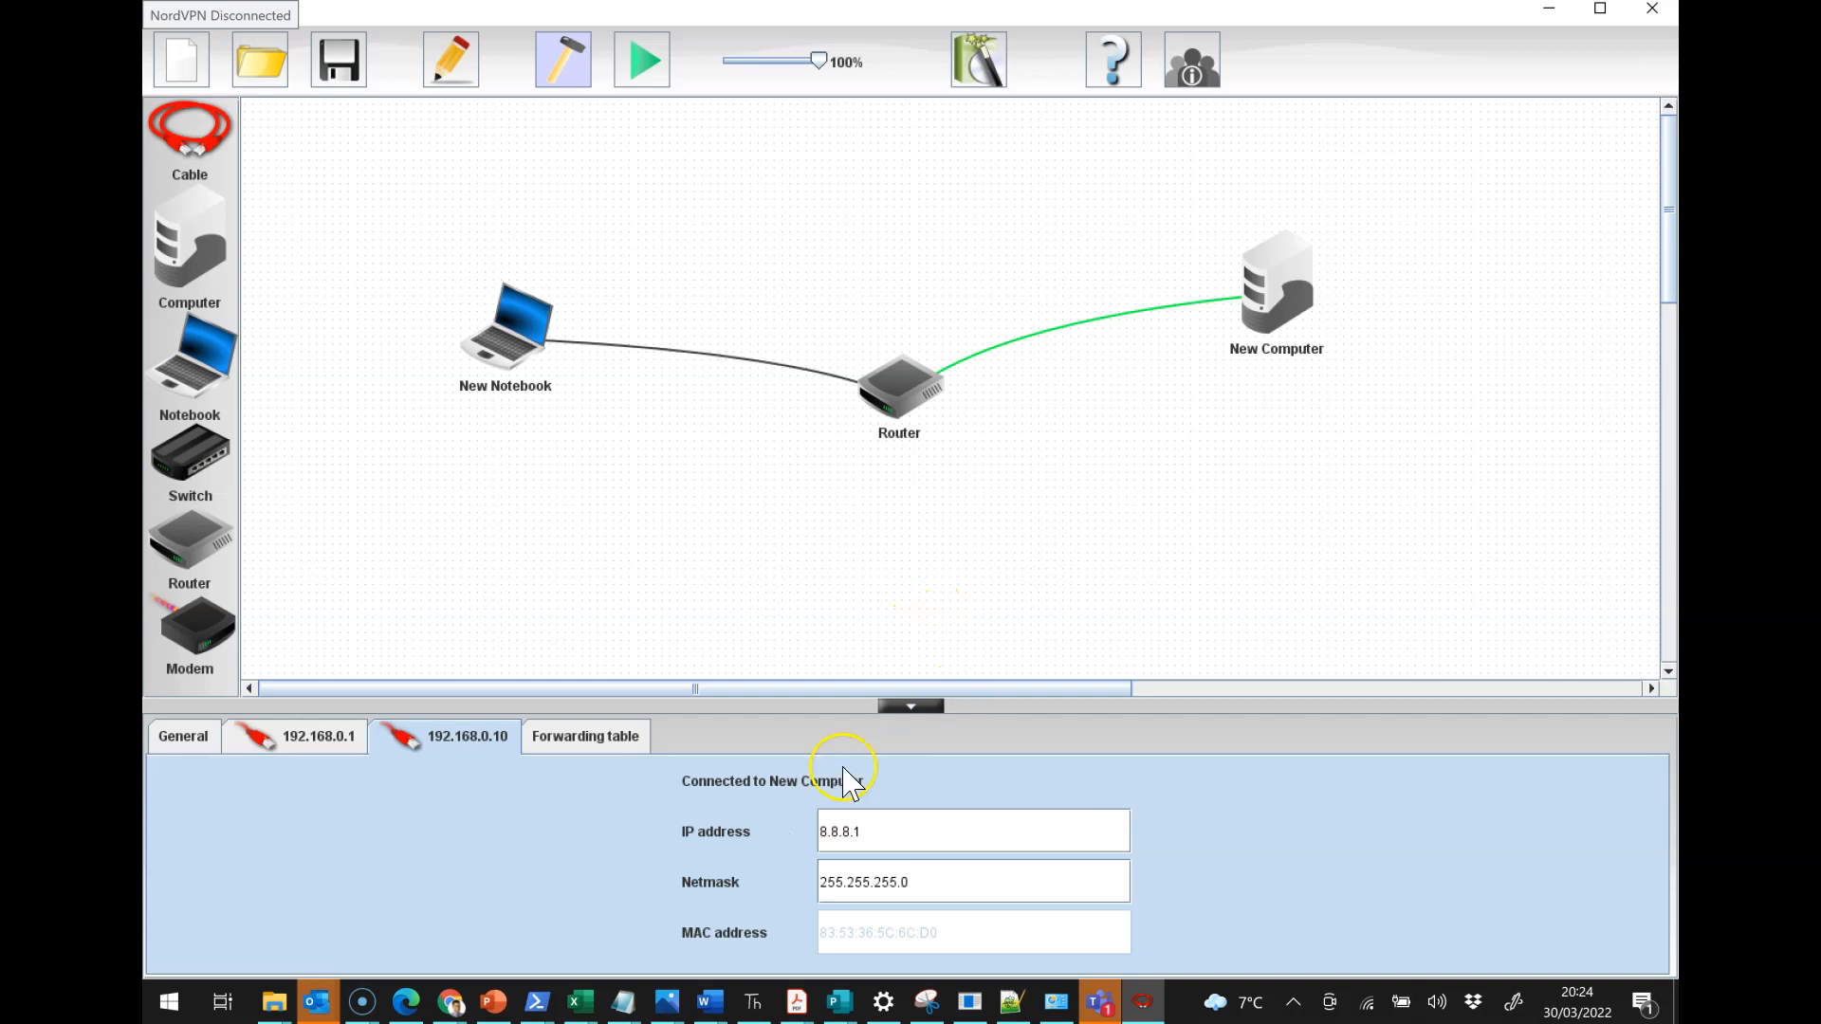
mouse_move(438, 712)
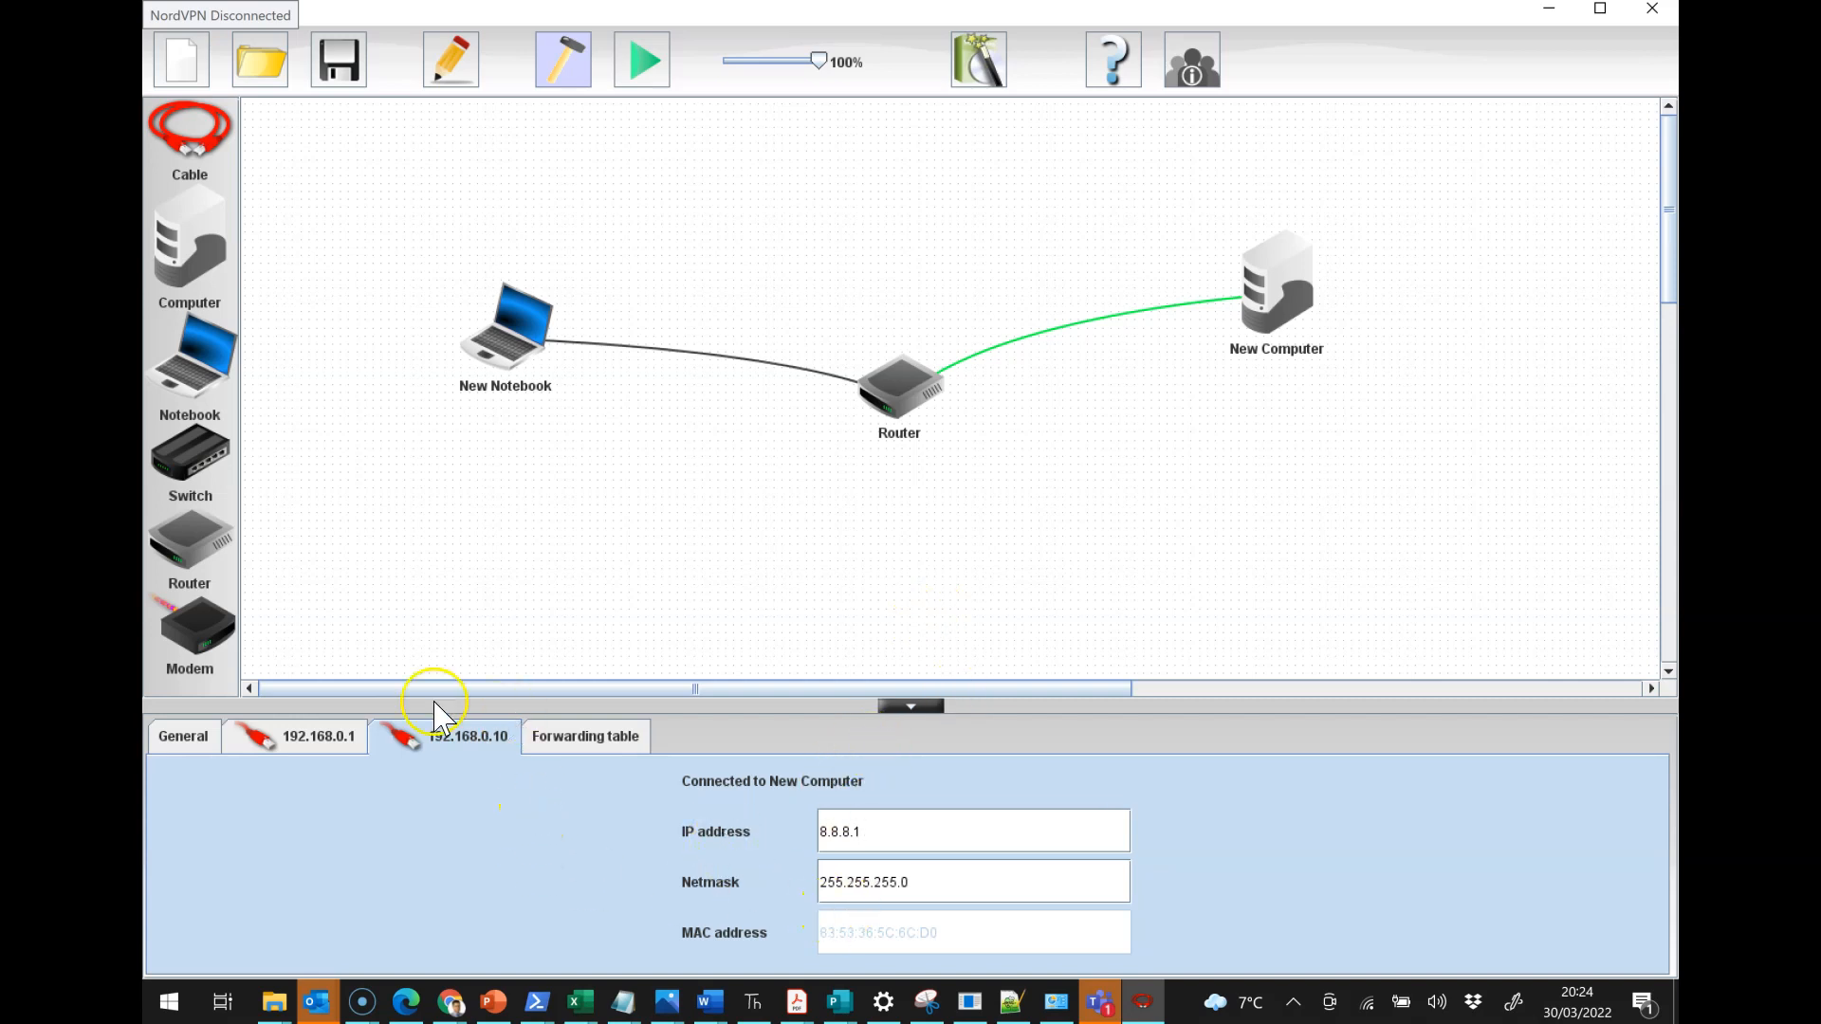
mouse_move(627, 737)
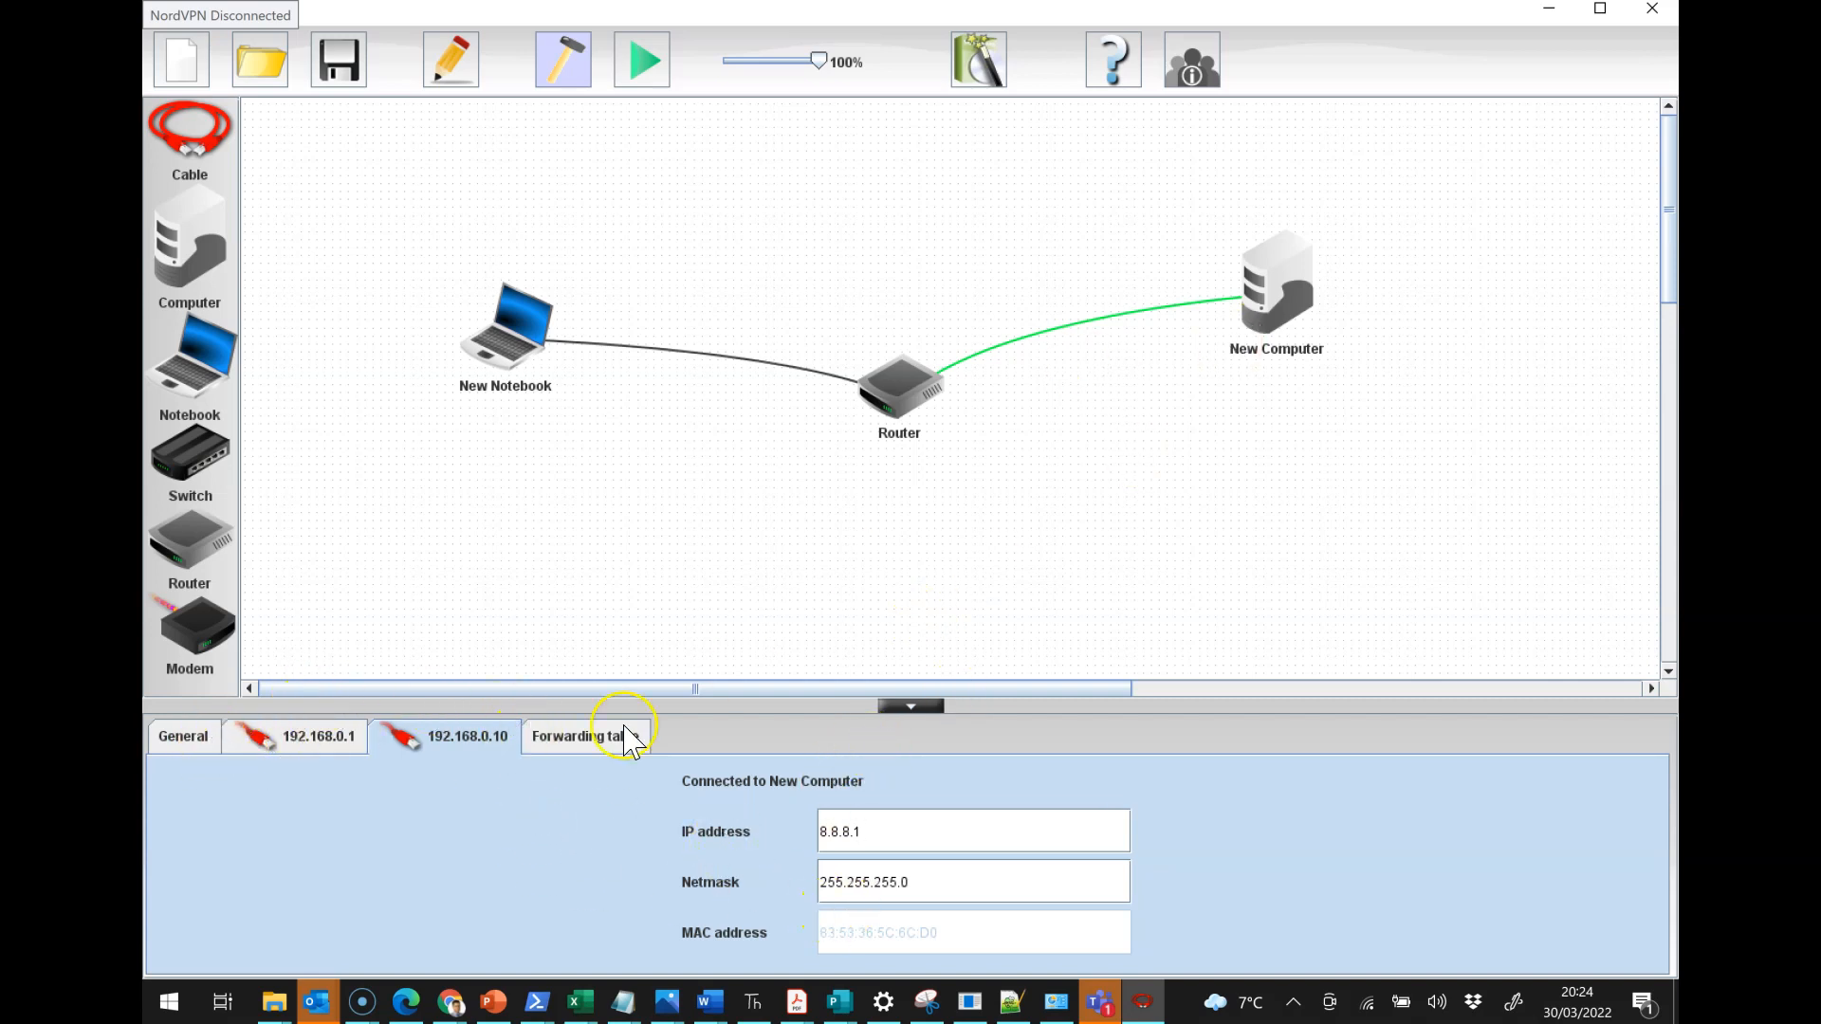
Step: Enable Automatic Routing on the router's General tab
left_click(182, 736)
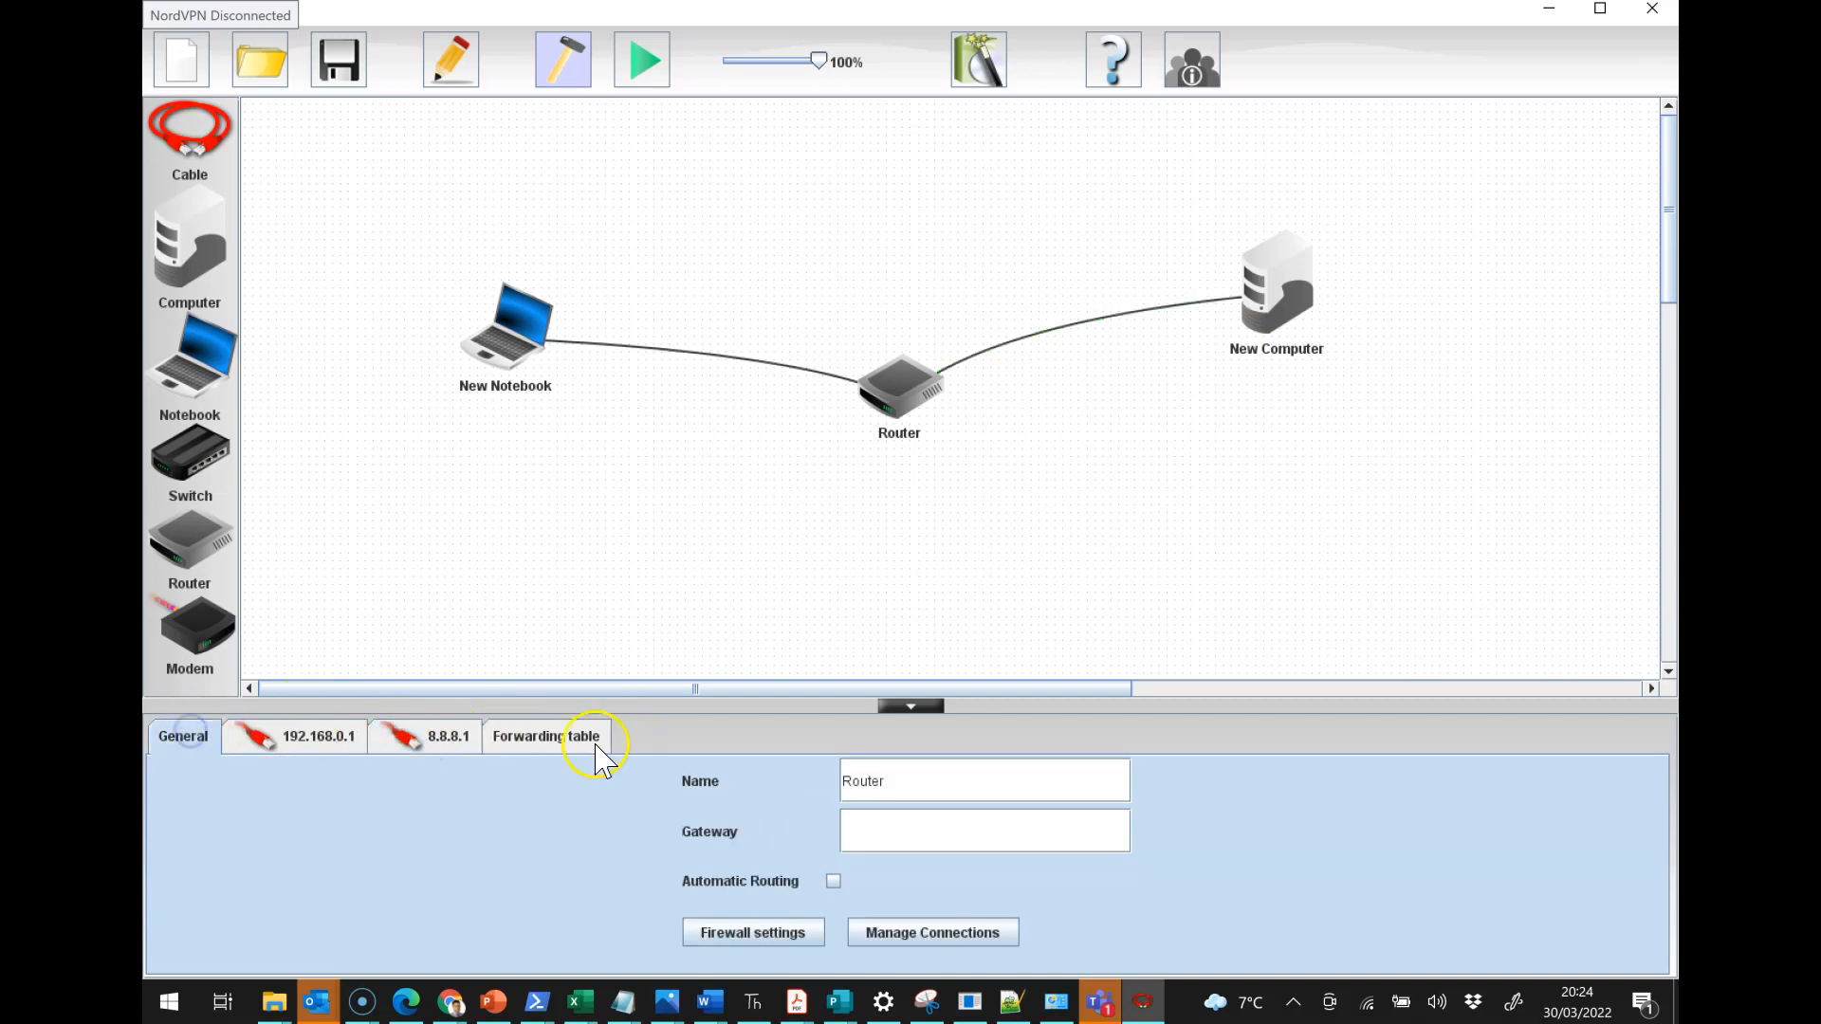
left_click(832, 881)
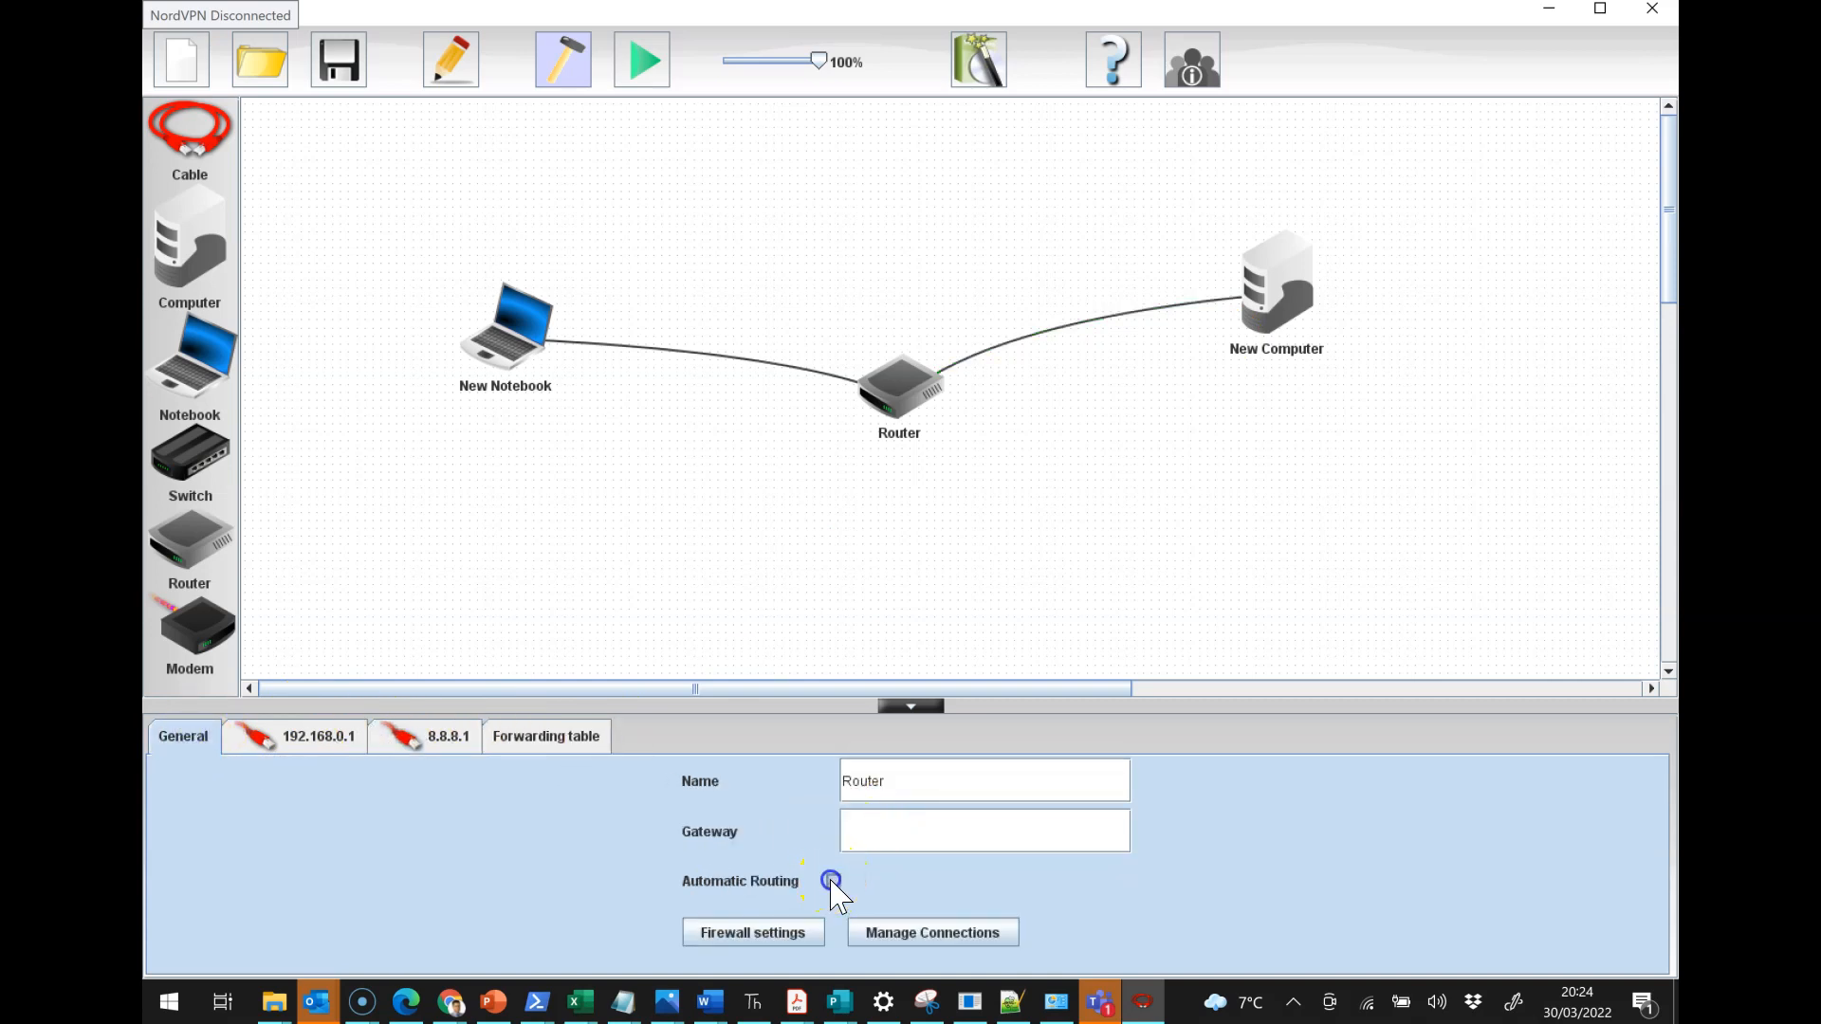
left_click(832, 881)
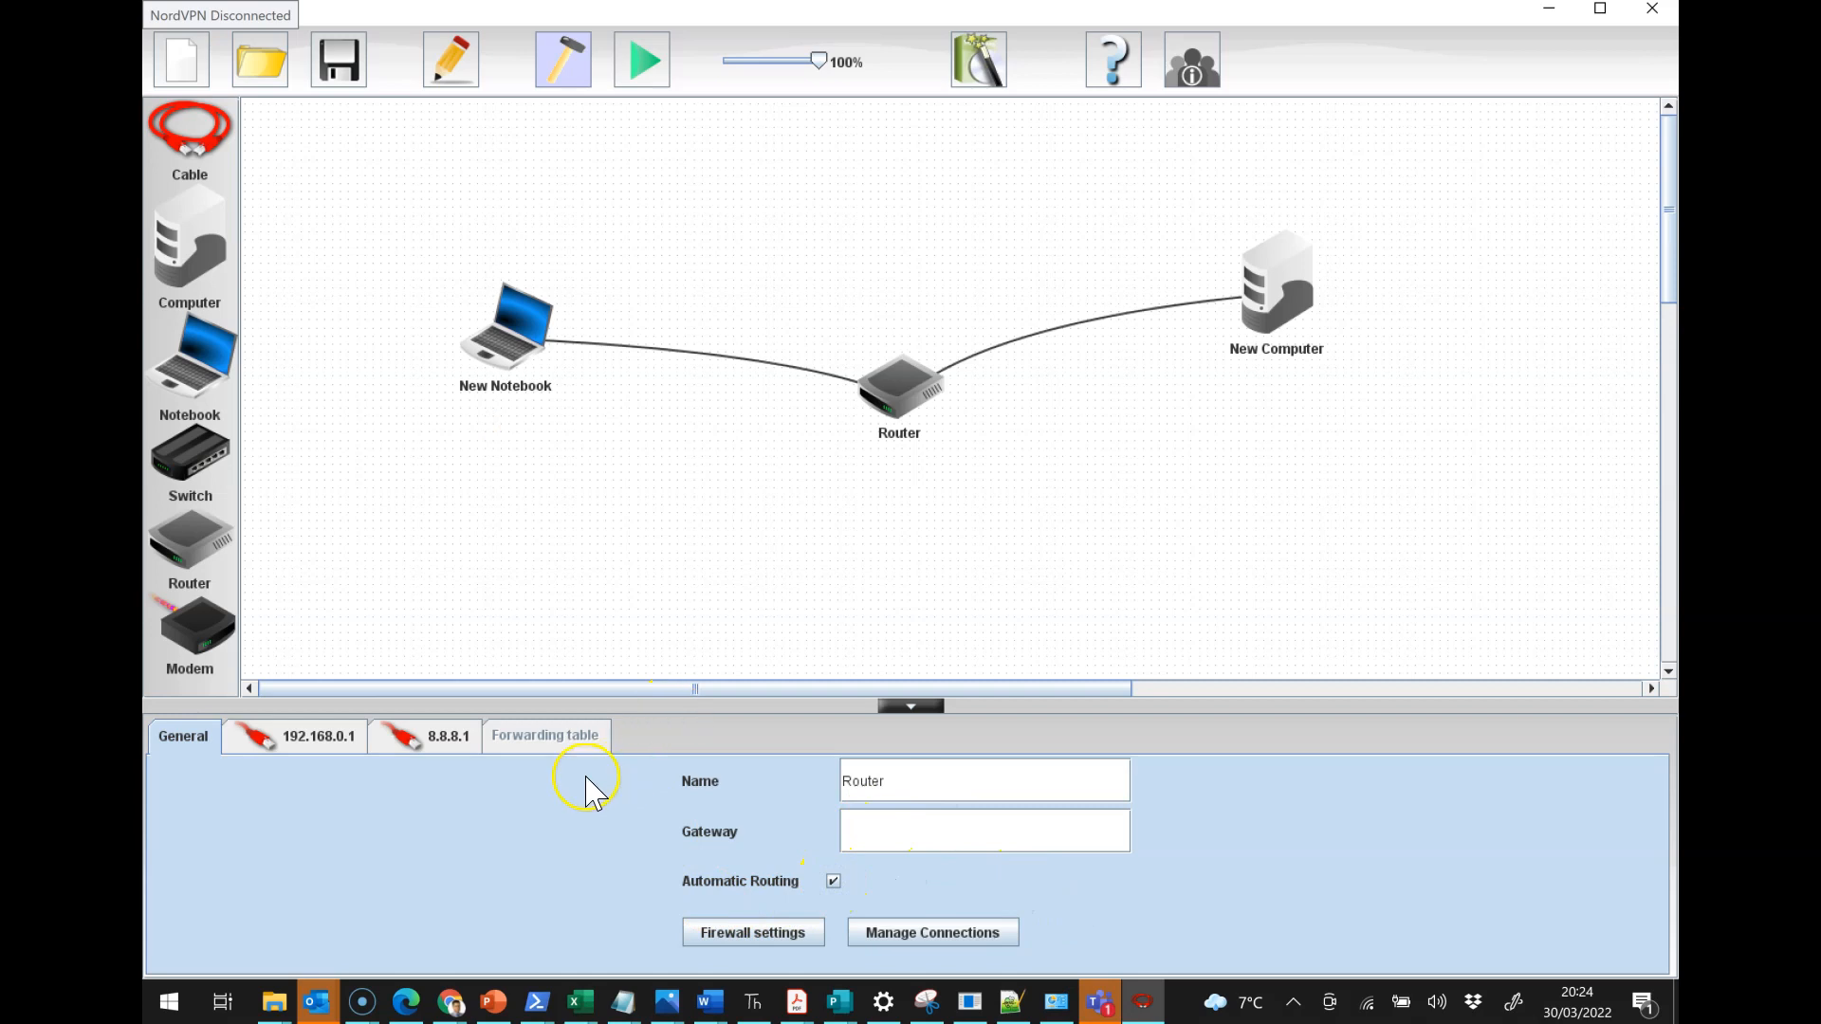
mouse_move(551, 773)
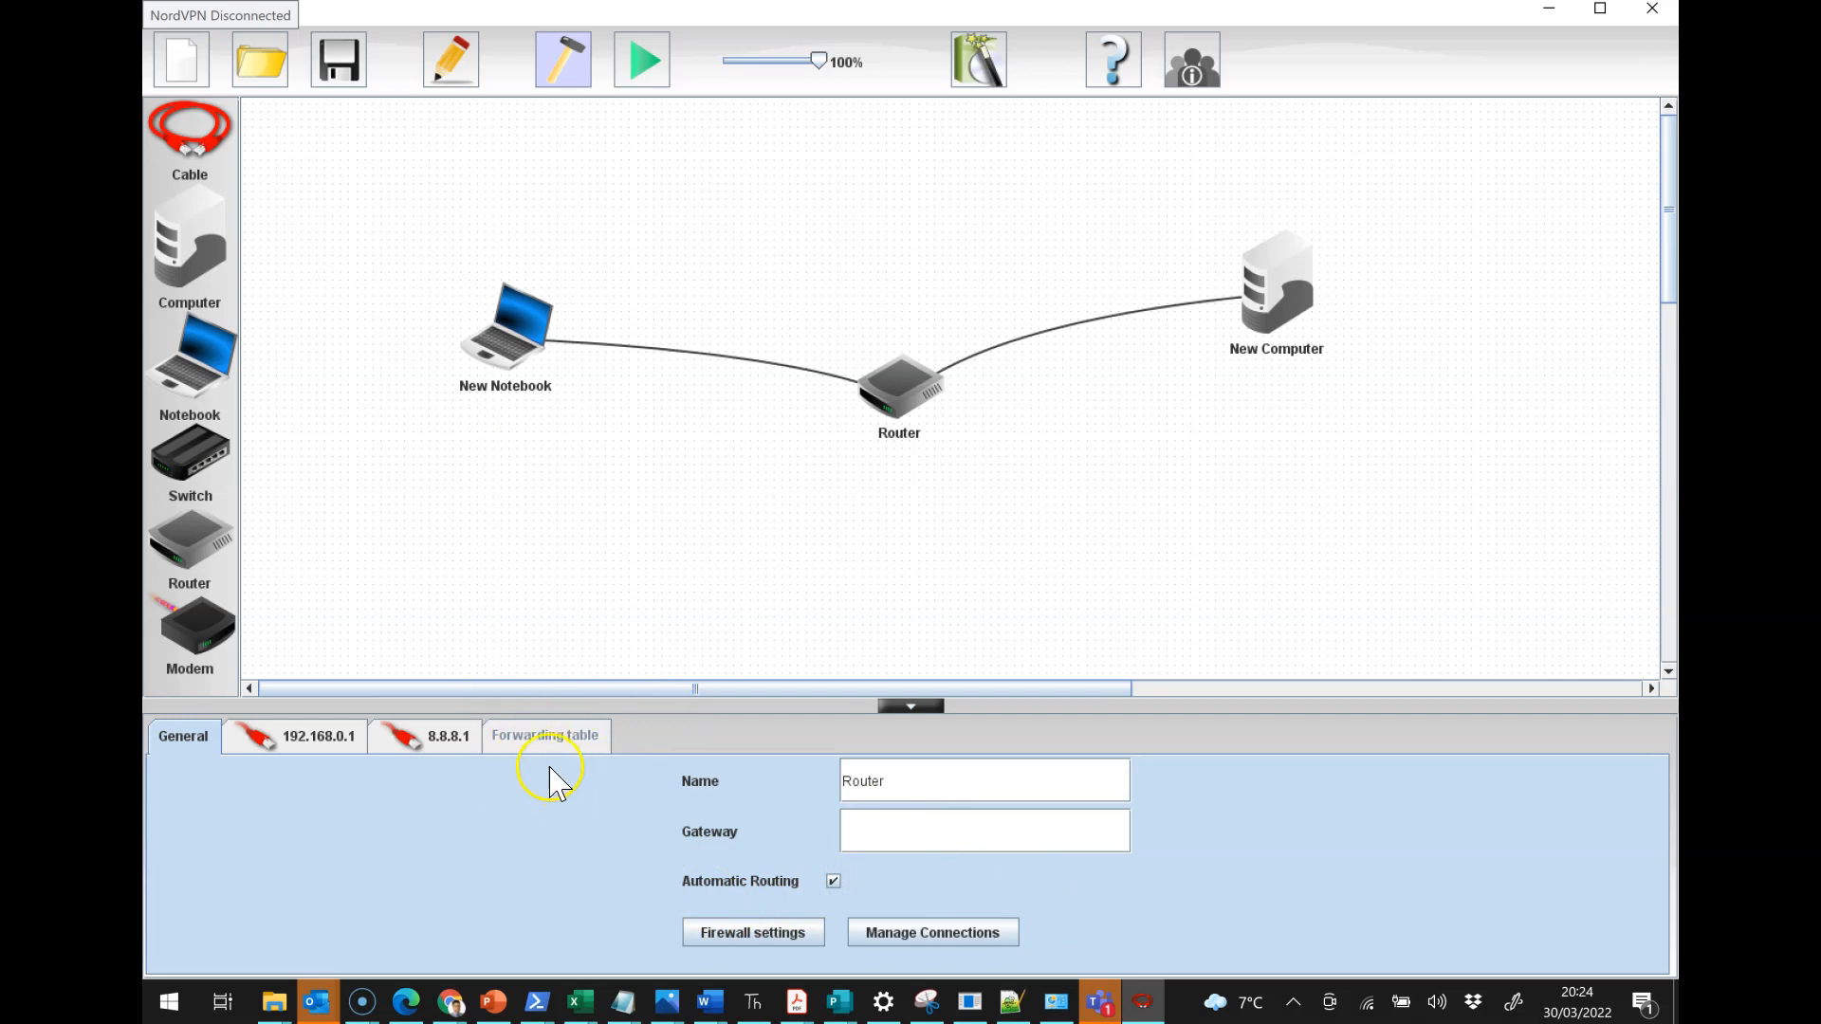
mouse_move(565, 772)
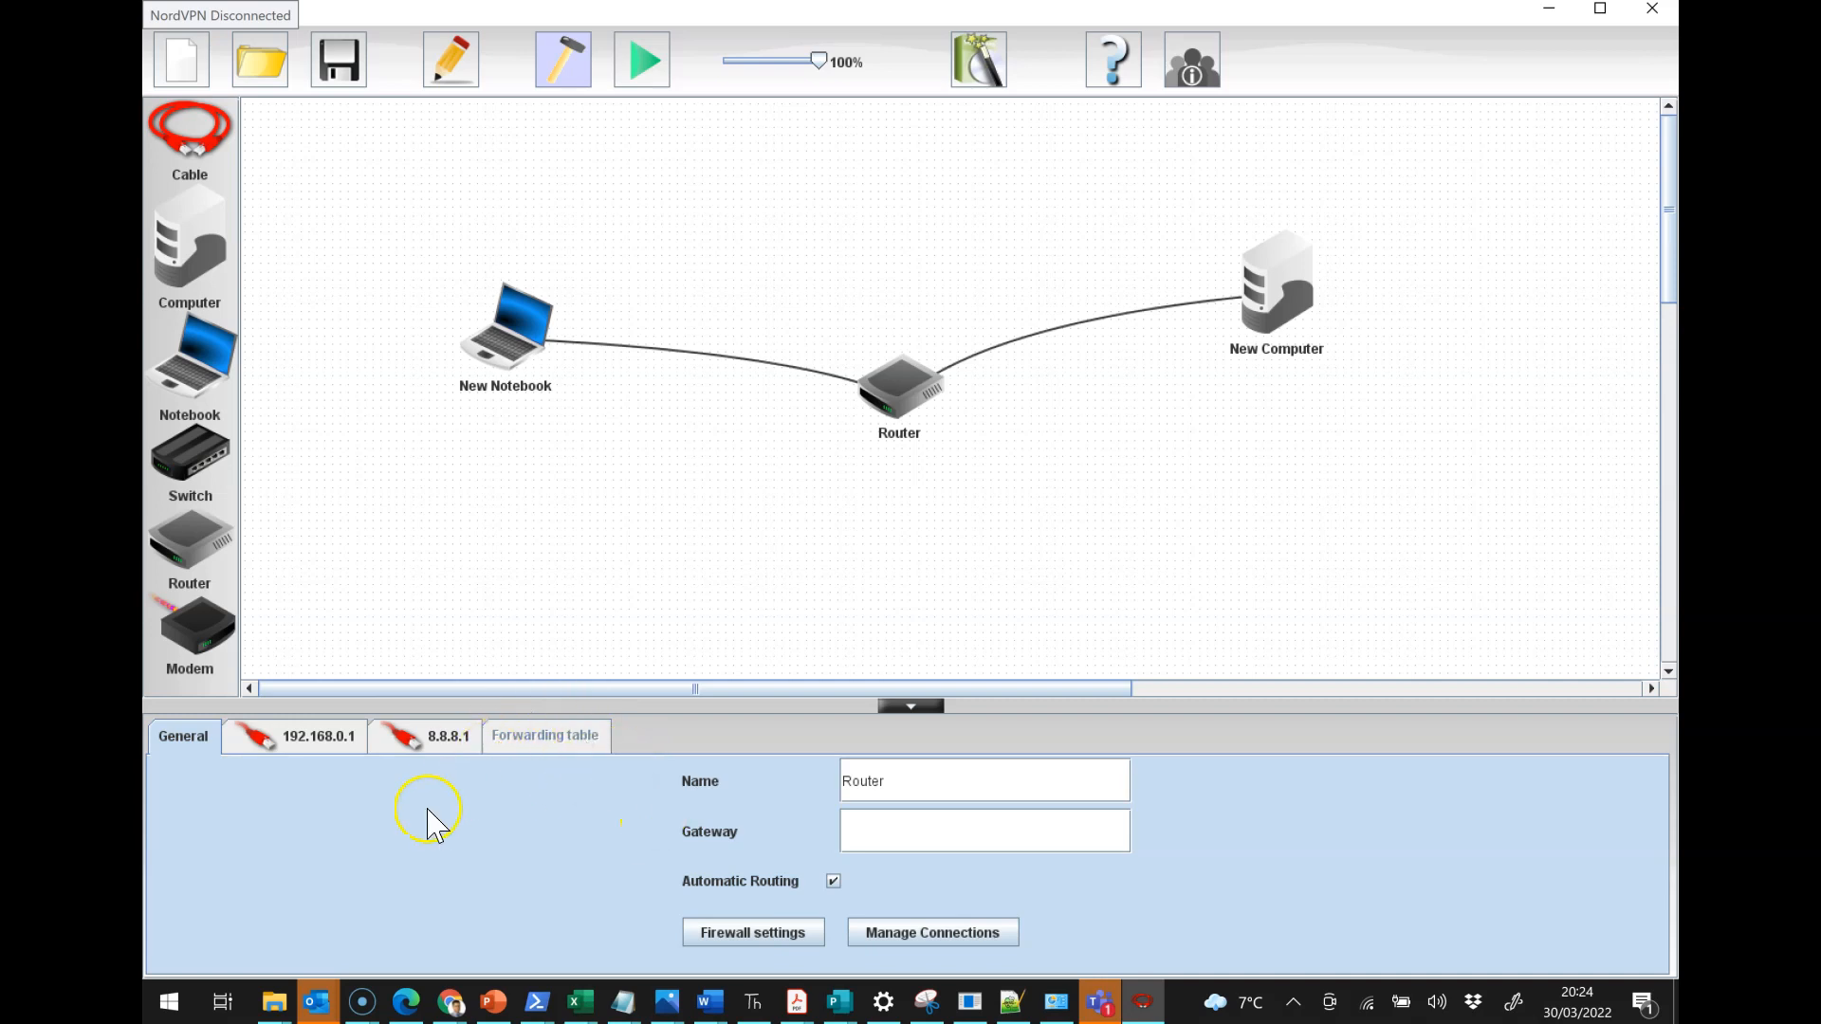
mouse_move(470, 813)
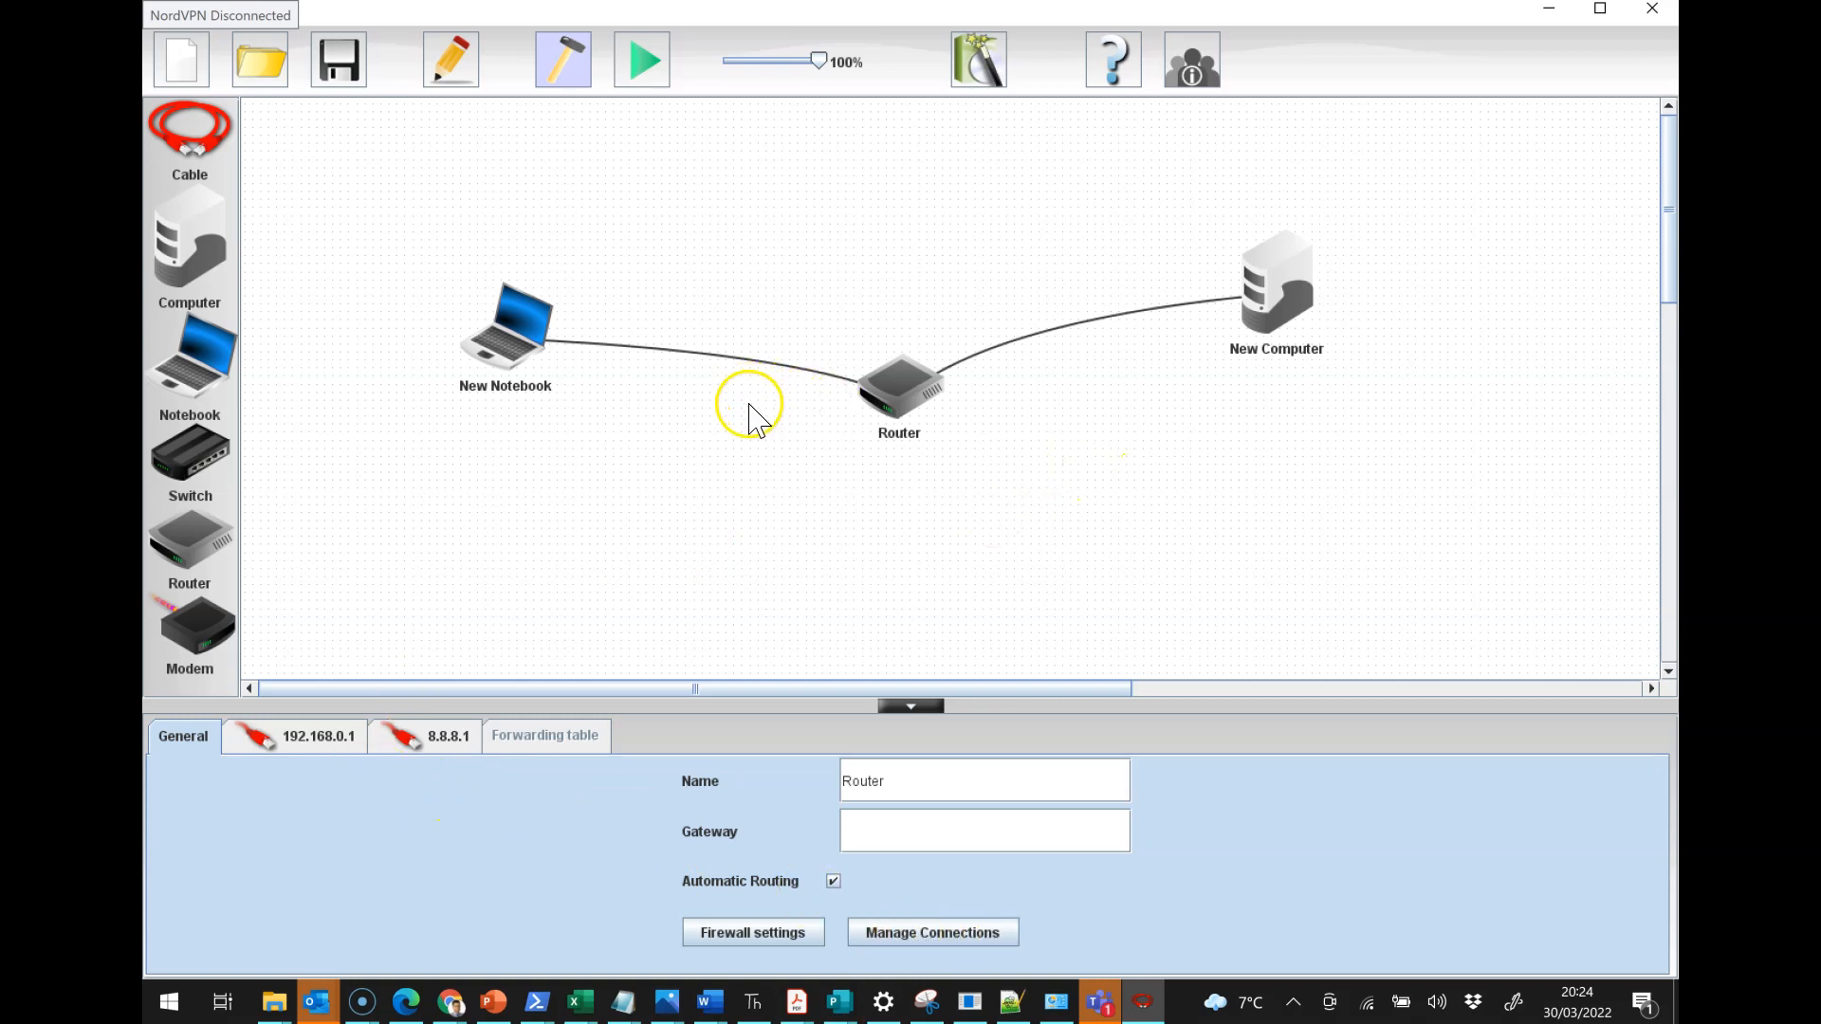
mouse_move(802, 386)
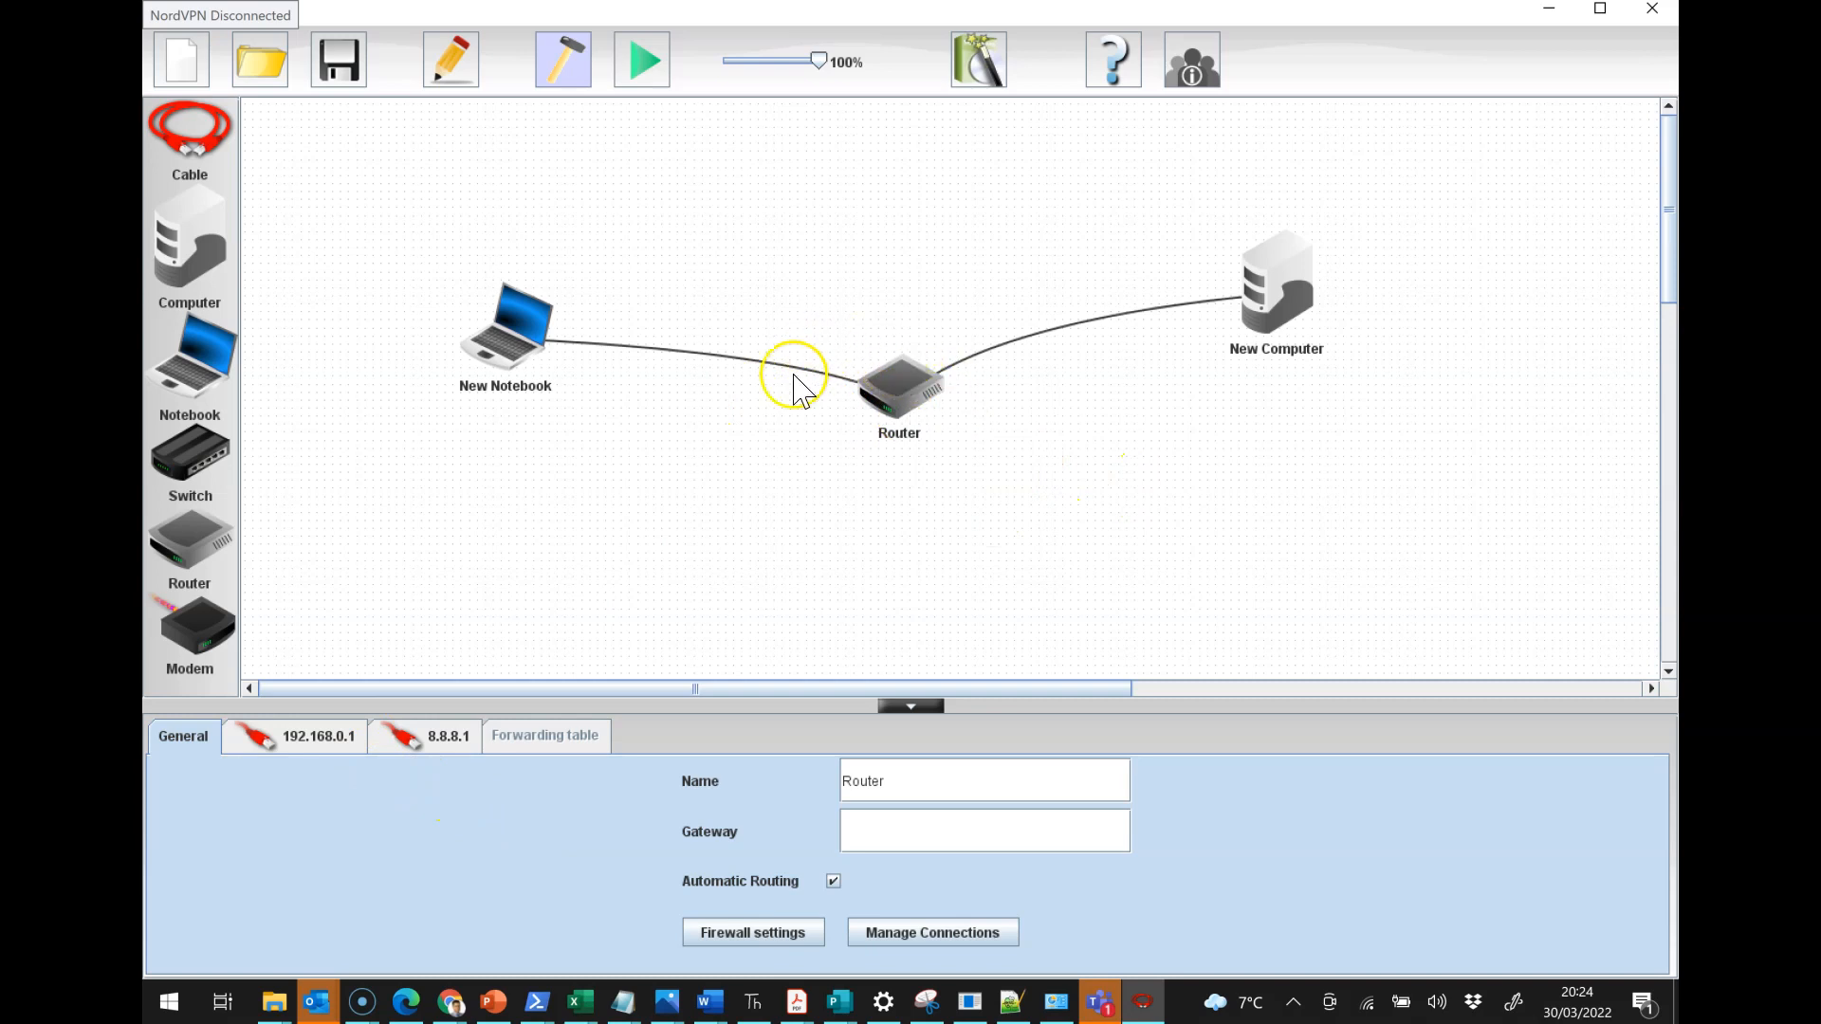
Step: Check the router's interfaces at 192.168.0.1 and 8.8.8.1, then close its settings
left_click(291, 737)
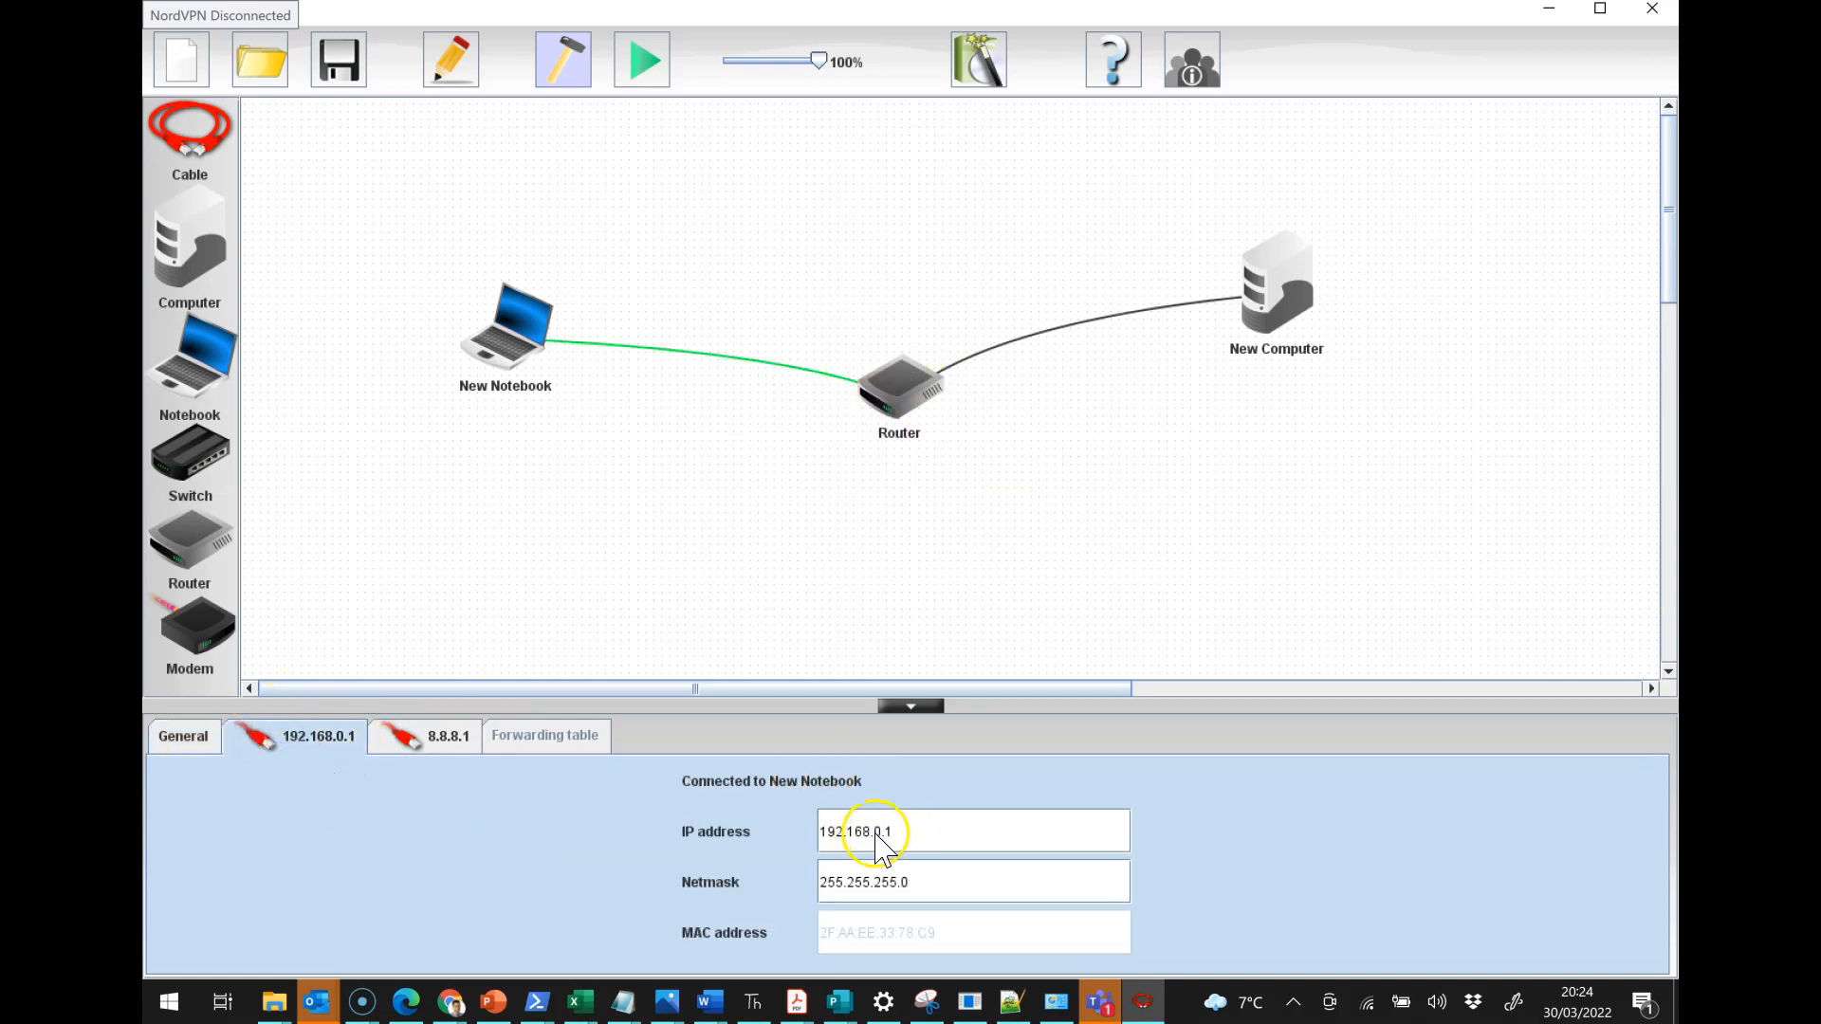
double_click(872, 832)
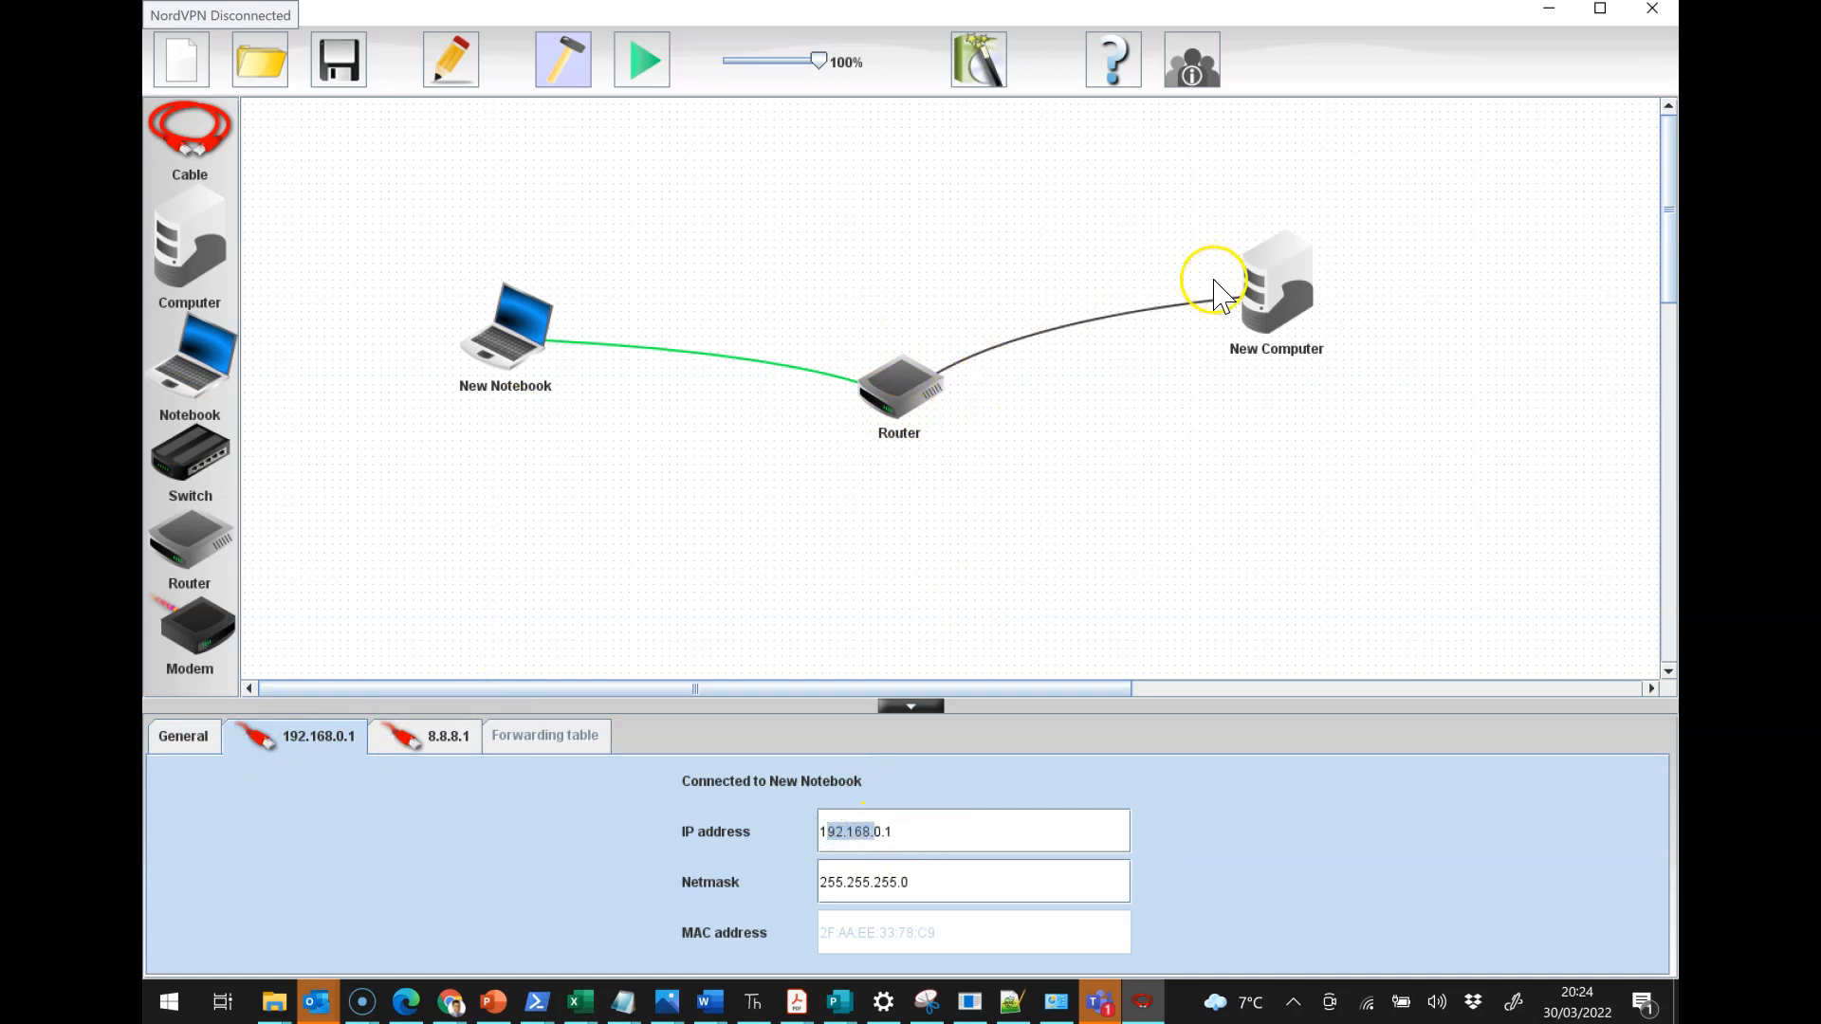
mouse_move(639, 777)
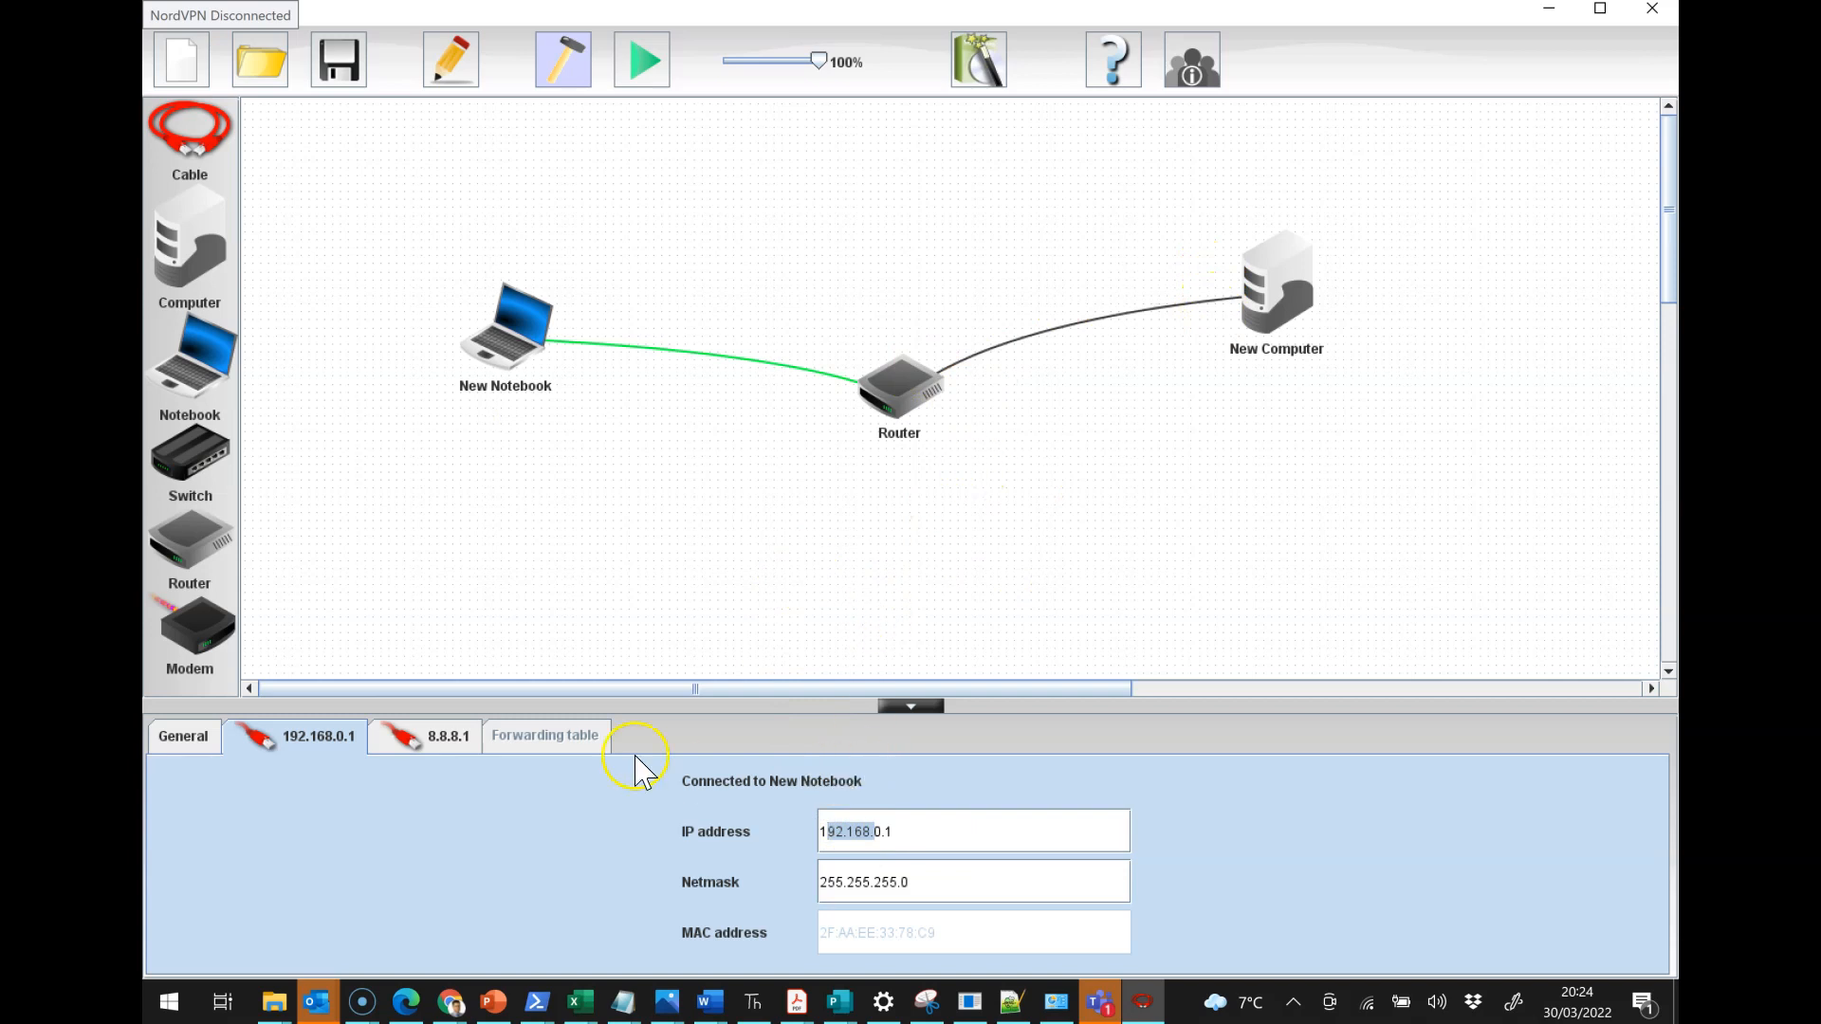
left_click(445, 736)
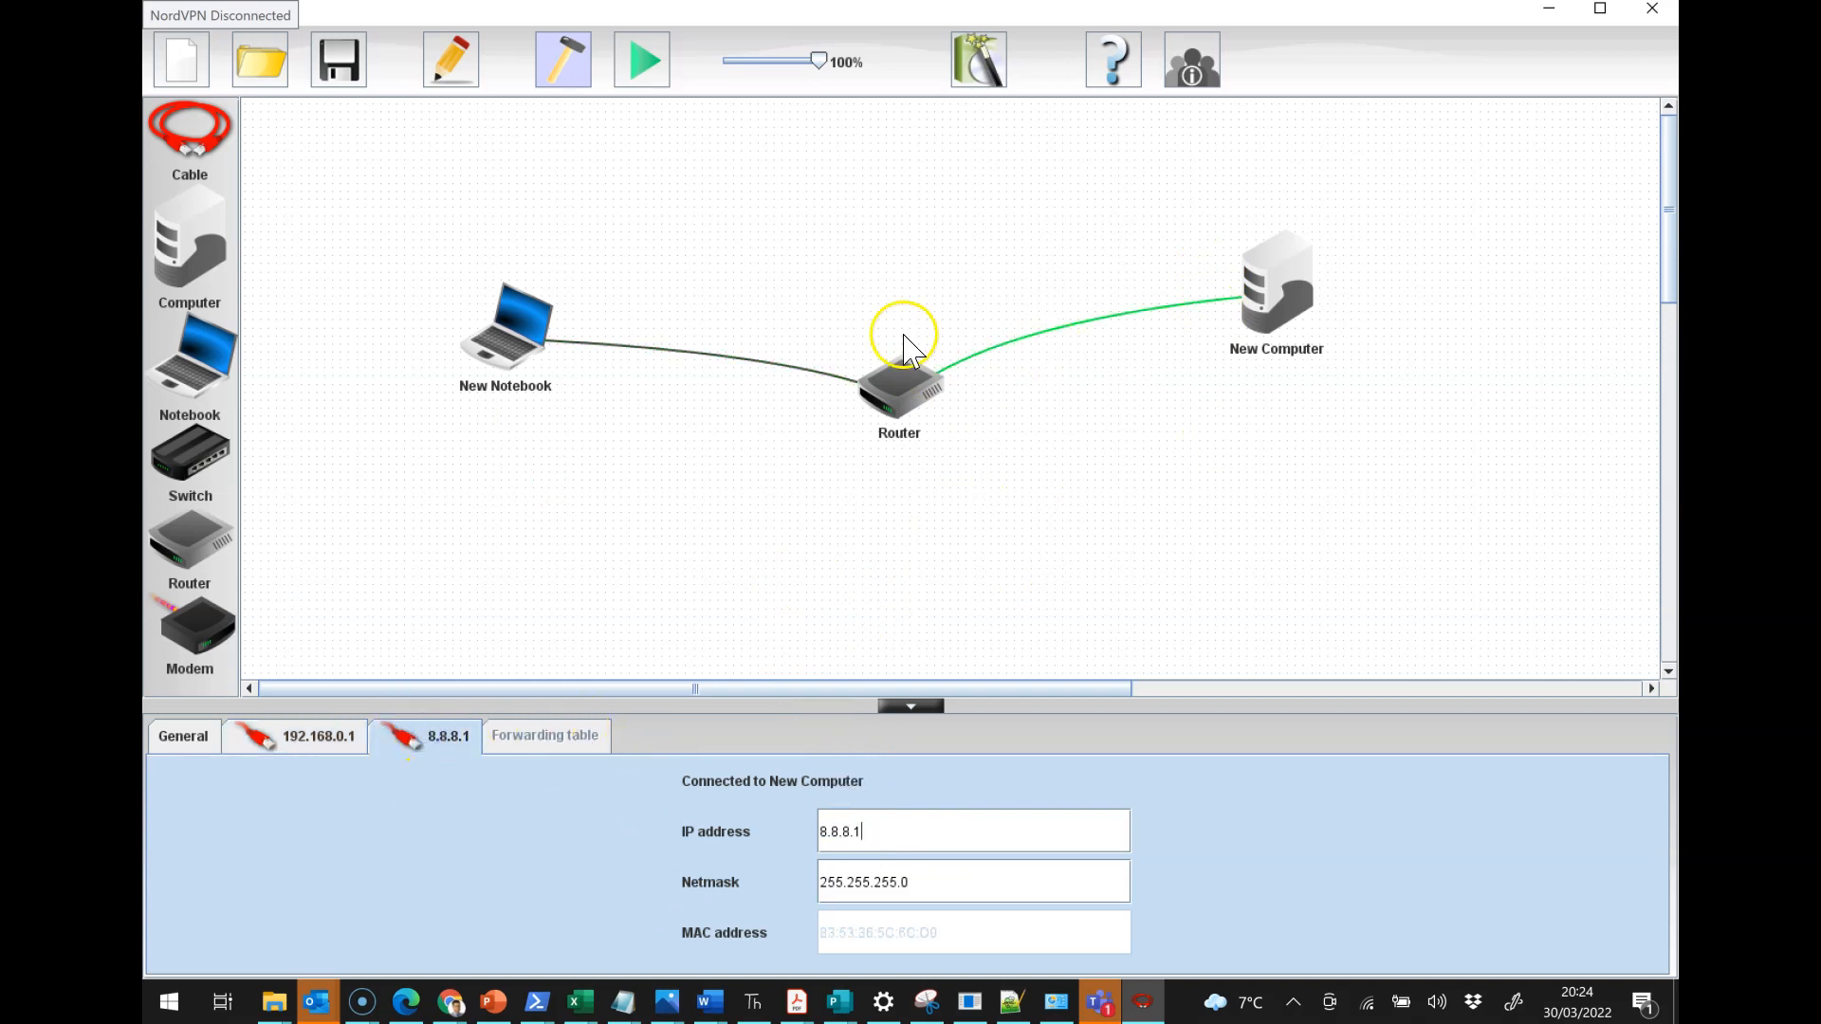
left_click(911, 706)
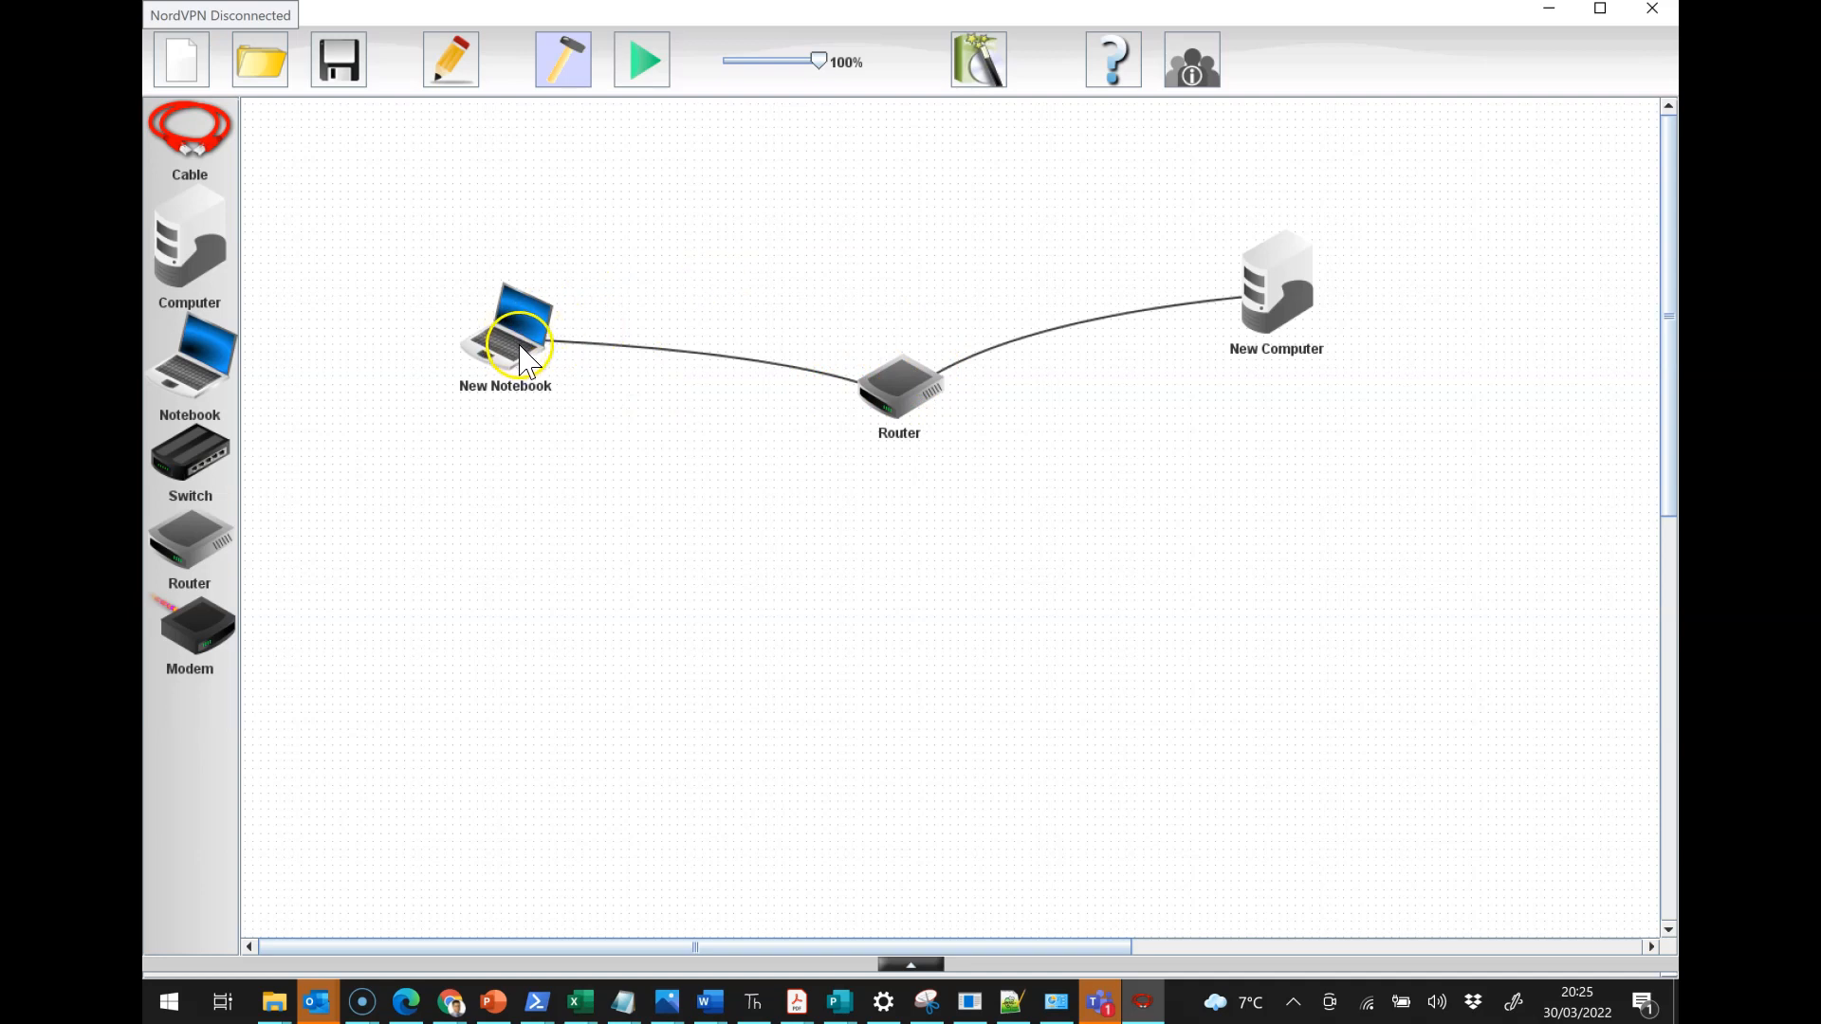
Step: Run the simulation to review the notebook's unreachable pings, then return to design mode
left_click(641, 59)
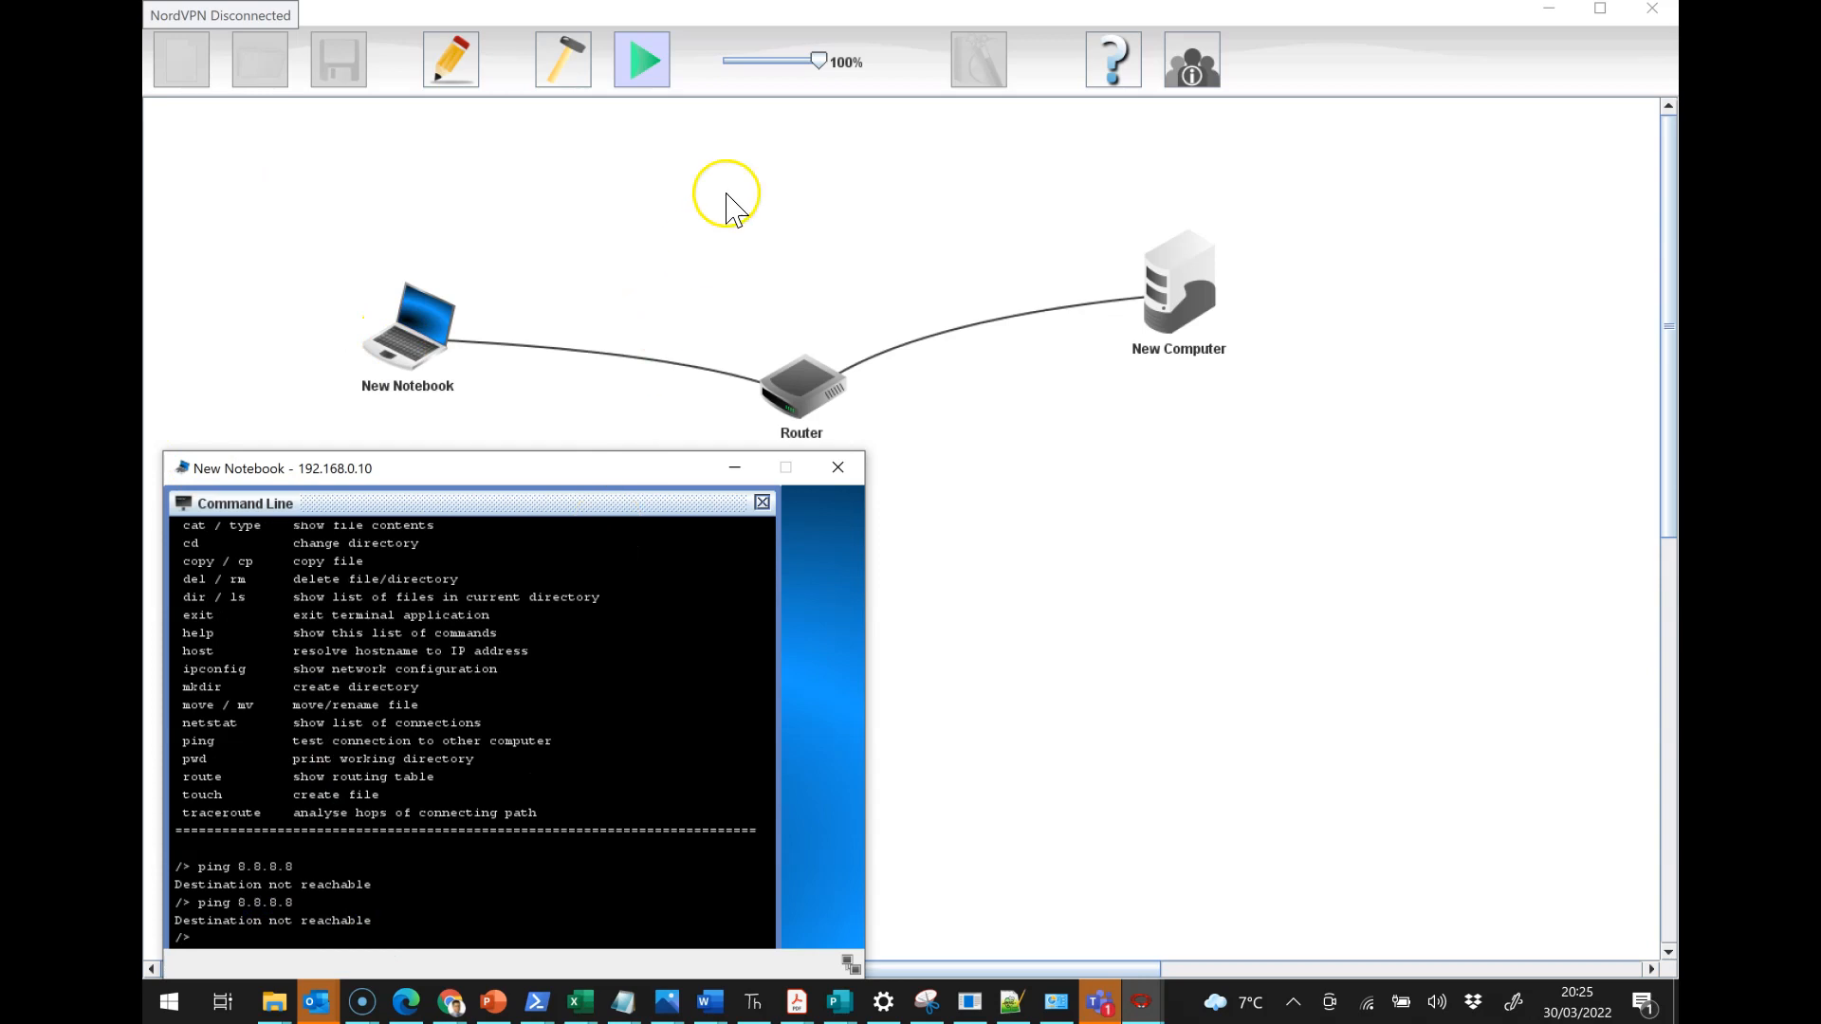
mouse_move(585, 59)
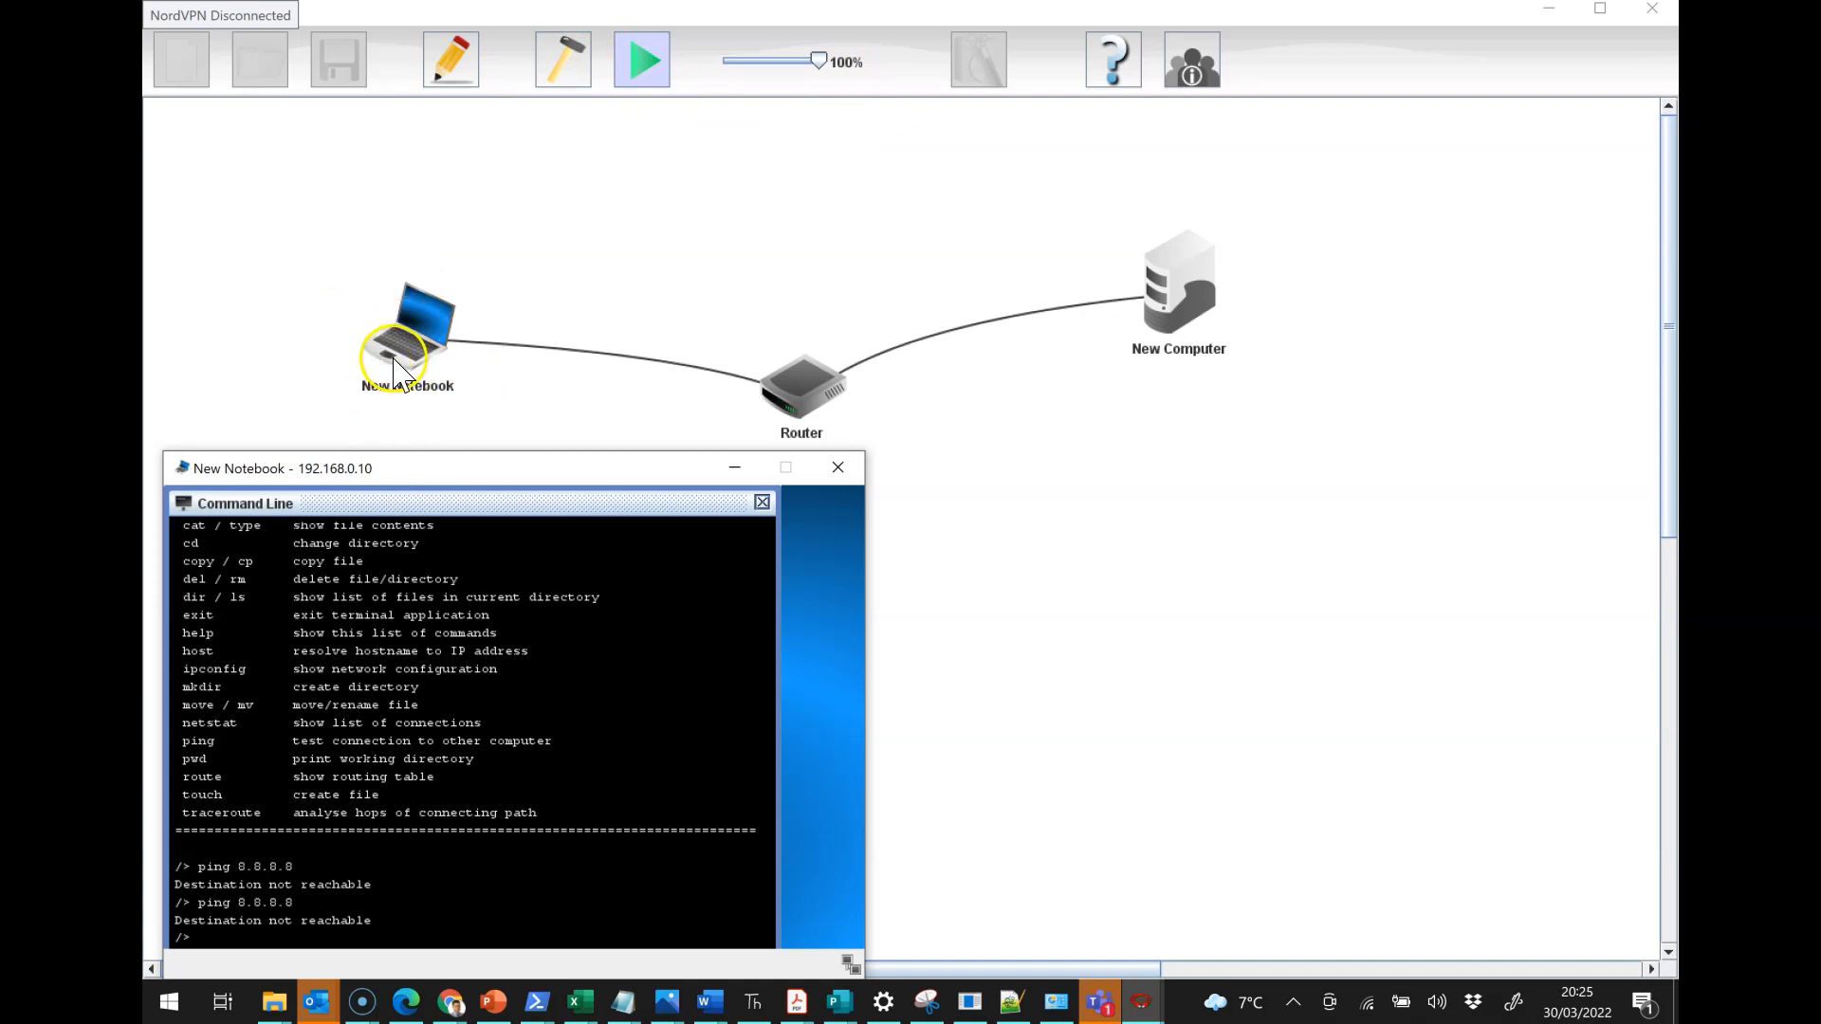
mouse_move(408, 352)
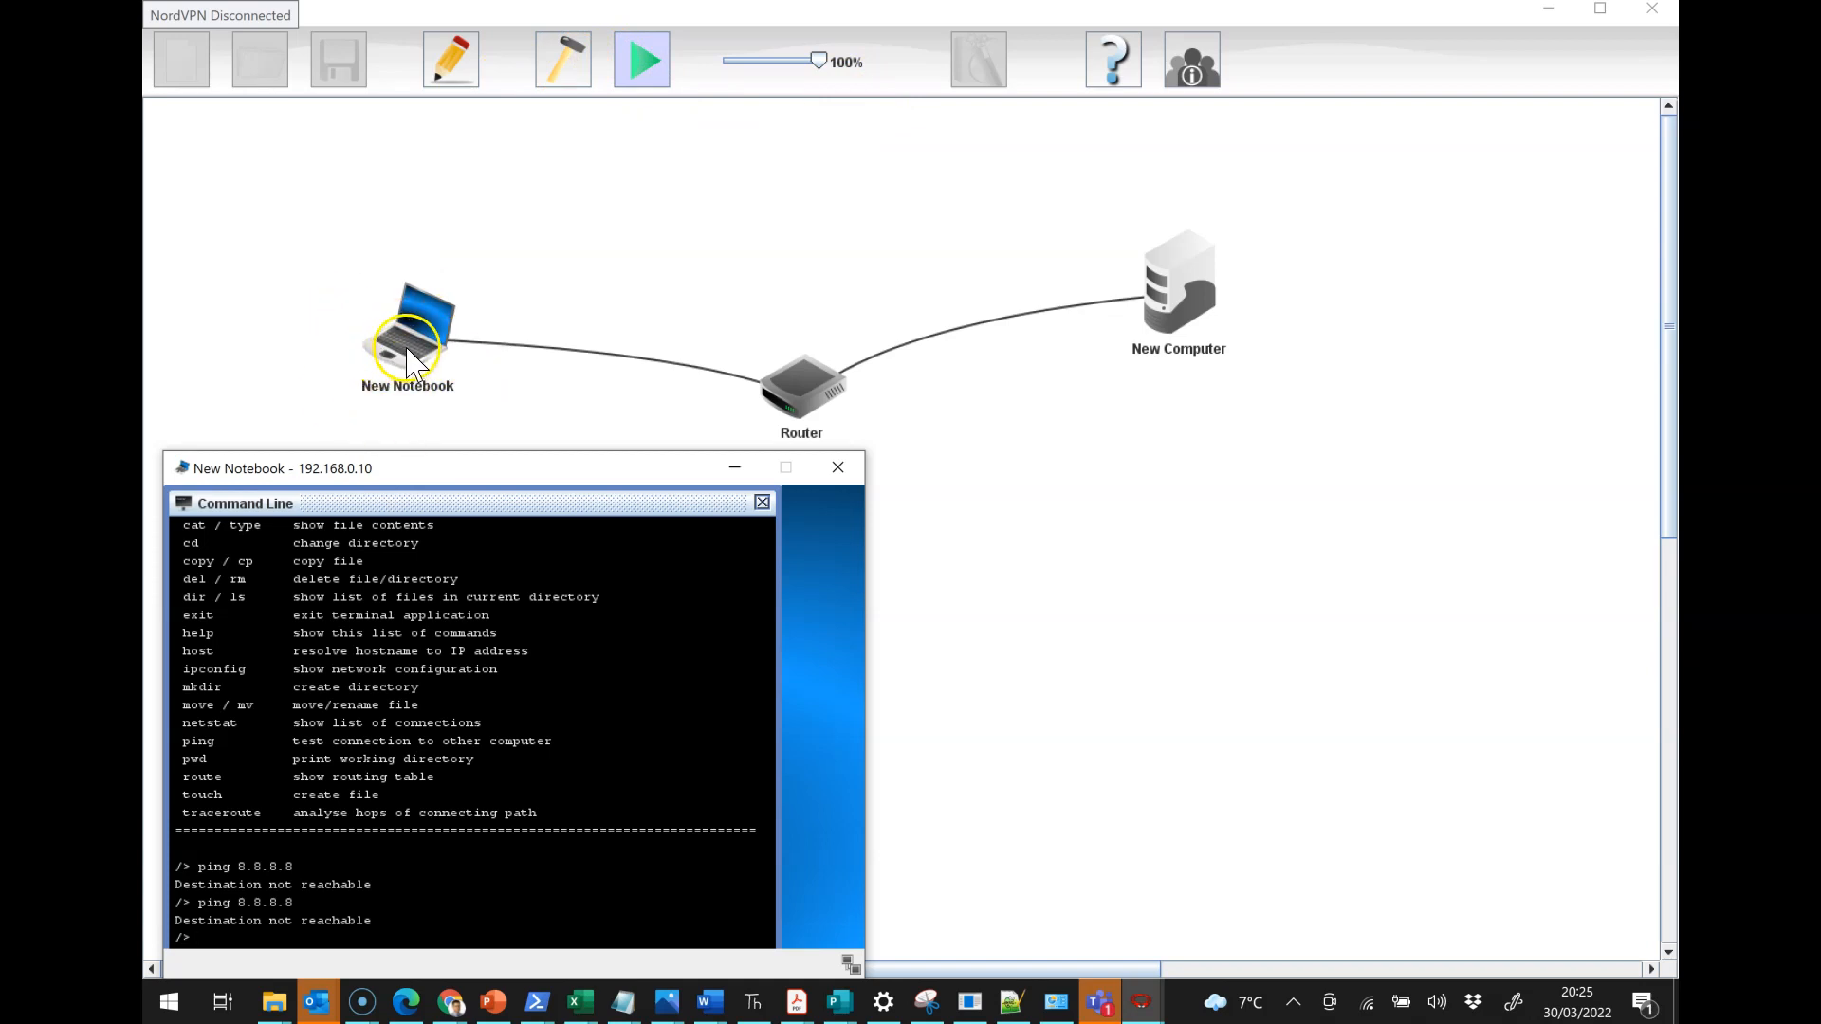
left_click(562, 59)
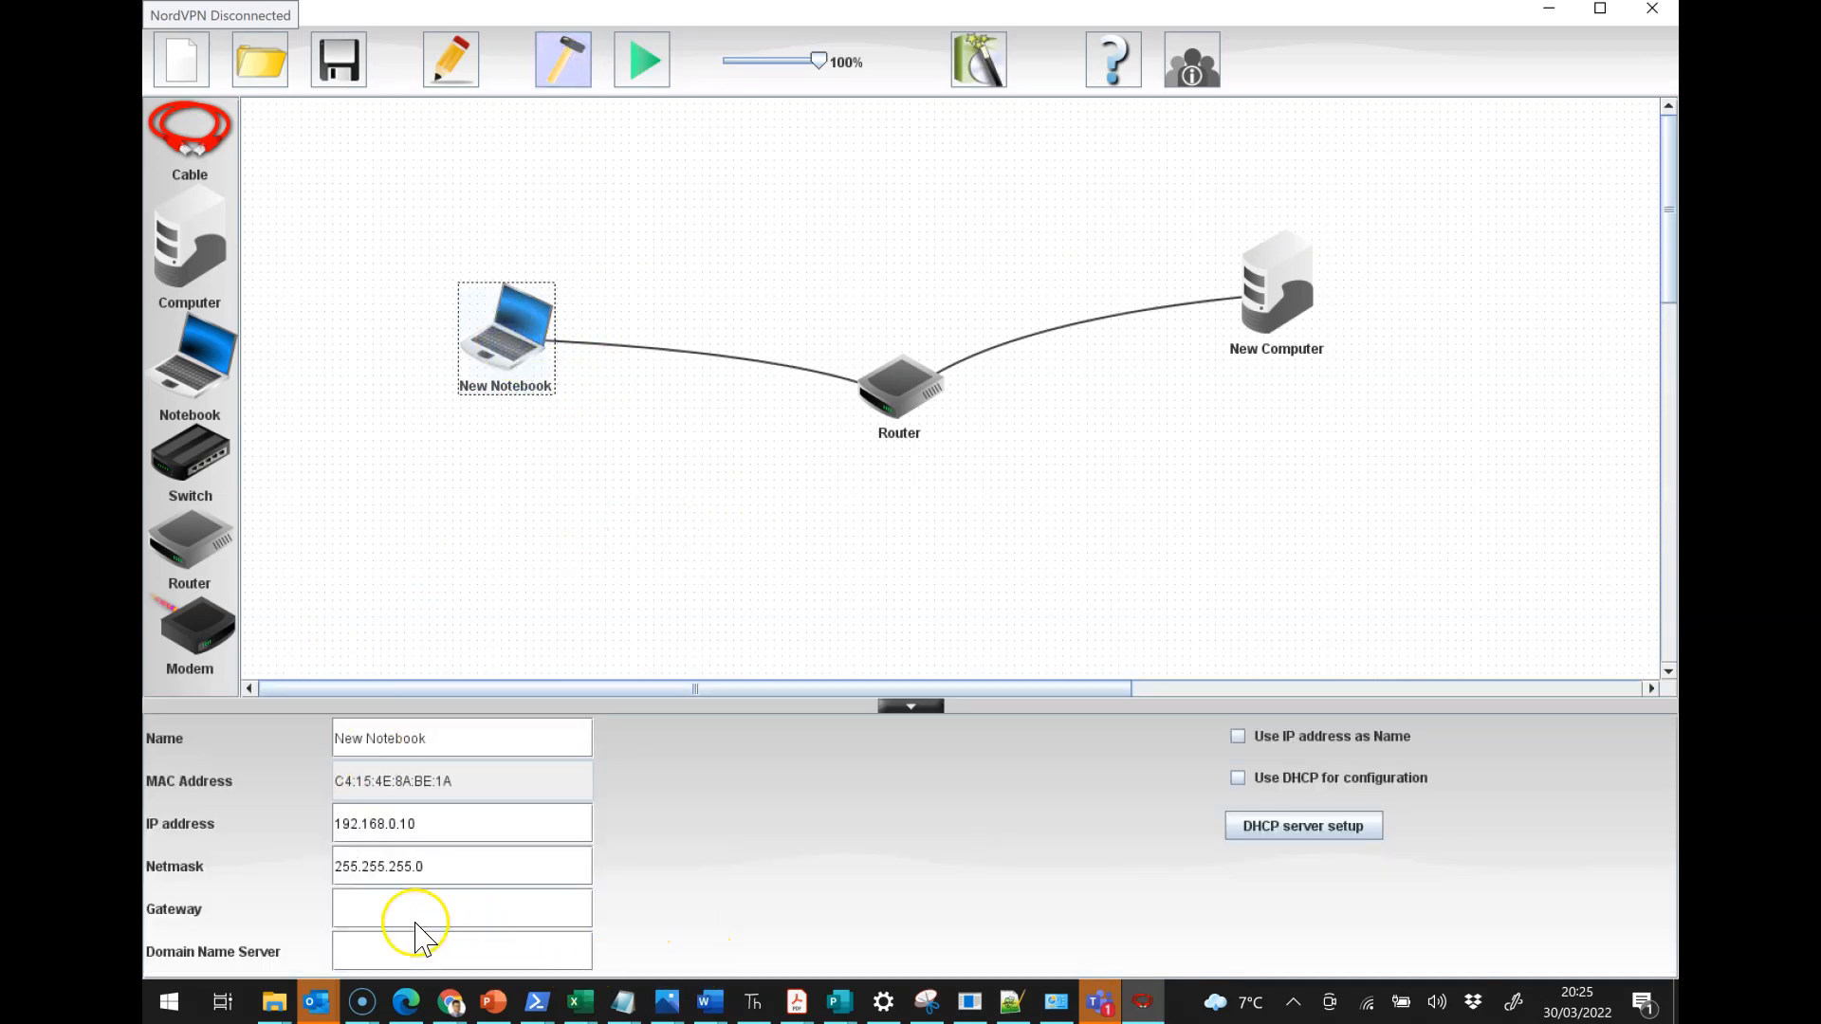
mouse_move(451, 909)
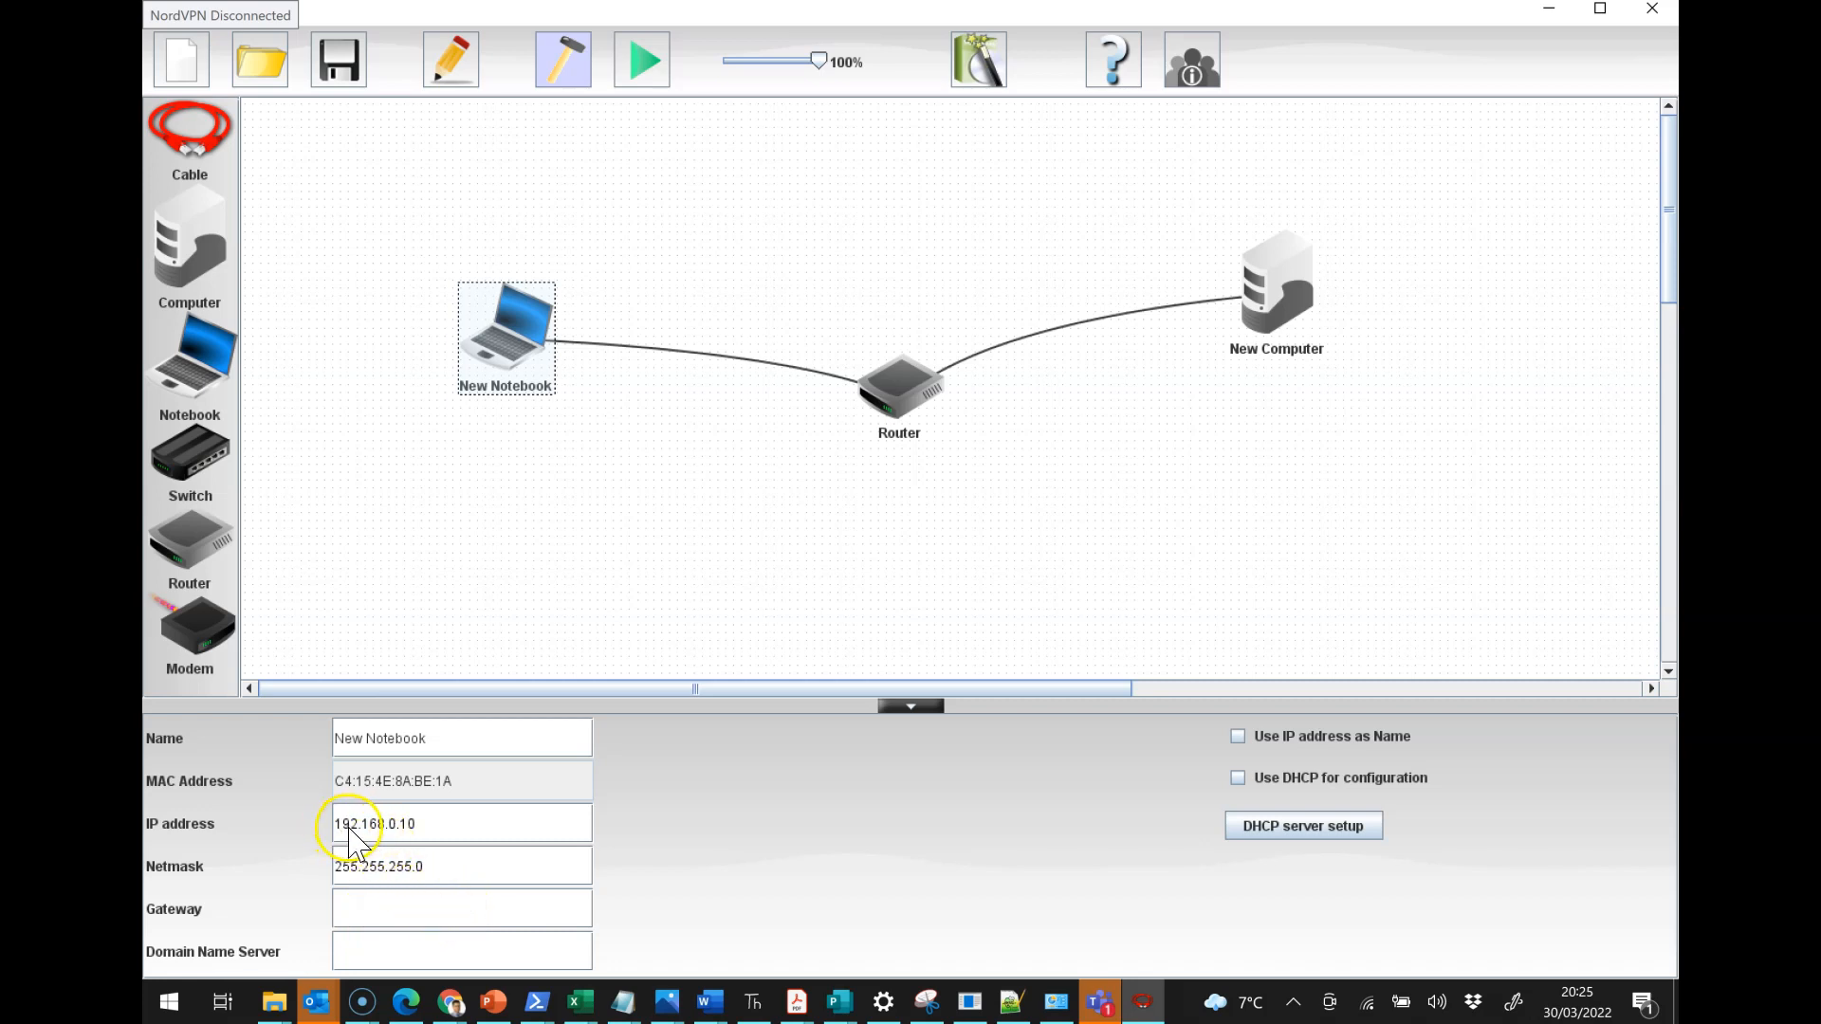
mouse_move(371, 928)
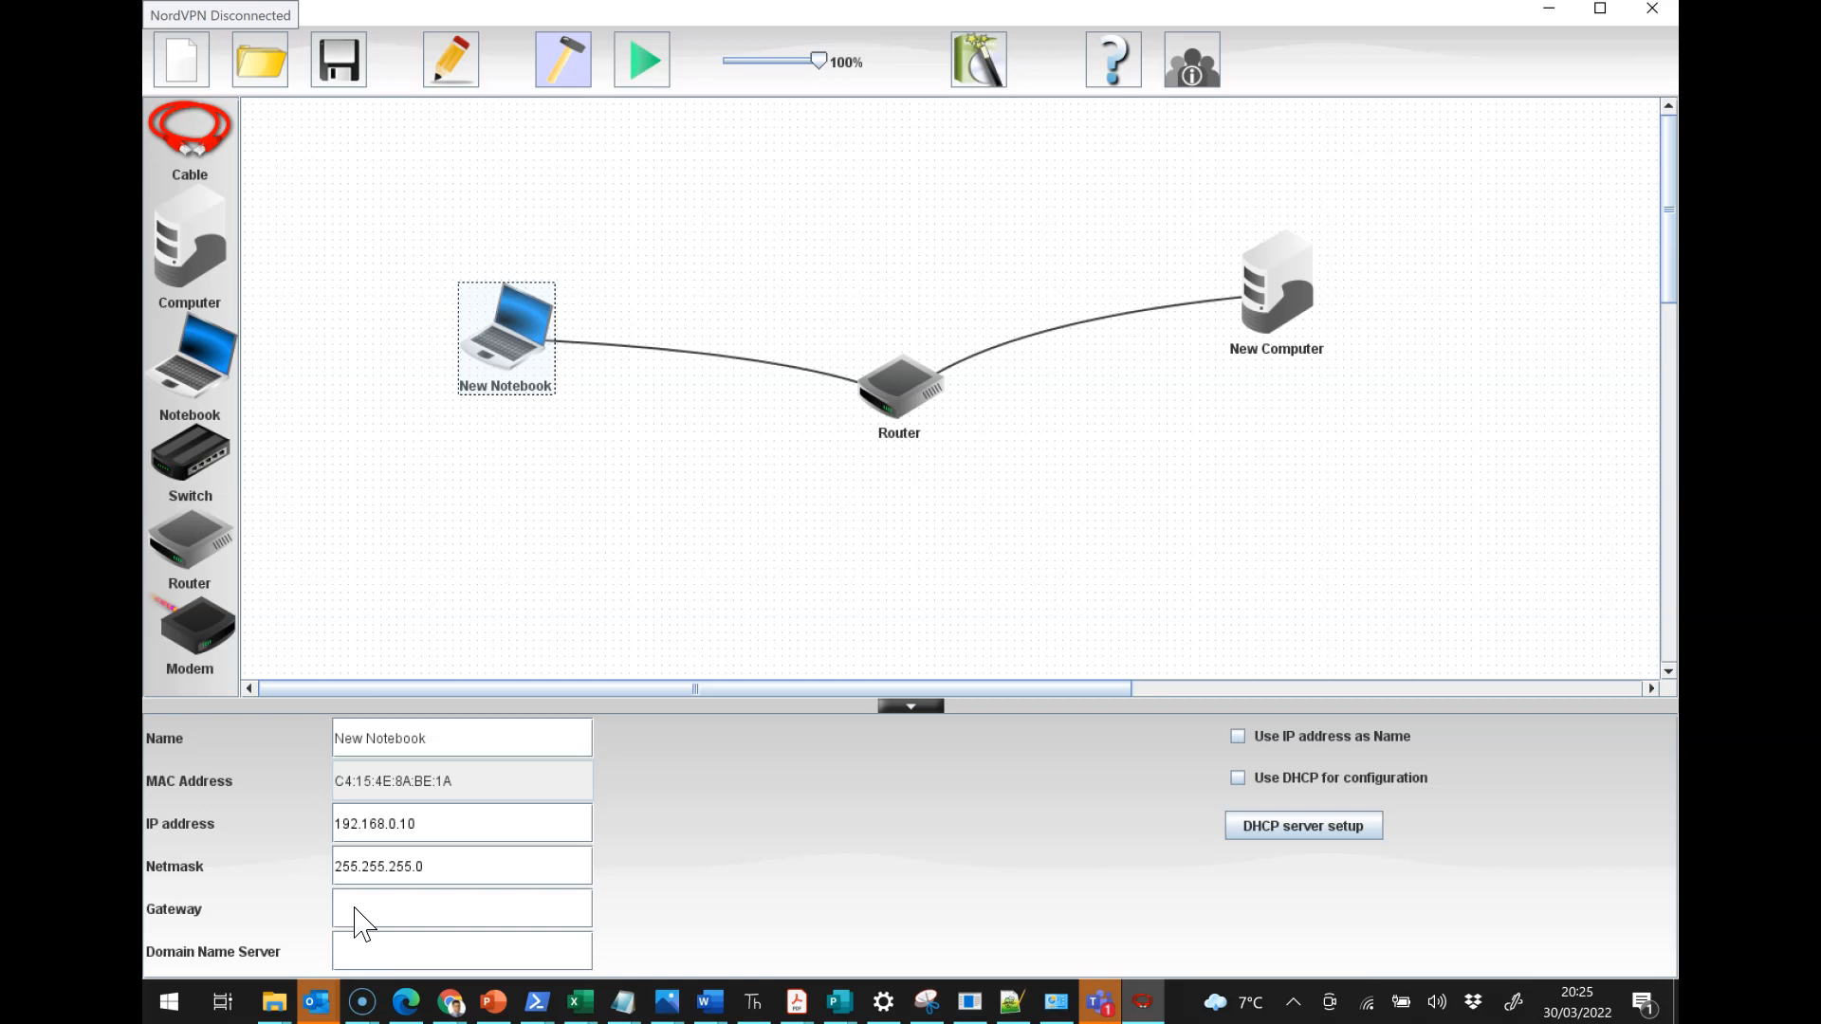
Step: Enter 192.168.0.1 as the notebook's gateway and close its settings panel
type("192.168.0.1")
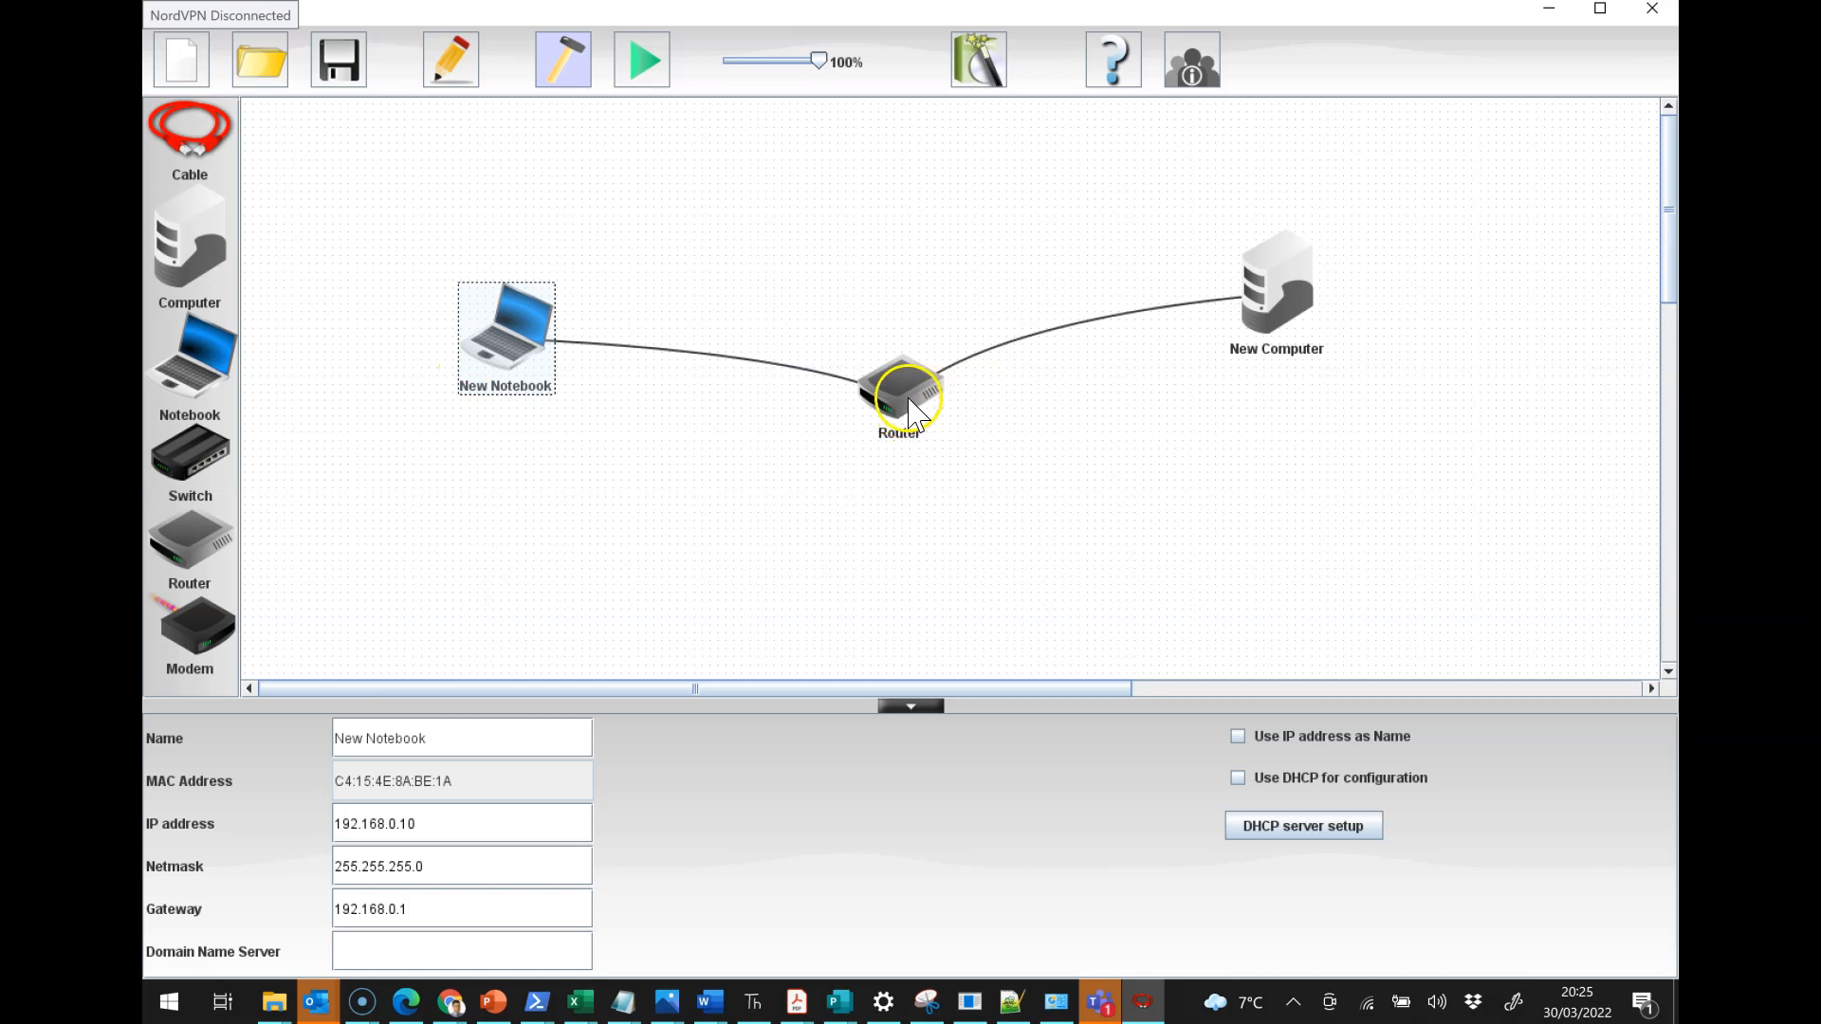
mouse_move(693, 542)
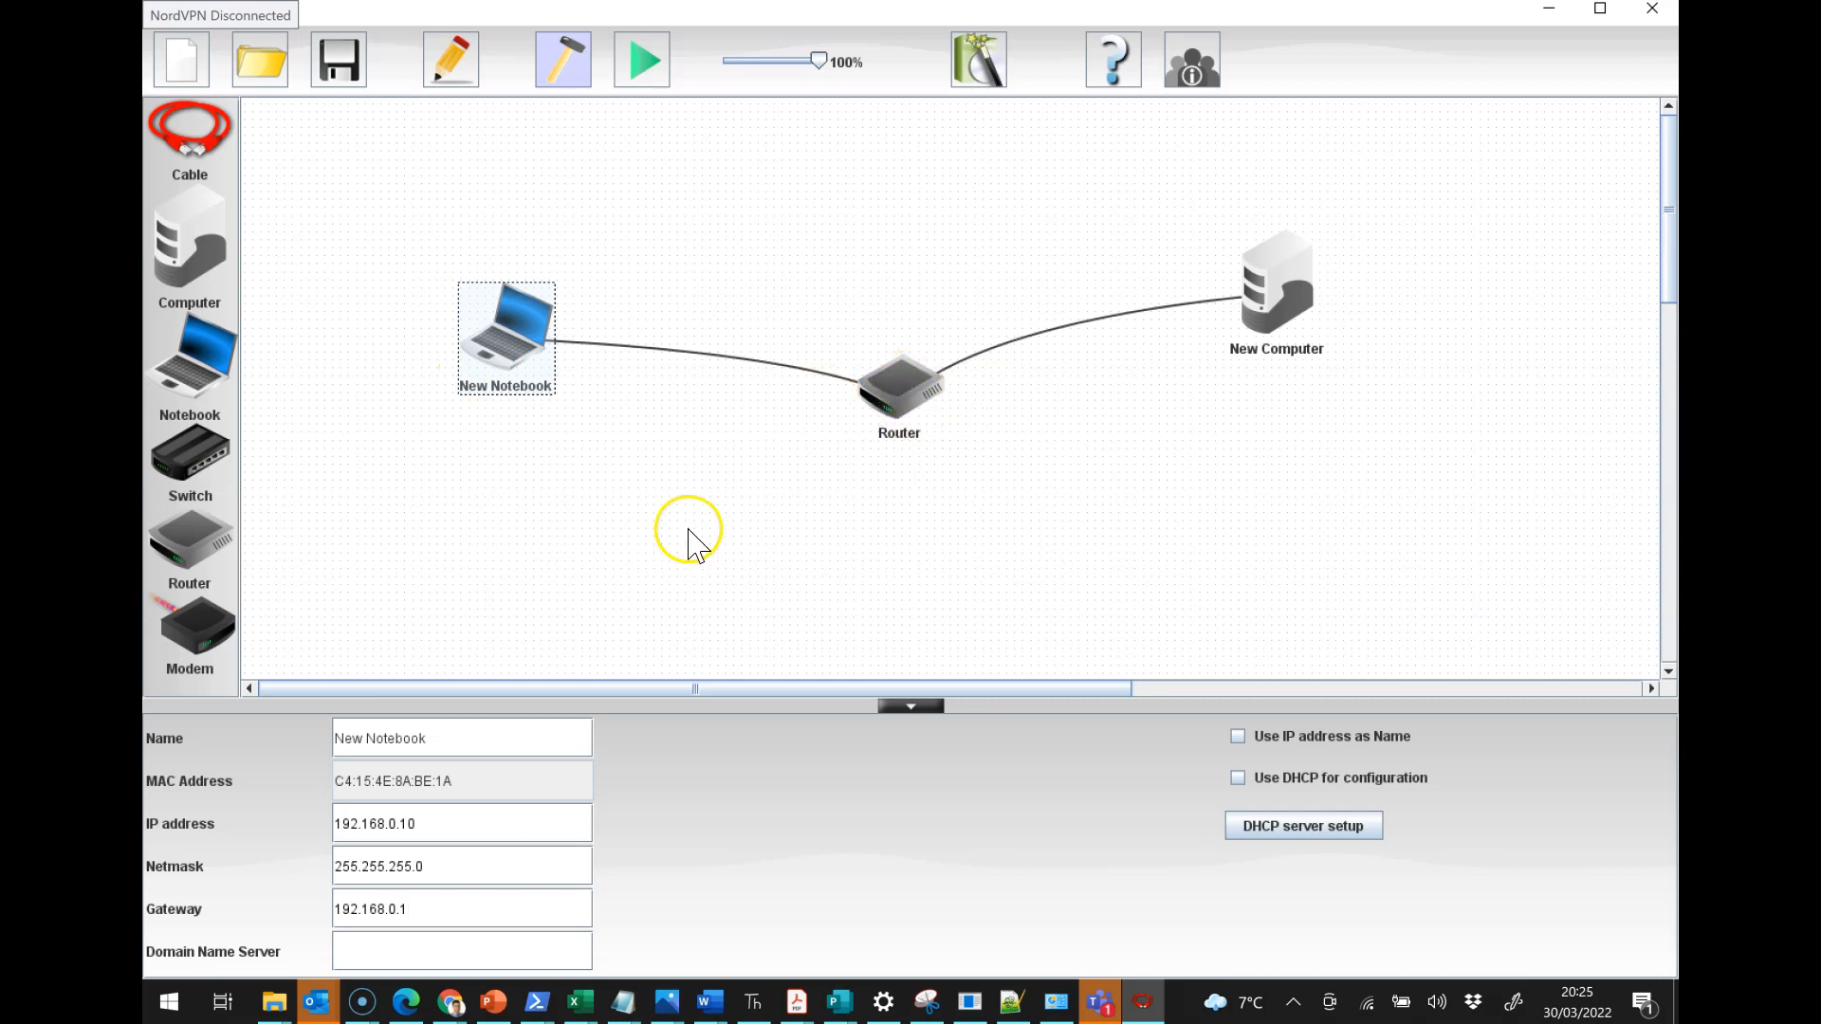
mouse_move(809, 549)
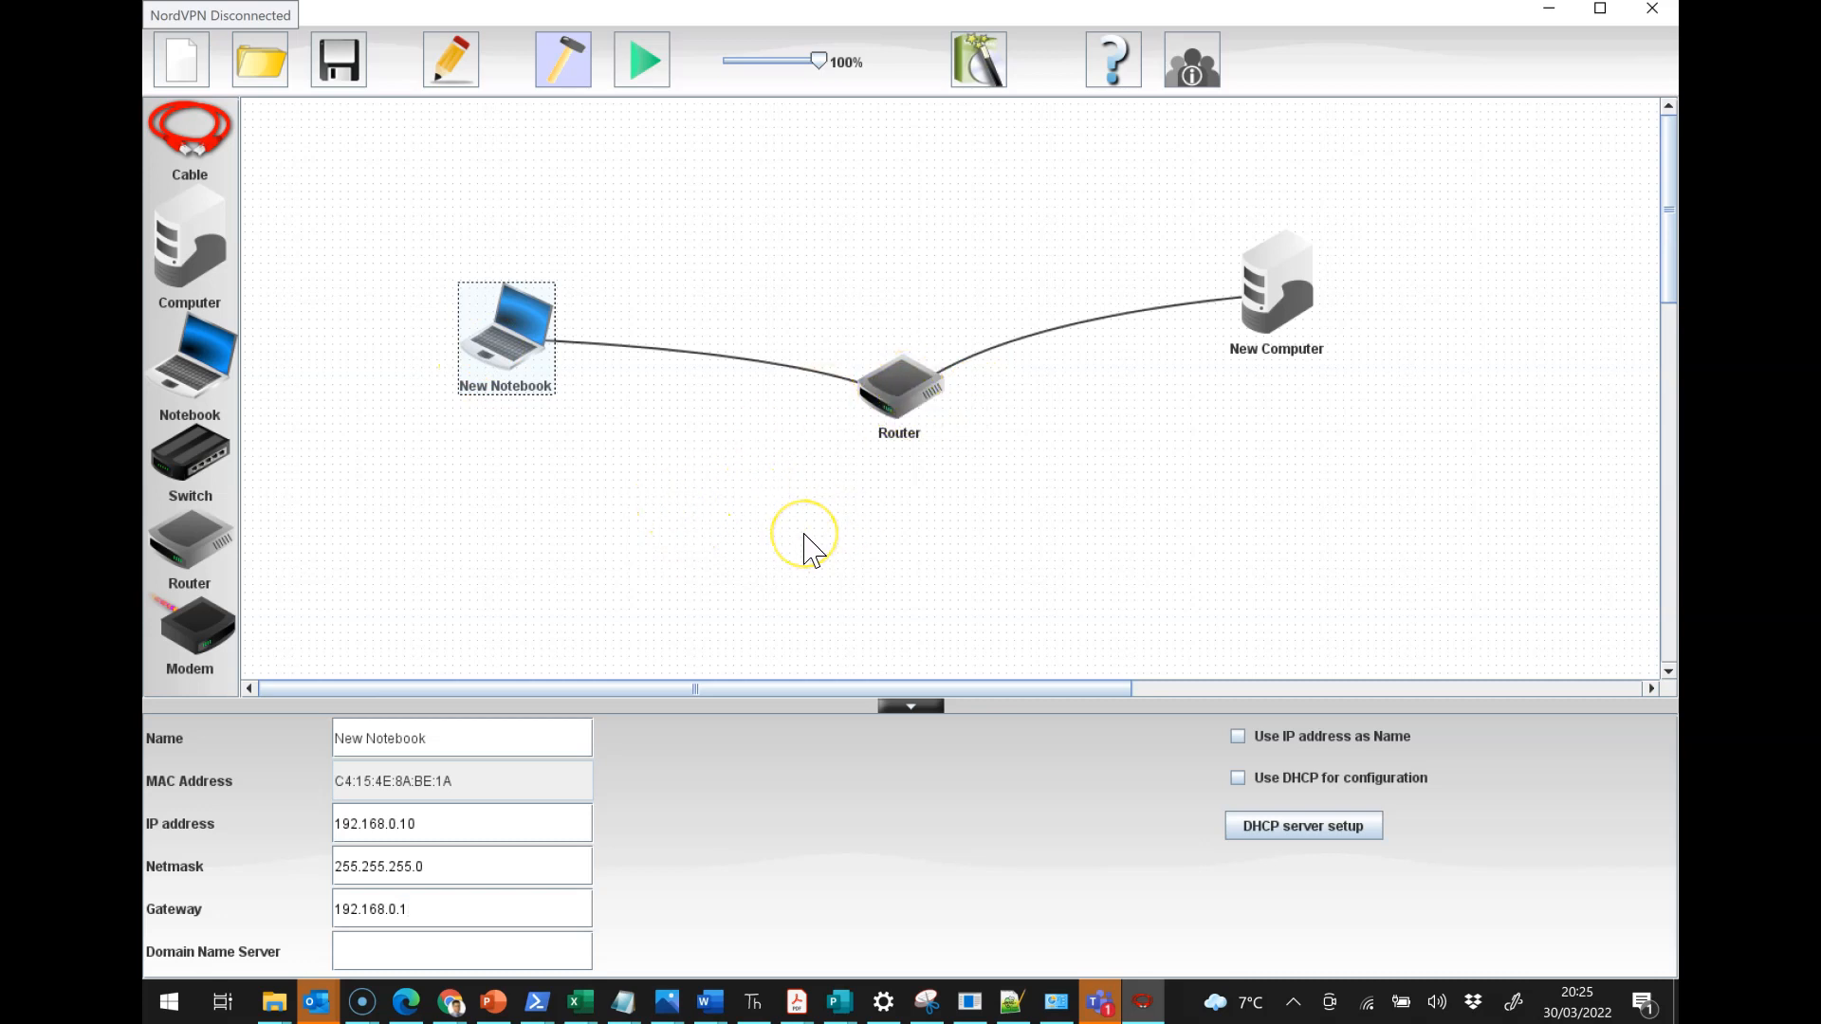
left_click(910, 705)
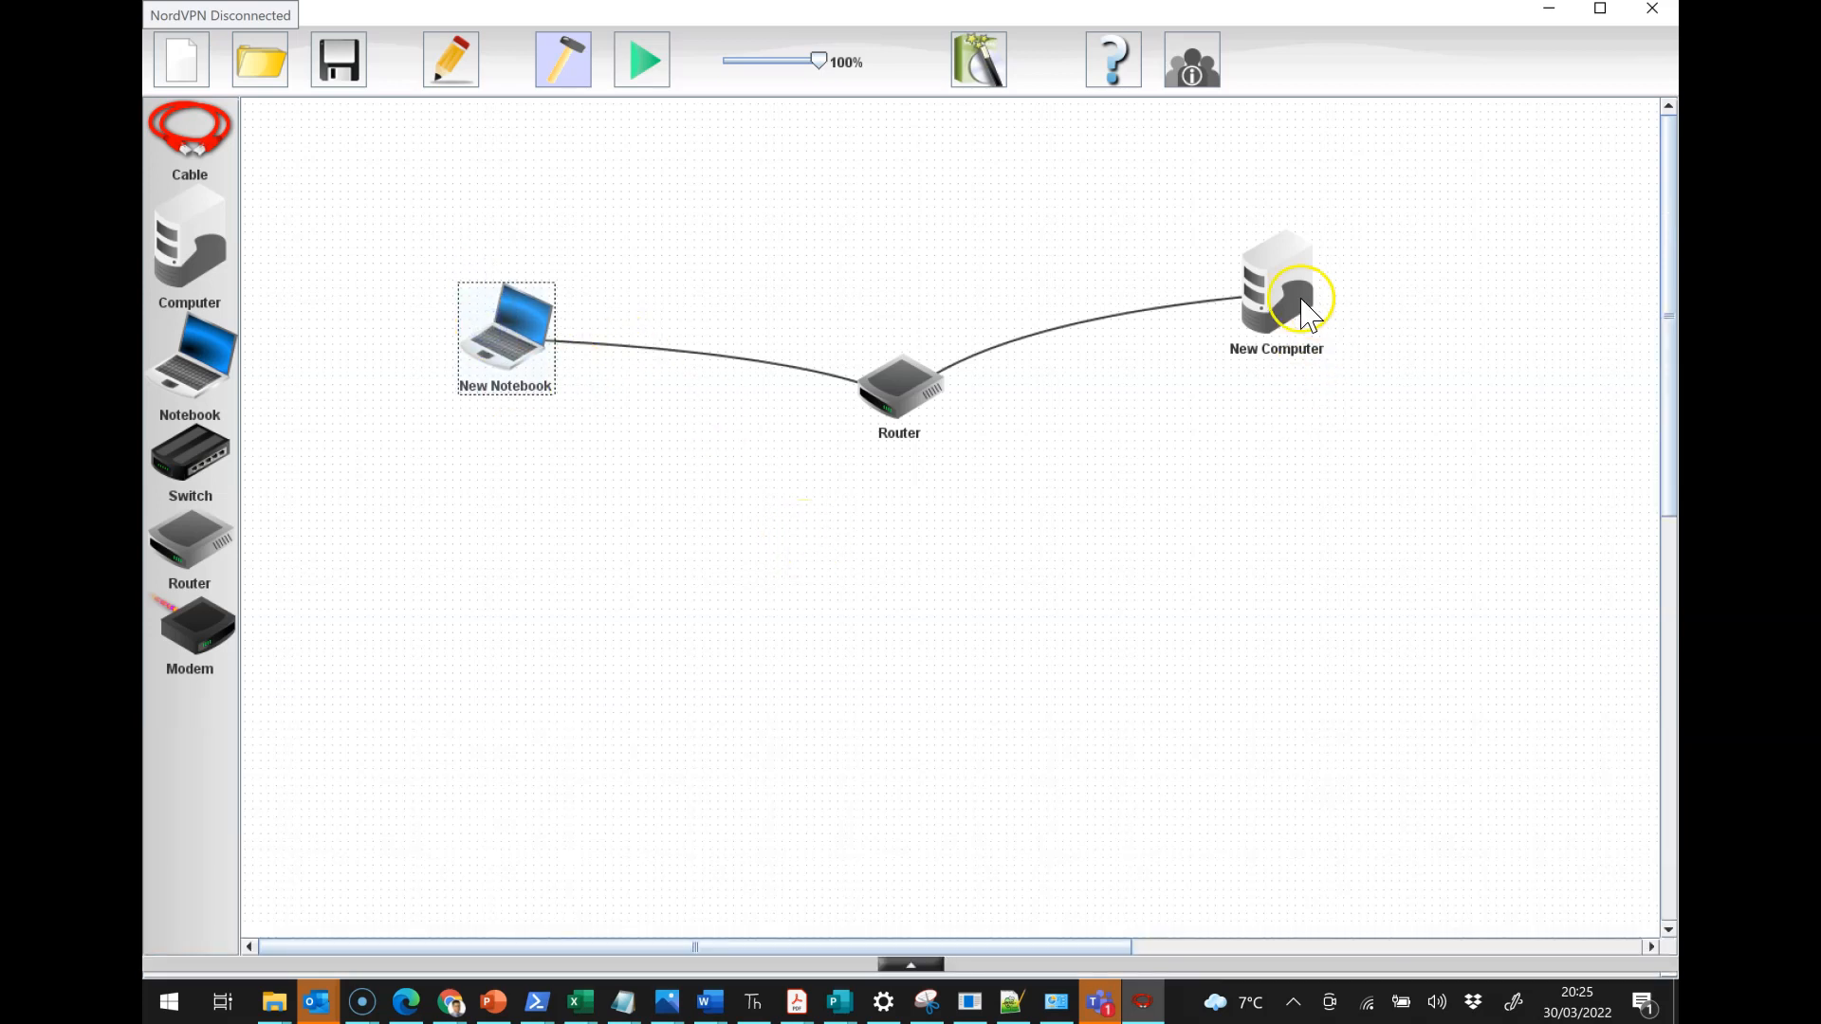
Step: Ping 8.8.8.8 from the notebook in simulation, getting 100% packet loss, then close the terminal
left_click(642, 62)
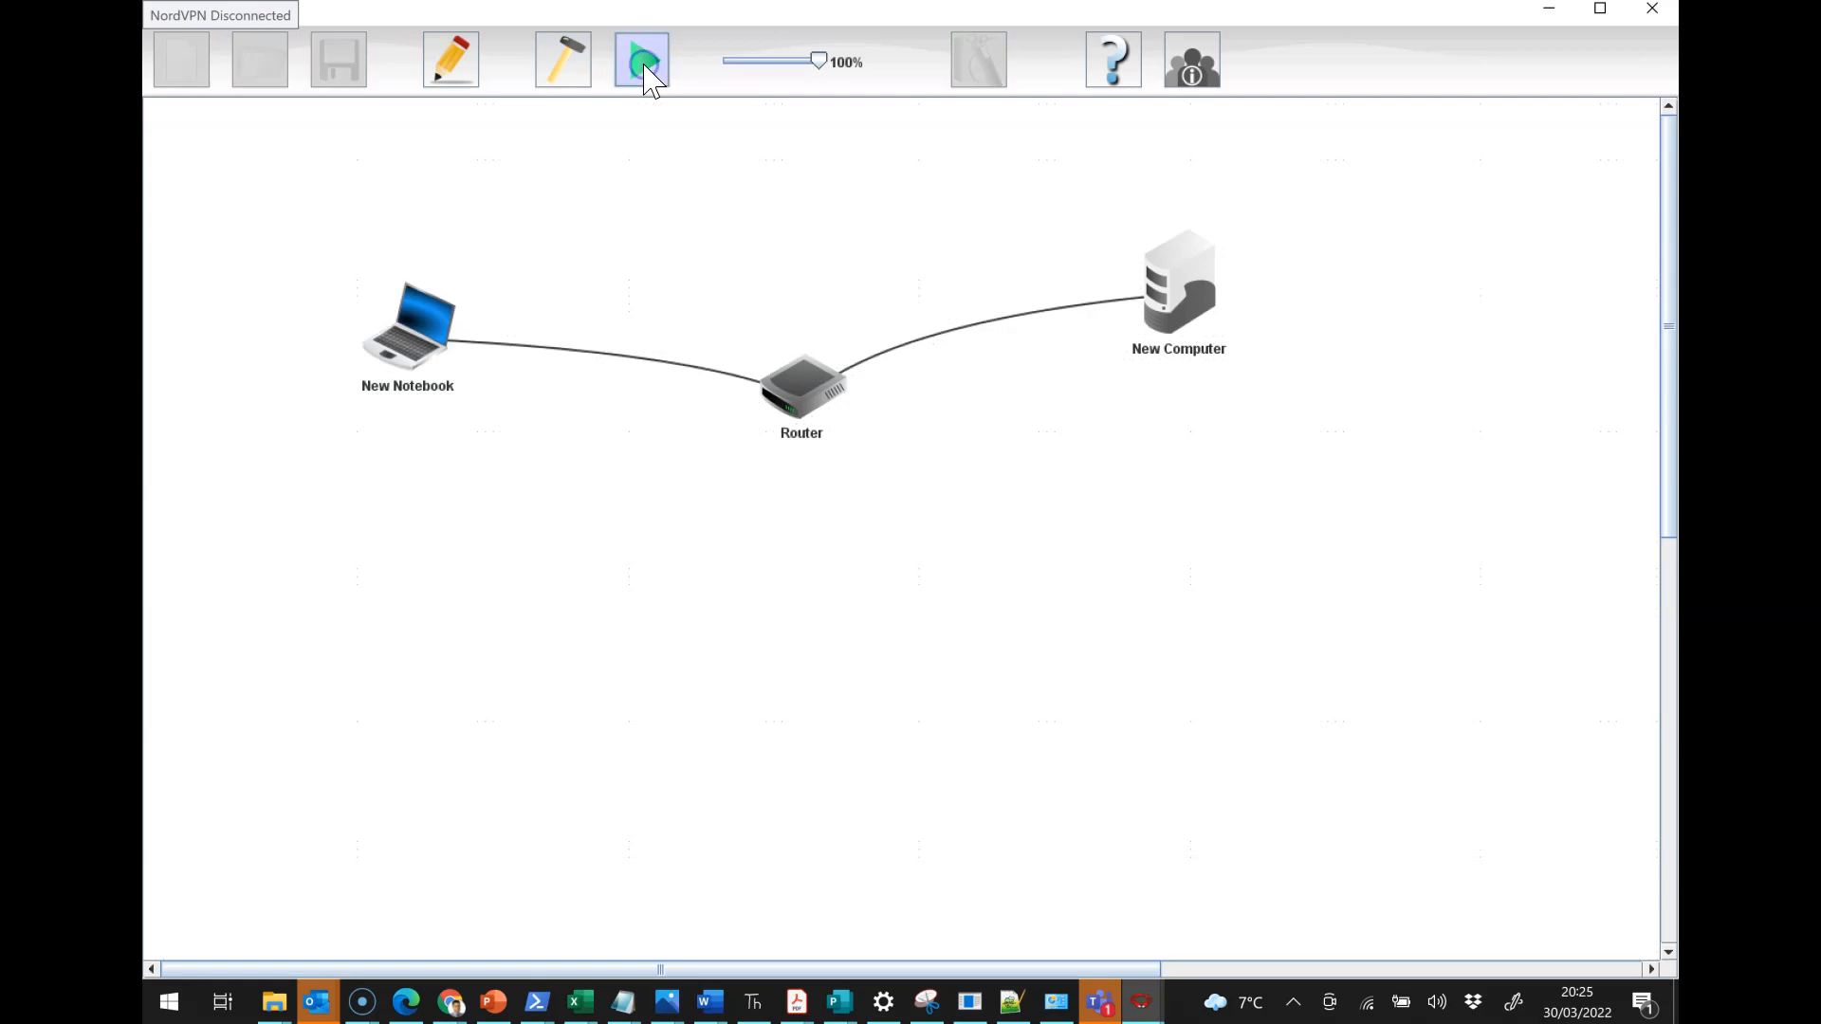
left_click(642, 60)
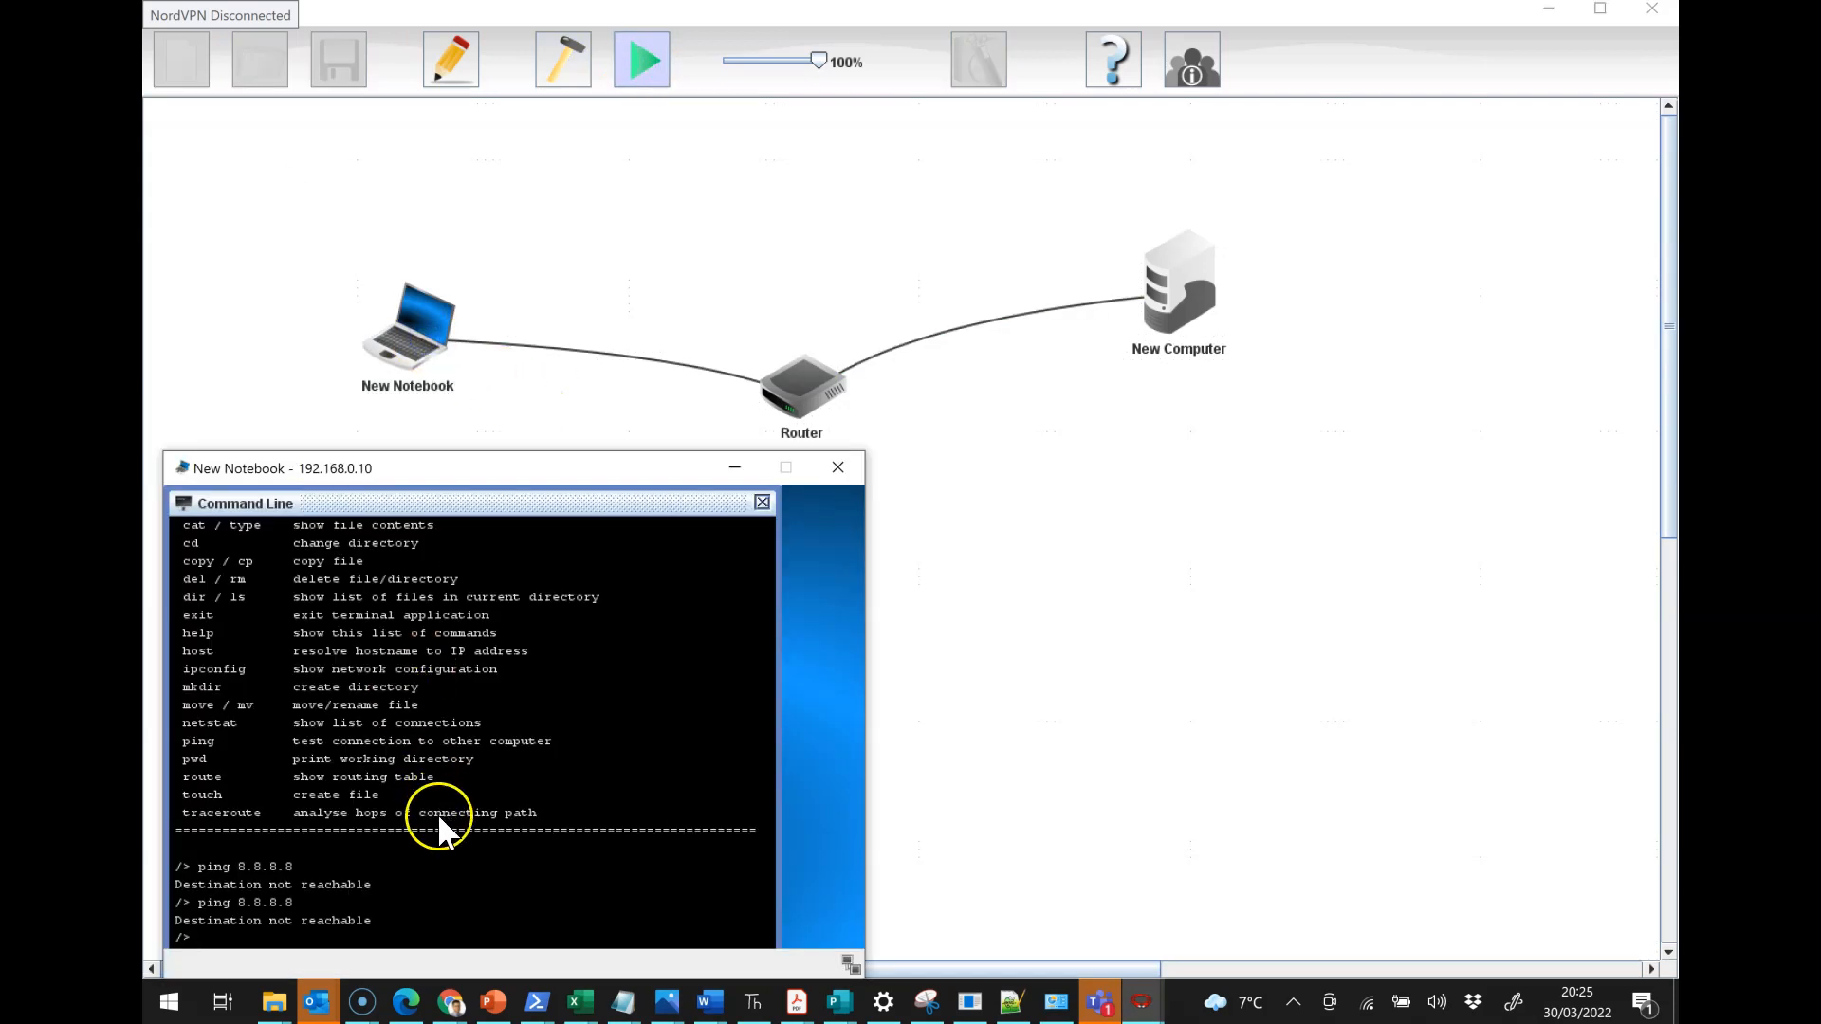
type("ping 8.8.8.8")
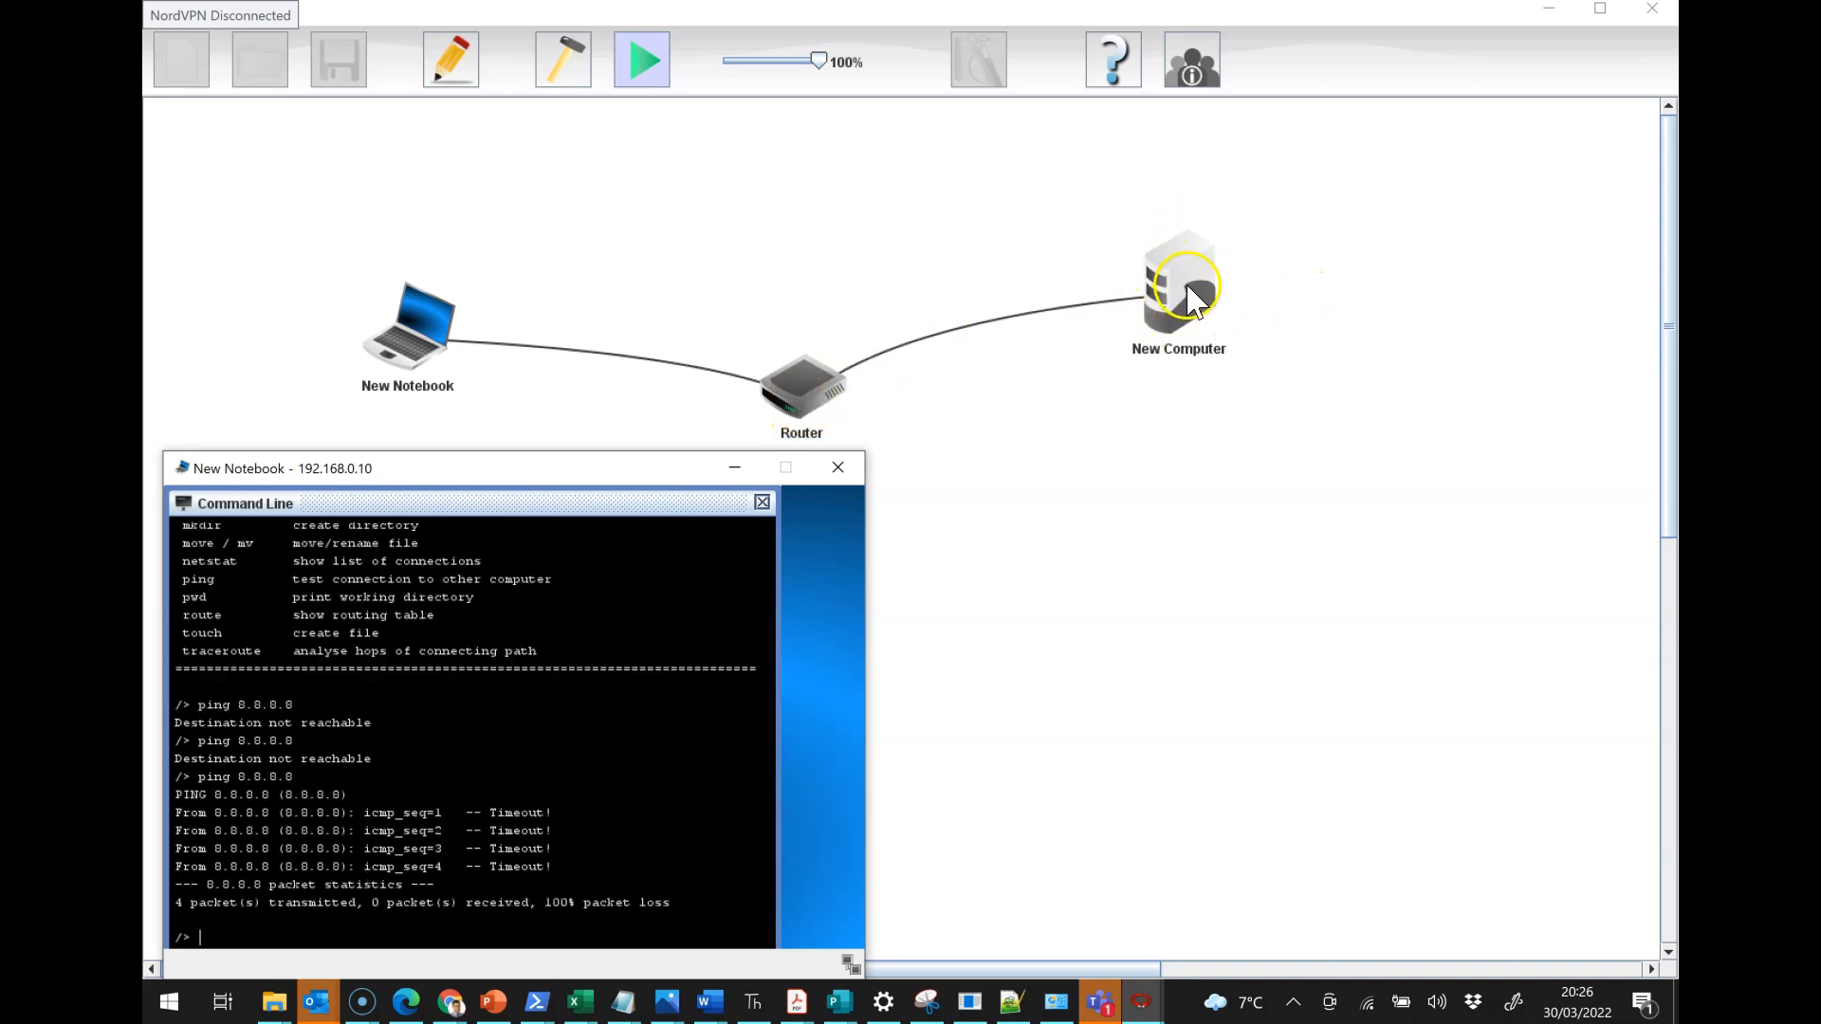
mouse_move(1186, 299)
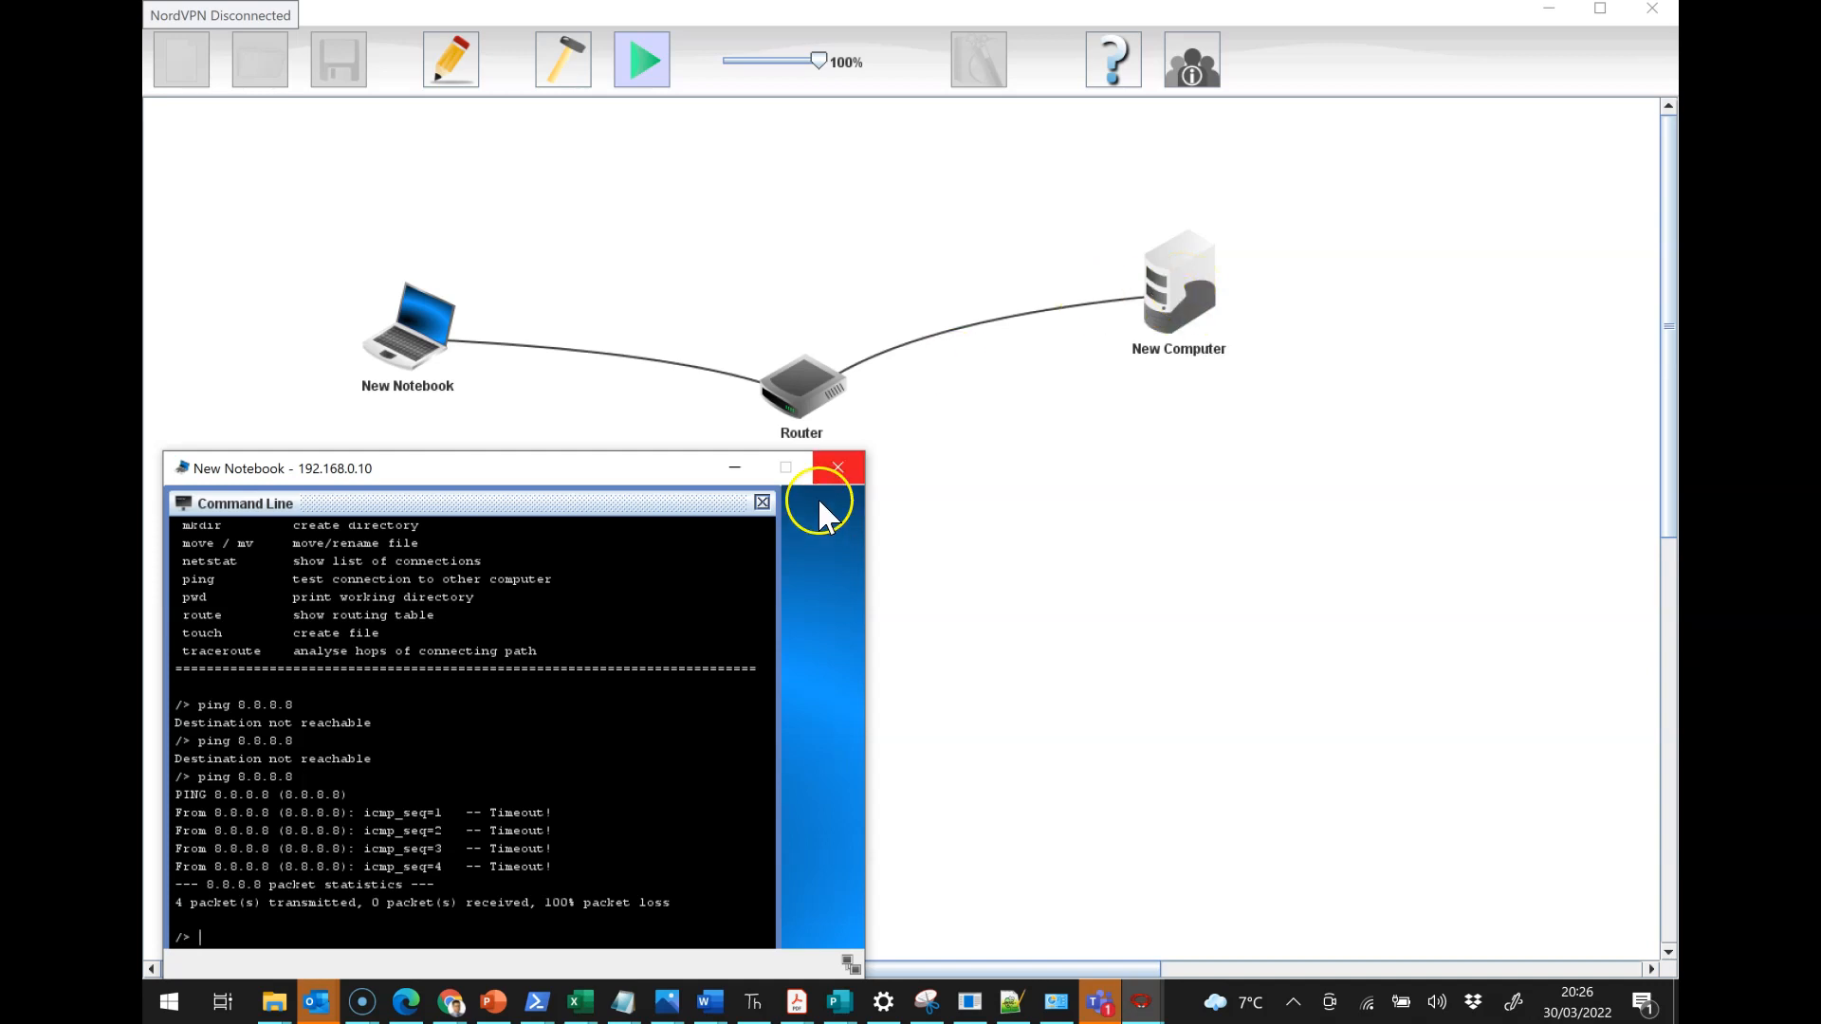
left_click(848, 477)
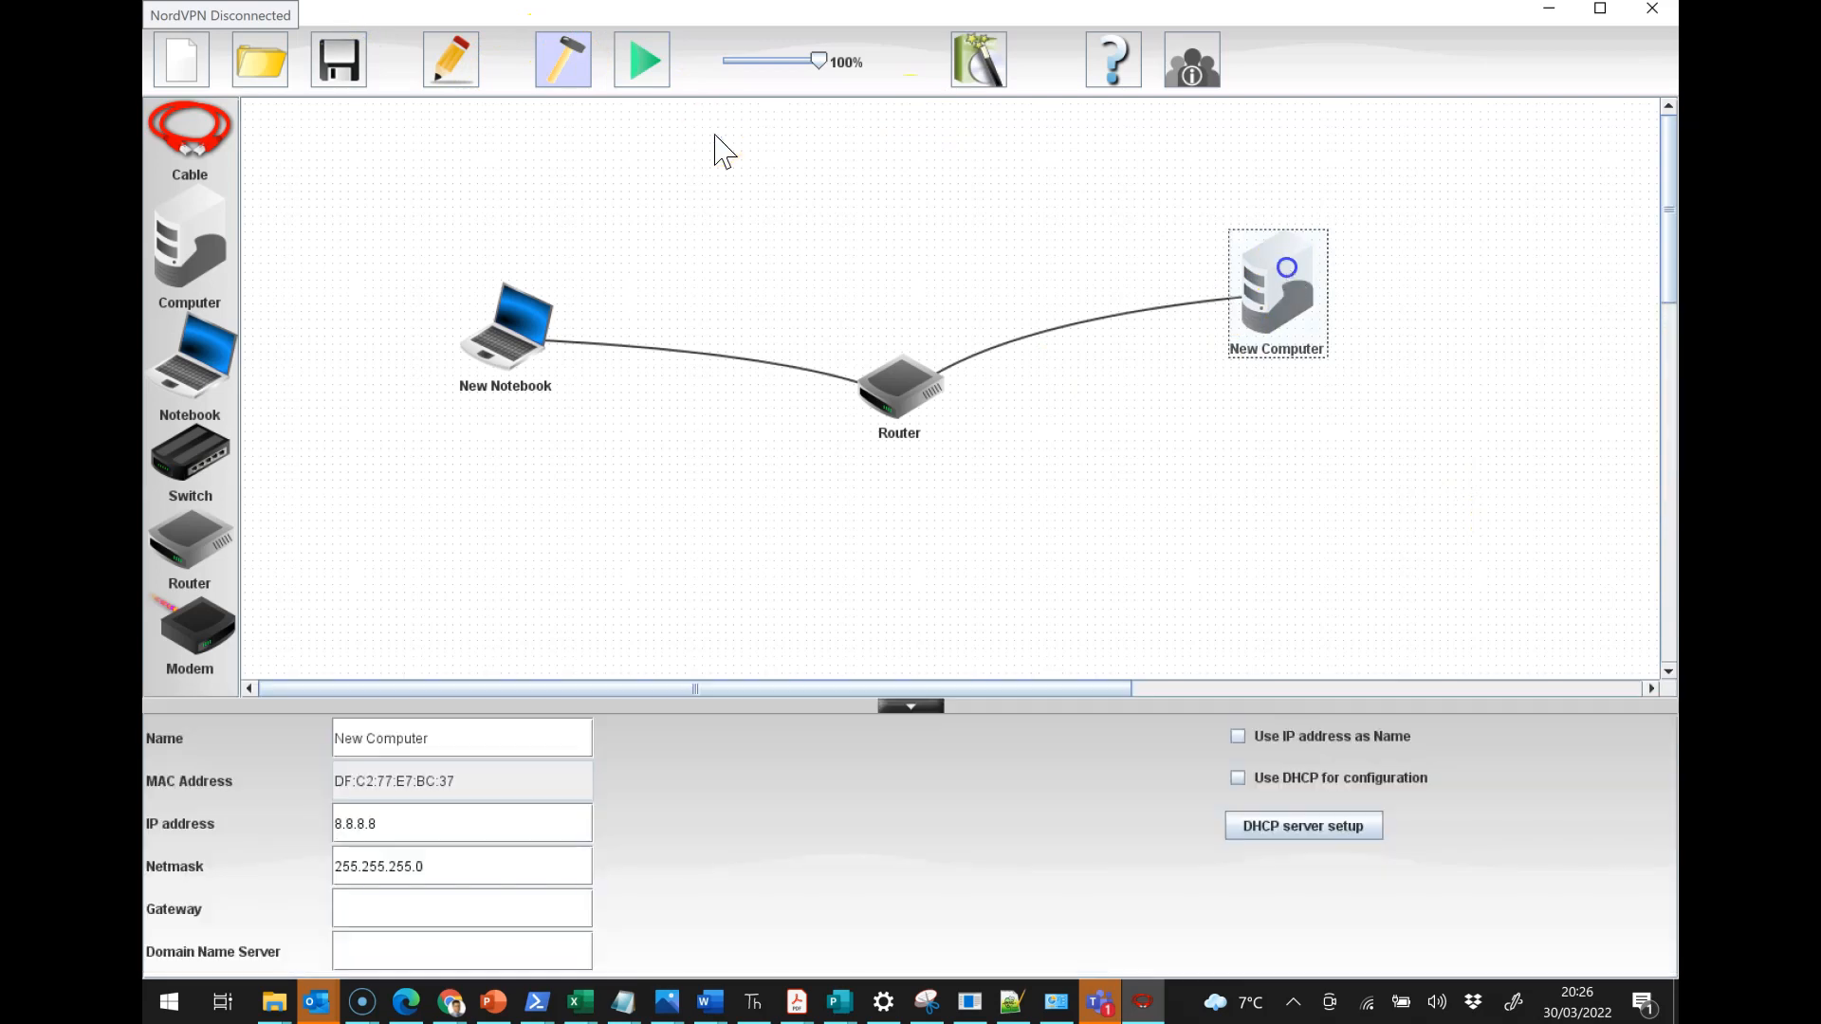
Step: Briefly type a .8.8.1 gateway entry for the server, then put its settings panel away
left_click(418, 909)
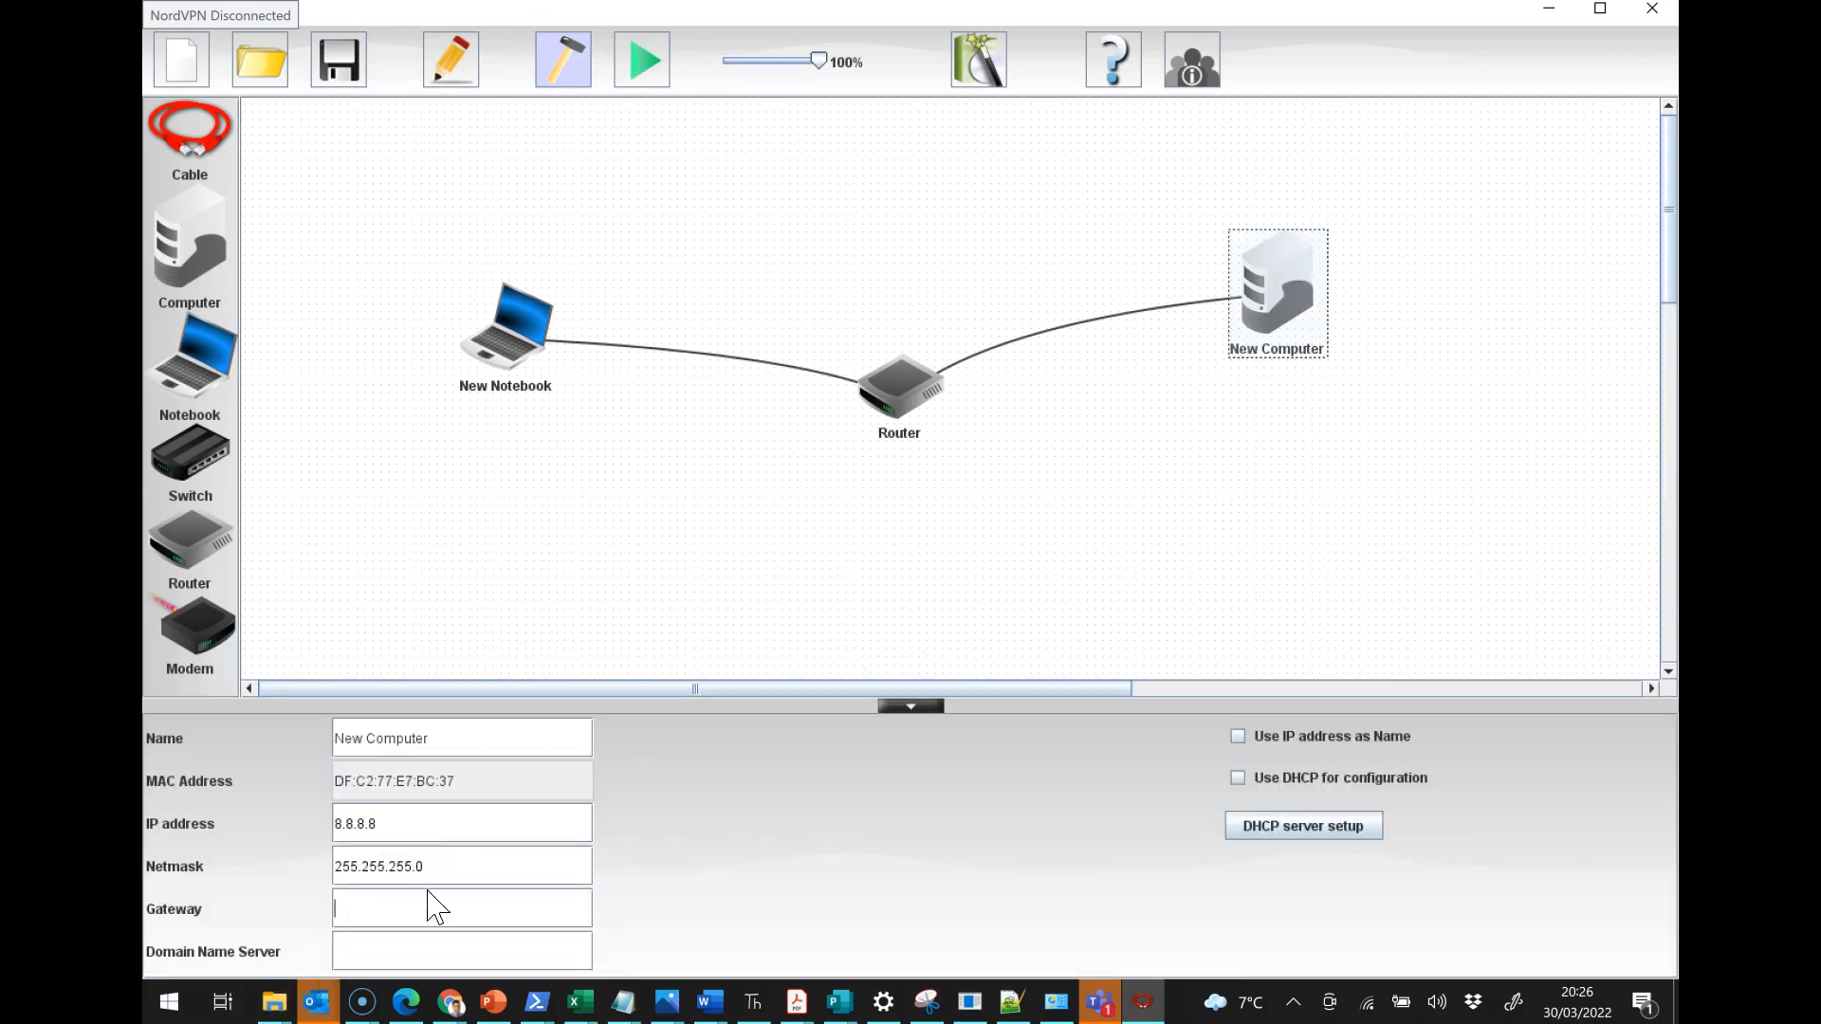
type("19")
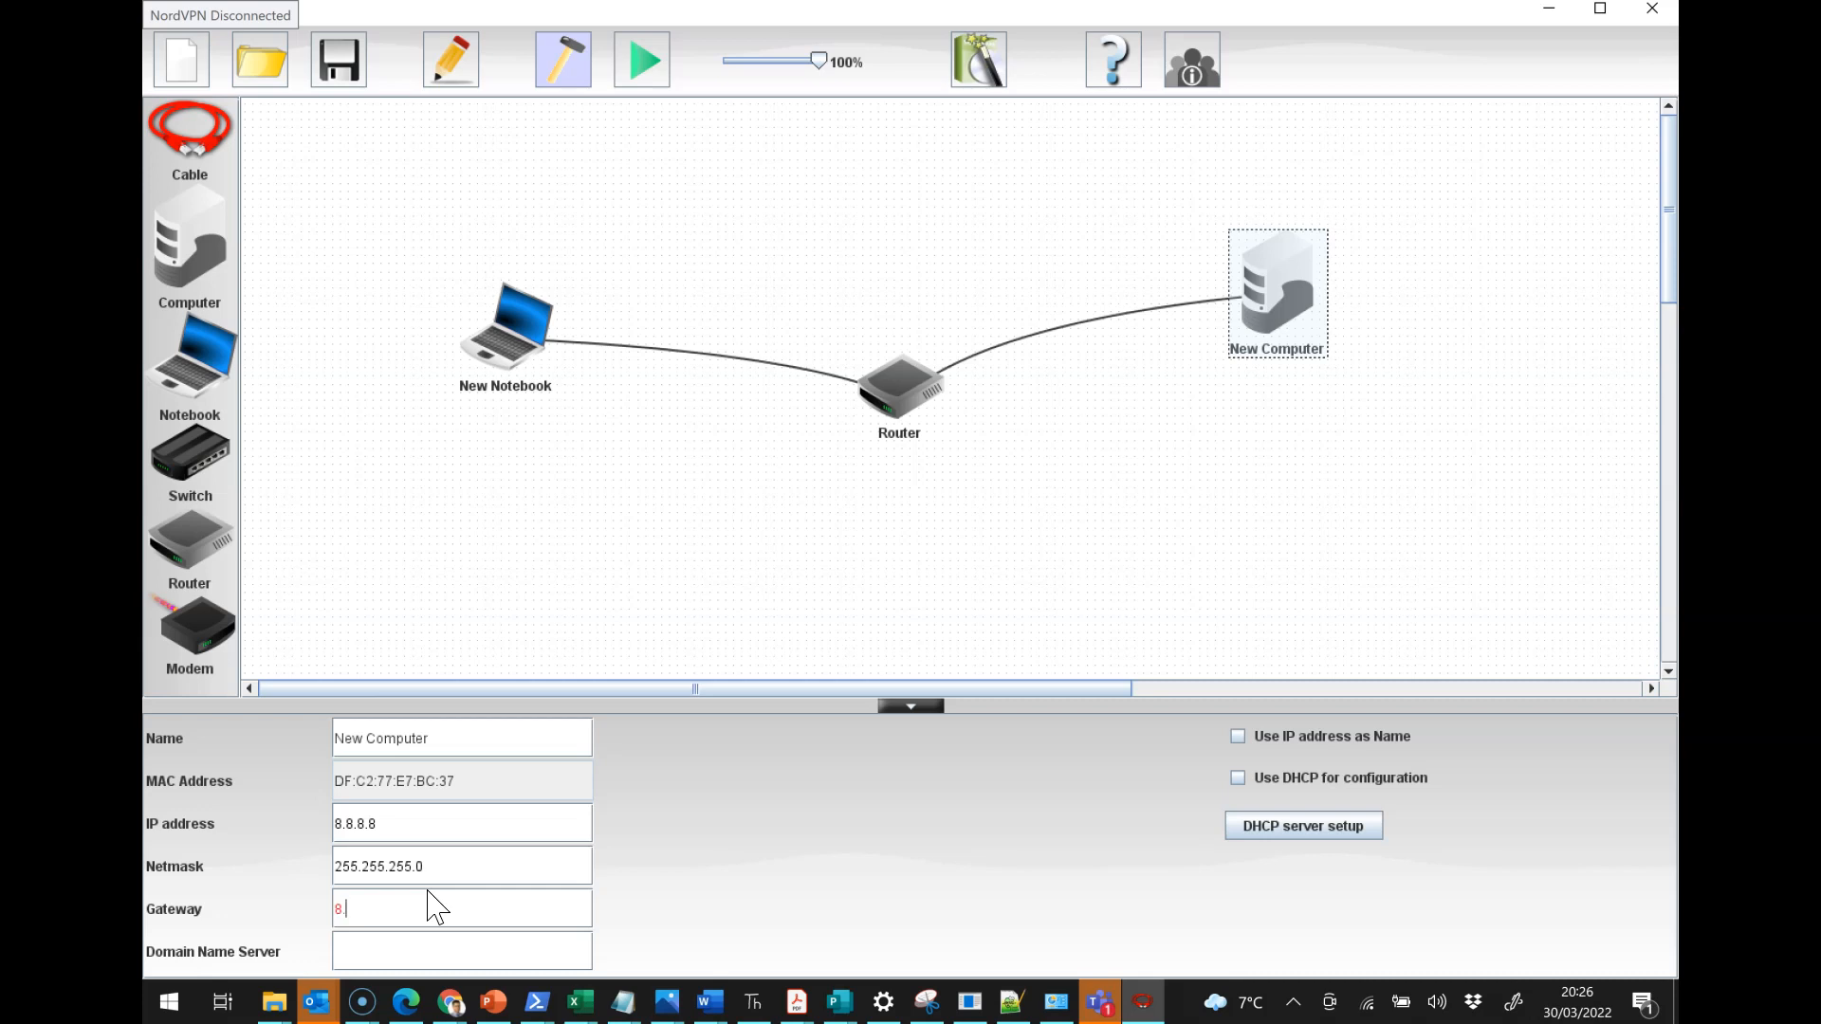
type(".8.8.1")
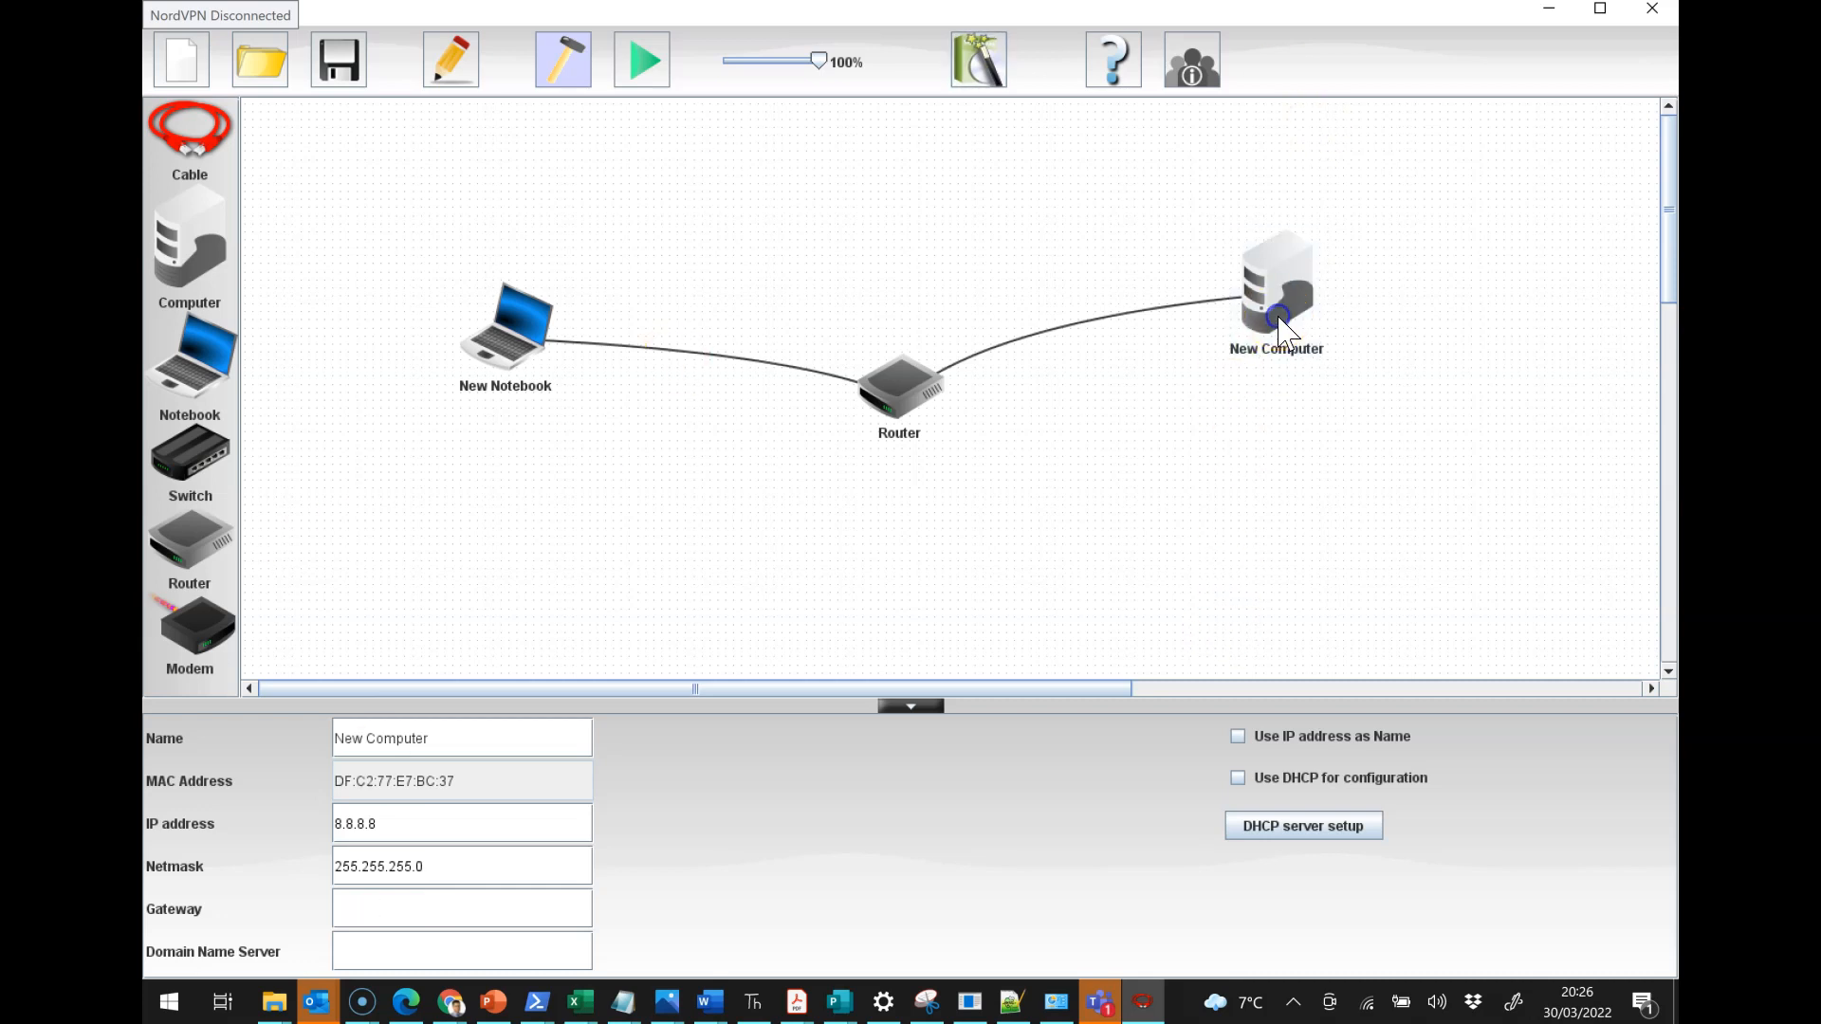
left_click(910, 705)
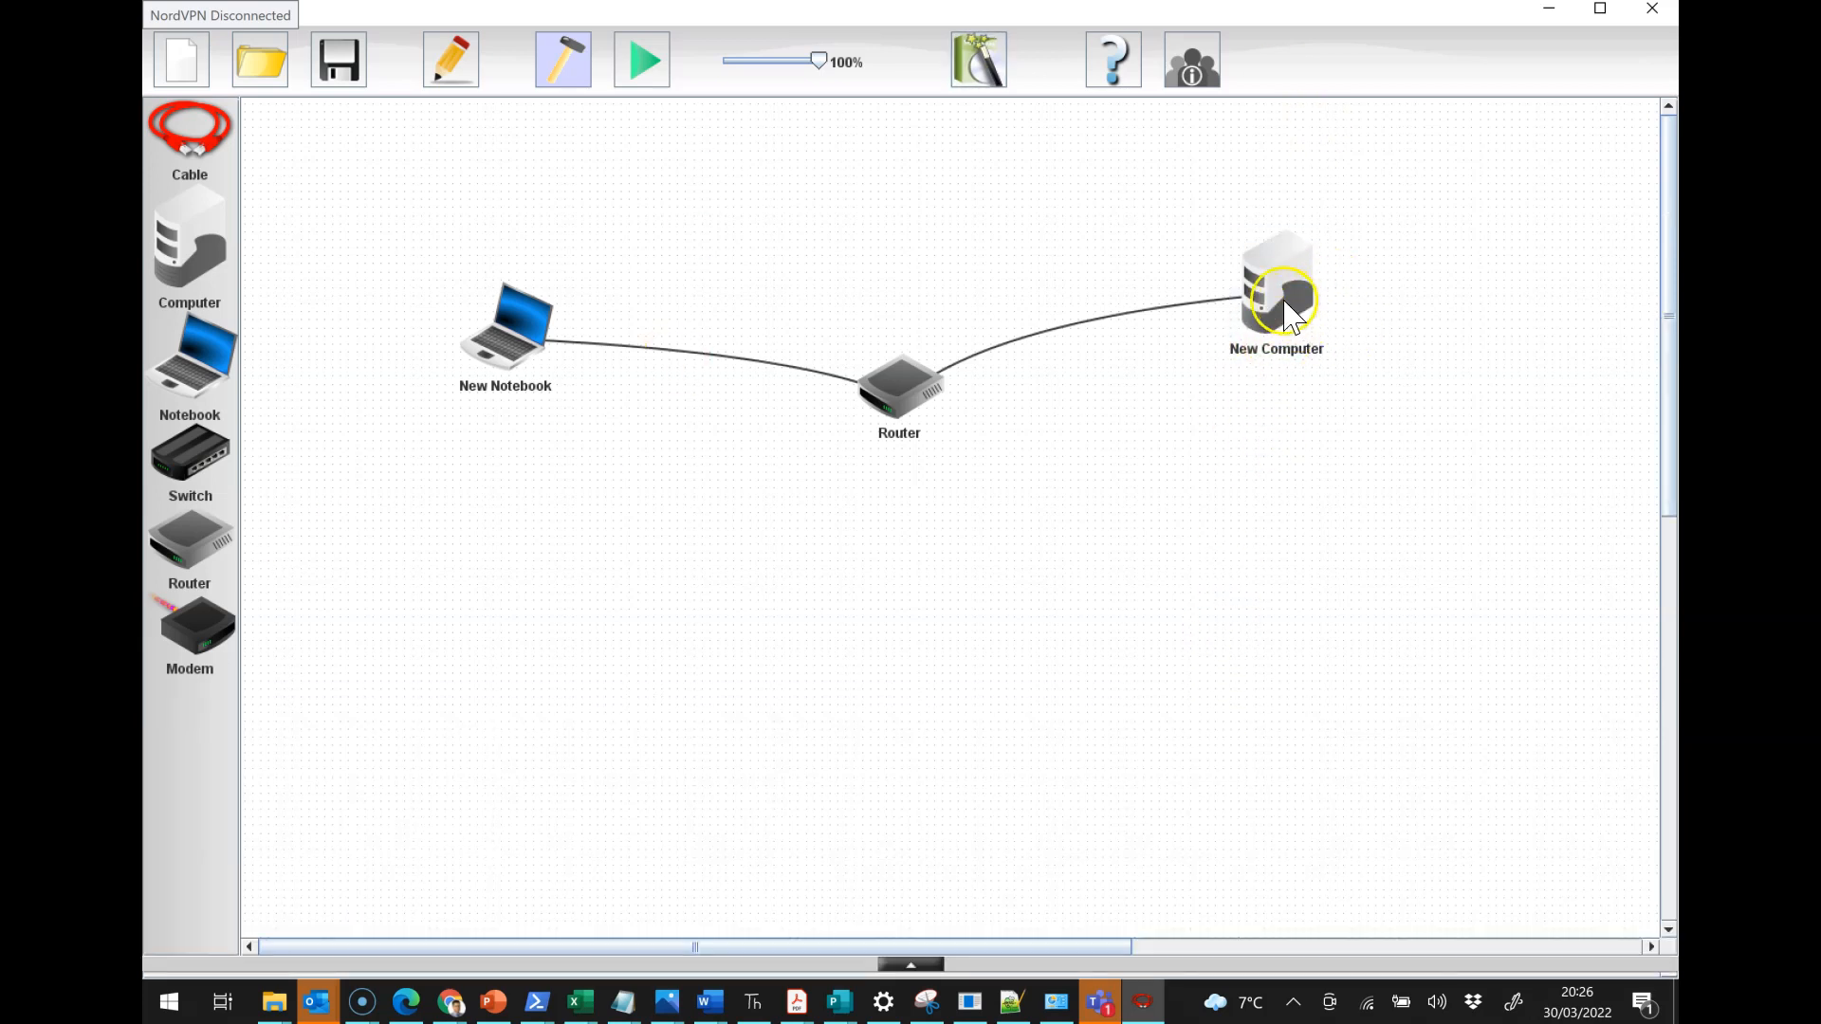
mouse_move(926, 392)
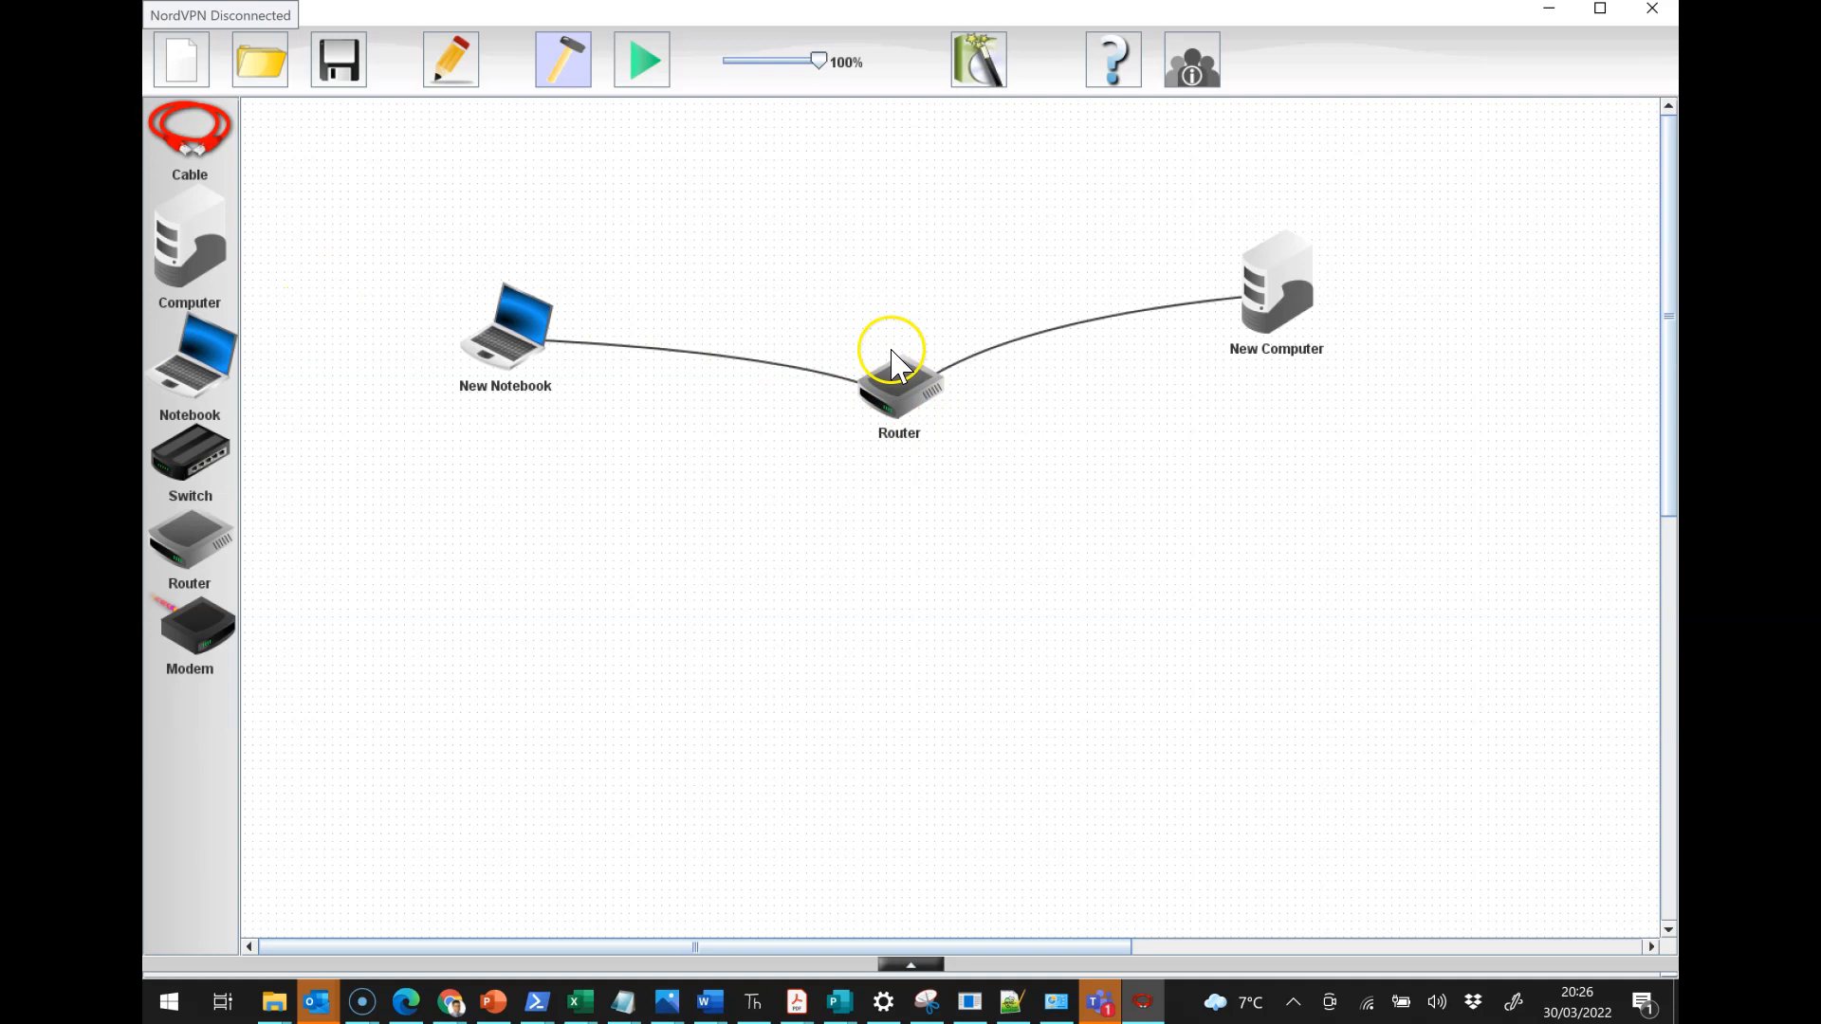
mouse_move(782, 318)
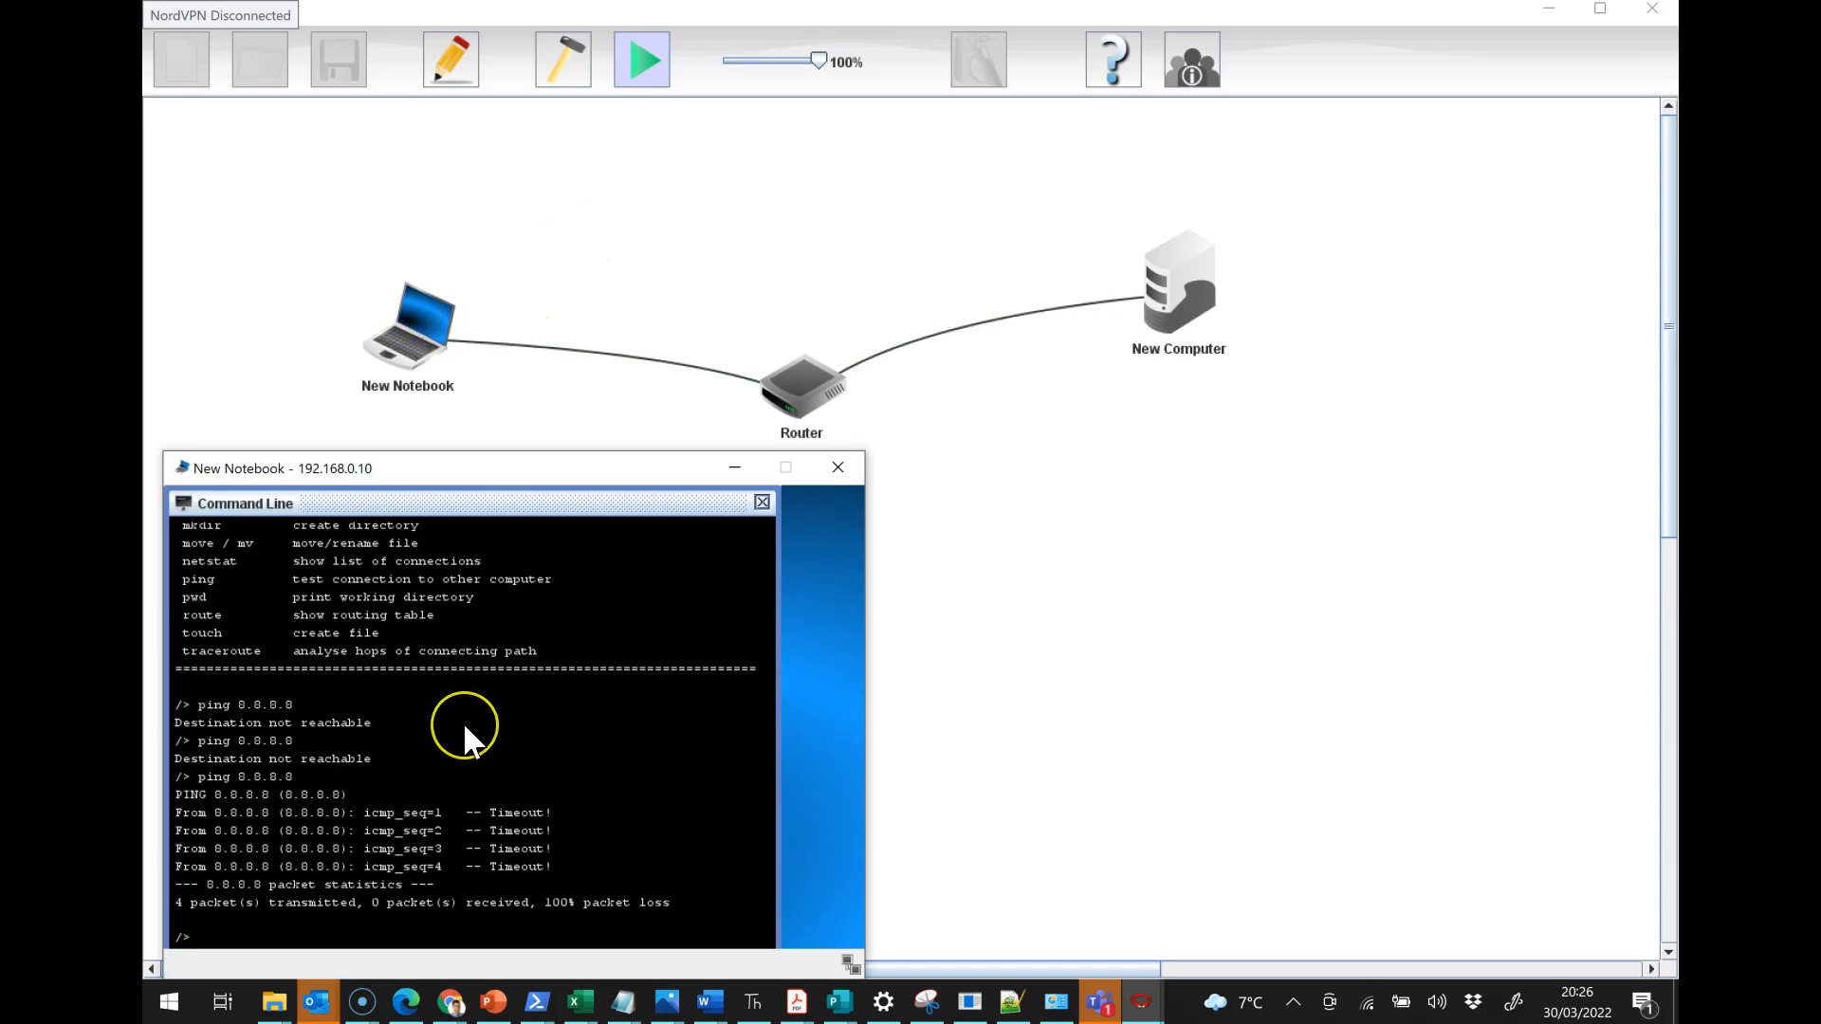
Step: Run ping 8.8.8.8 on the notebook again, still showing 100% packet loss
type("ping 8.8.8.8")
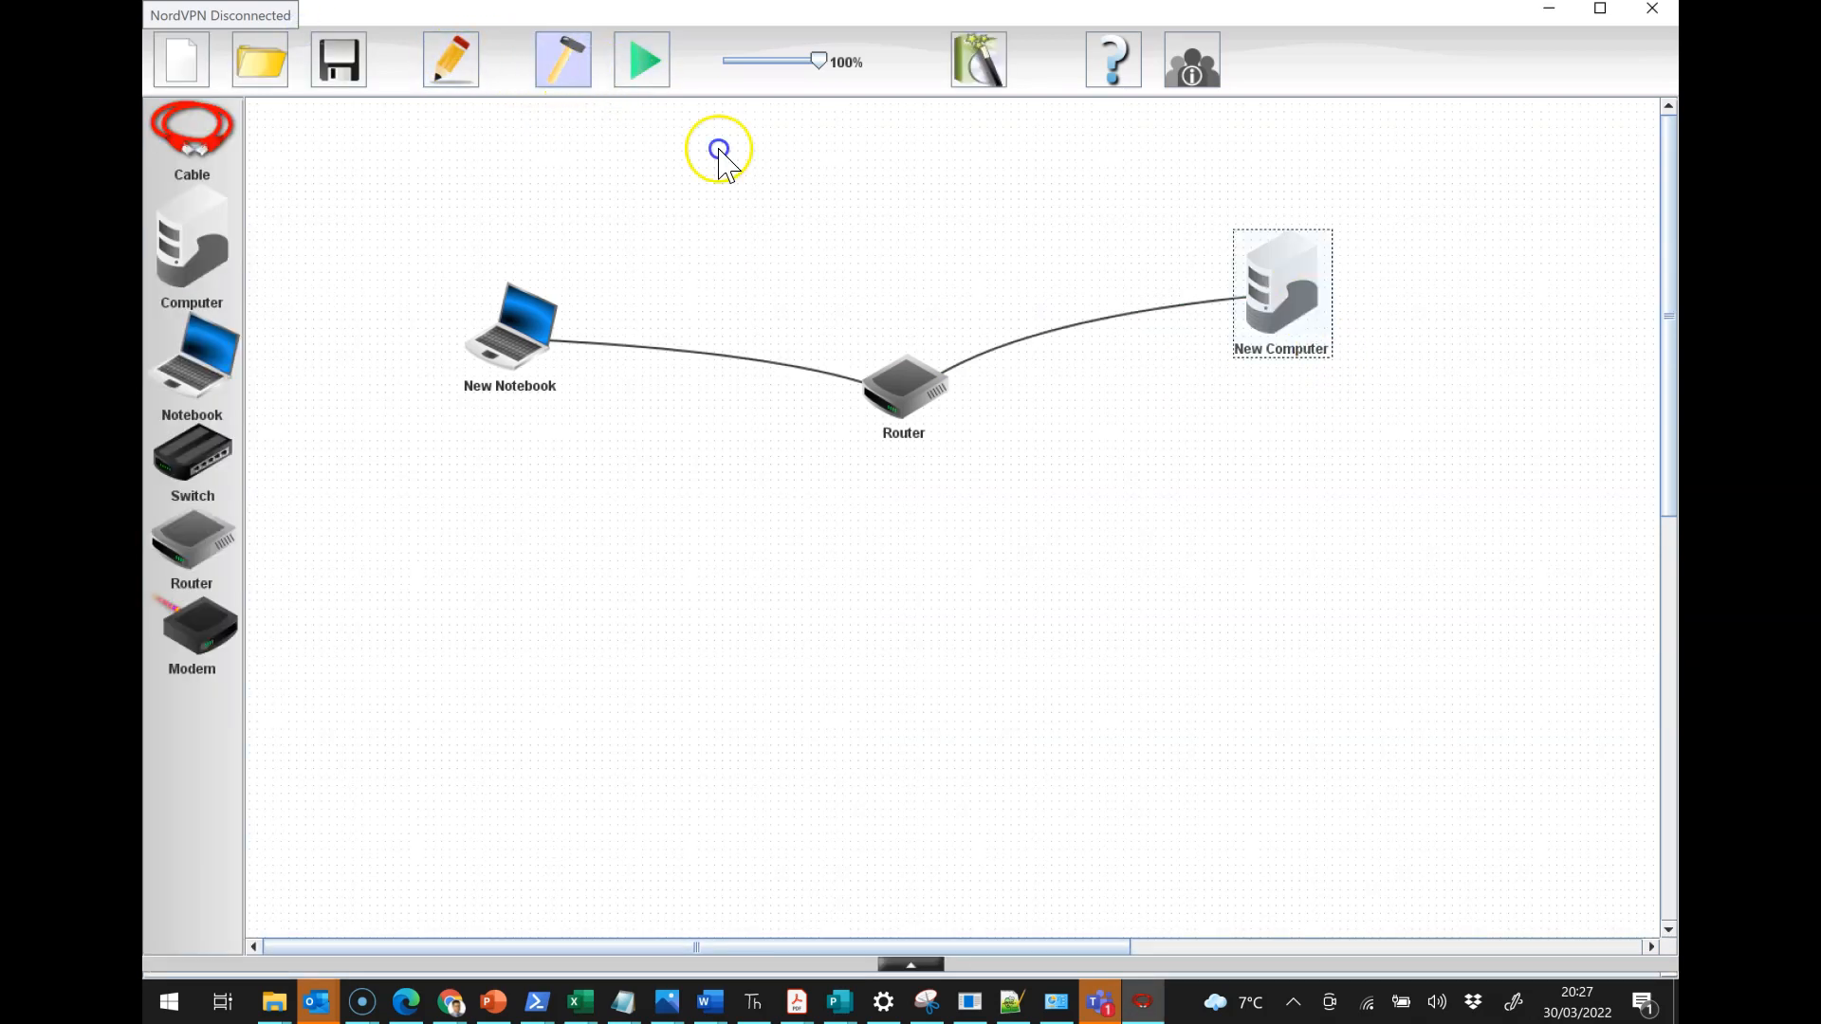
Step: Set the server's gateway to 8.8.8.1 and close its settings panel
double_click(1281, 289)
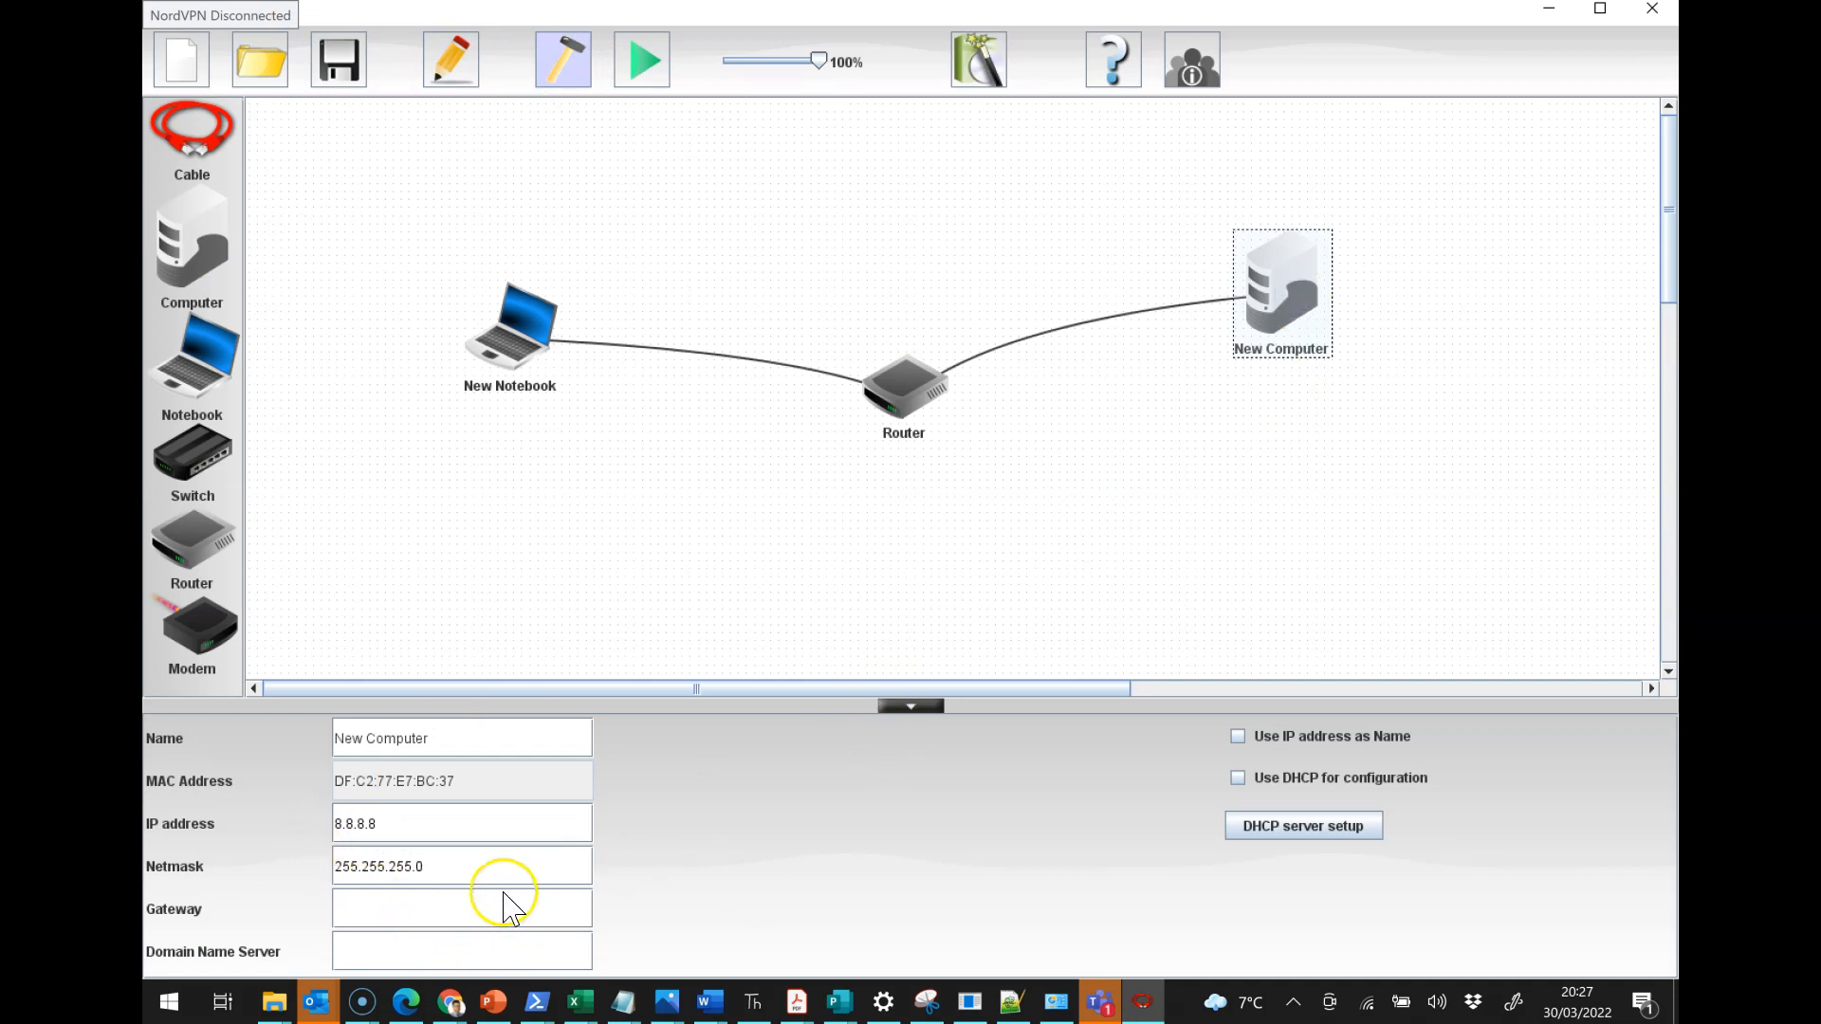
type("8.8.")
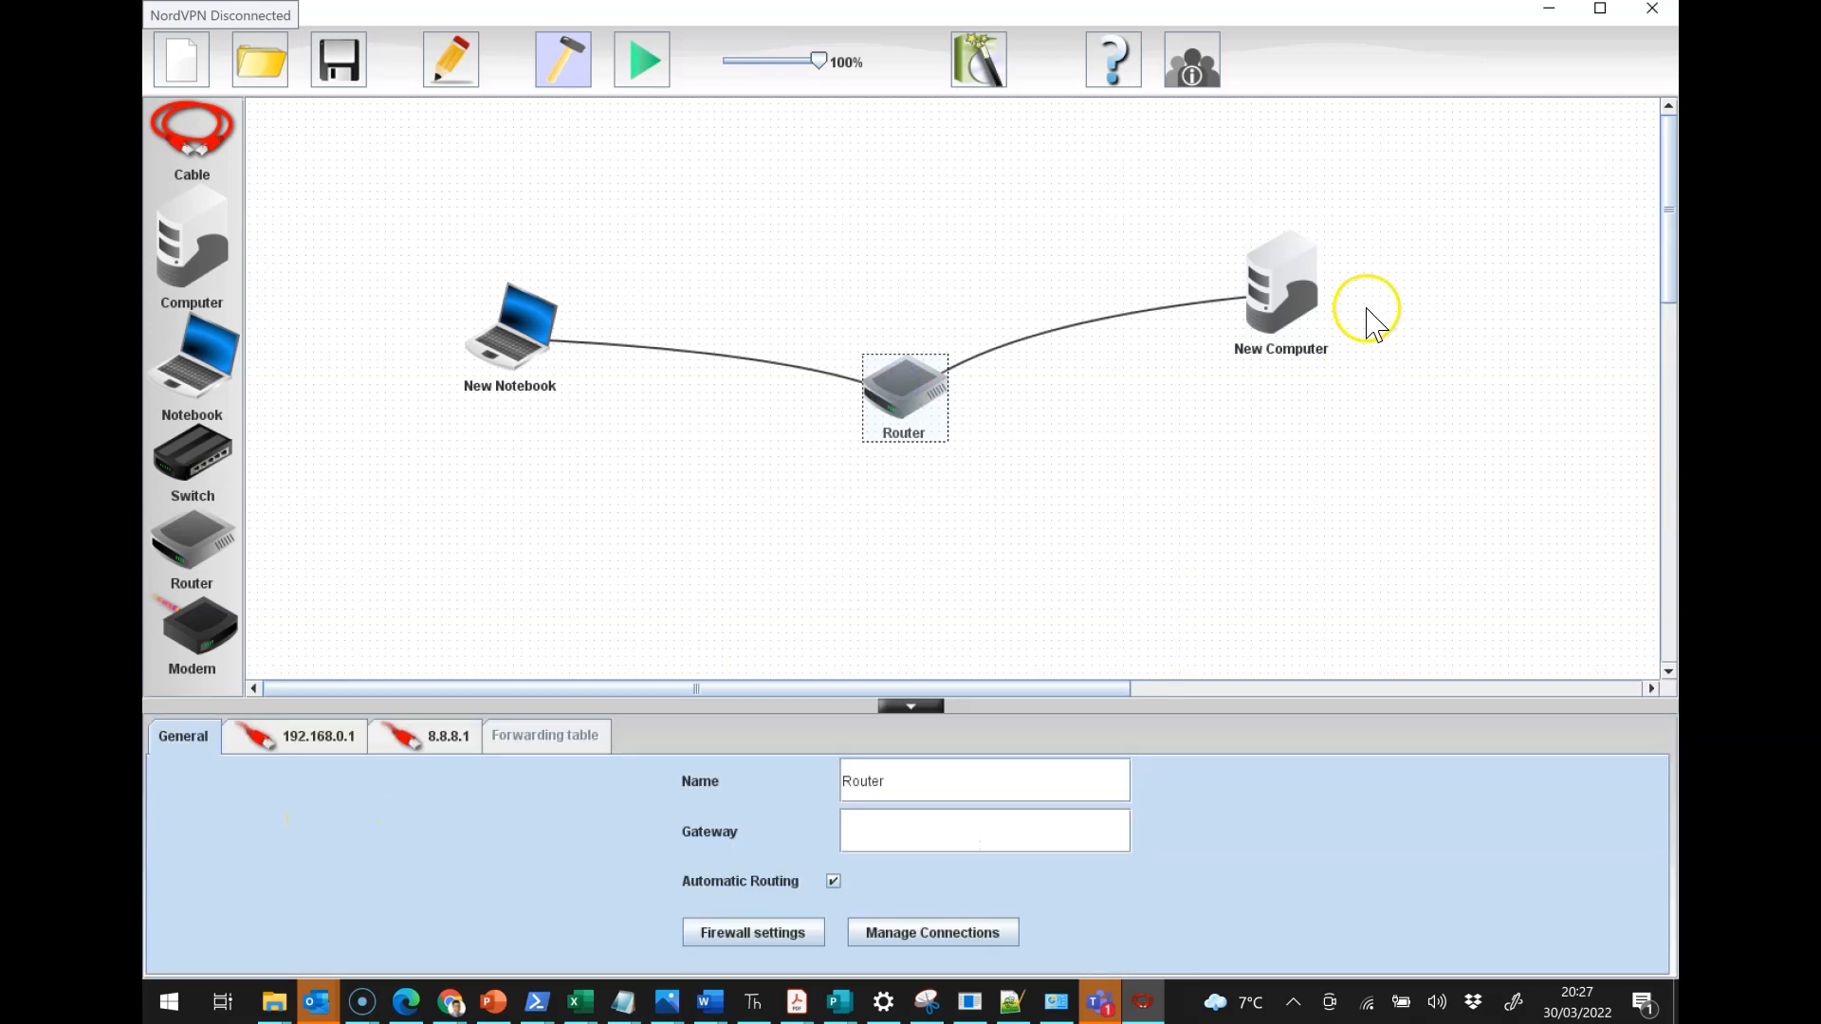
left_click(910, 706)
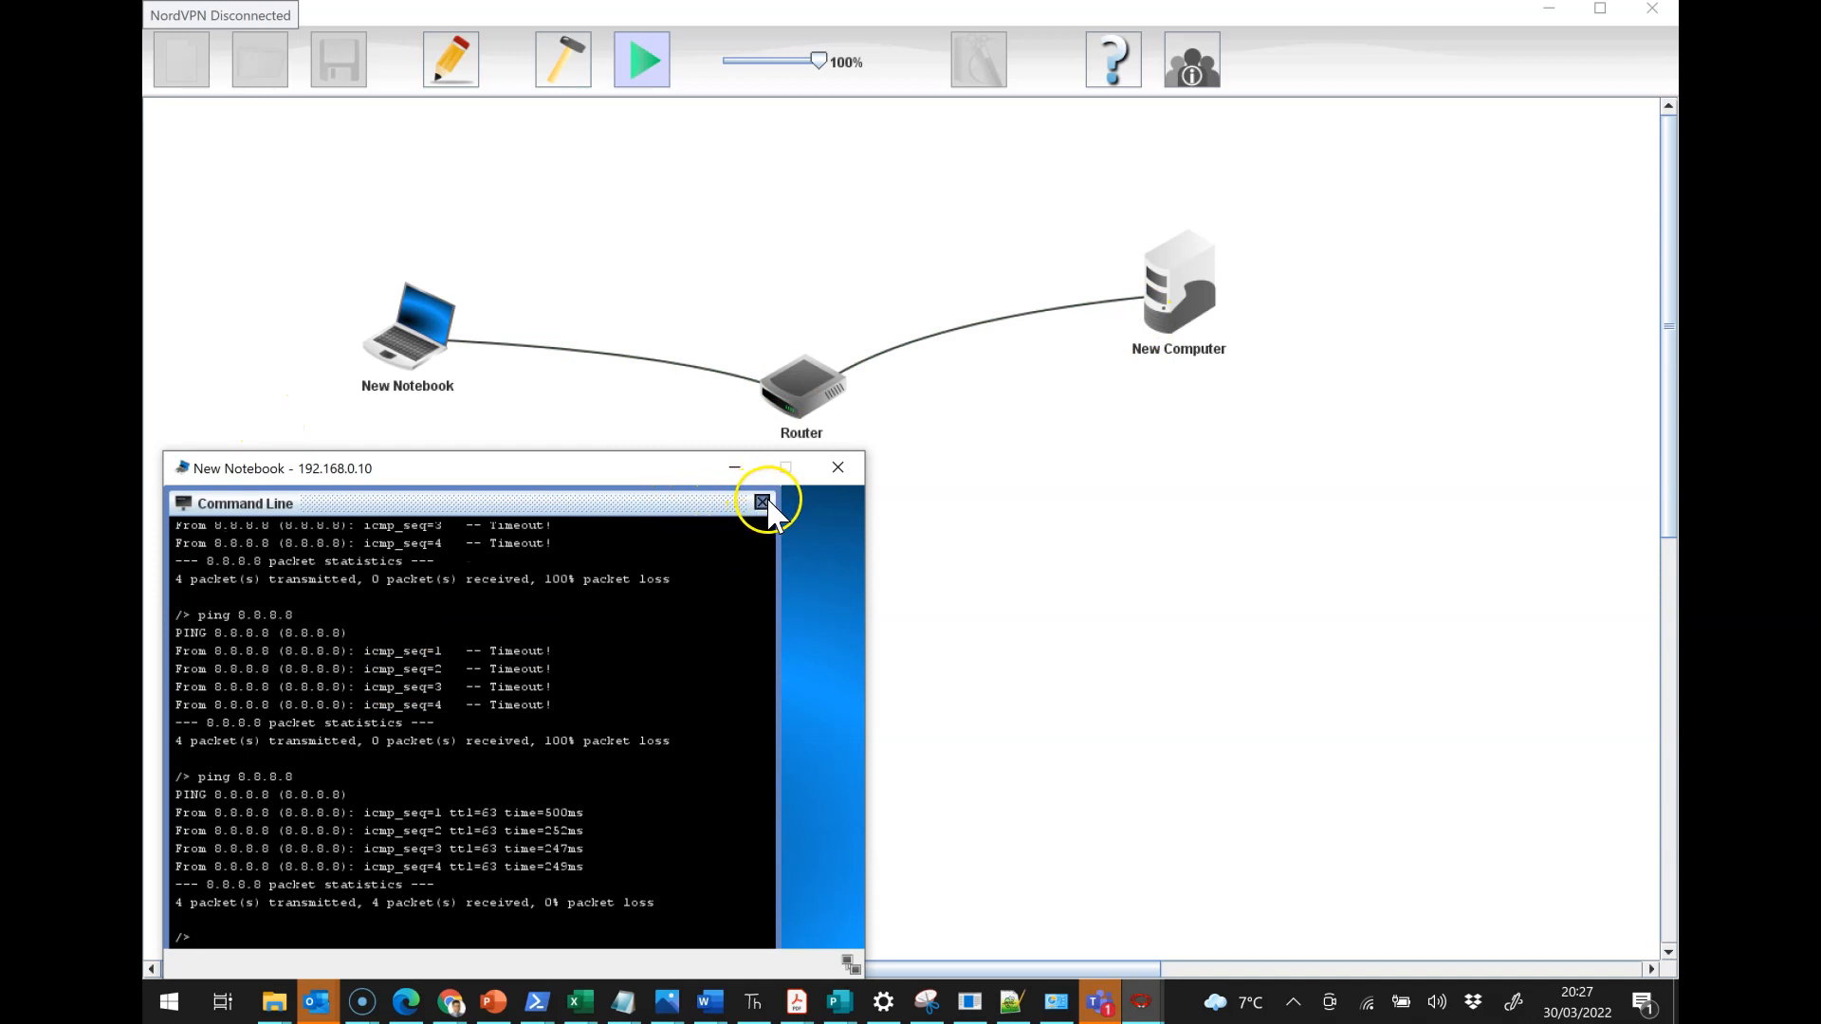
left_click(758, 503)
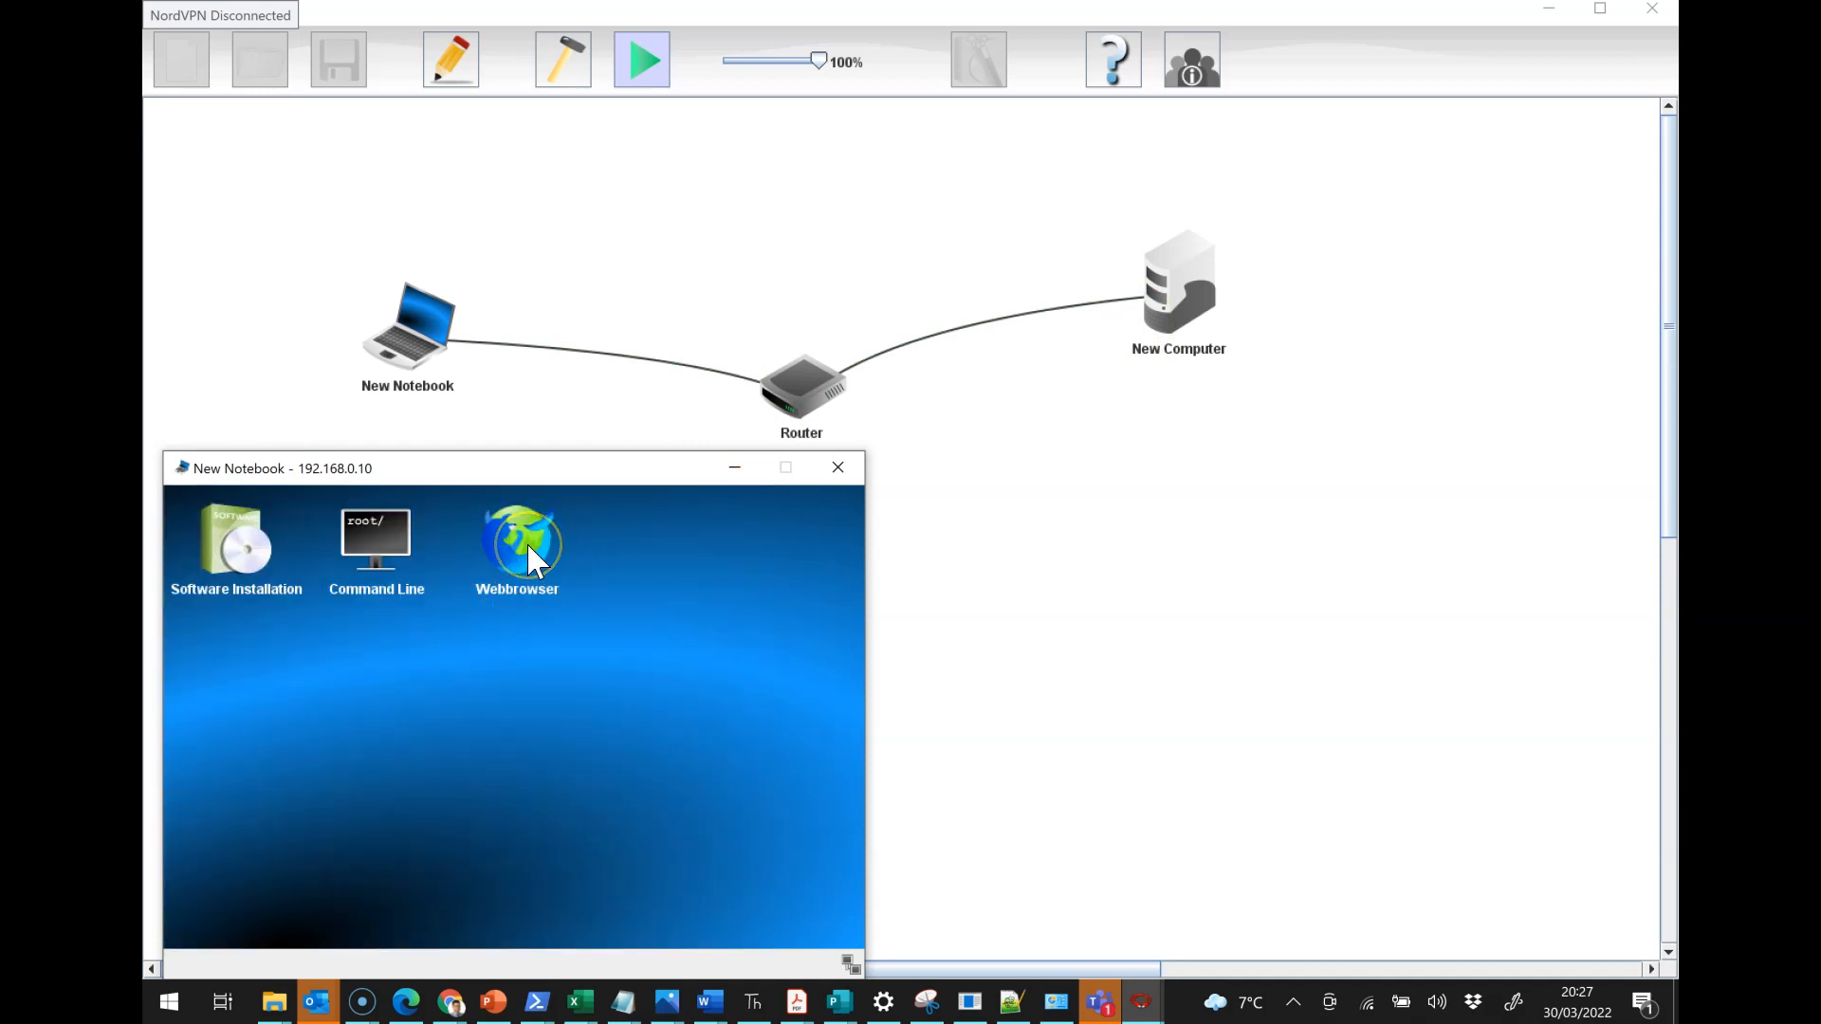
double_click(518, 539)
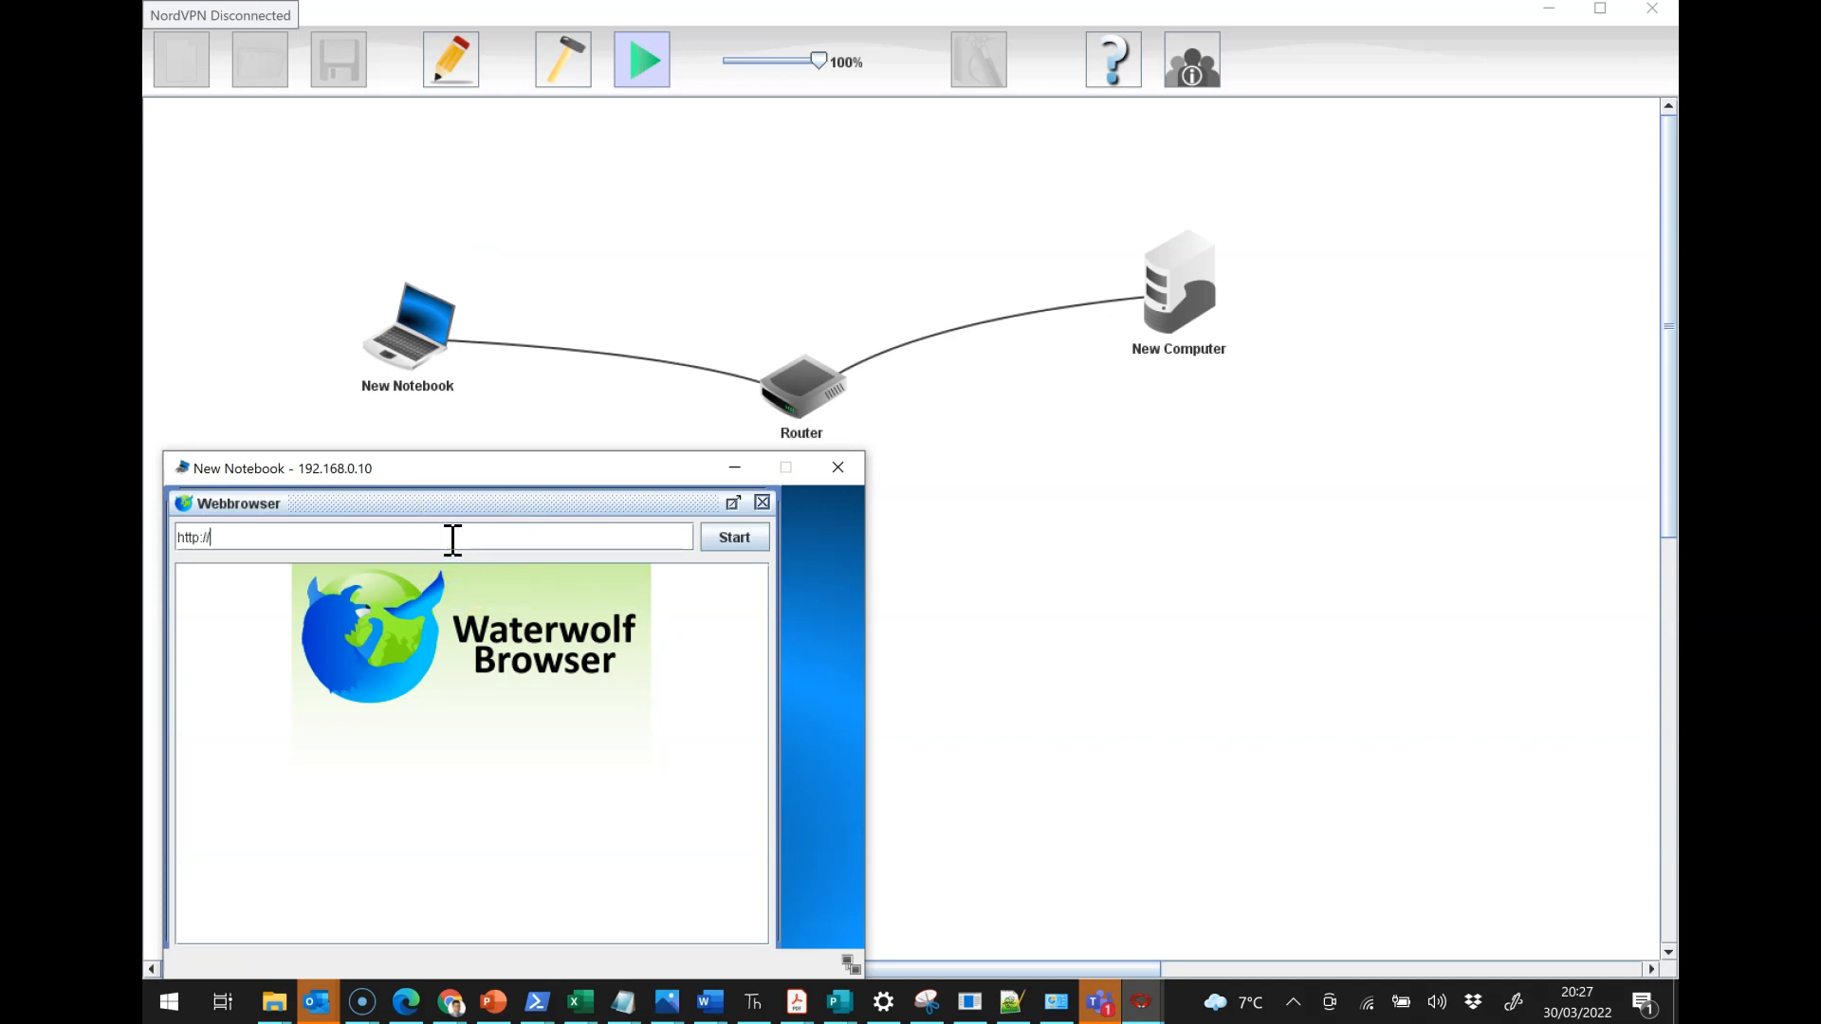
type("8.8.8.8/")
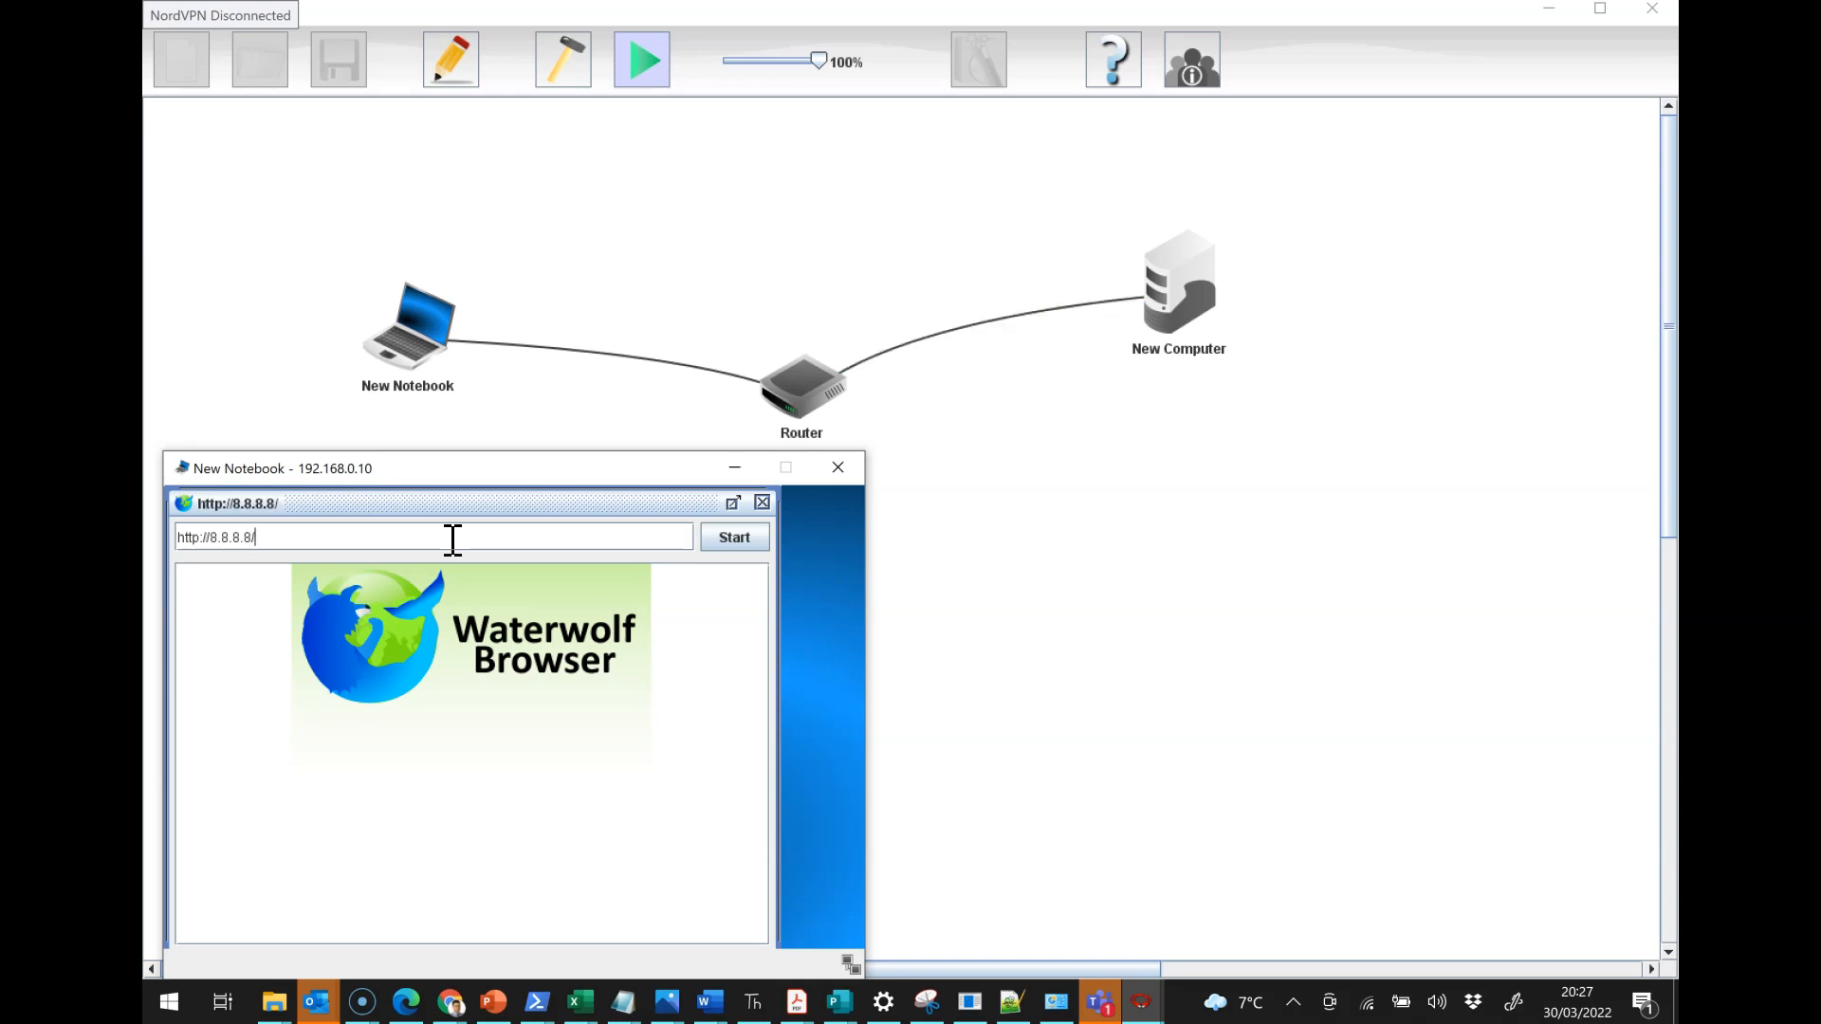
left_click(733, 537)
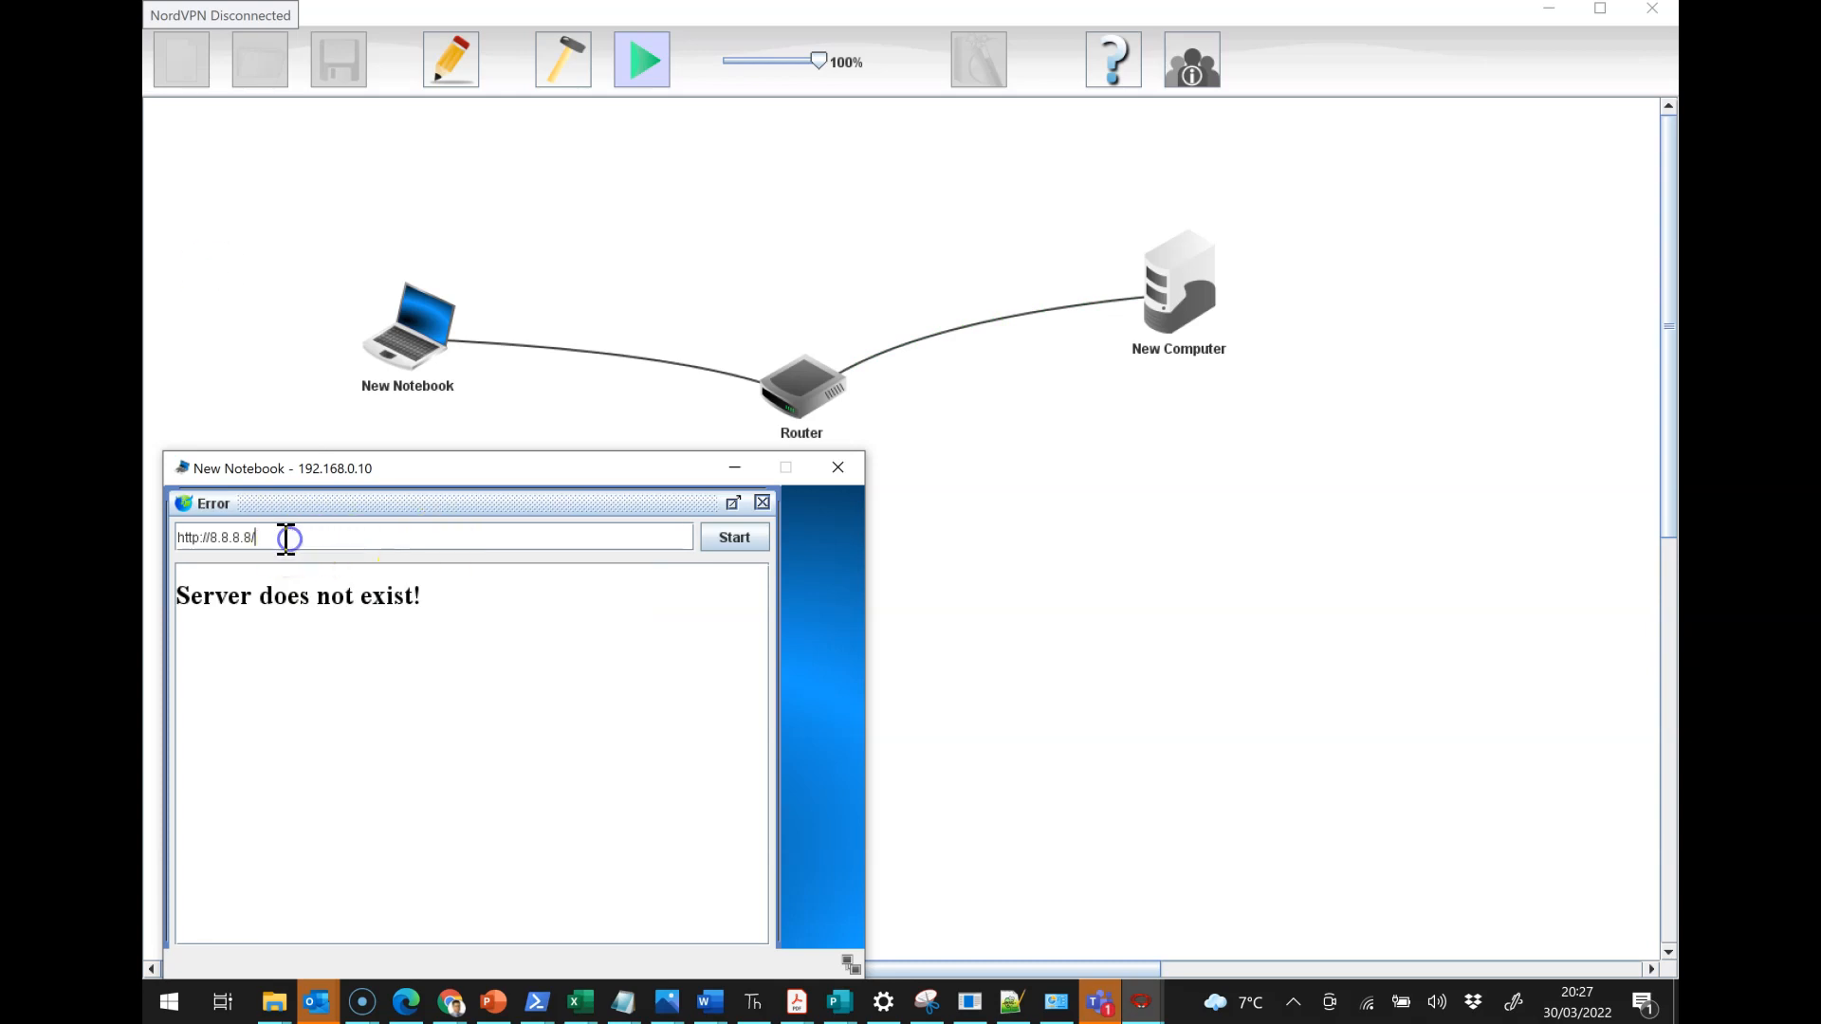
mouse_move(1180, 311)
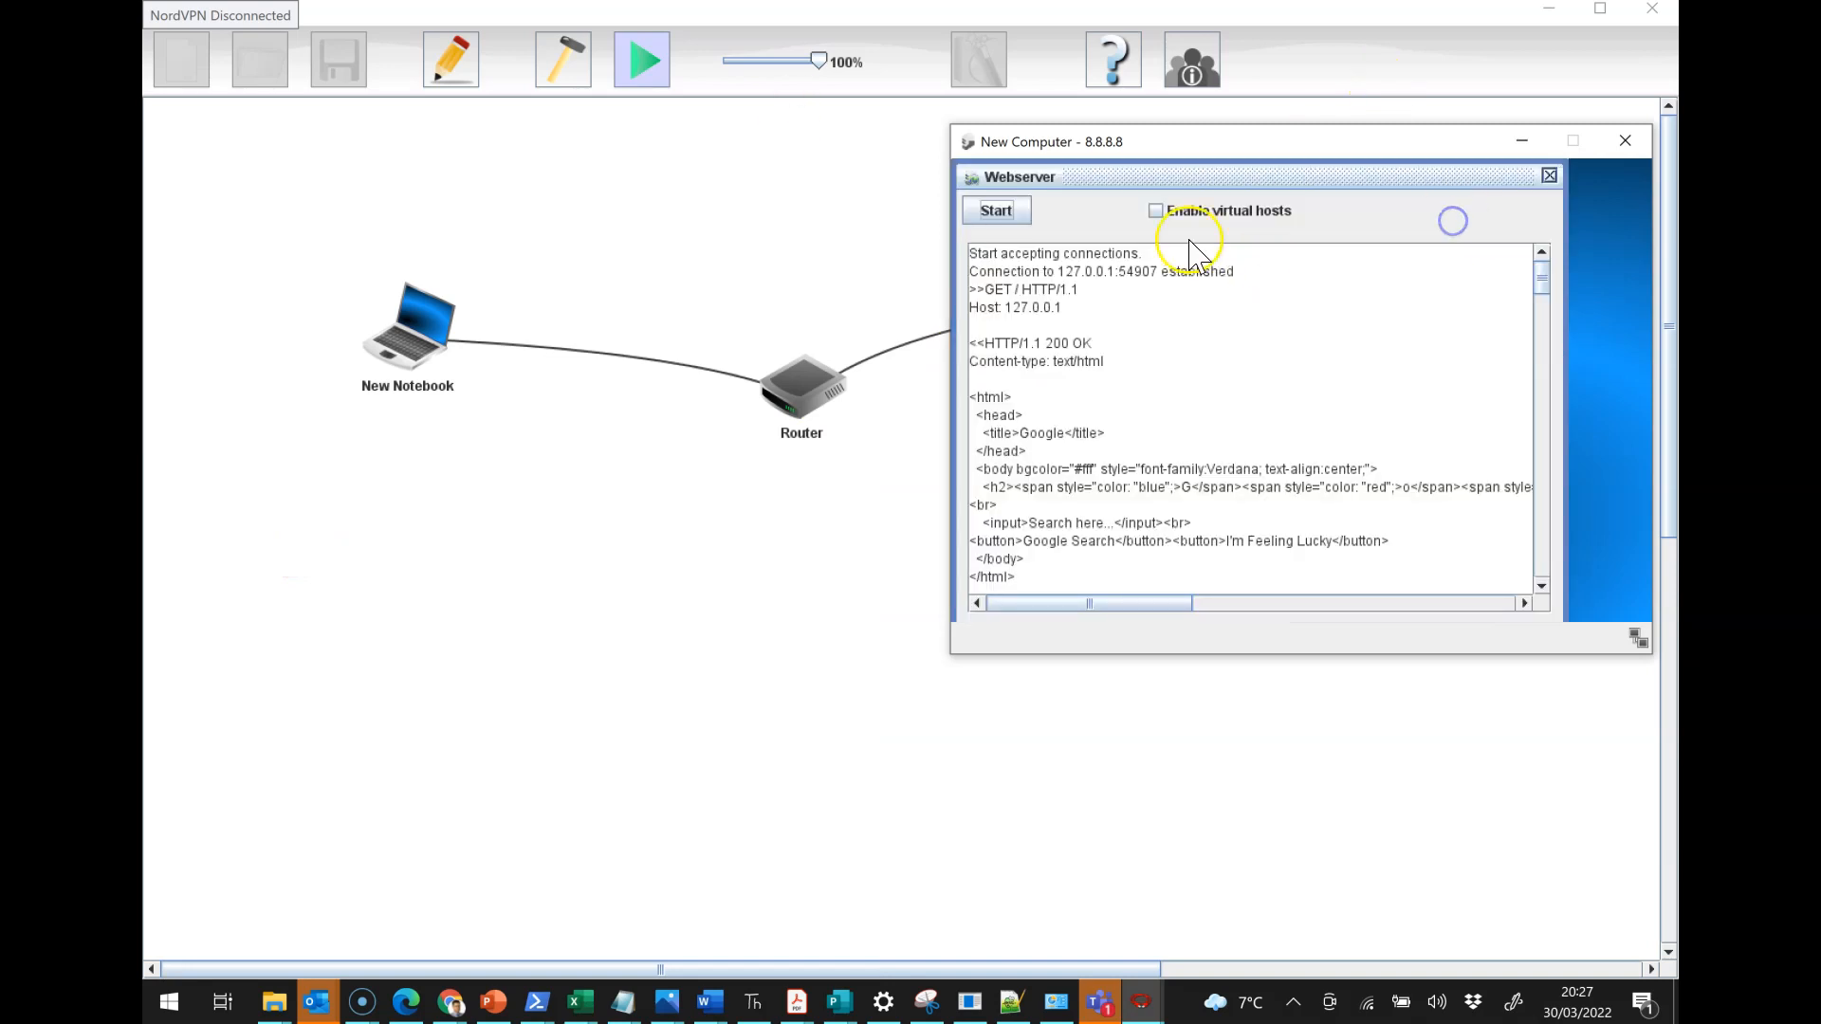
left_click(995, 210)
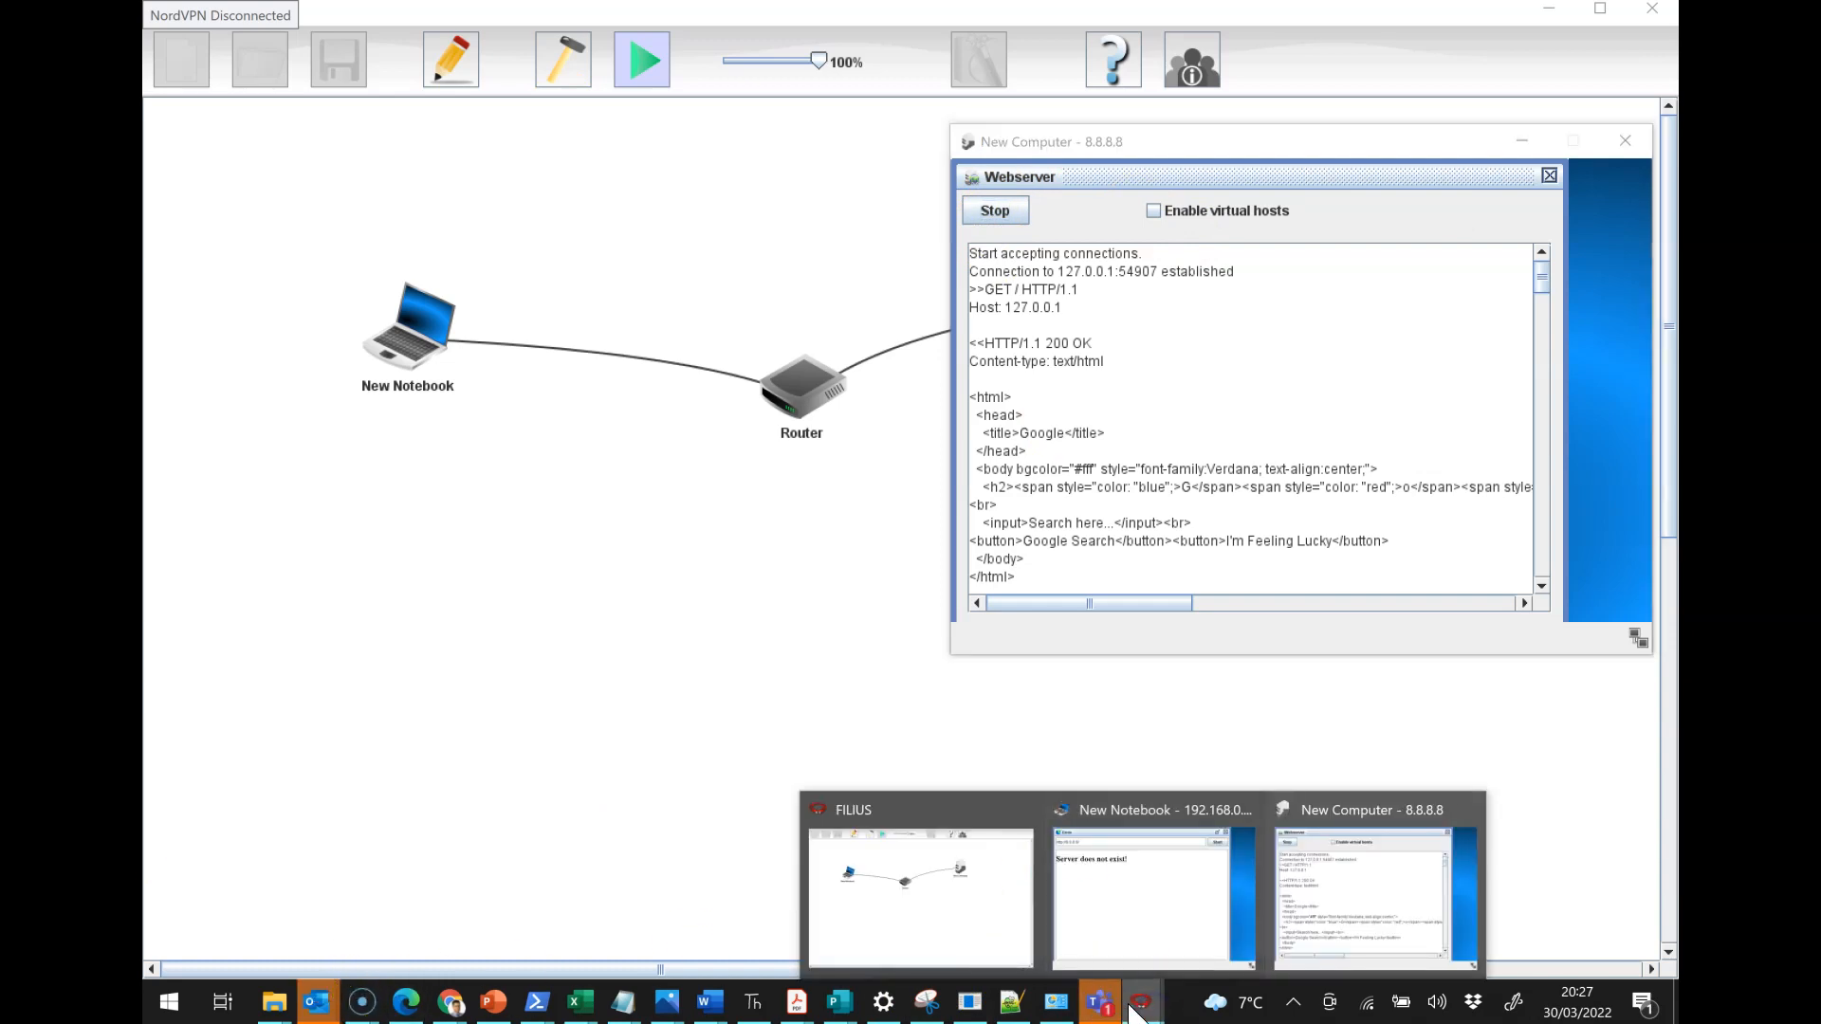
left_click(1154, 898)
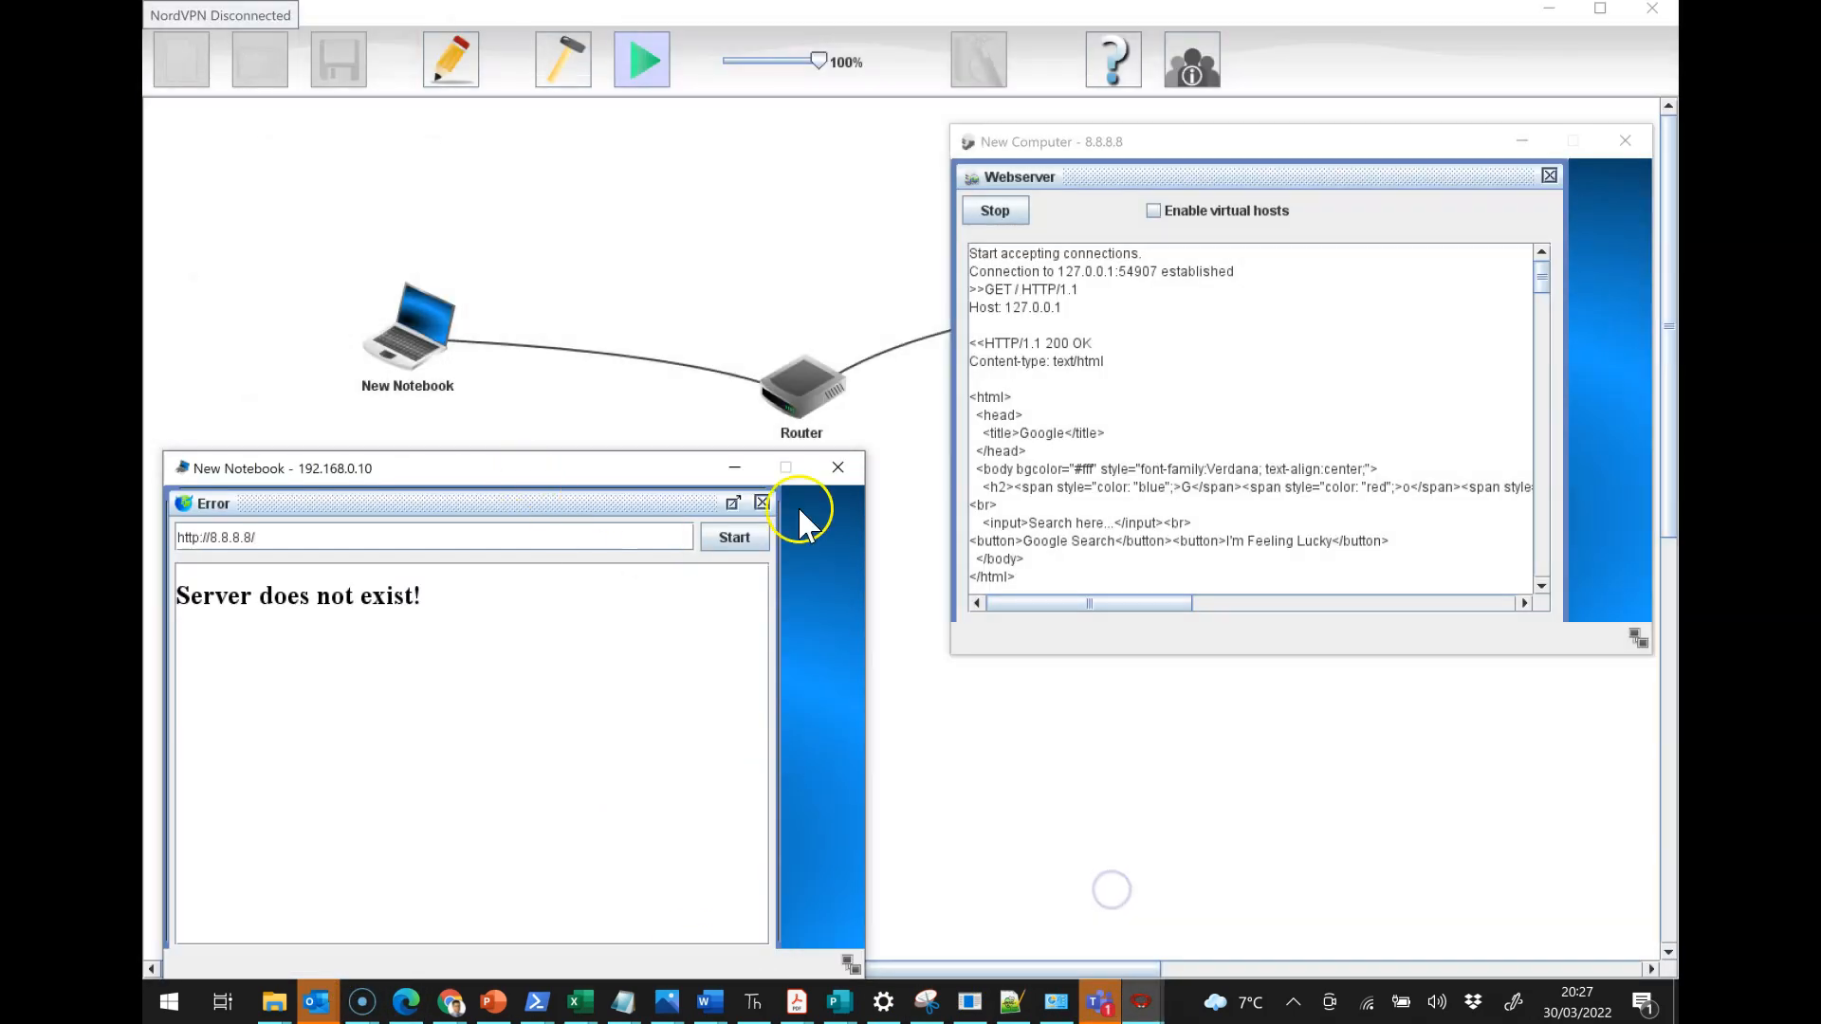
left_click(735, 537)
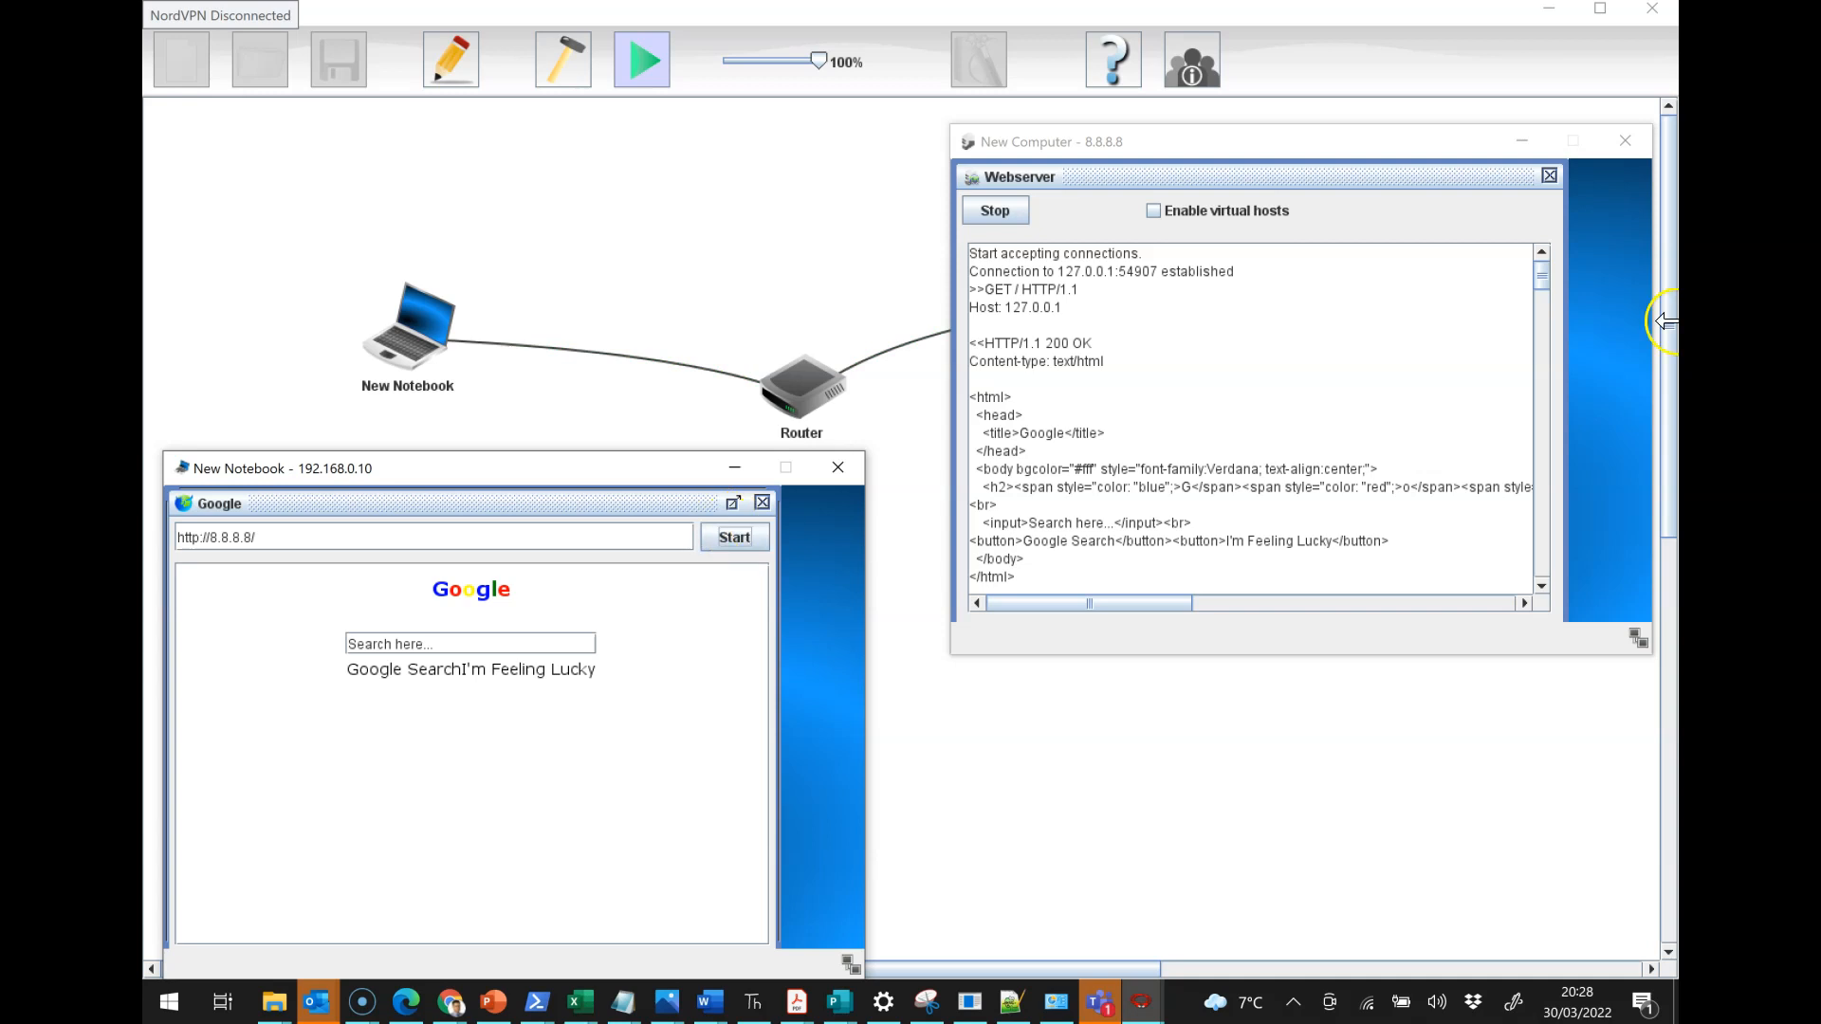
left_click(838, 468)
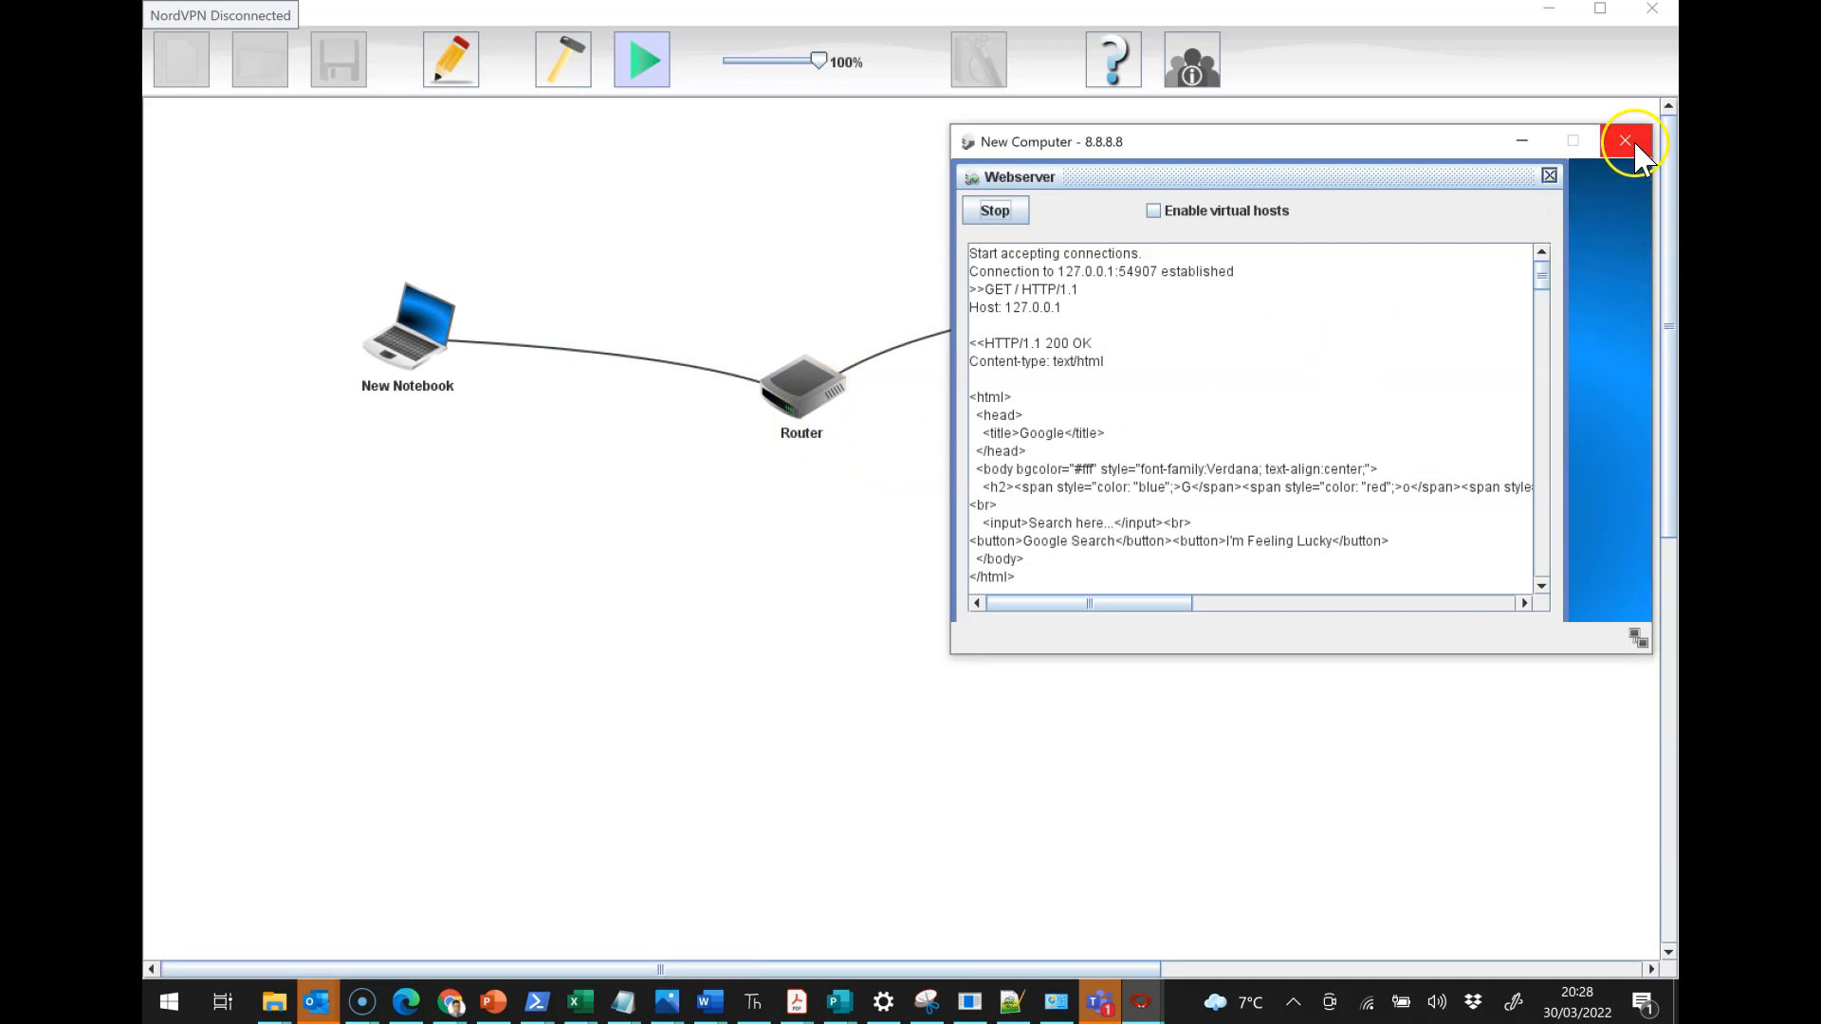
left_click(1627, 140)
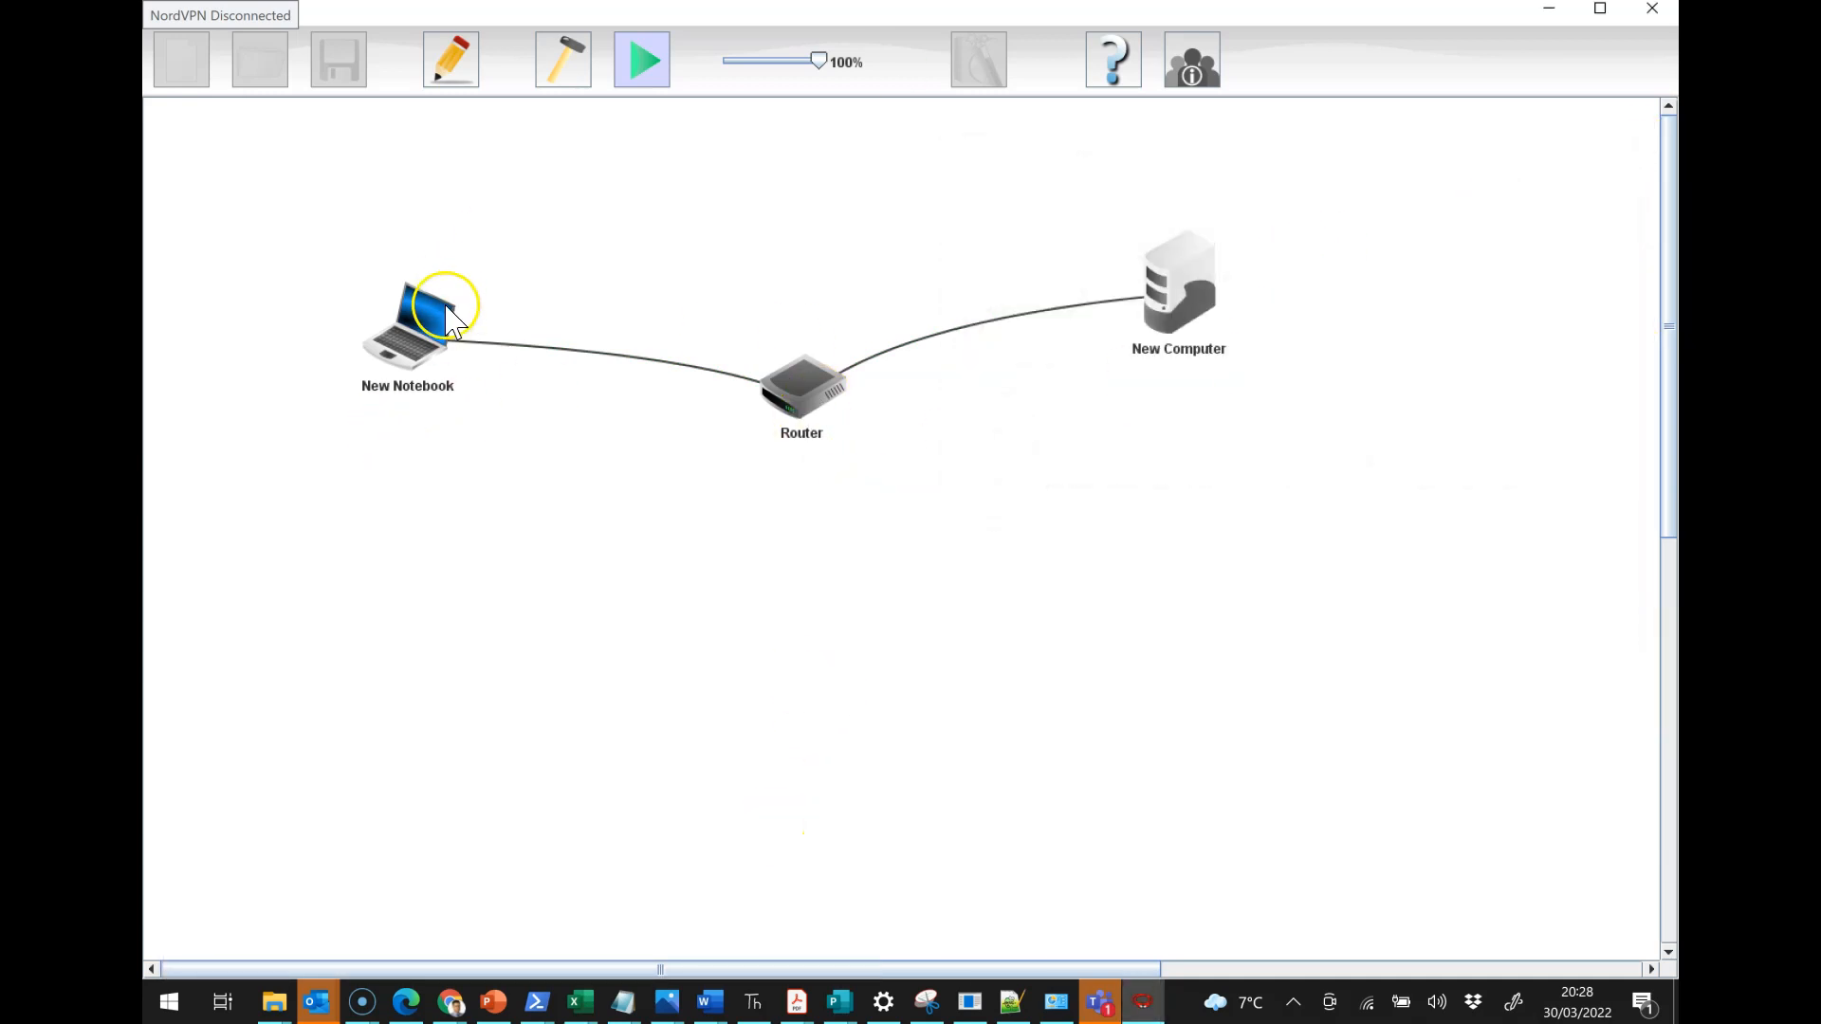
mouse_move(677, 491)
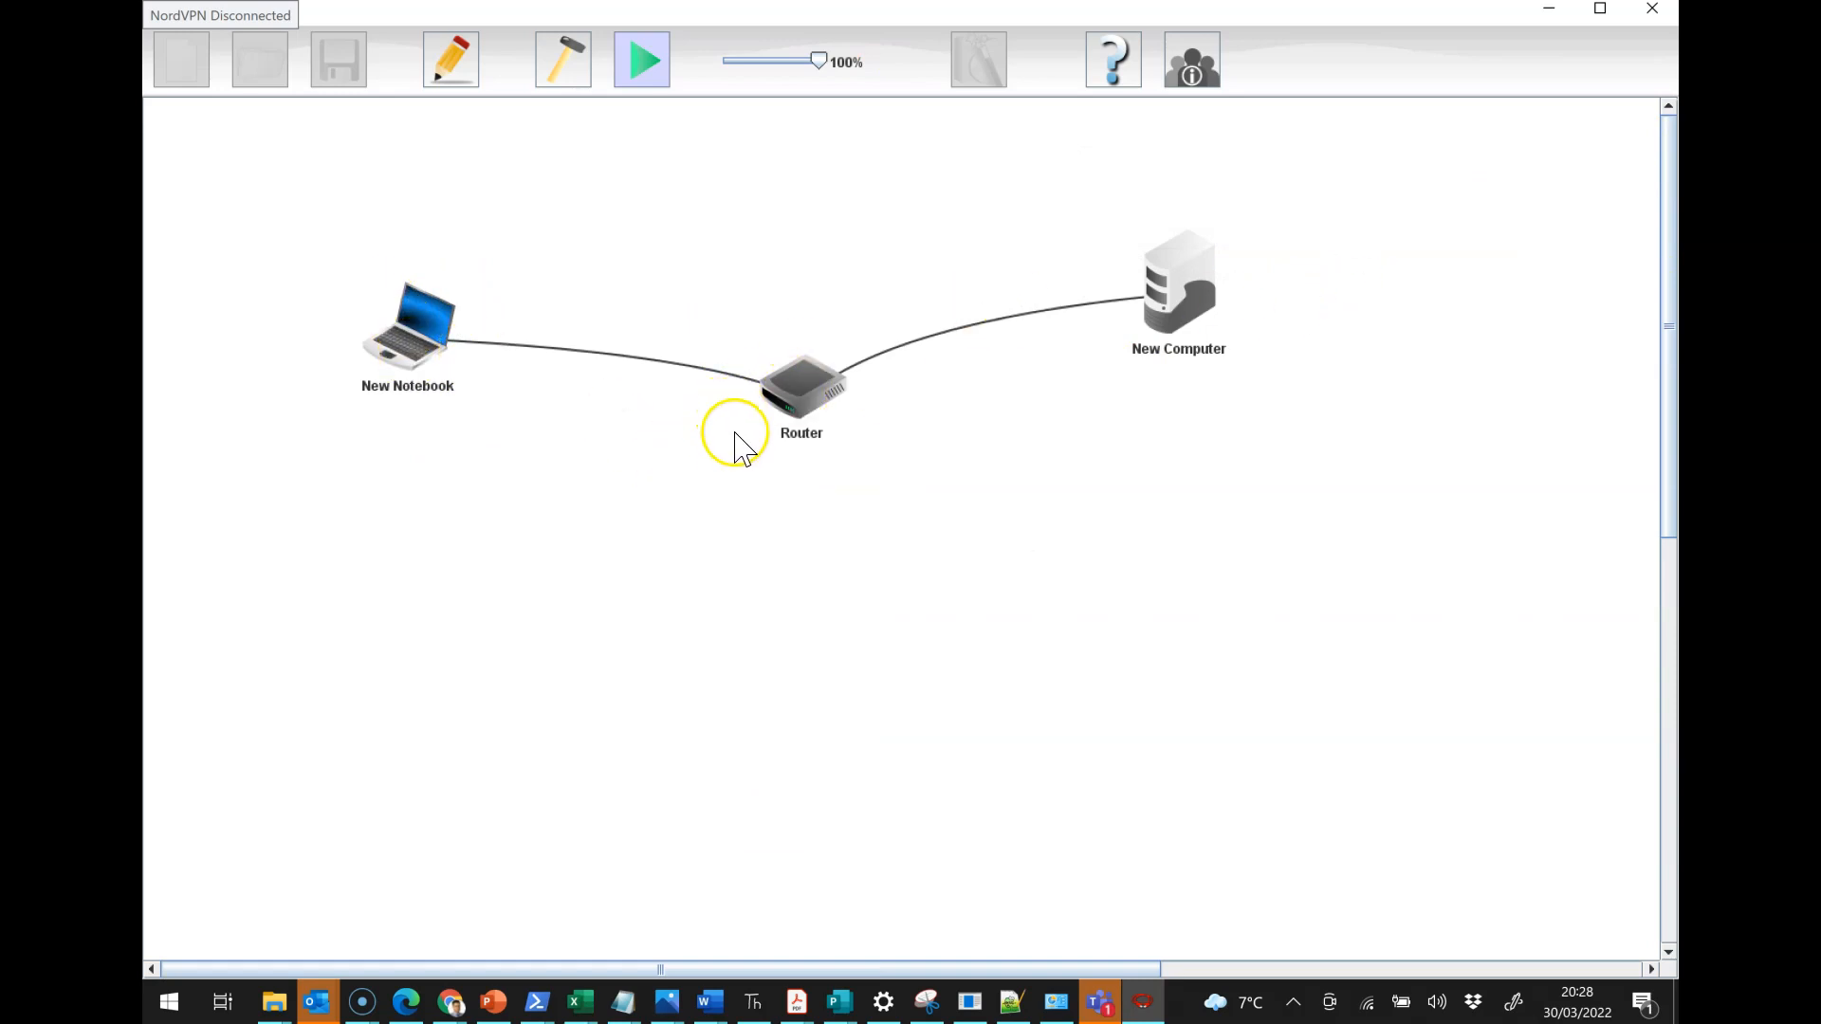
mouse_move(1399, 209)
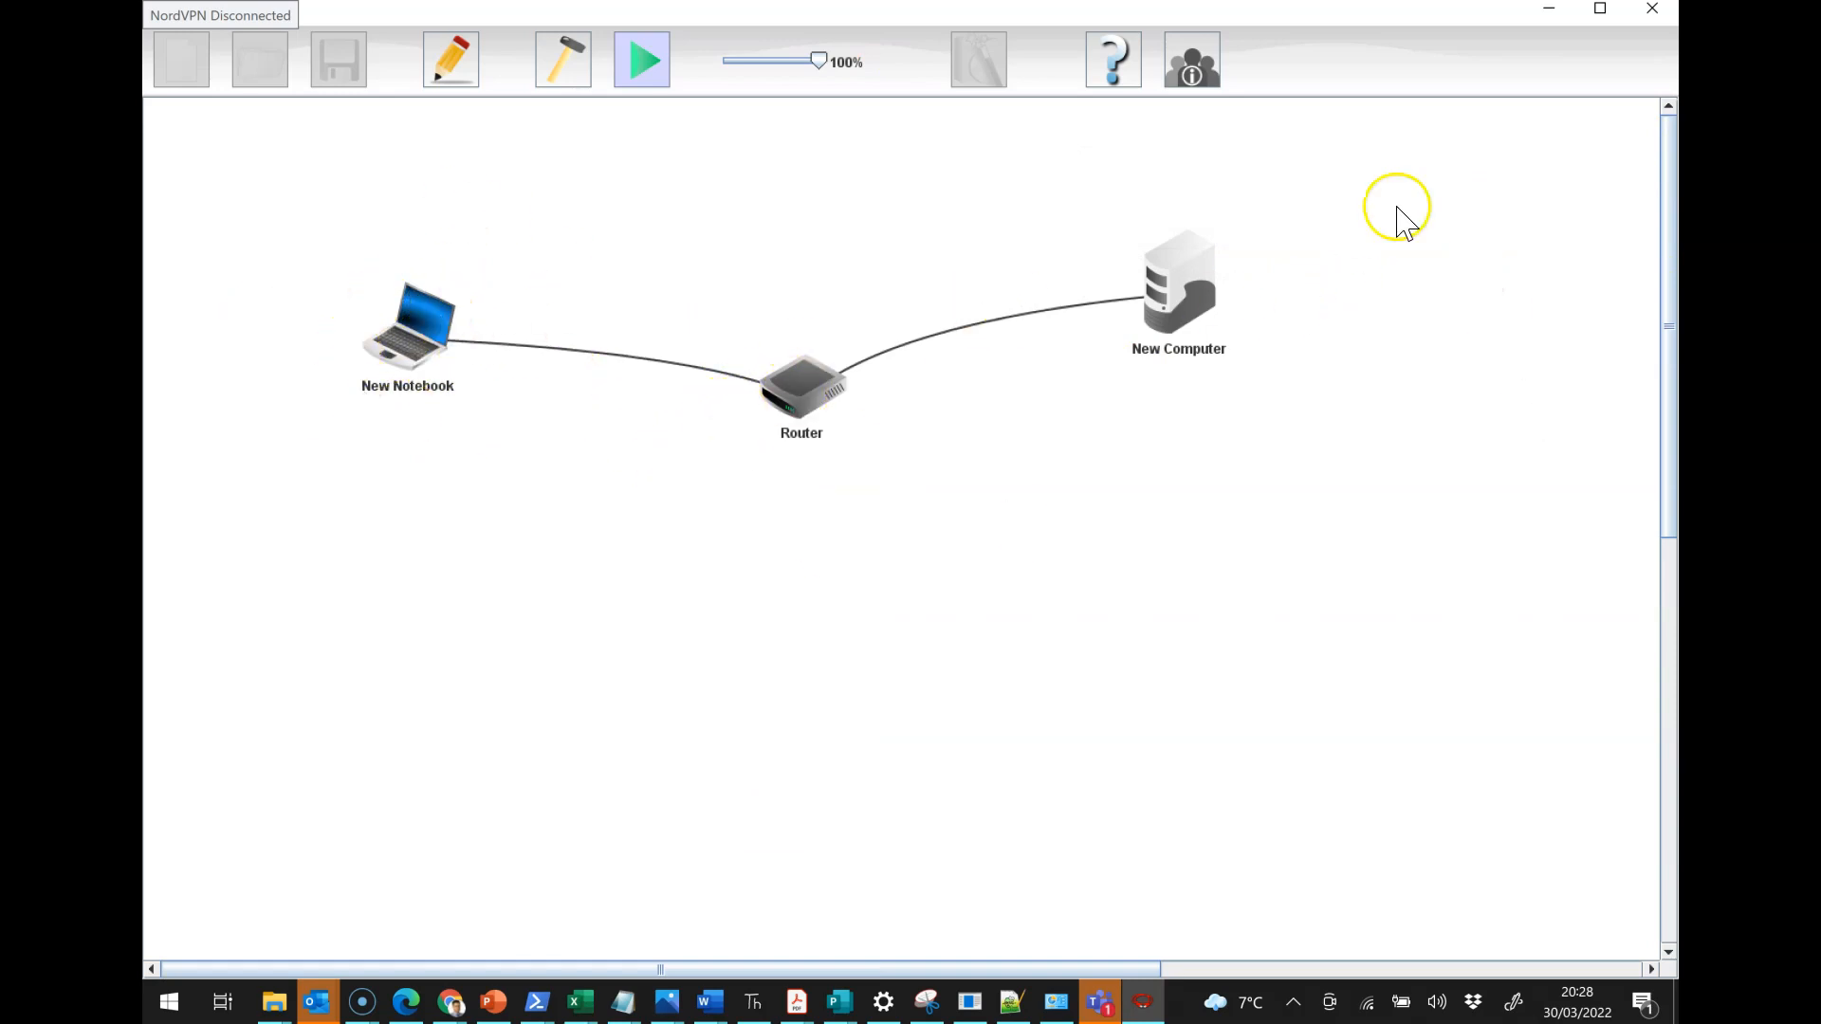
mouse_move(523, 400)
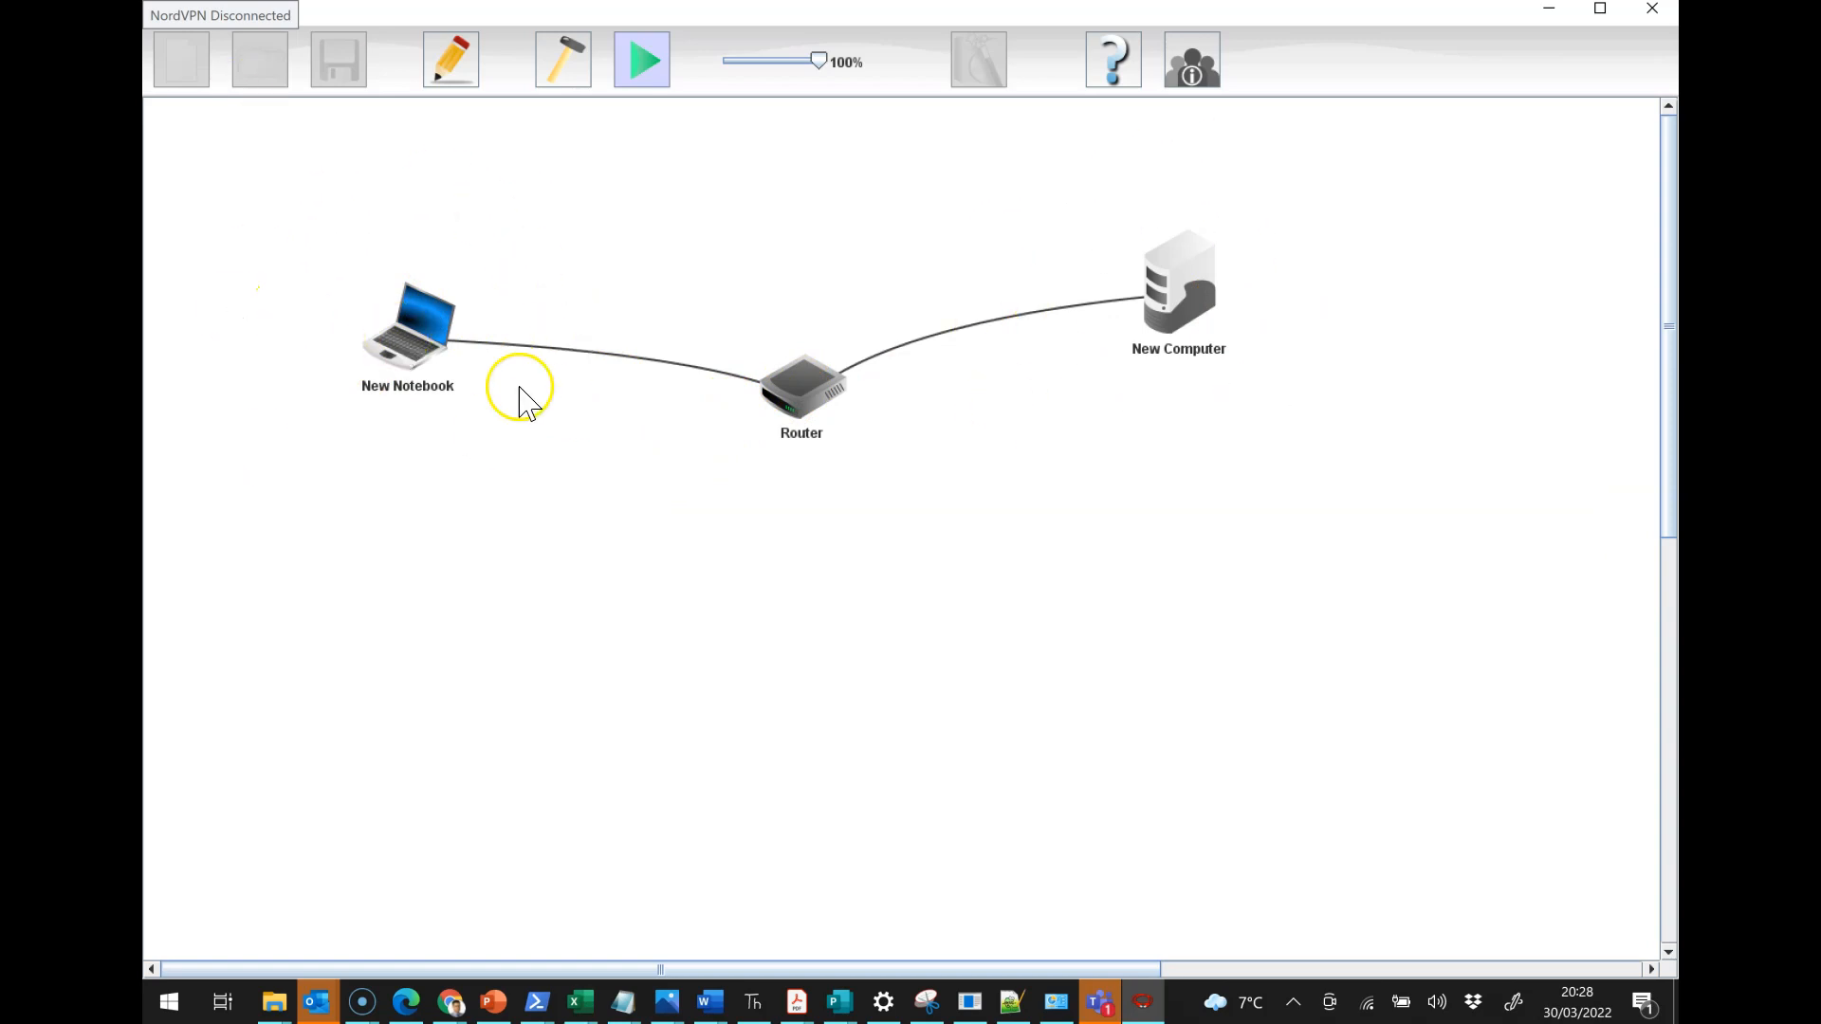
mouse_move(799, 398)
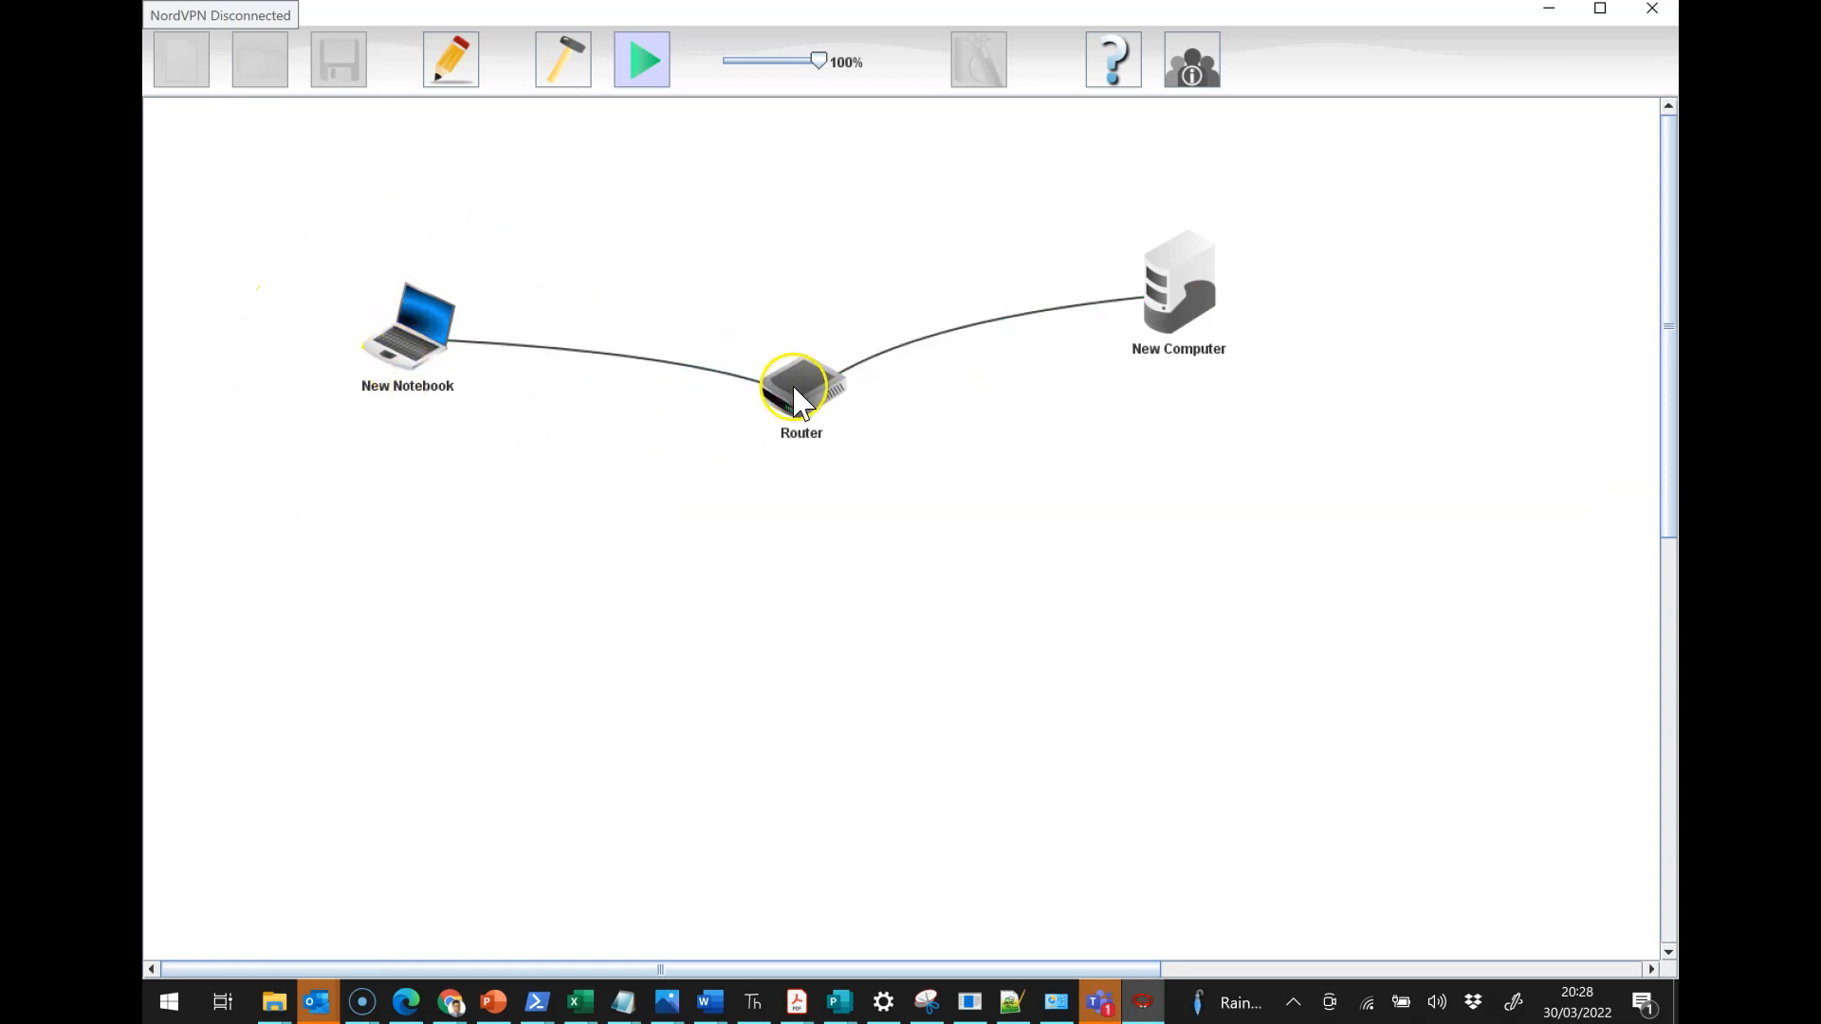
Step: Review the router's 192.168.0.1 interface and the notebook's settings showing gateway 192.168.0.1
left_click(562, 60)
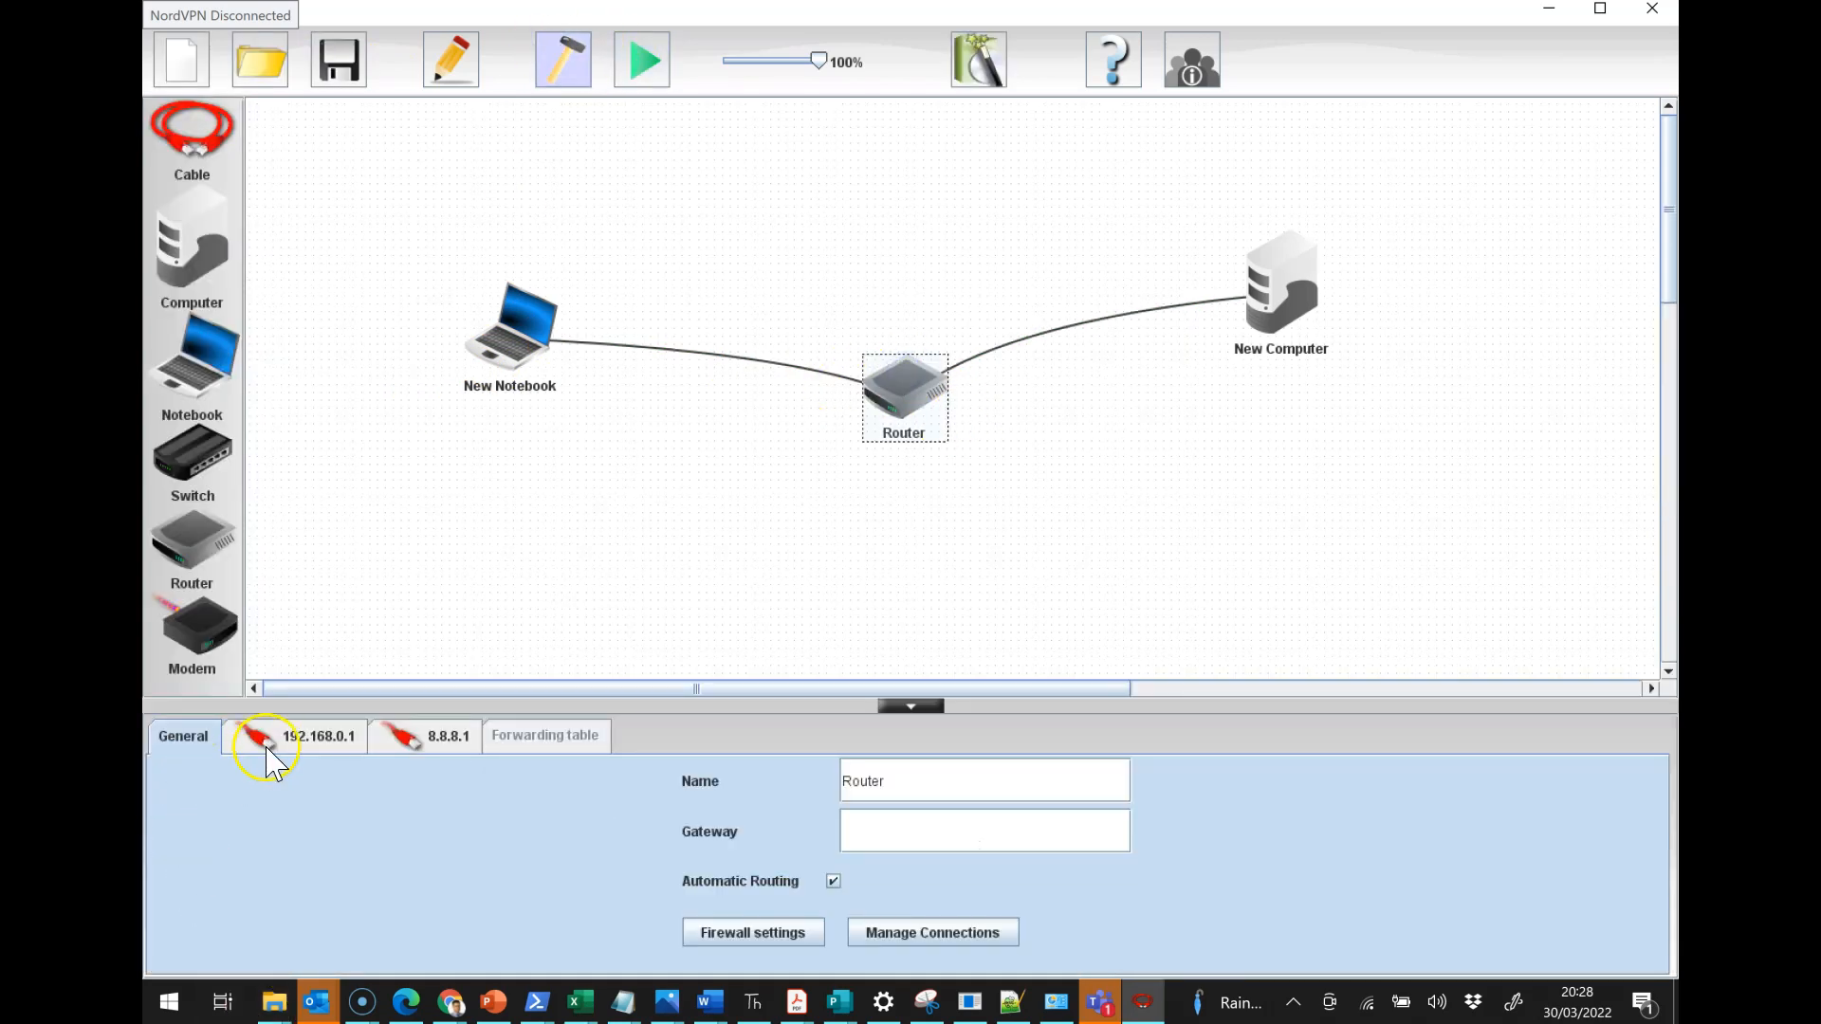
left_click(322, 738)
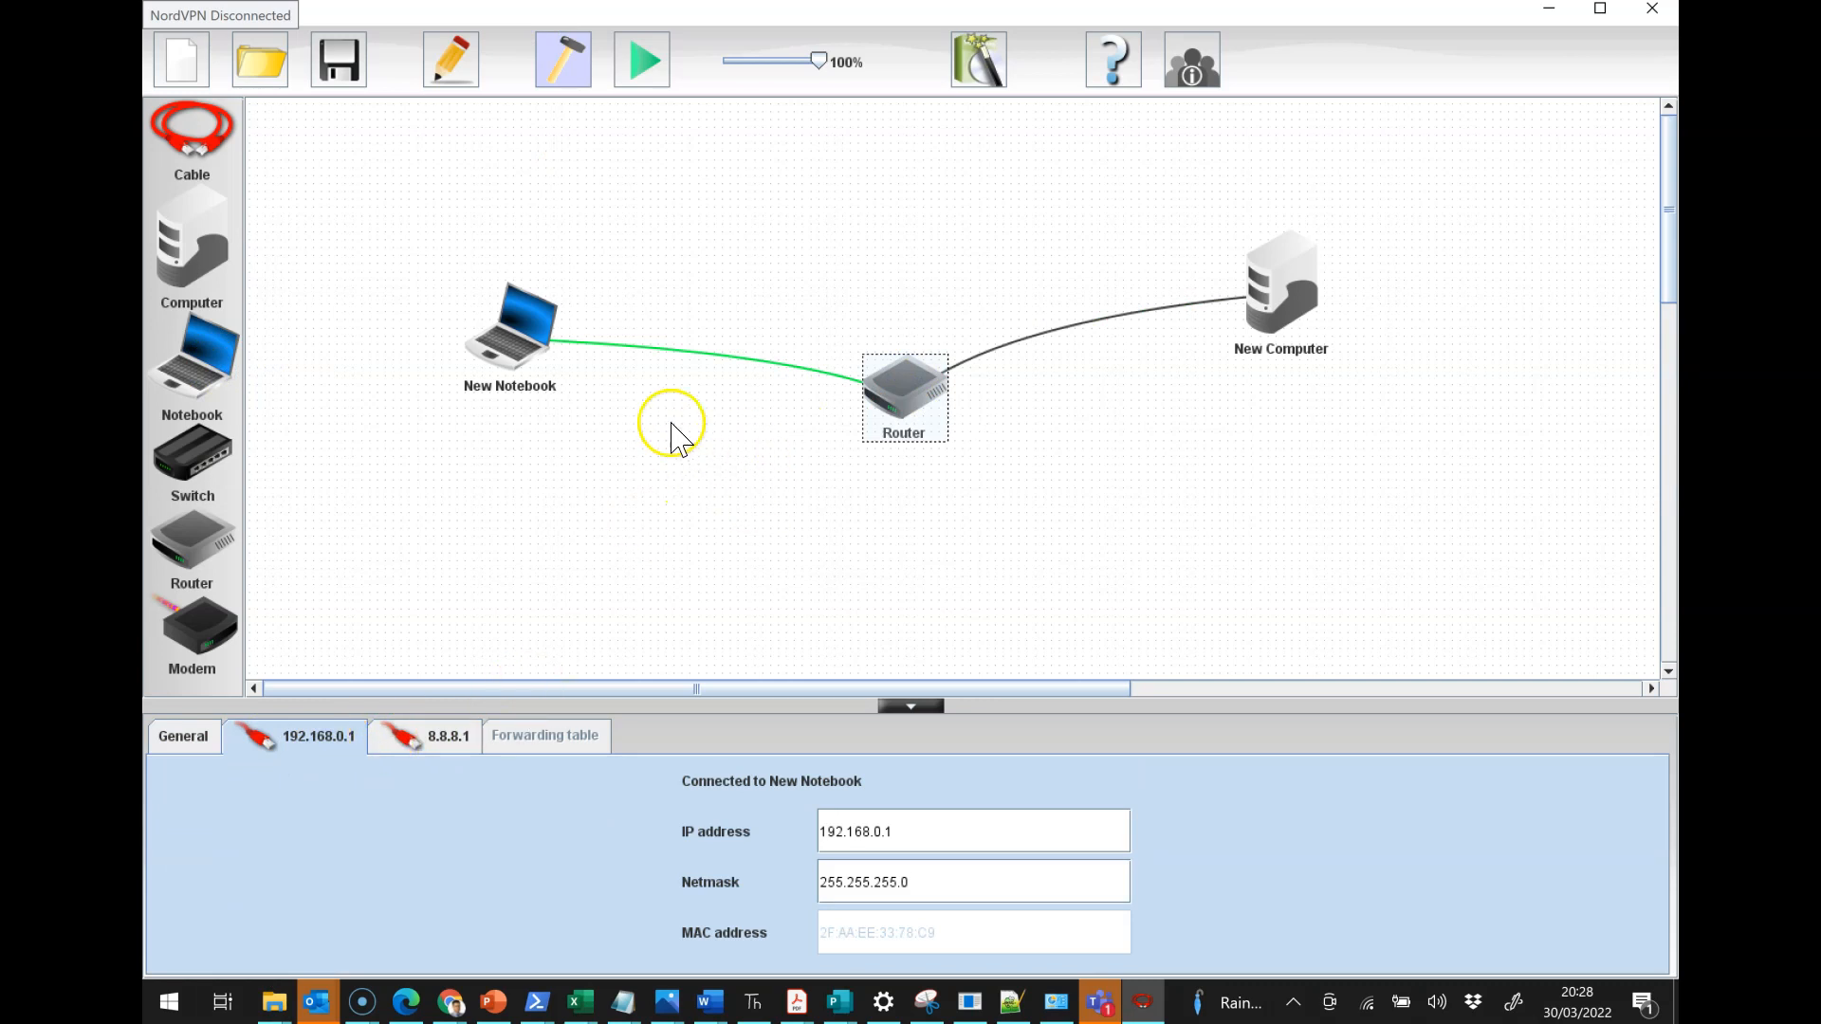
mouse_move(537, 349)
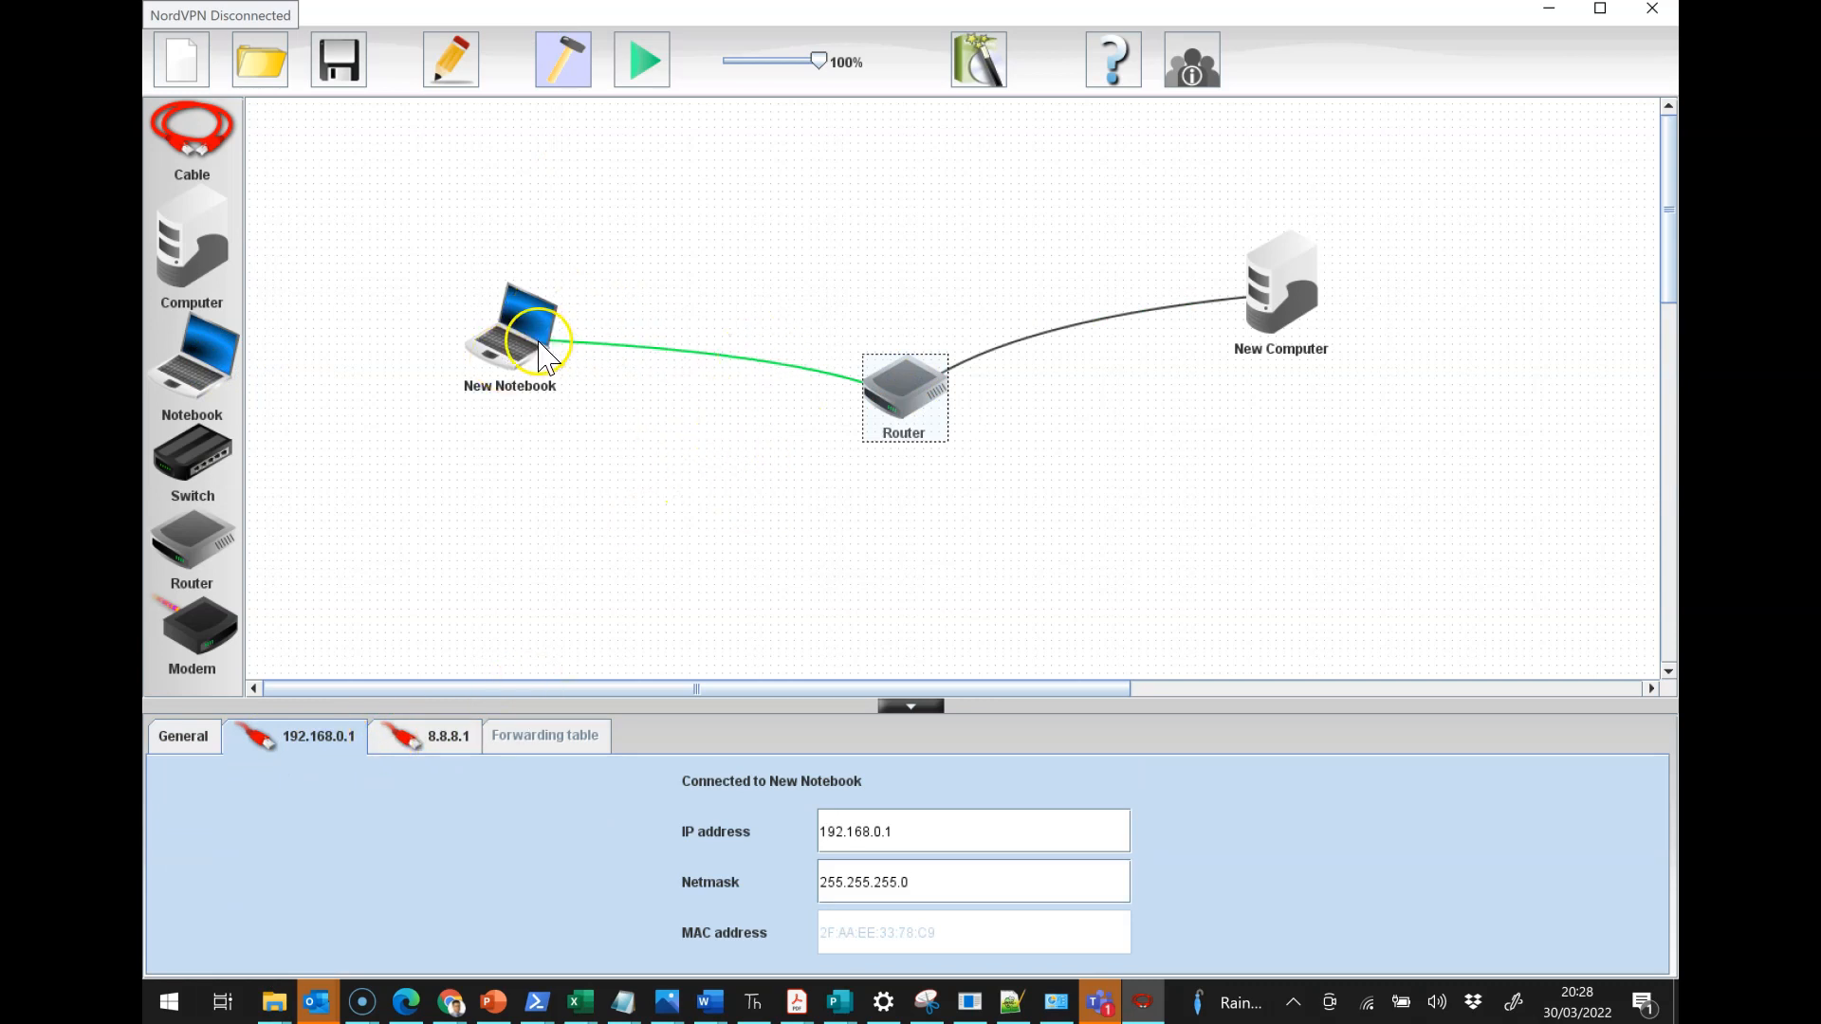
left_click(511, 342)
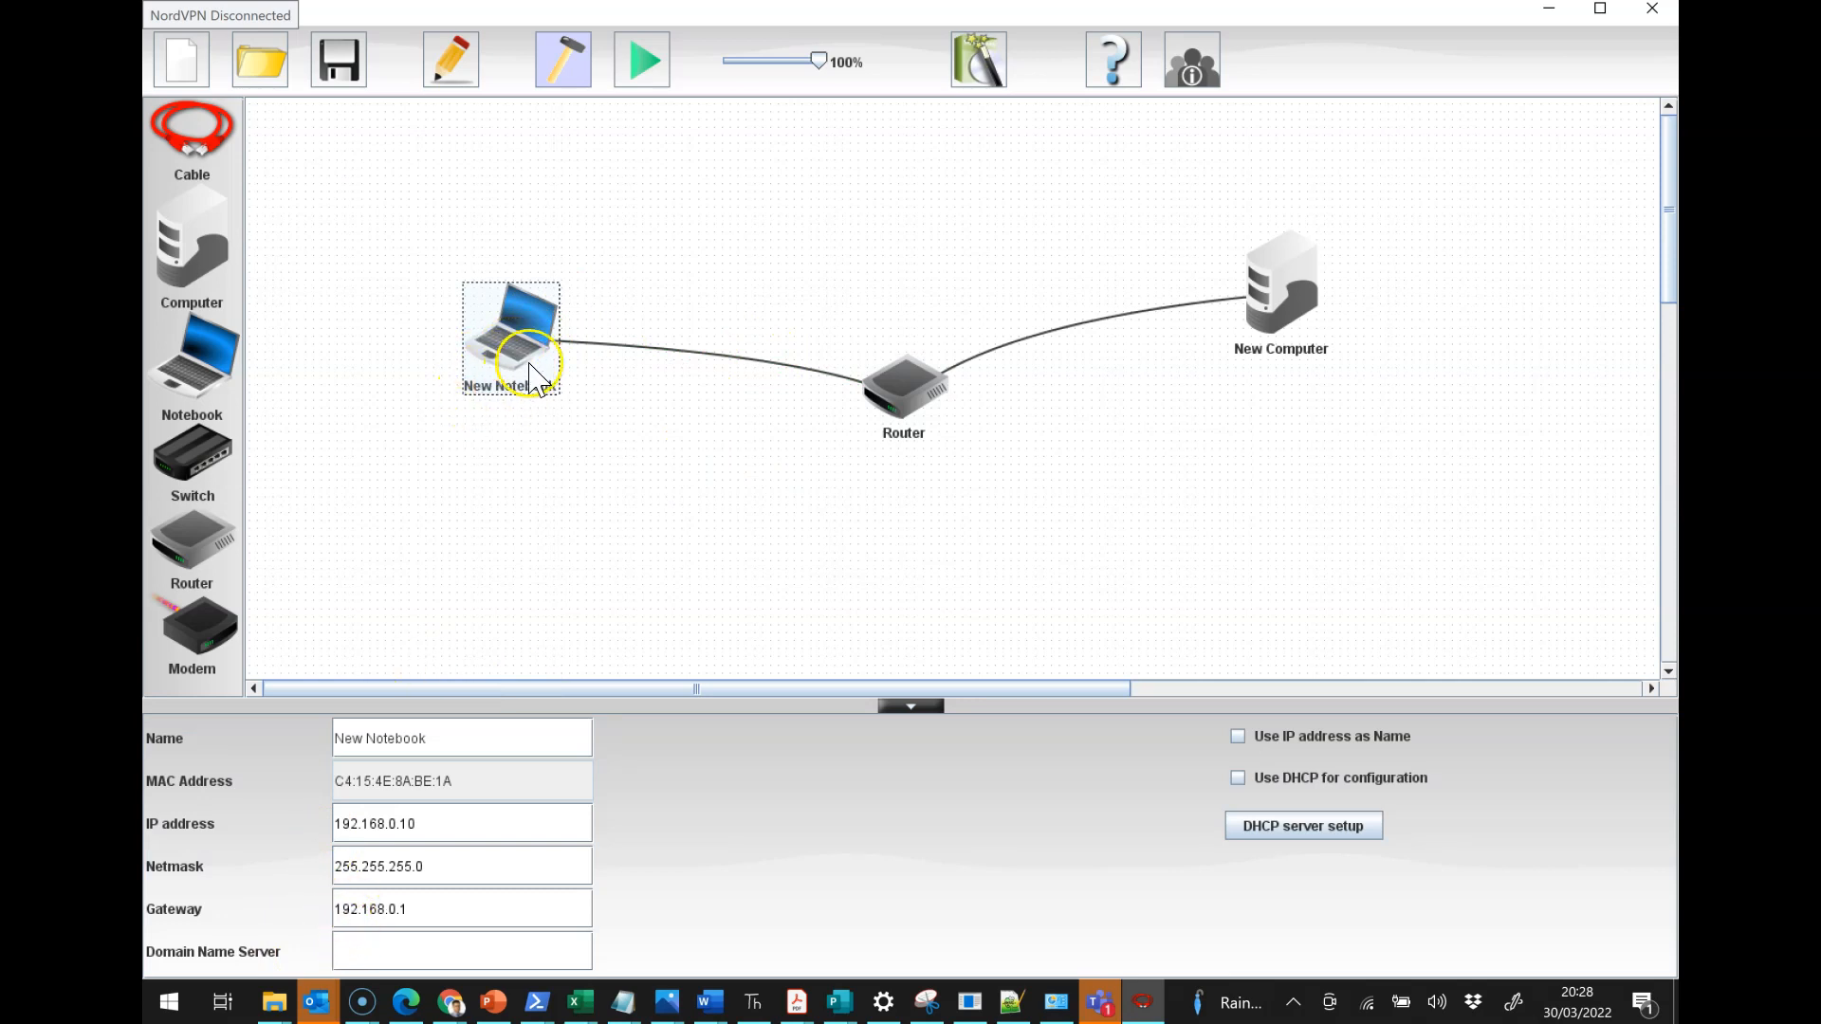
mouse_move(726, 342)
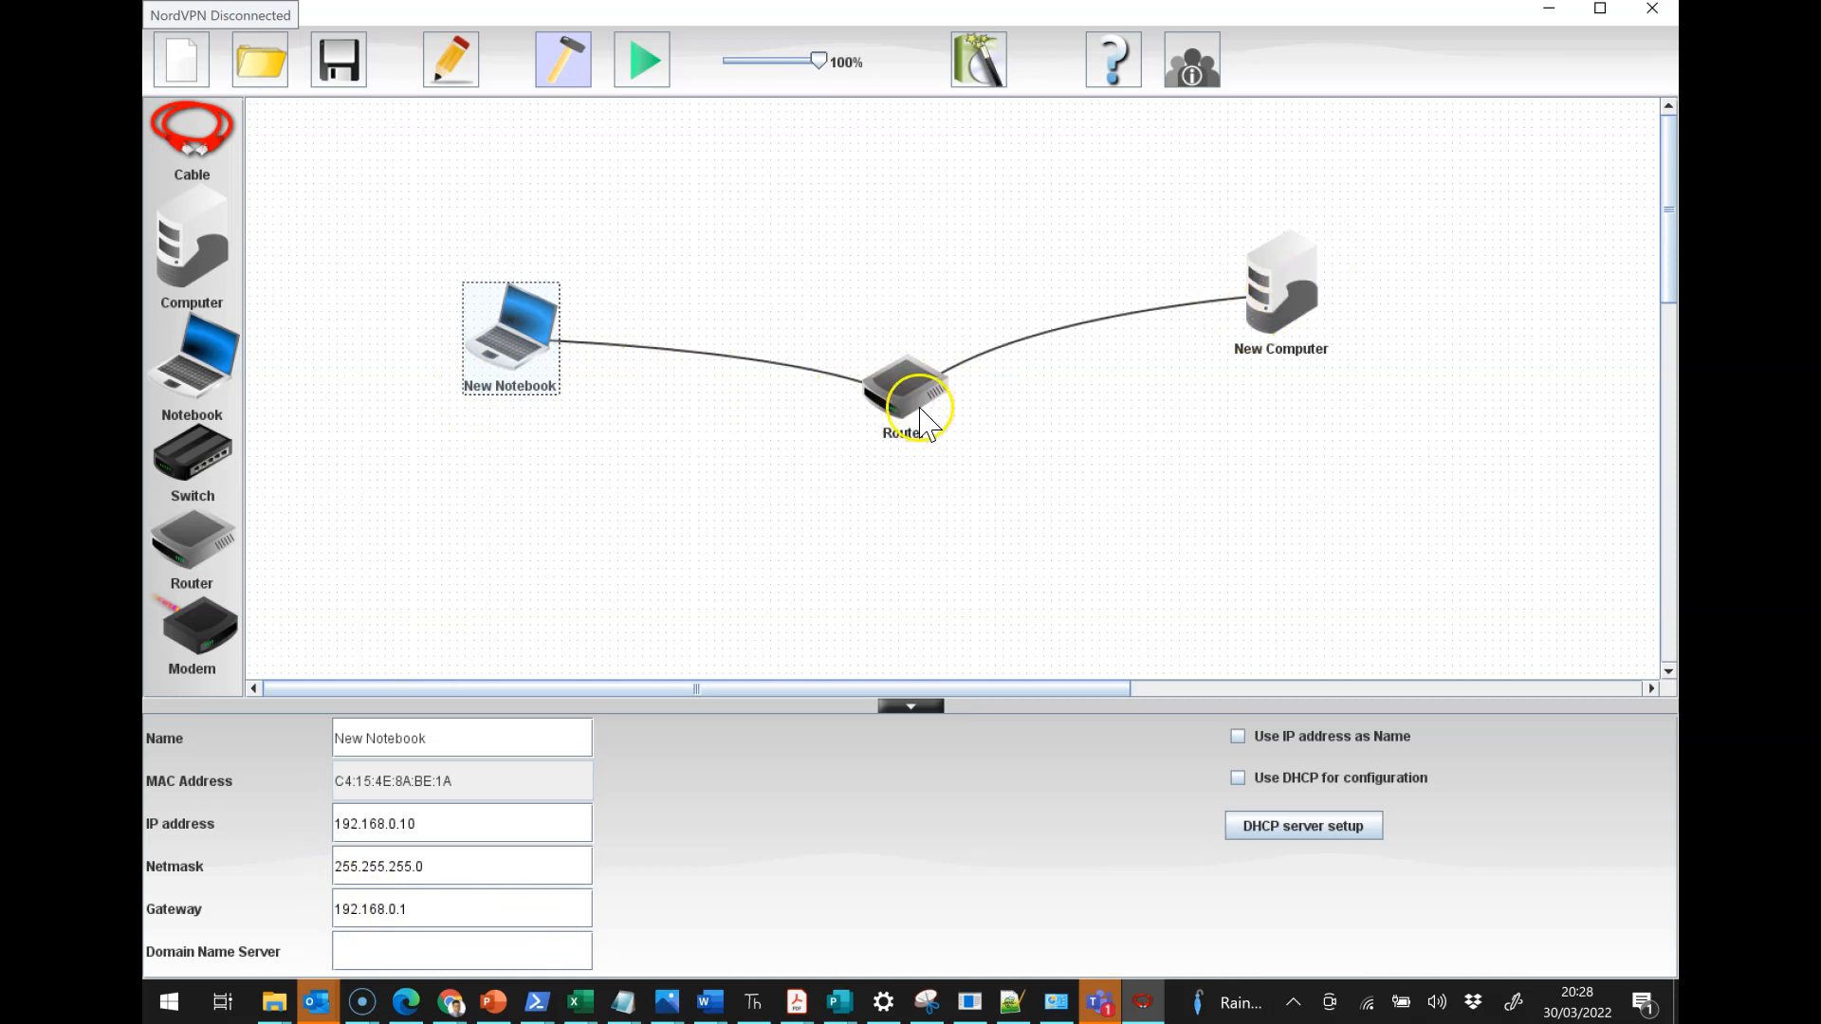
mouse_move(1137, 301)
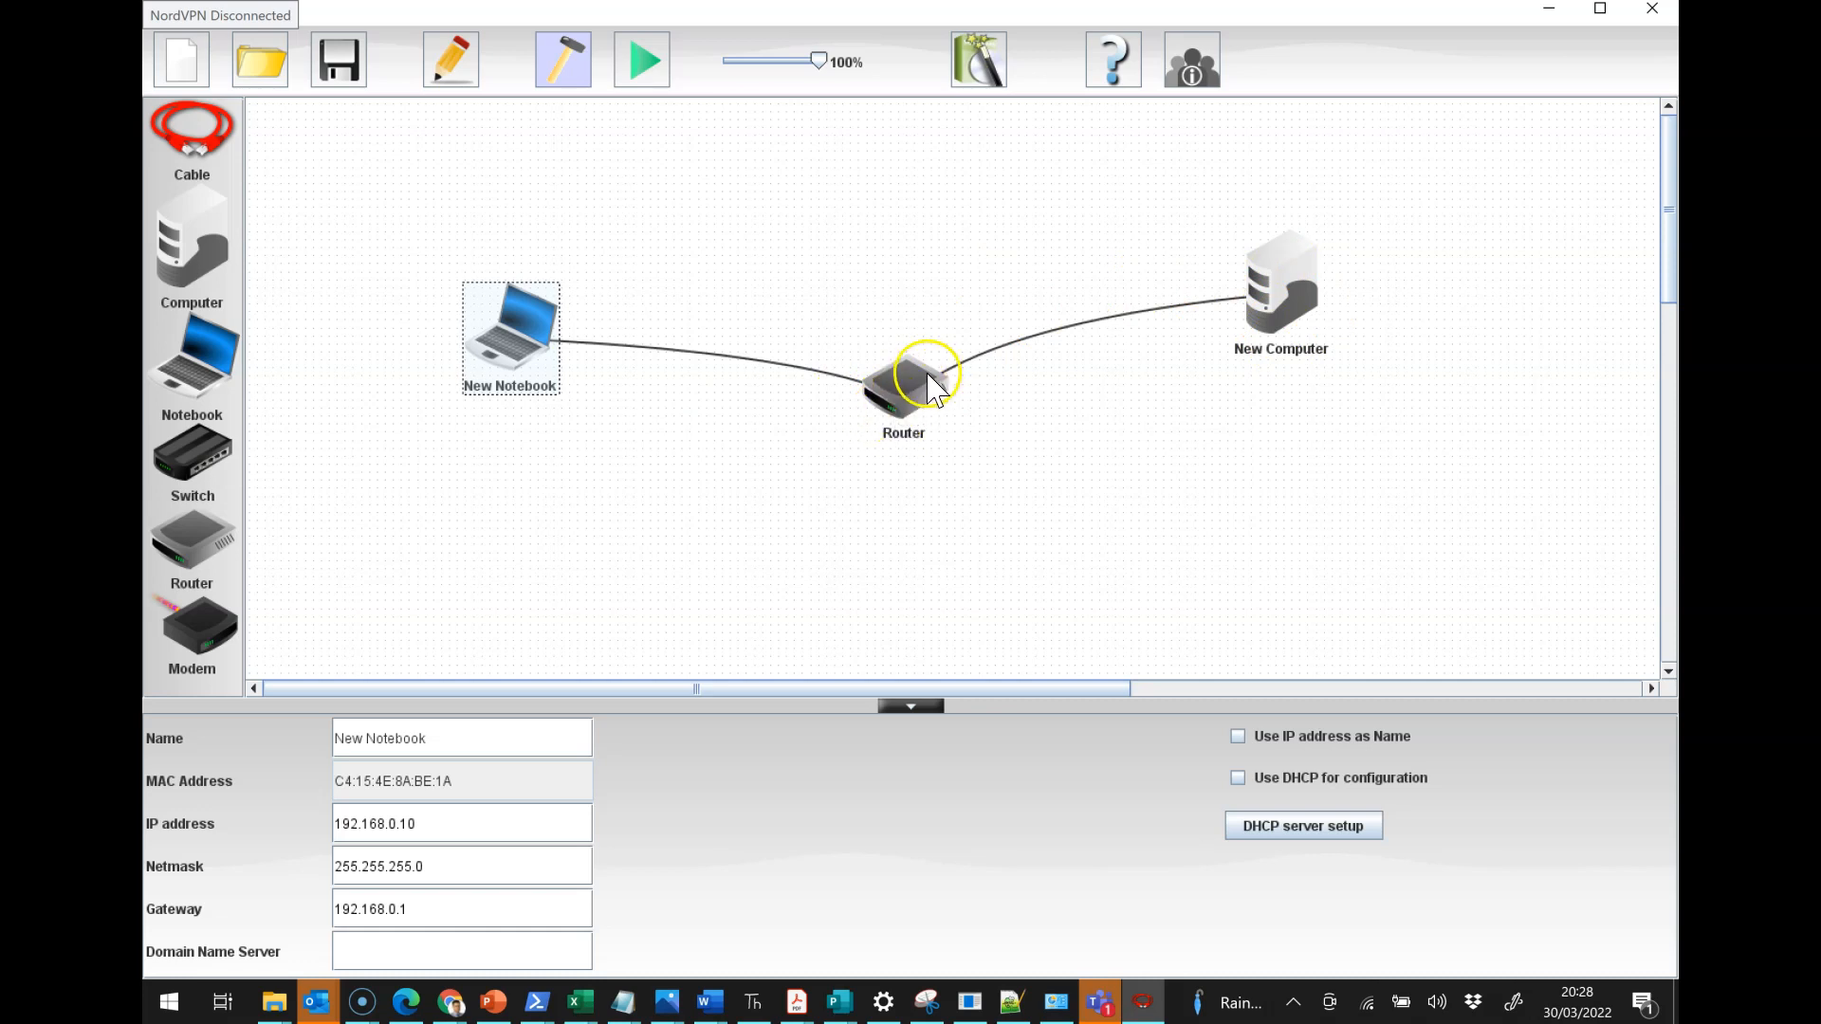
mouse_move(916, 400)
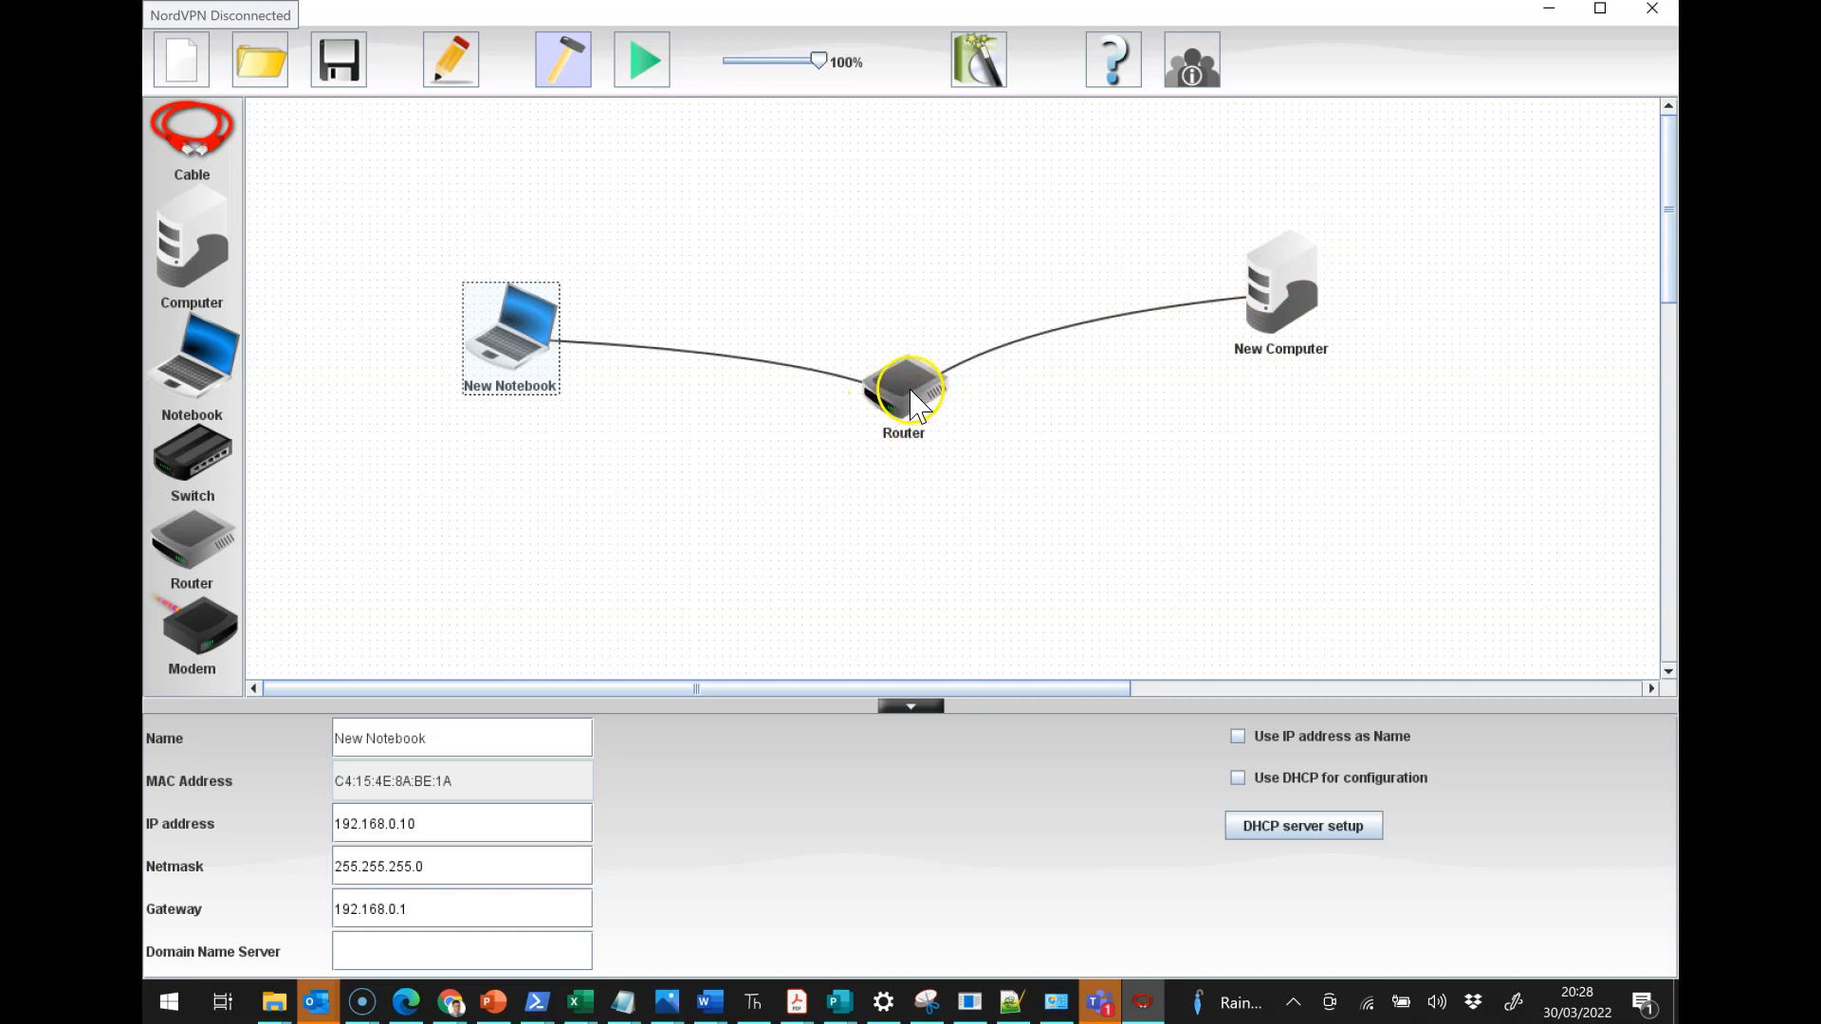
mouse_move(1040, 468)
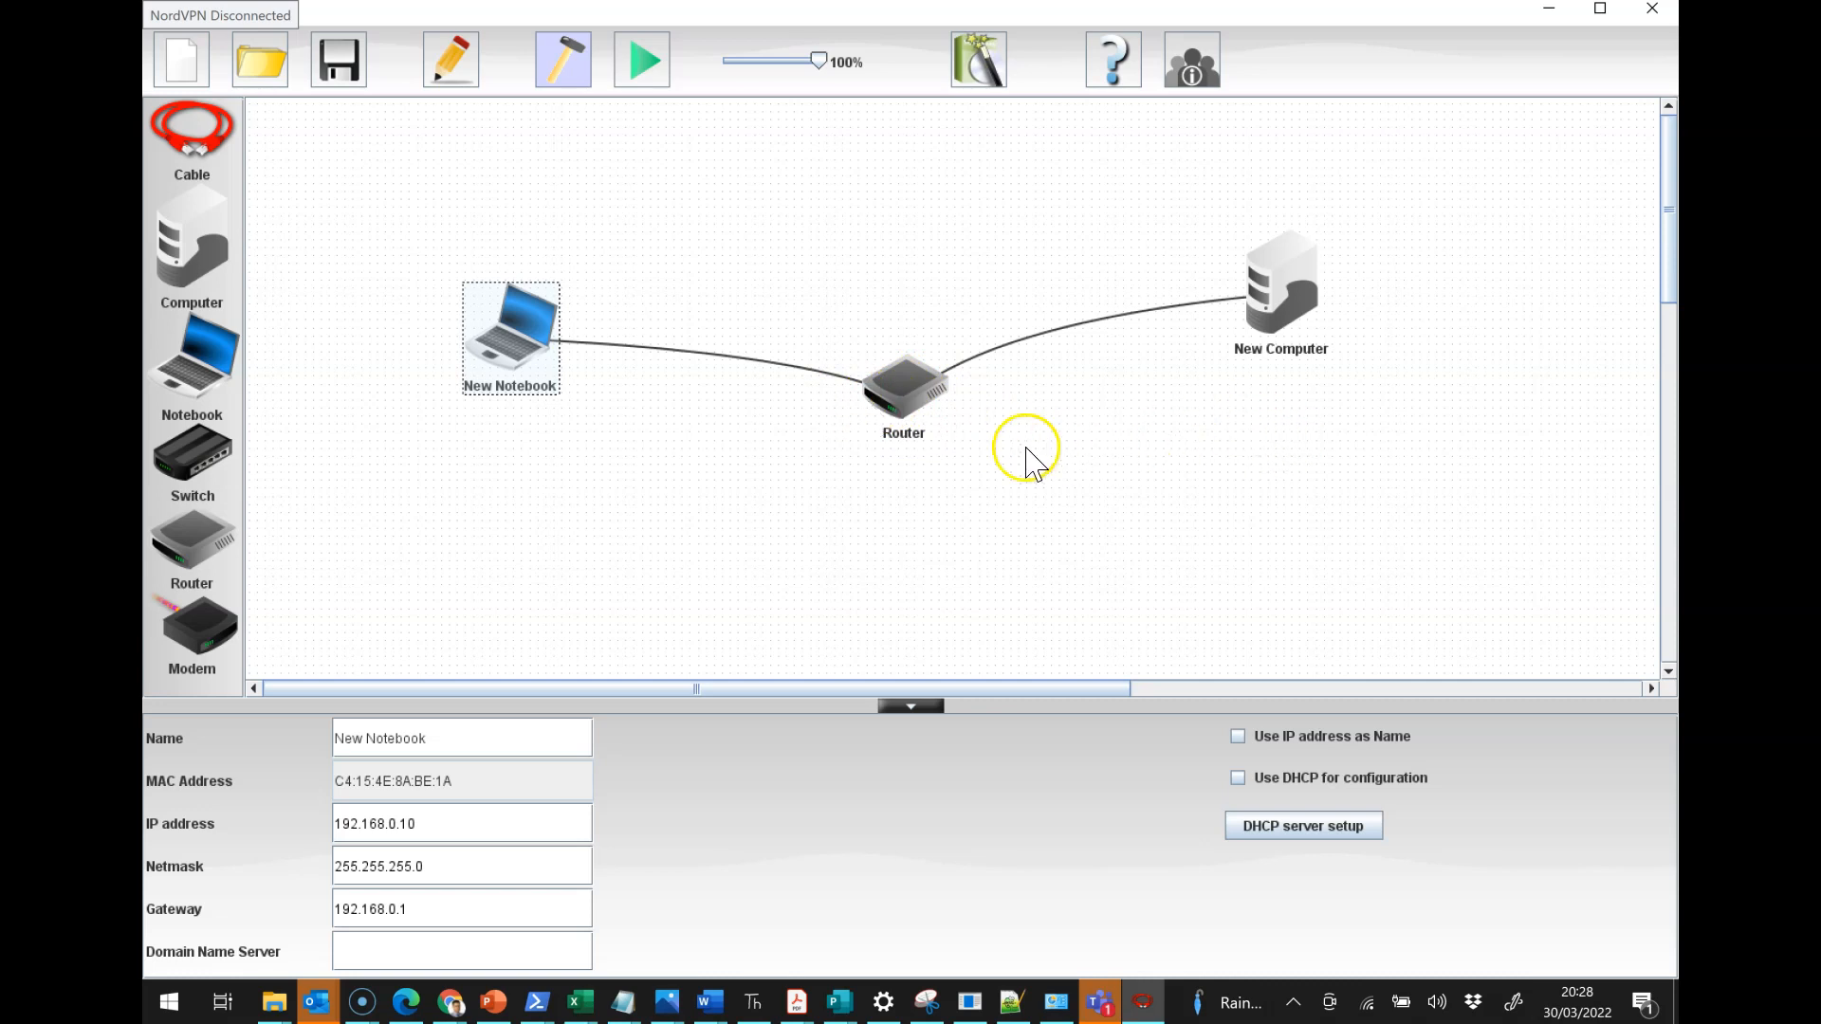
mouse_move(952, 462)
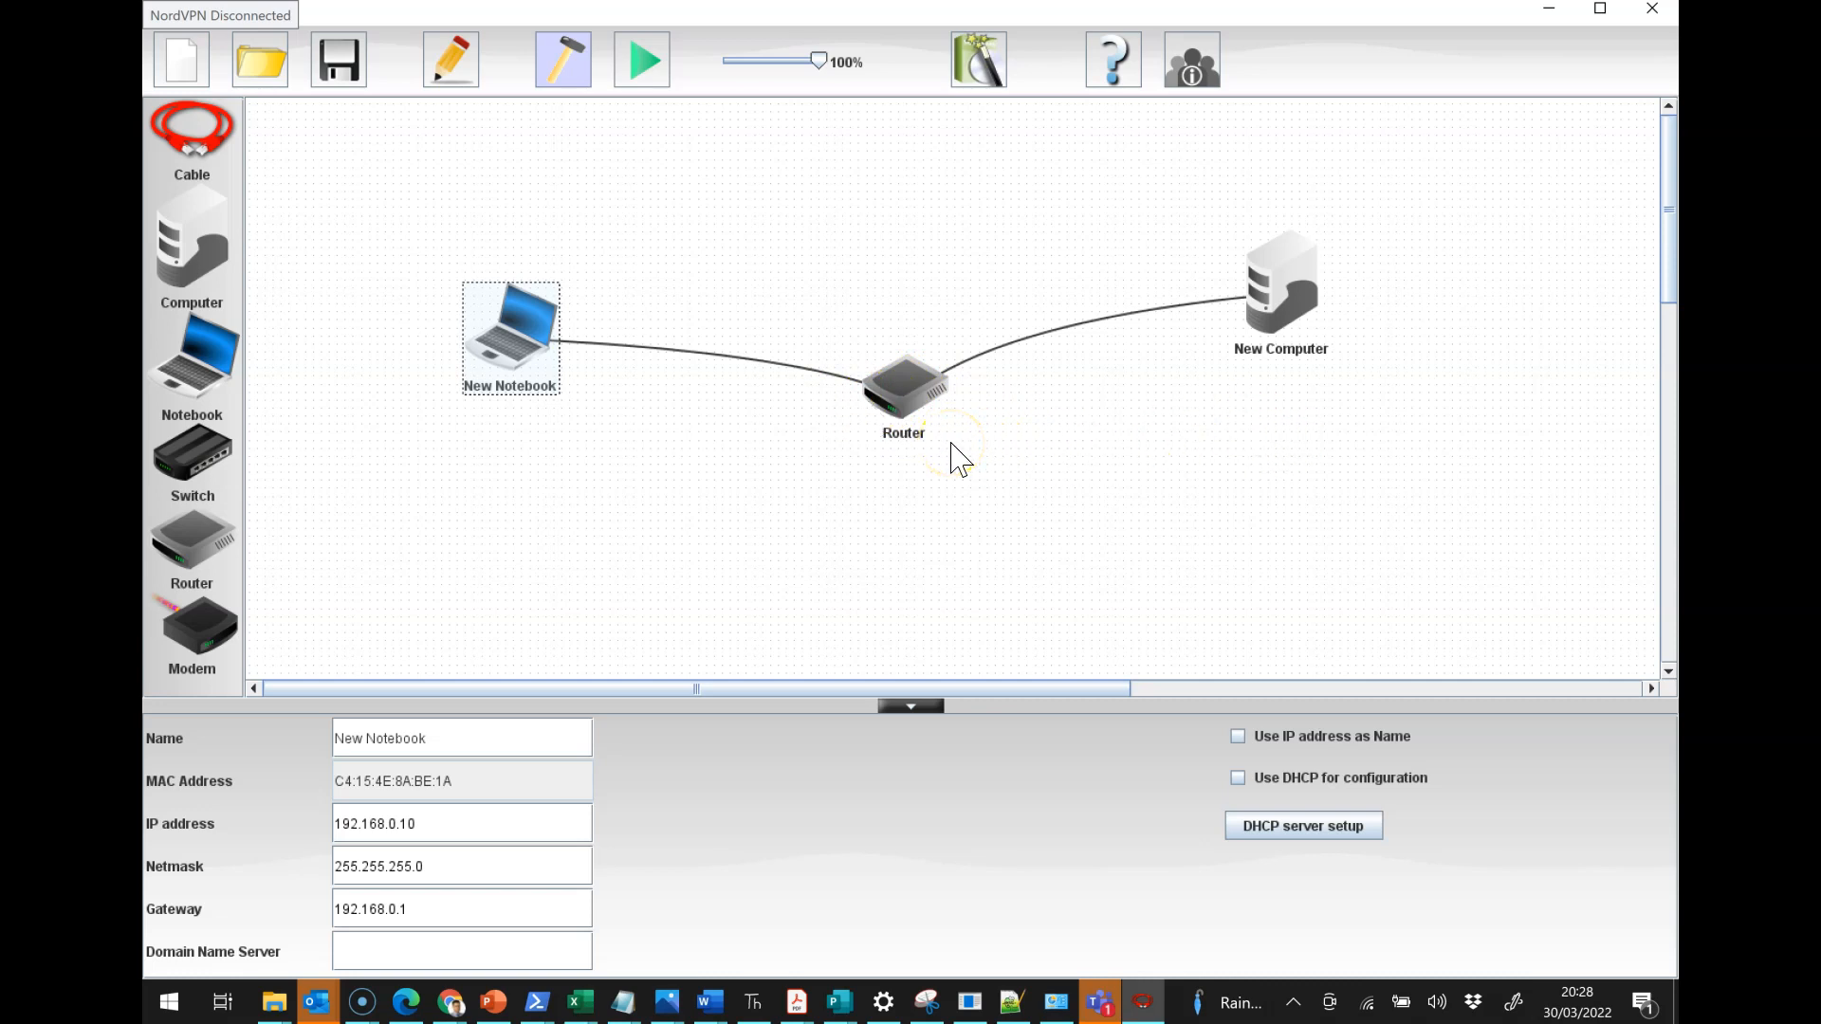
mouse_move(942, 469)
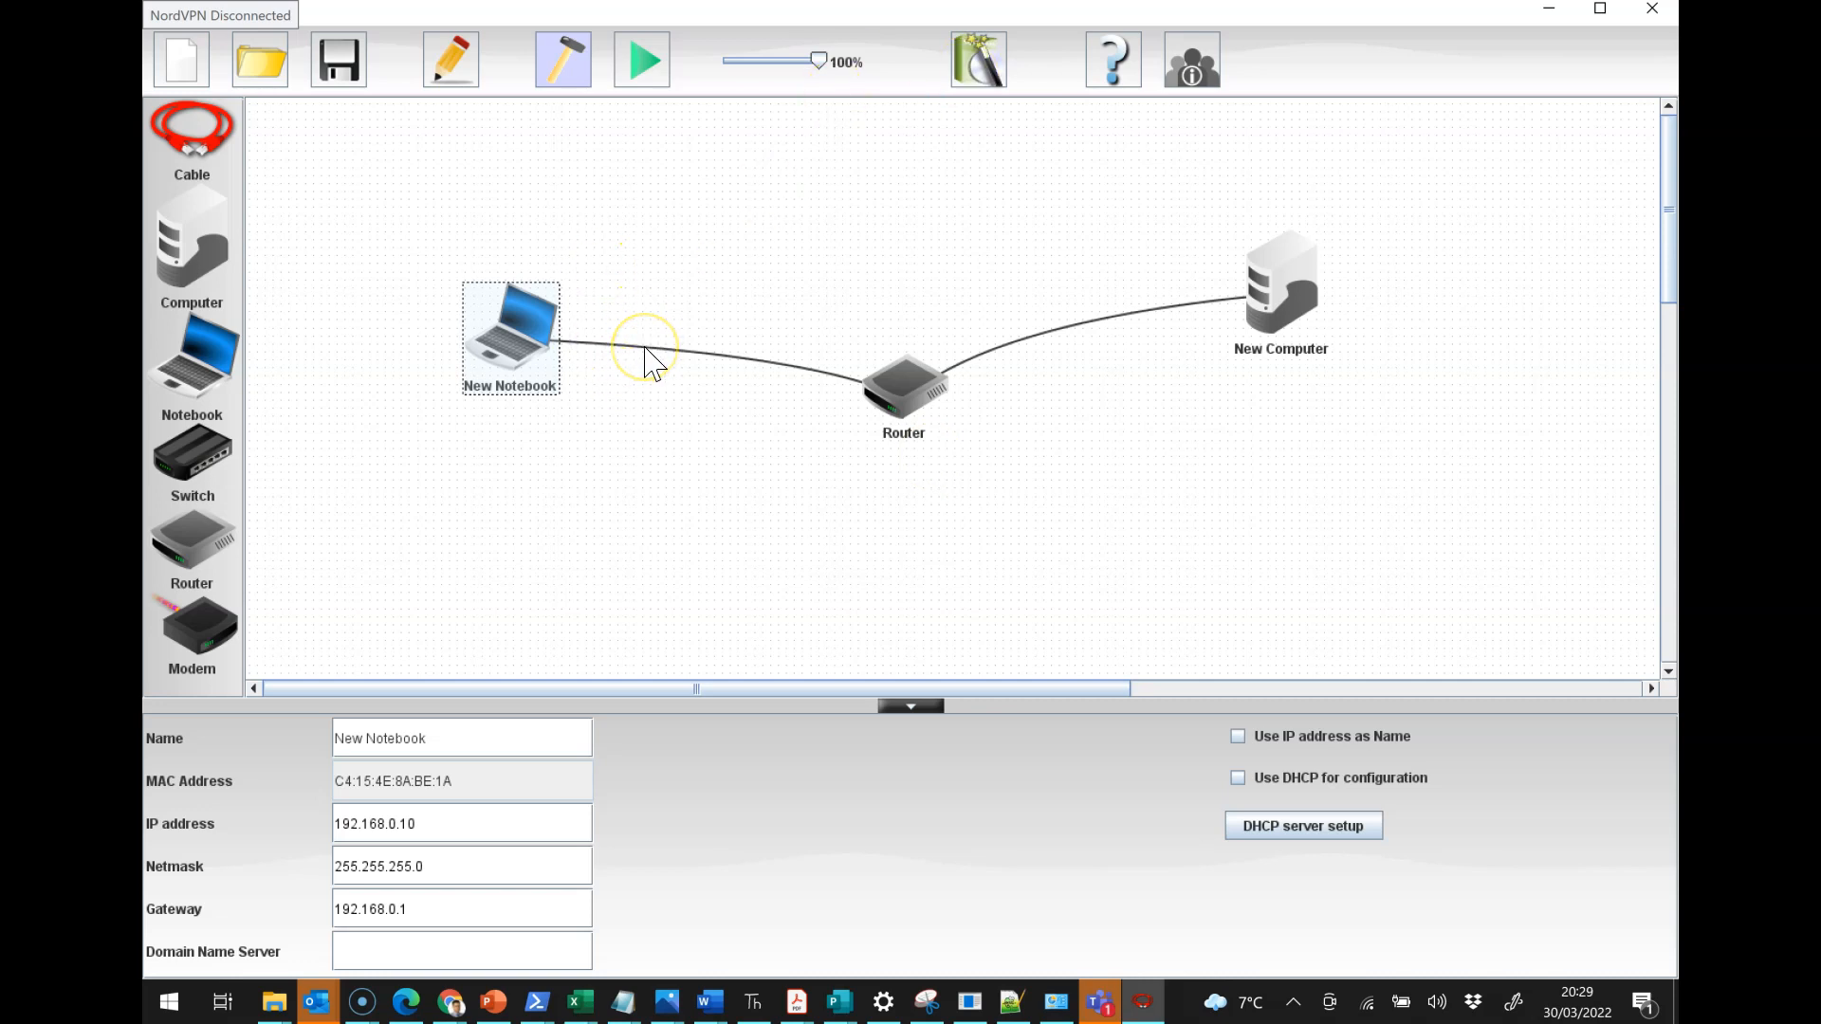
mouse_move(772, 383)
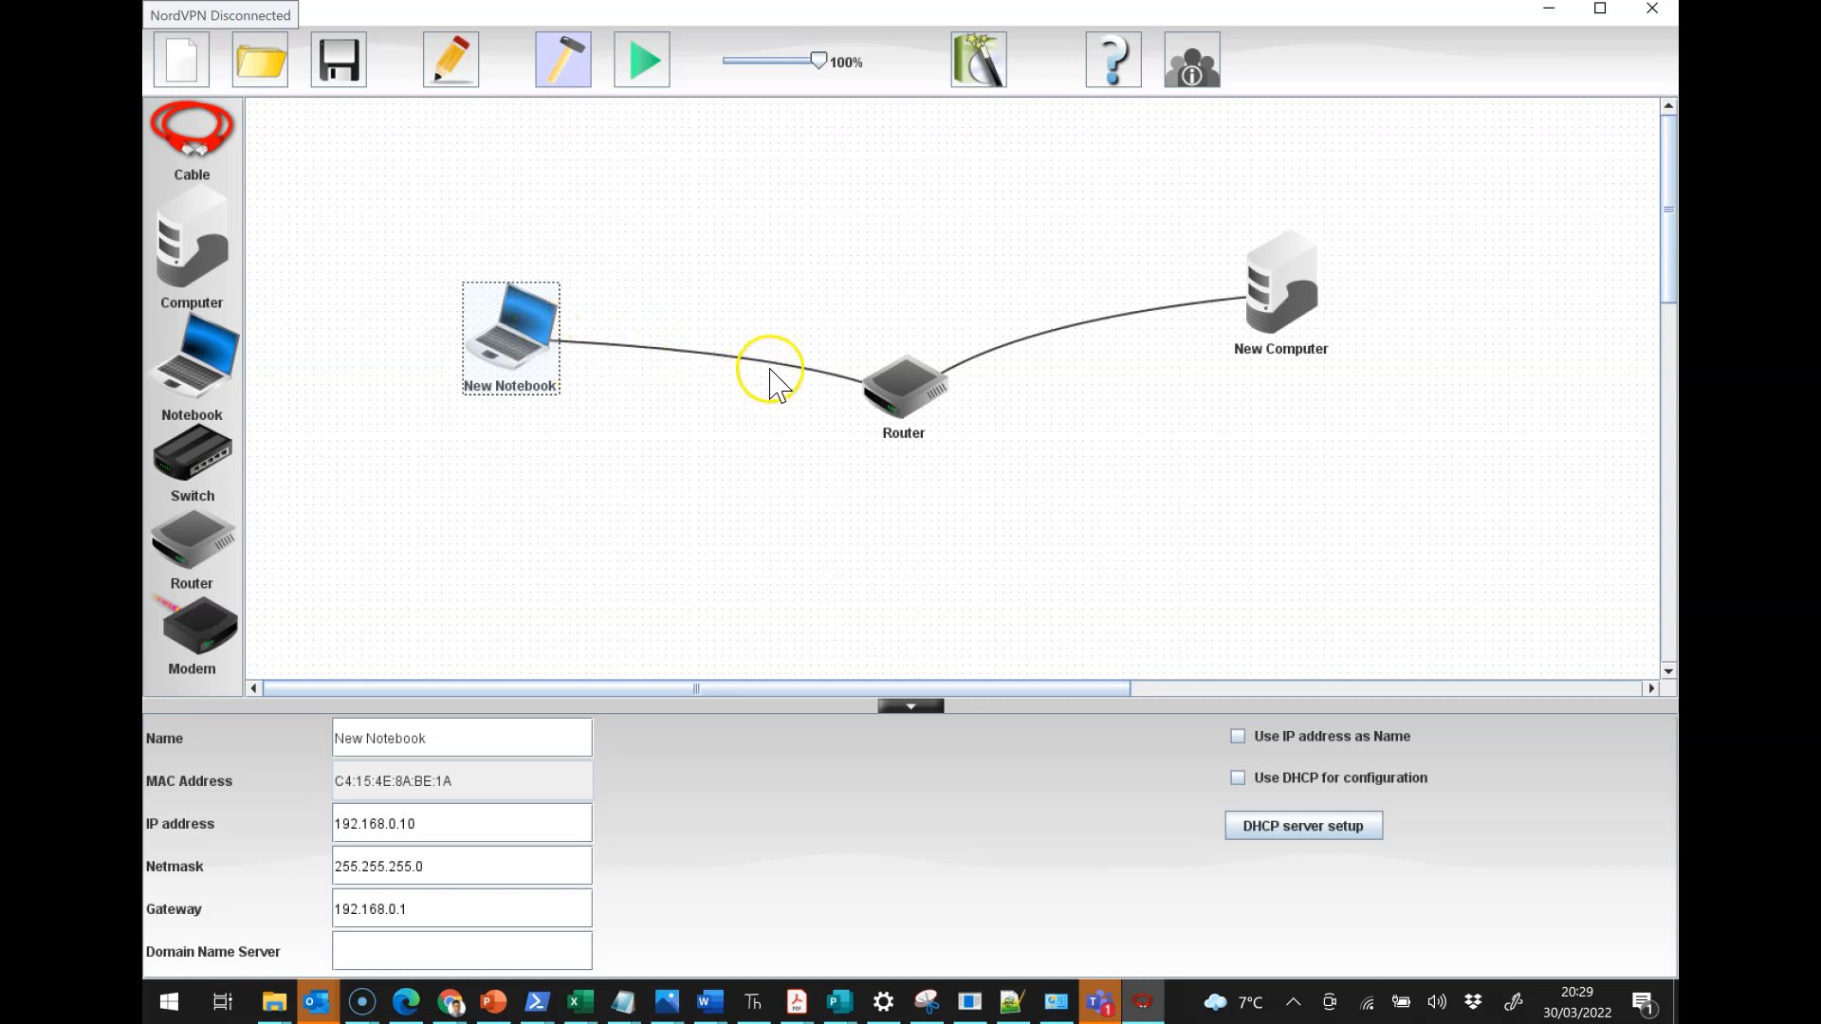
Step: Place a new switch below the notebook–router link and dismiss the no-connector warning
left_click(909, 705)
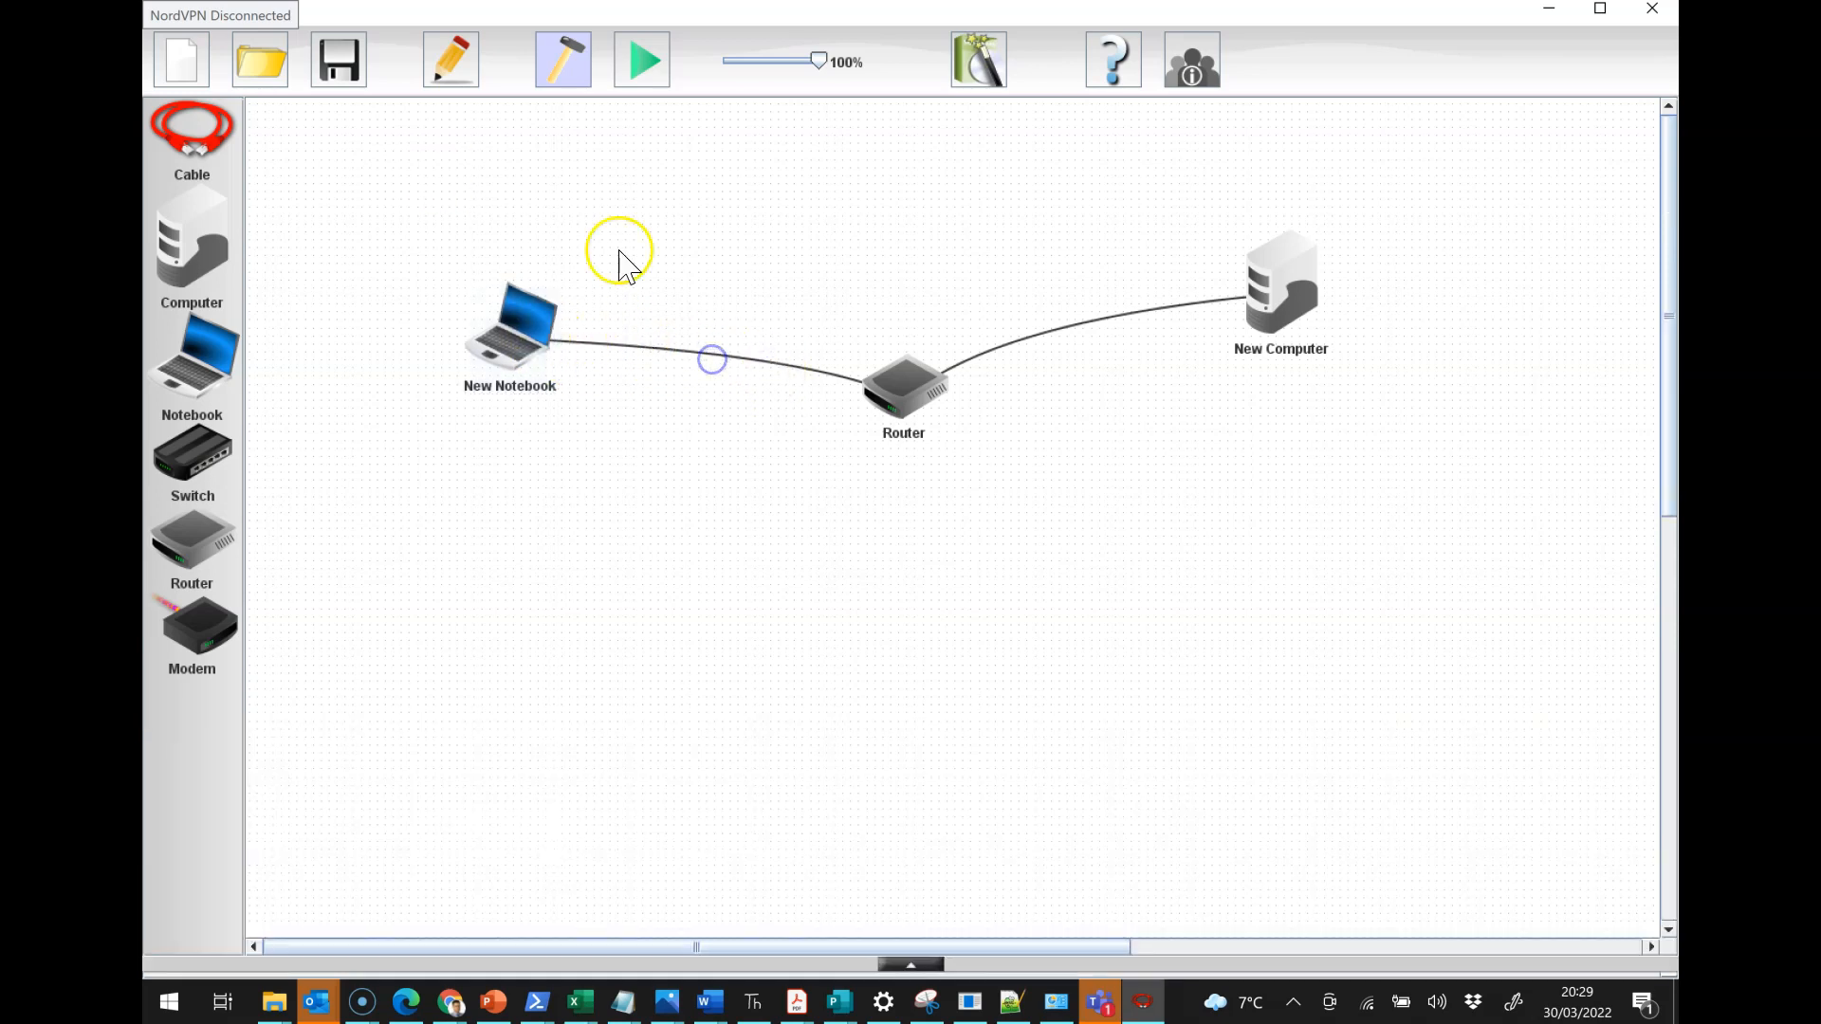
mouse_move(713, 371)
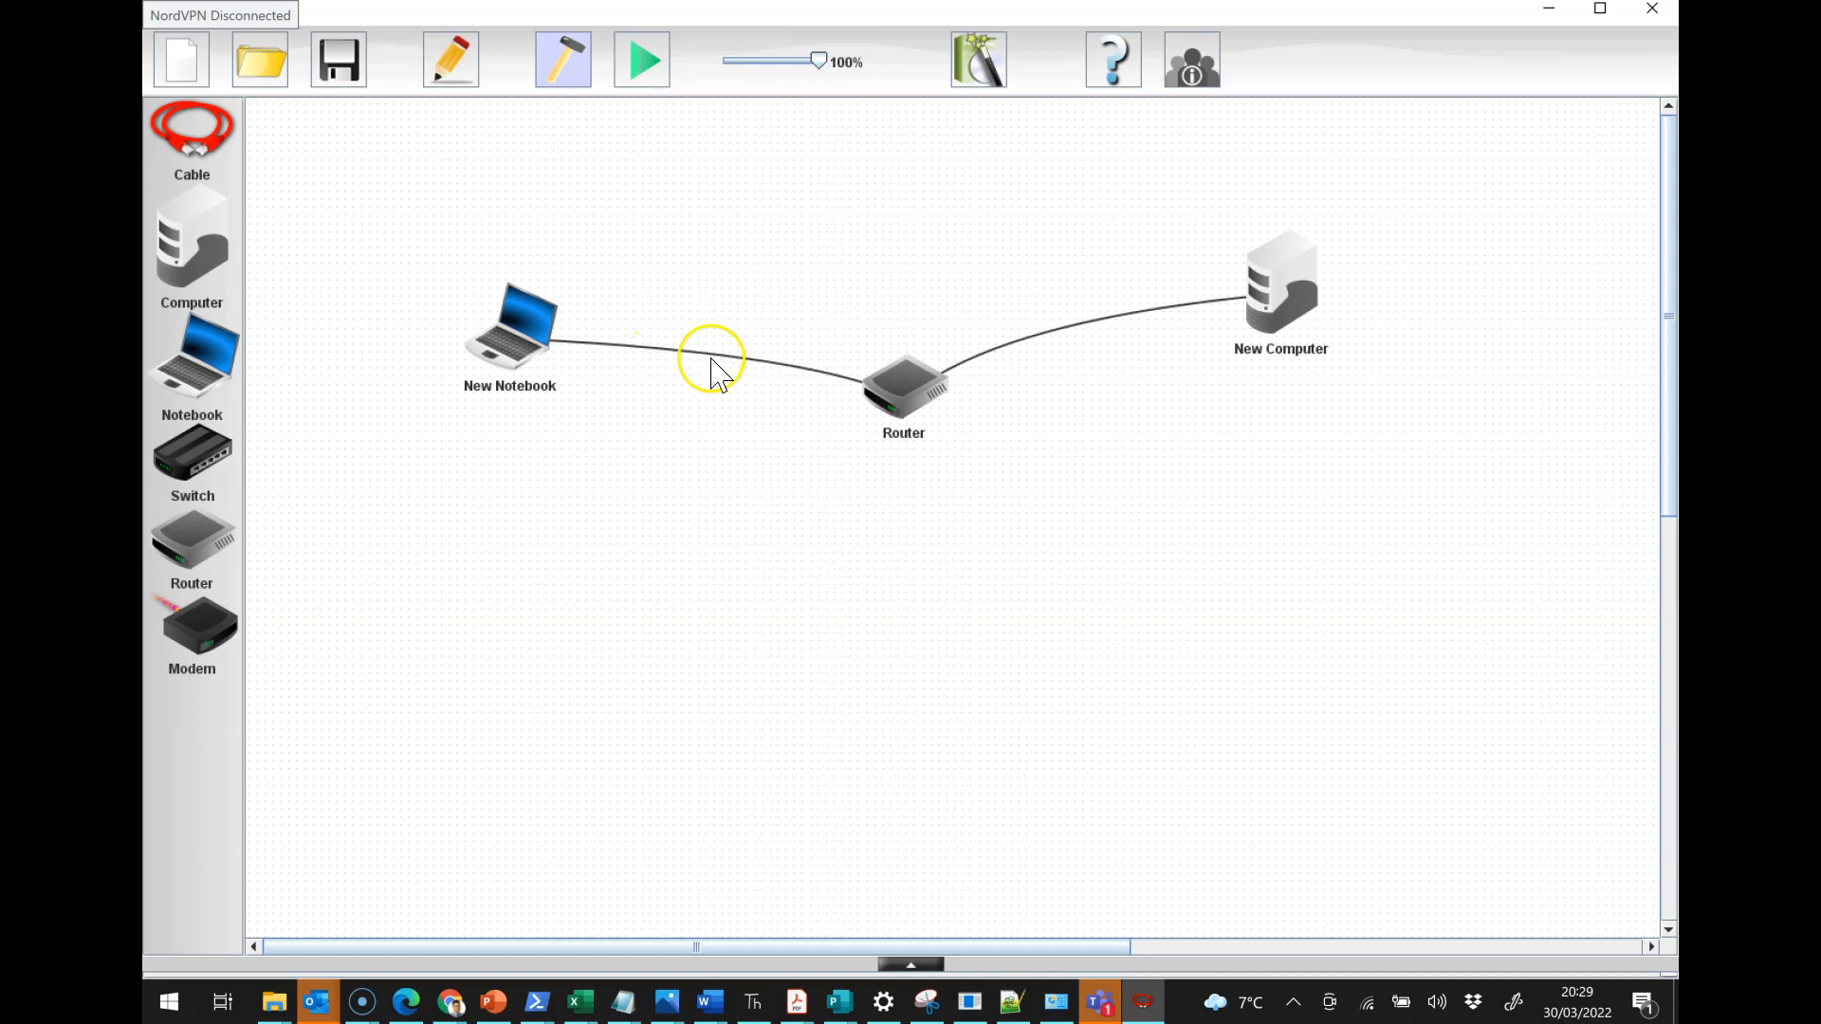
mouse_move(195, 458)
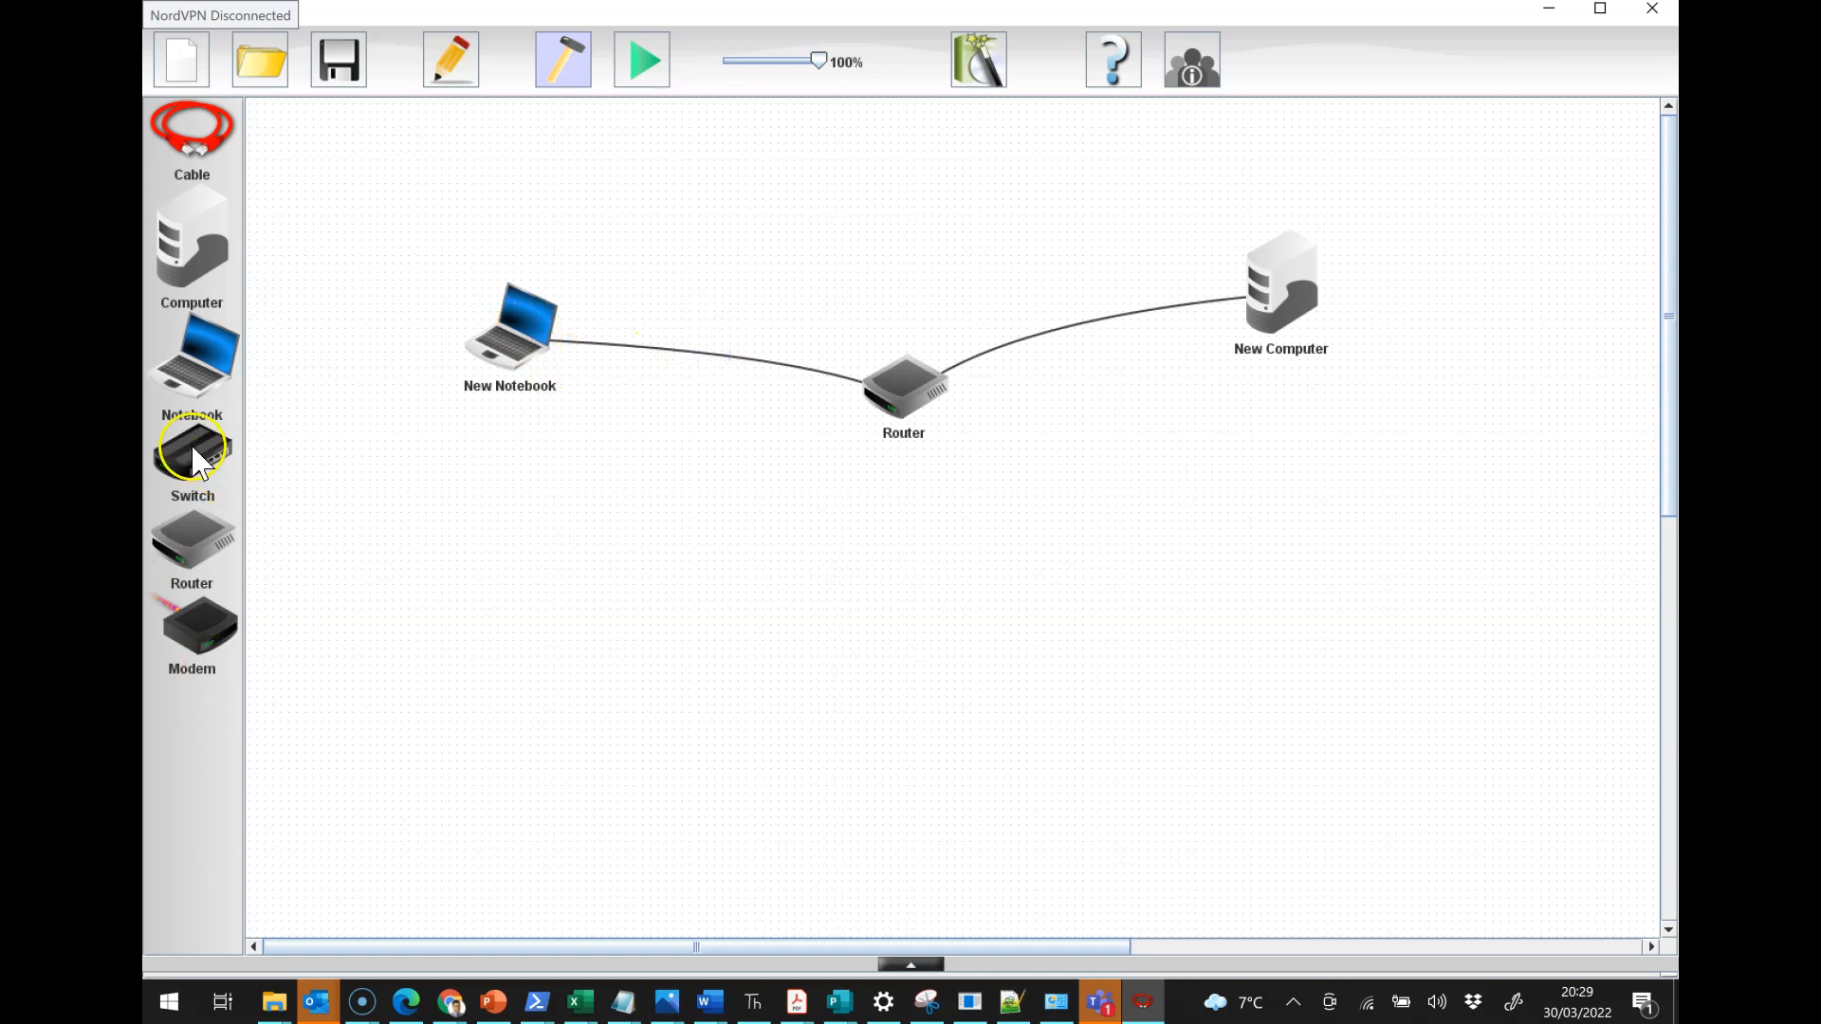
left_click_drag(192, 453, 738, 497)
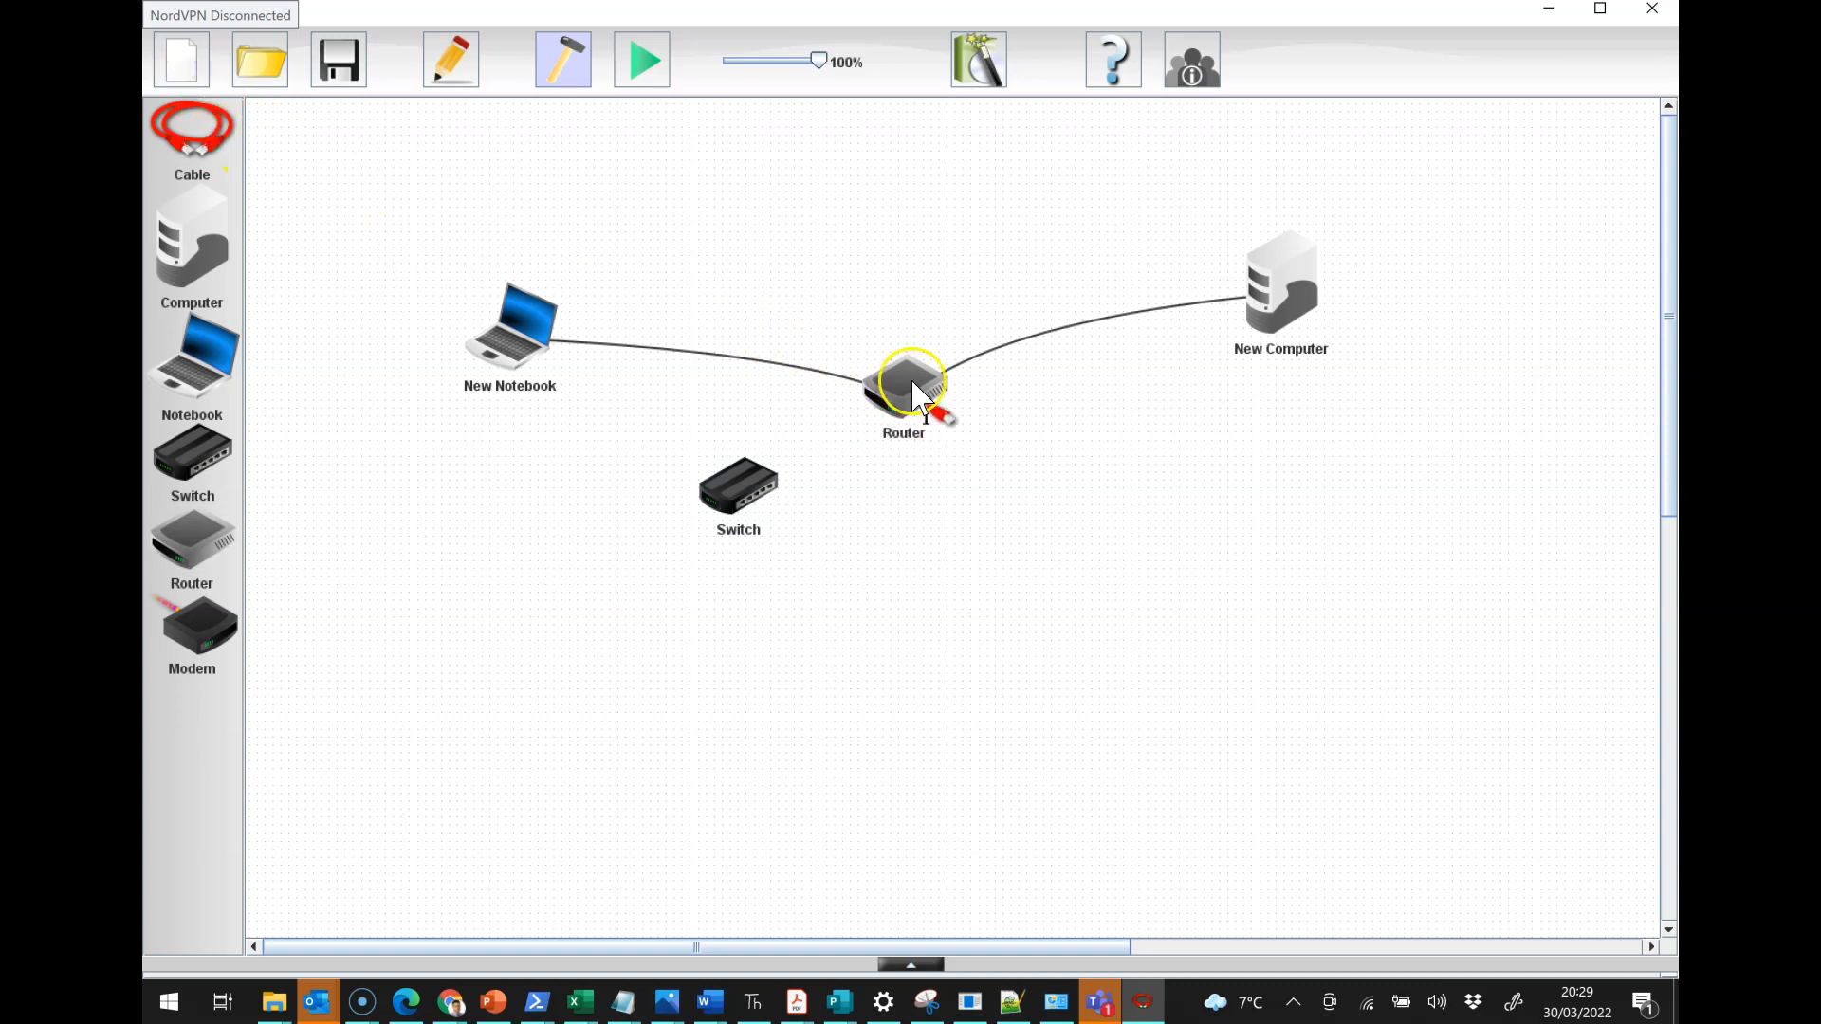
left_click(910, 383)
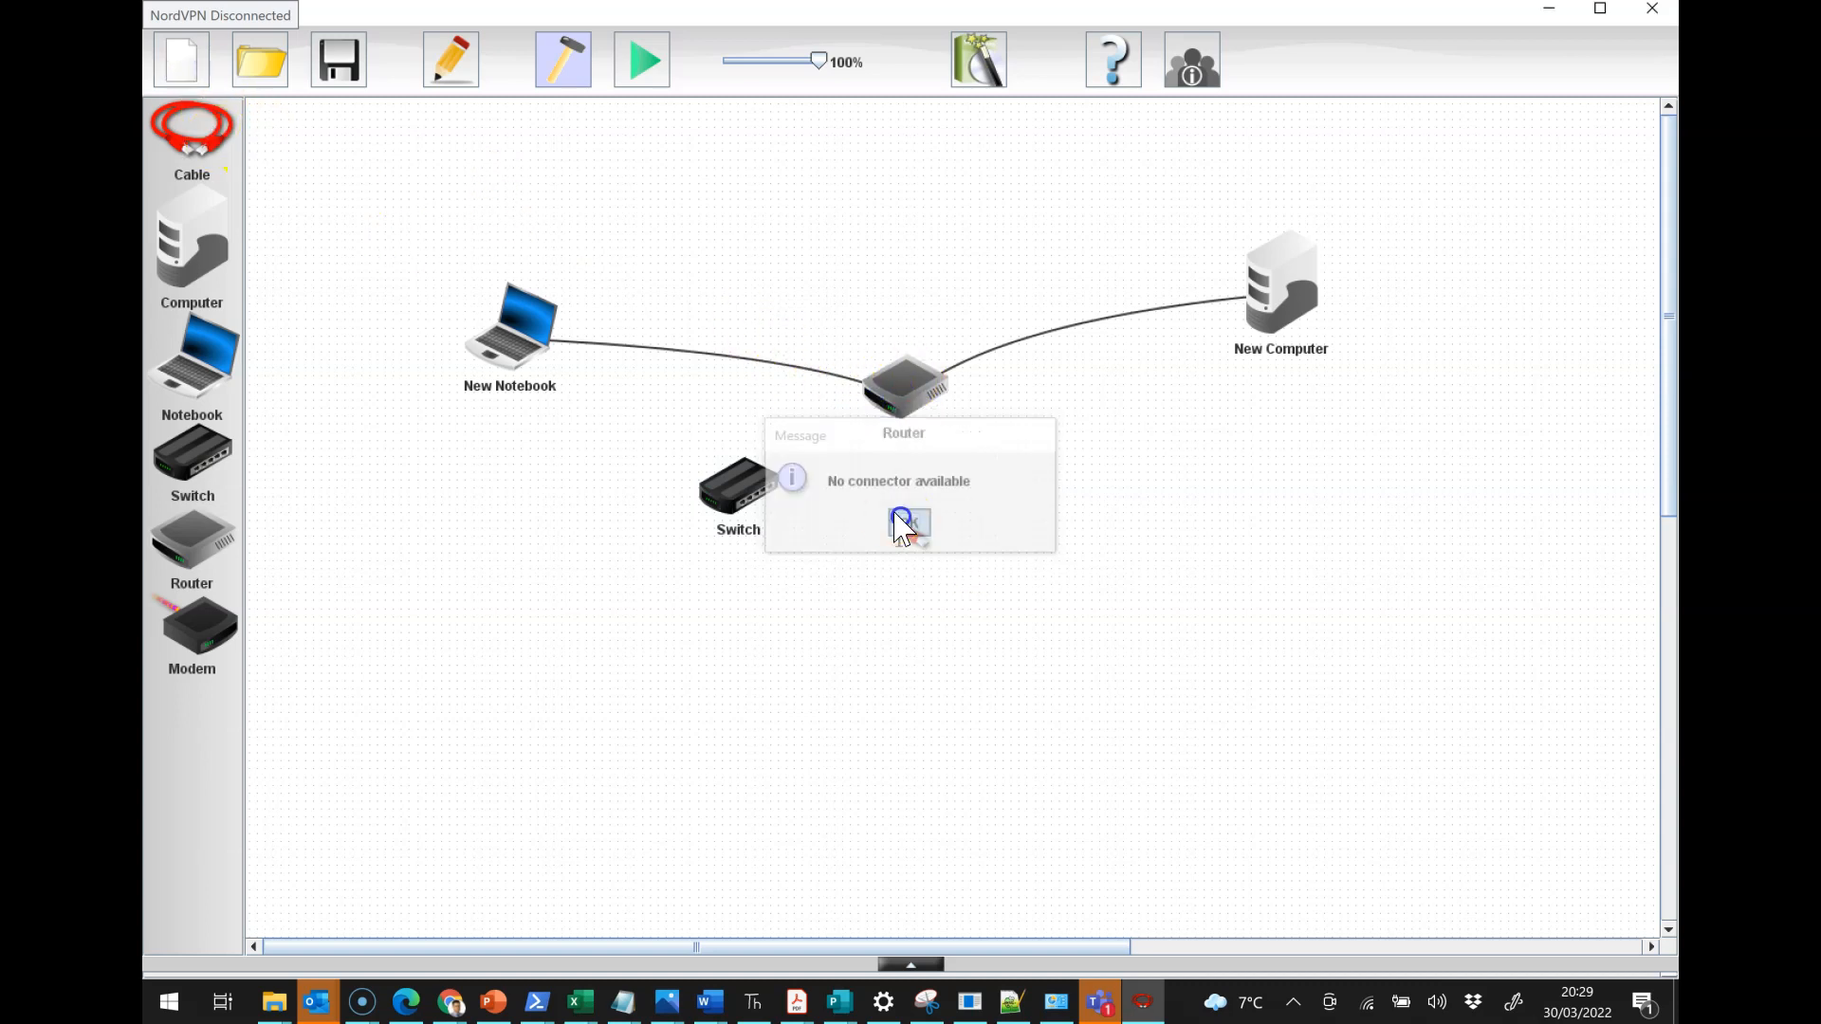
left_click(909, 523)
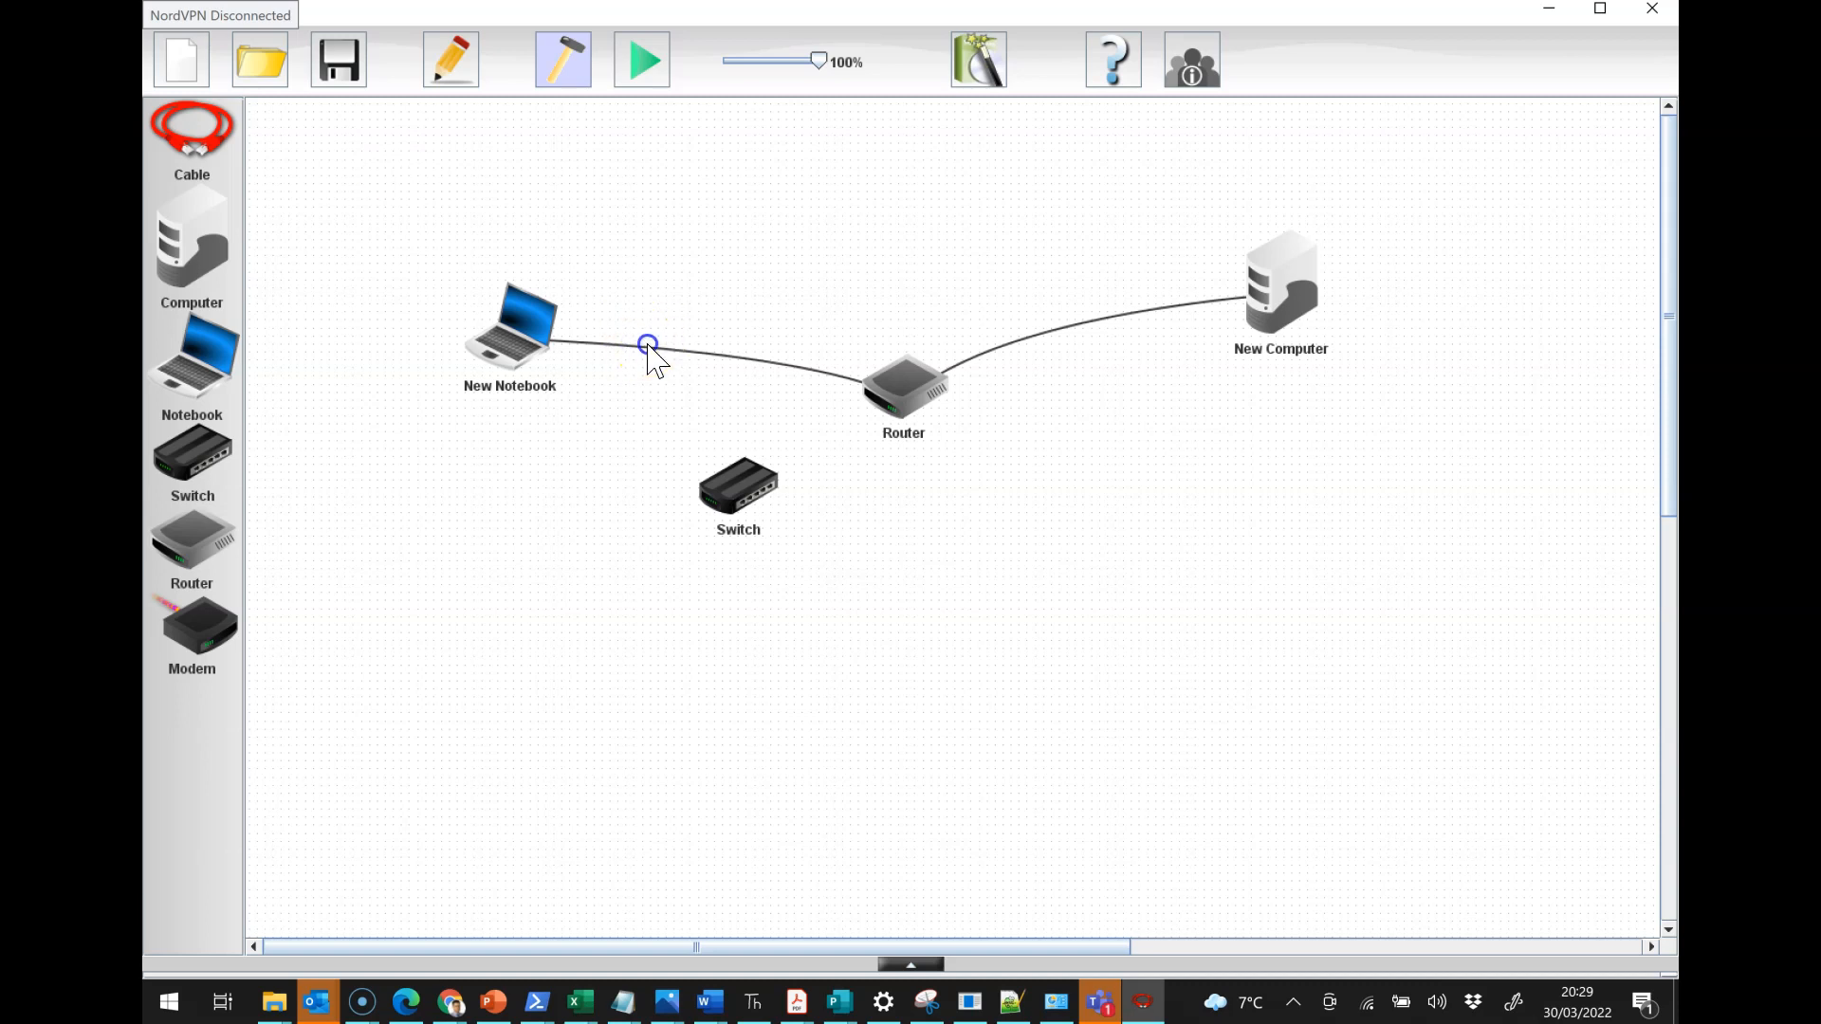
Step: Remove a cable from the router to free a port for the switch
left_click(511, 332)
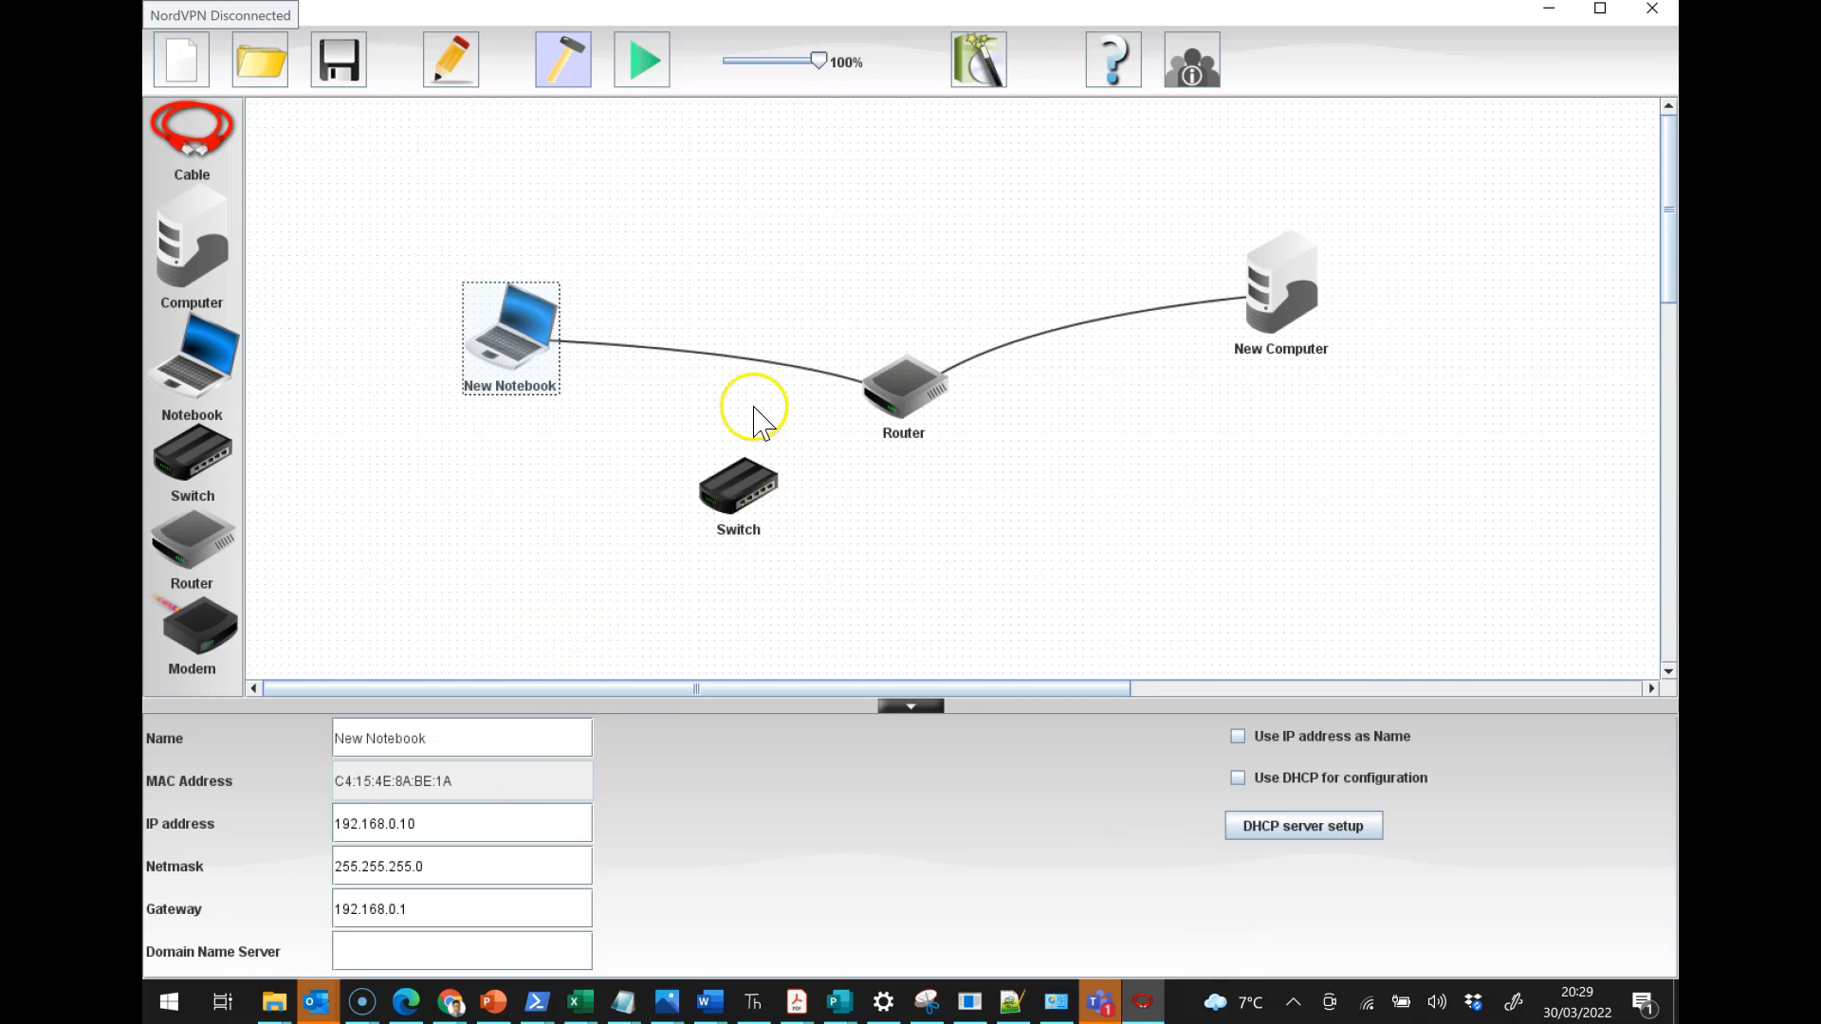
left_click(904, 393)
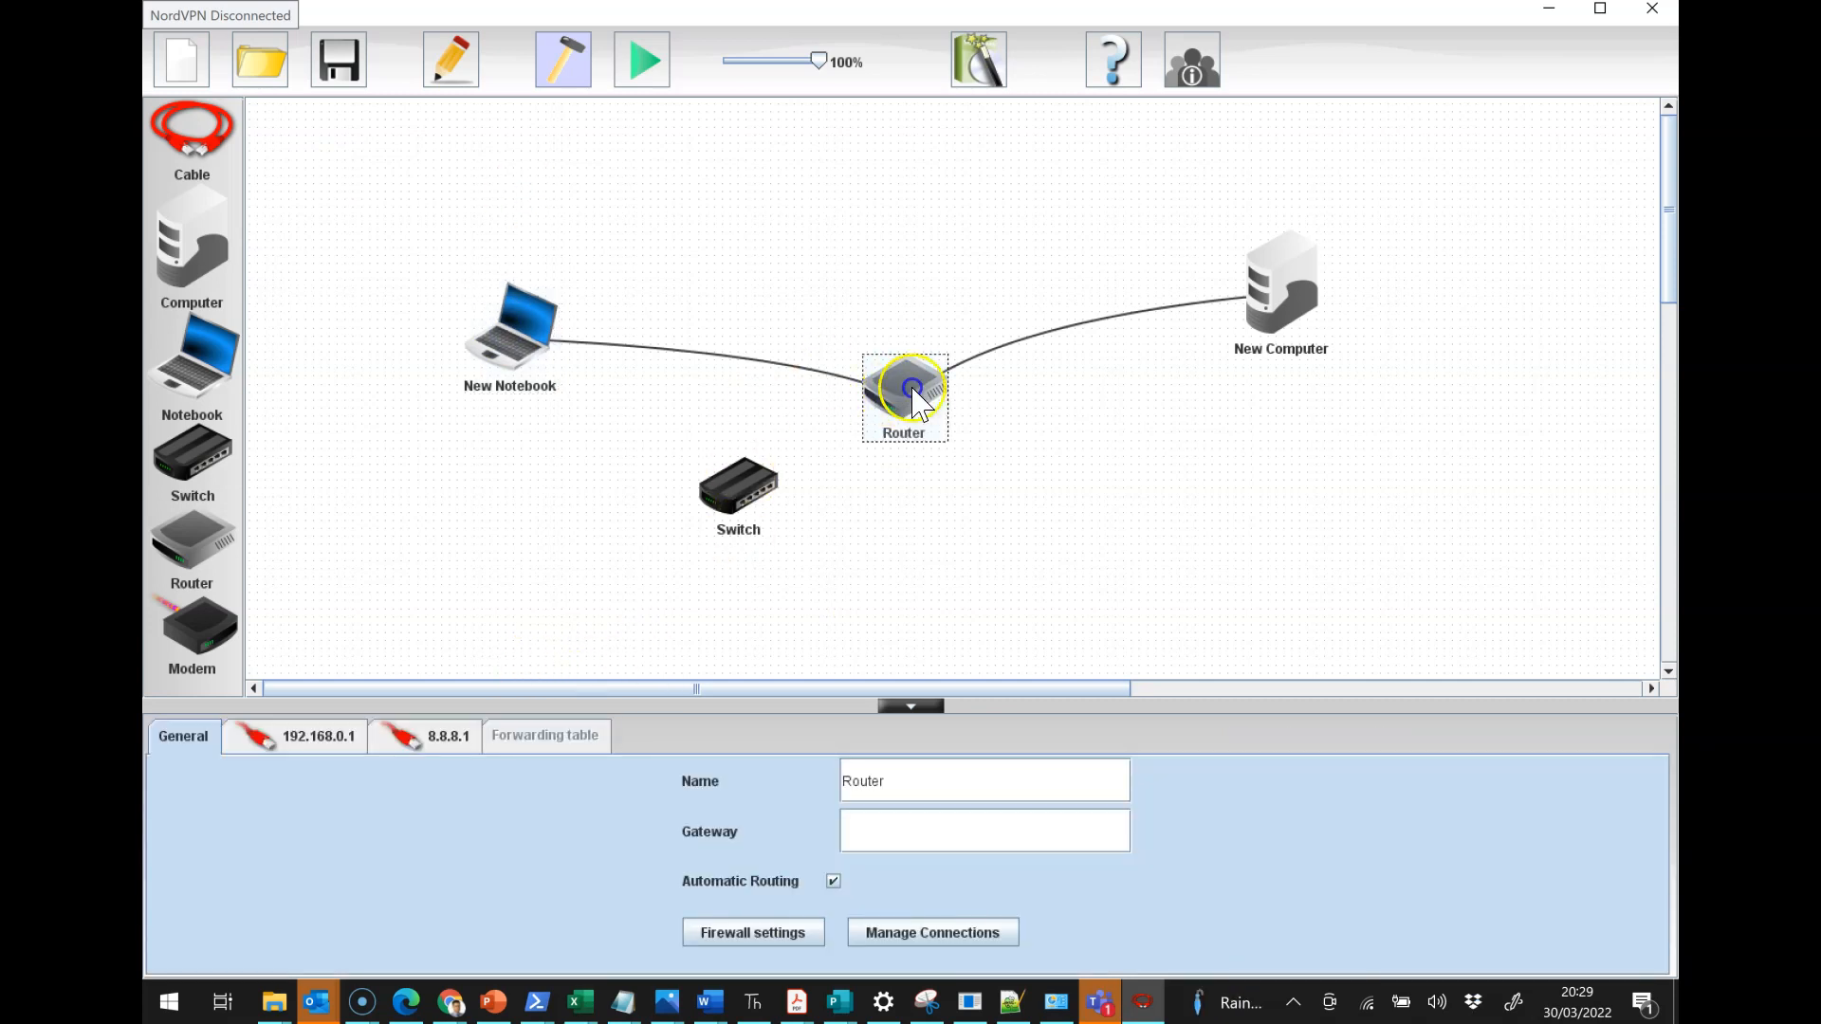
right_click(906, 381)
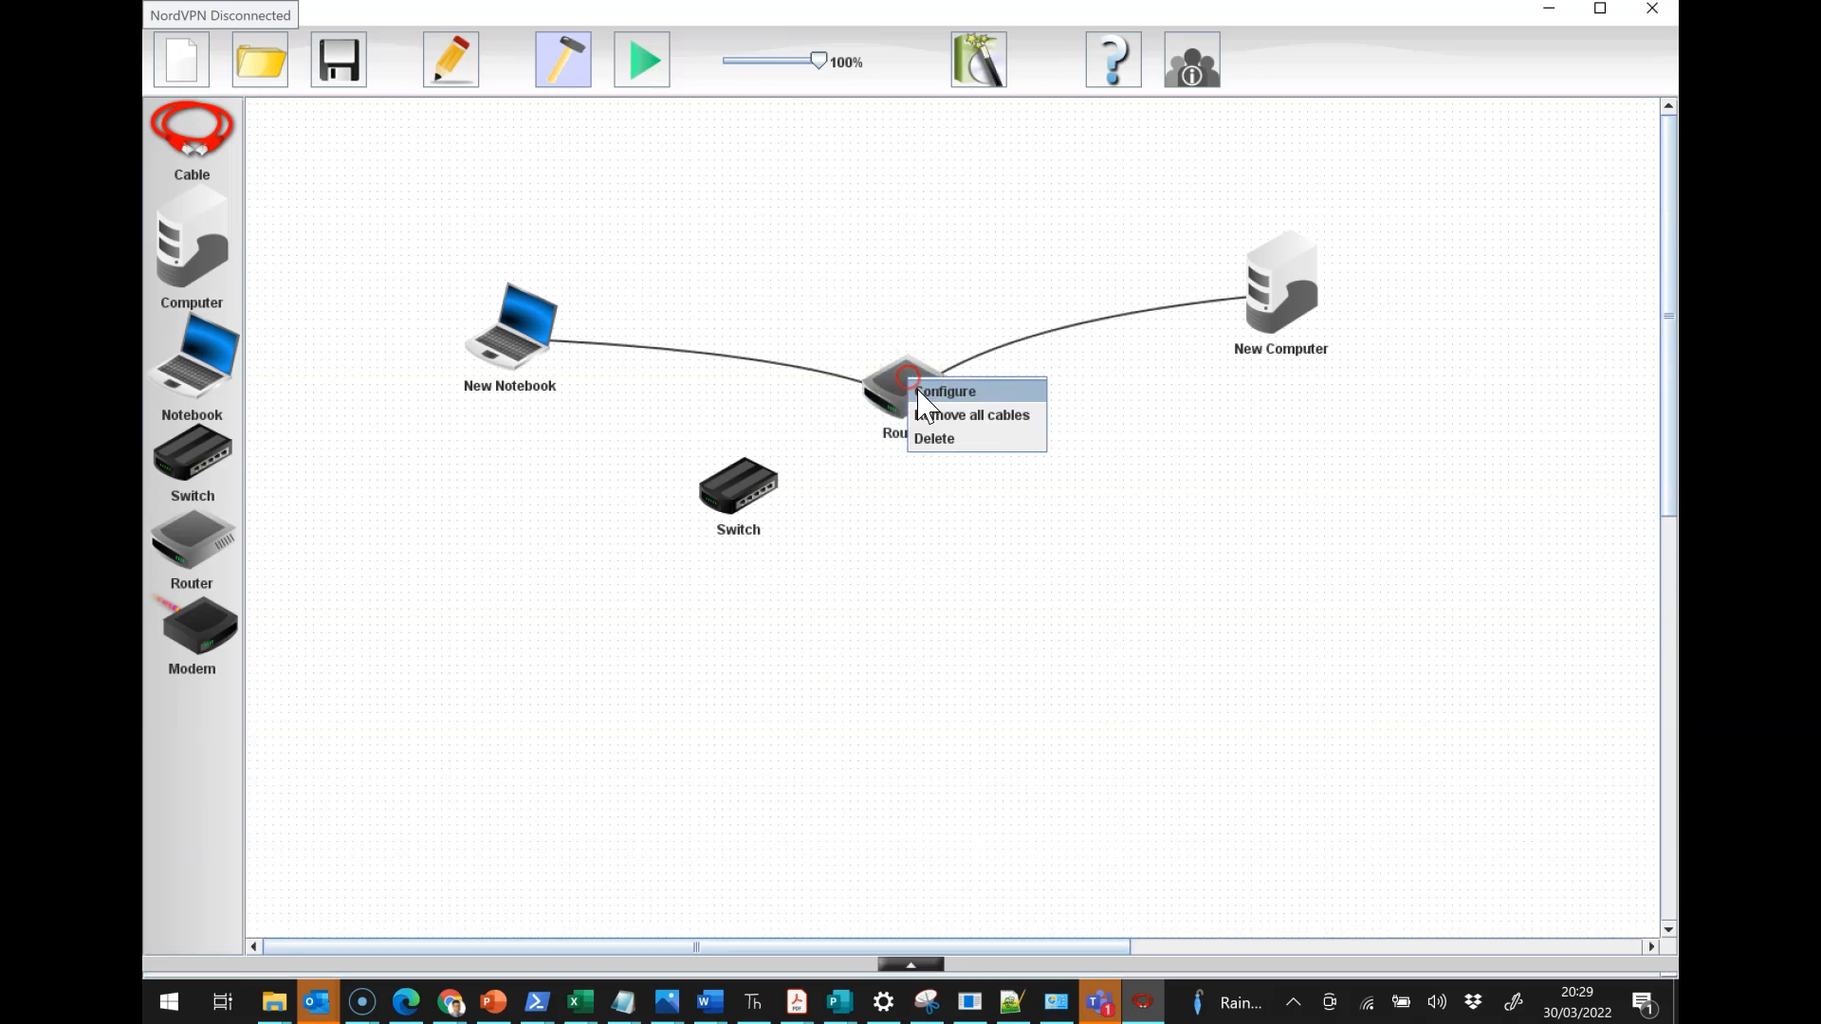
left_click(952, 390)
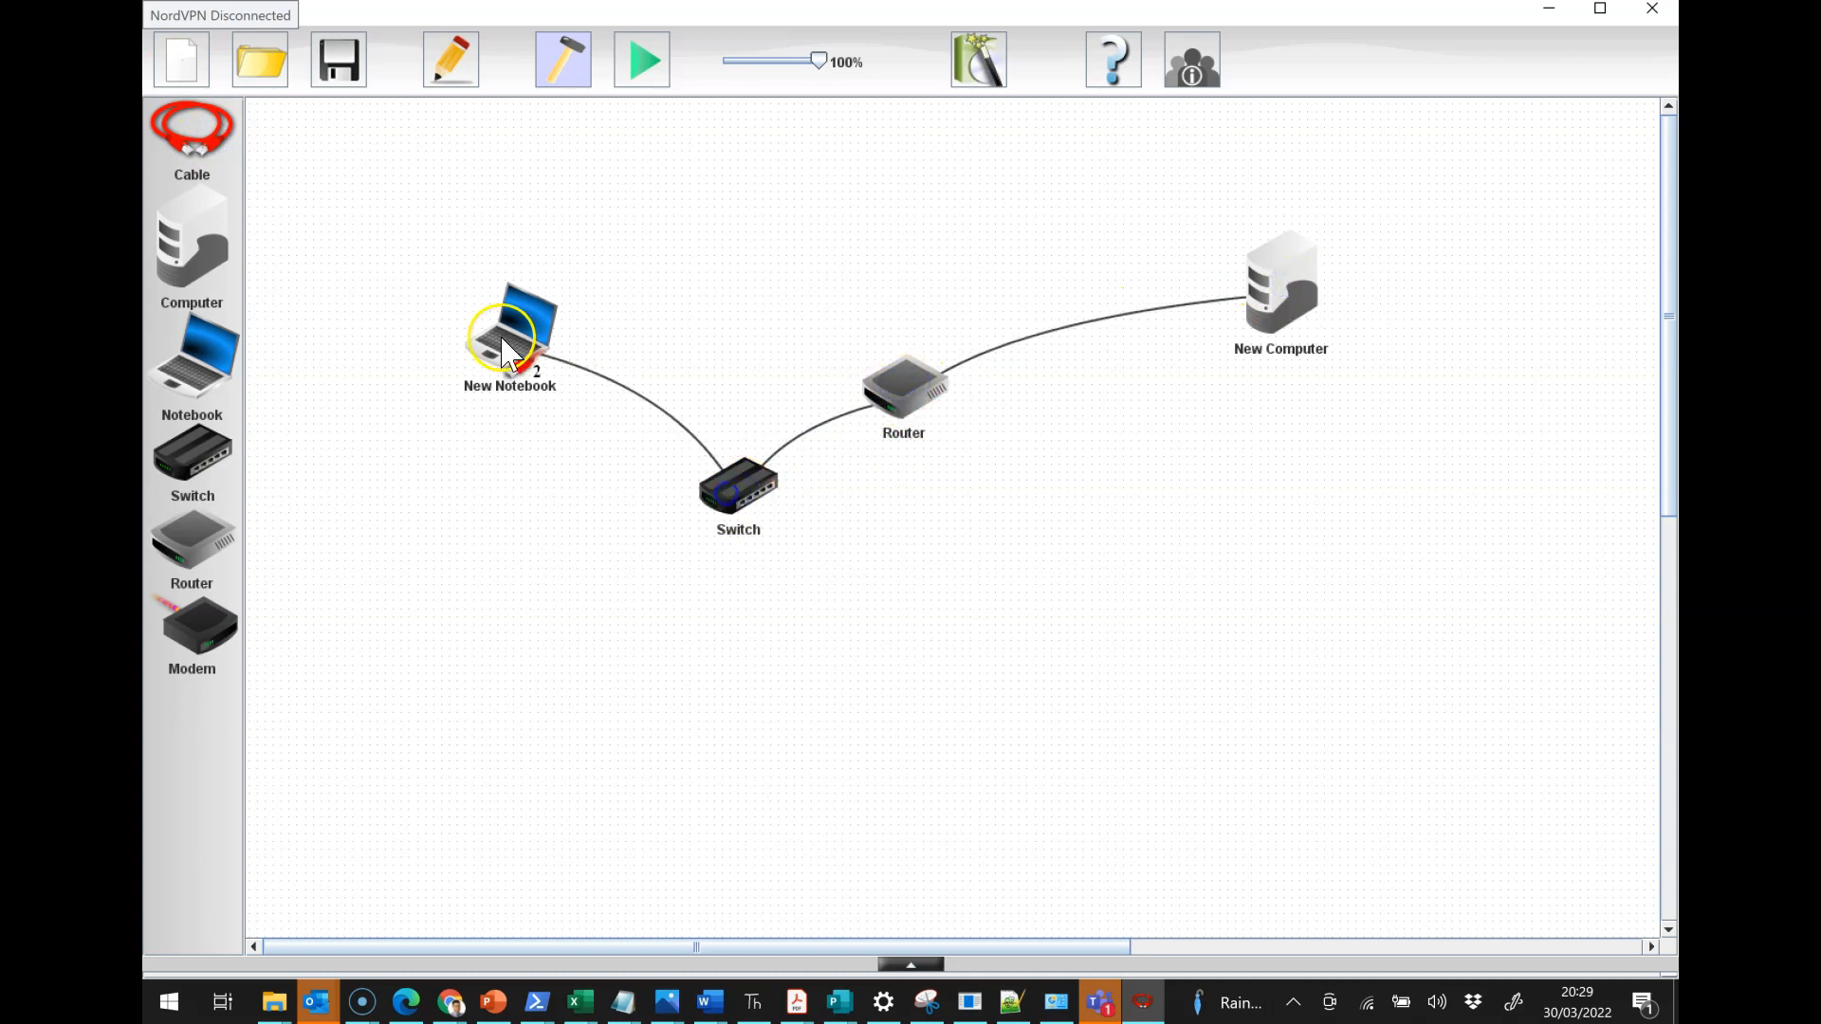
mouse_move(192, 374)
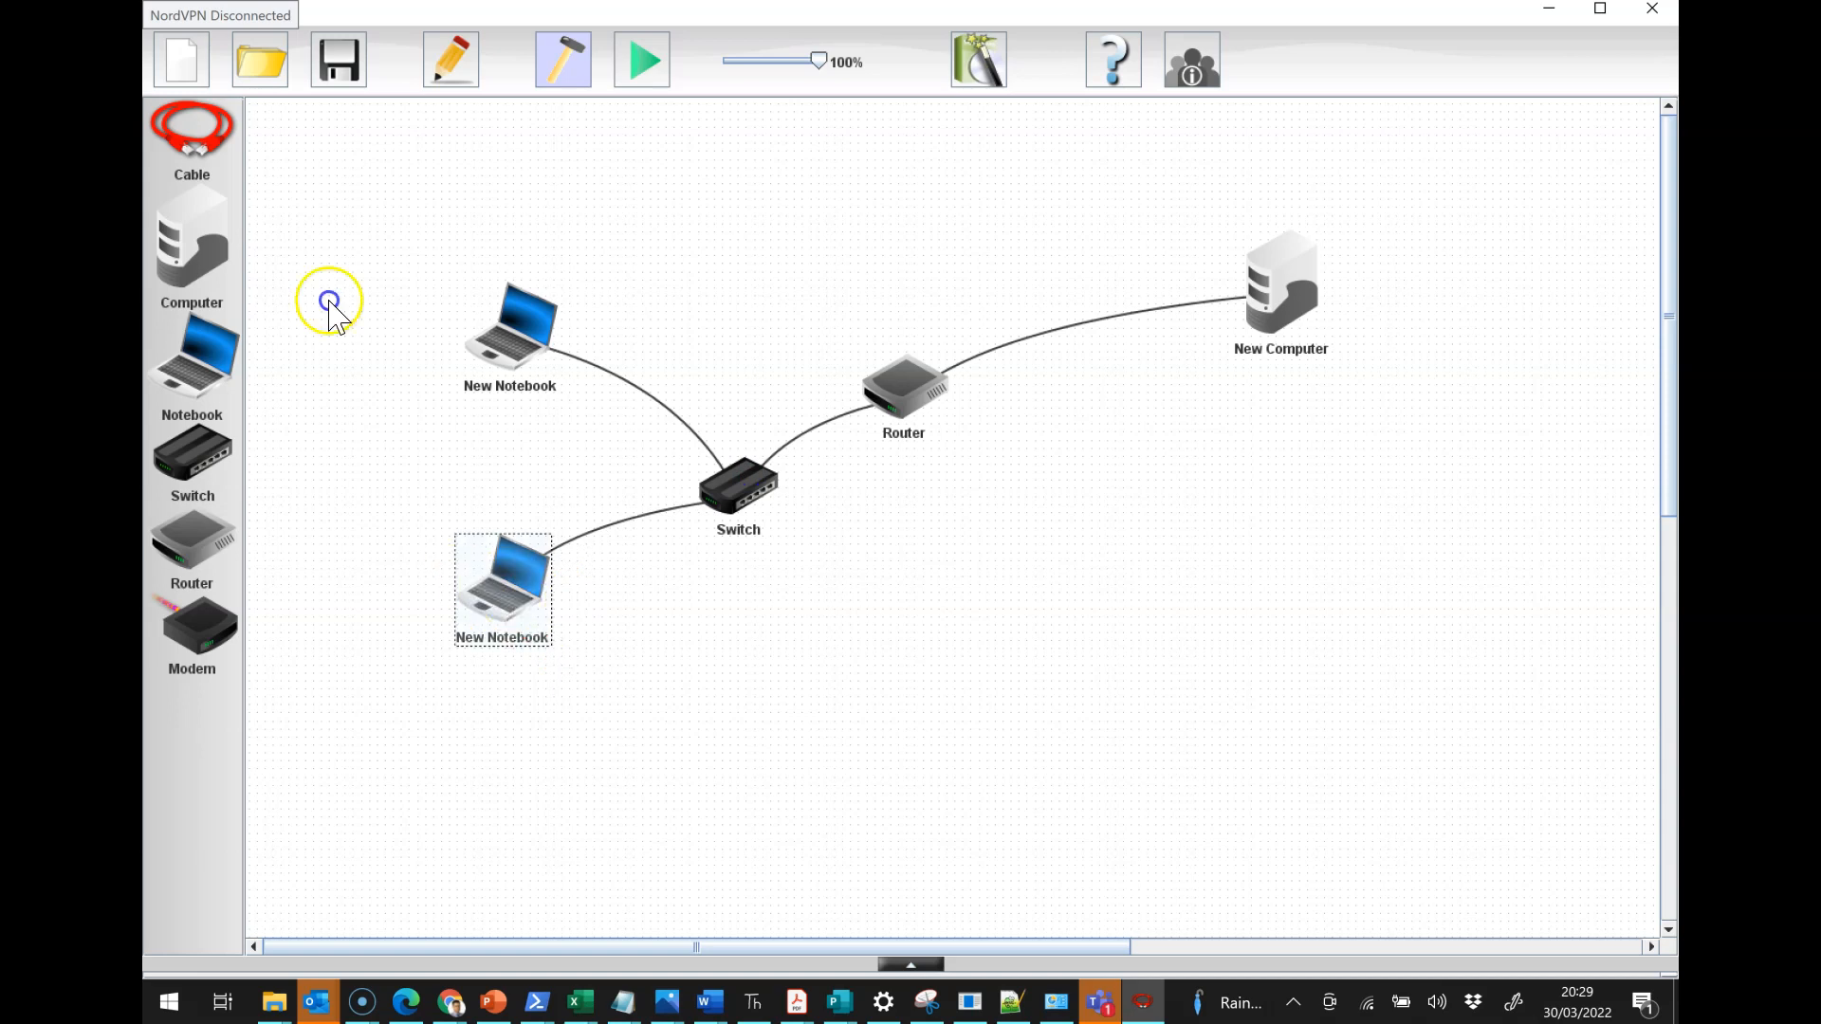
Step: Start typing the router's address into the second notebook's Gateway field
double_click(502, 585)
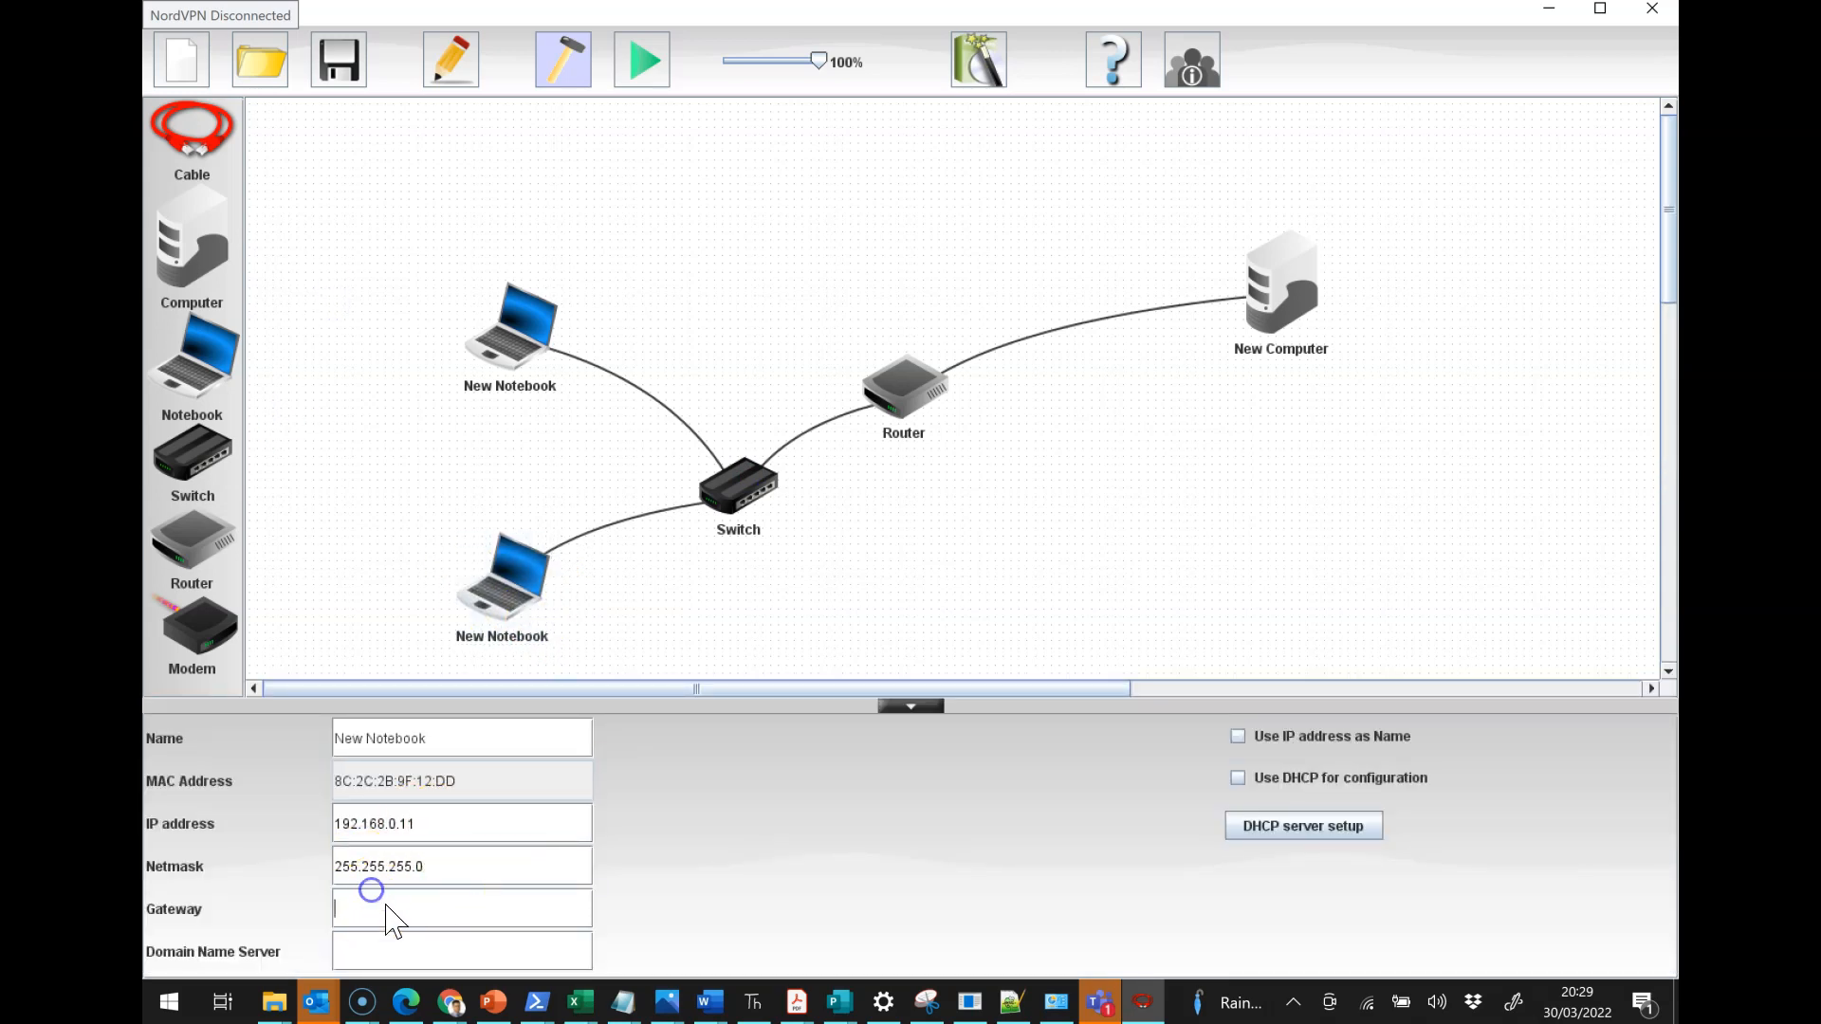
type("192.168.")
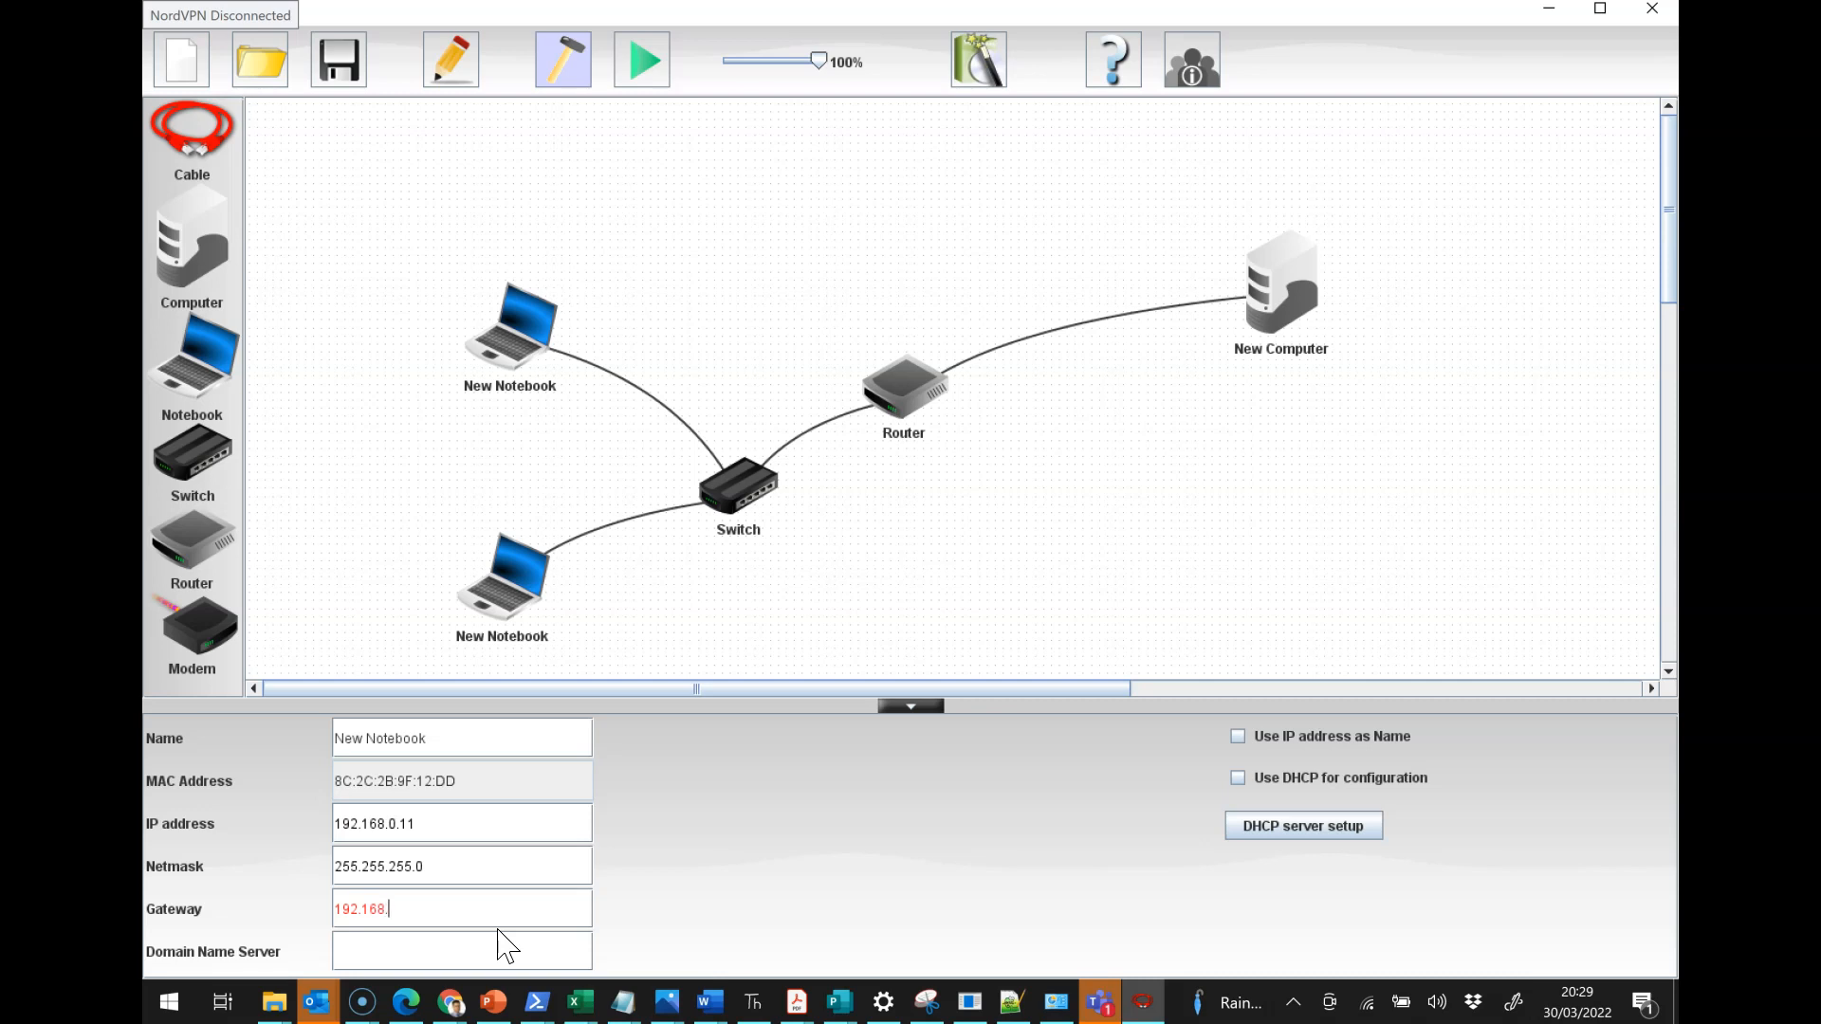
type("01")
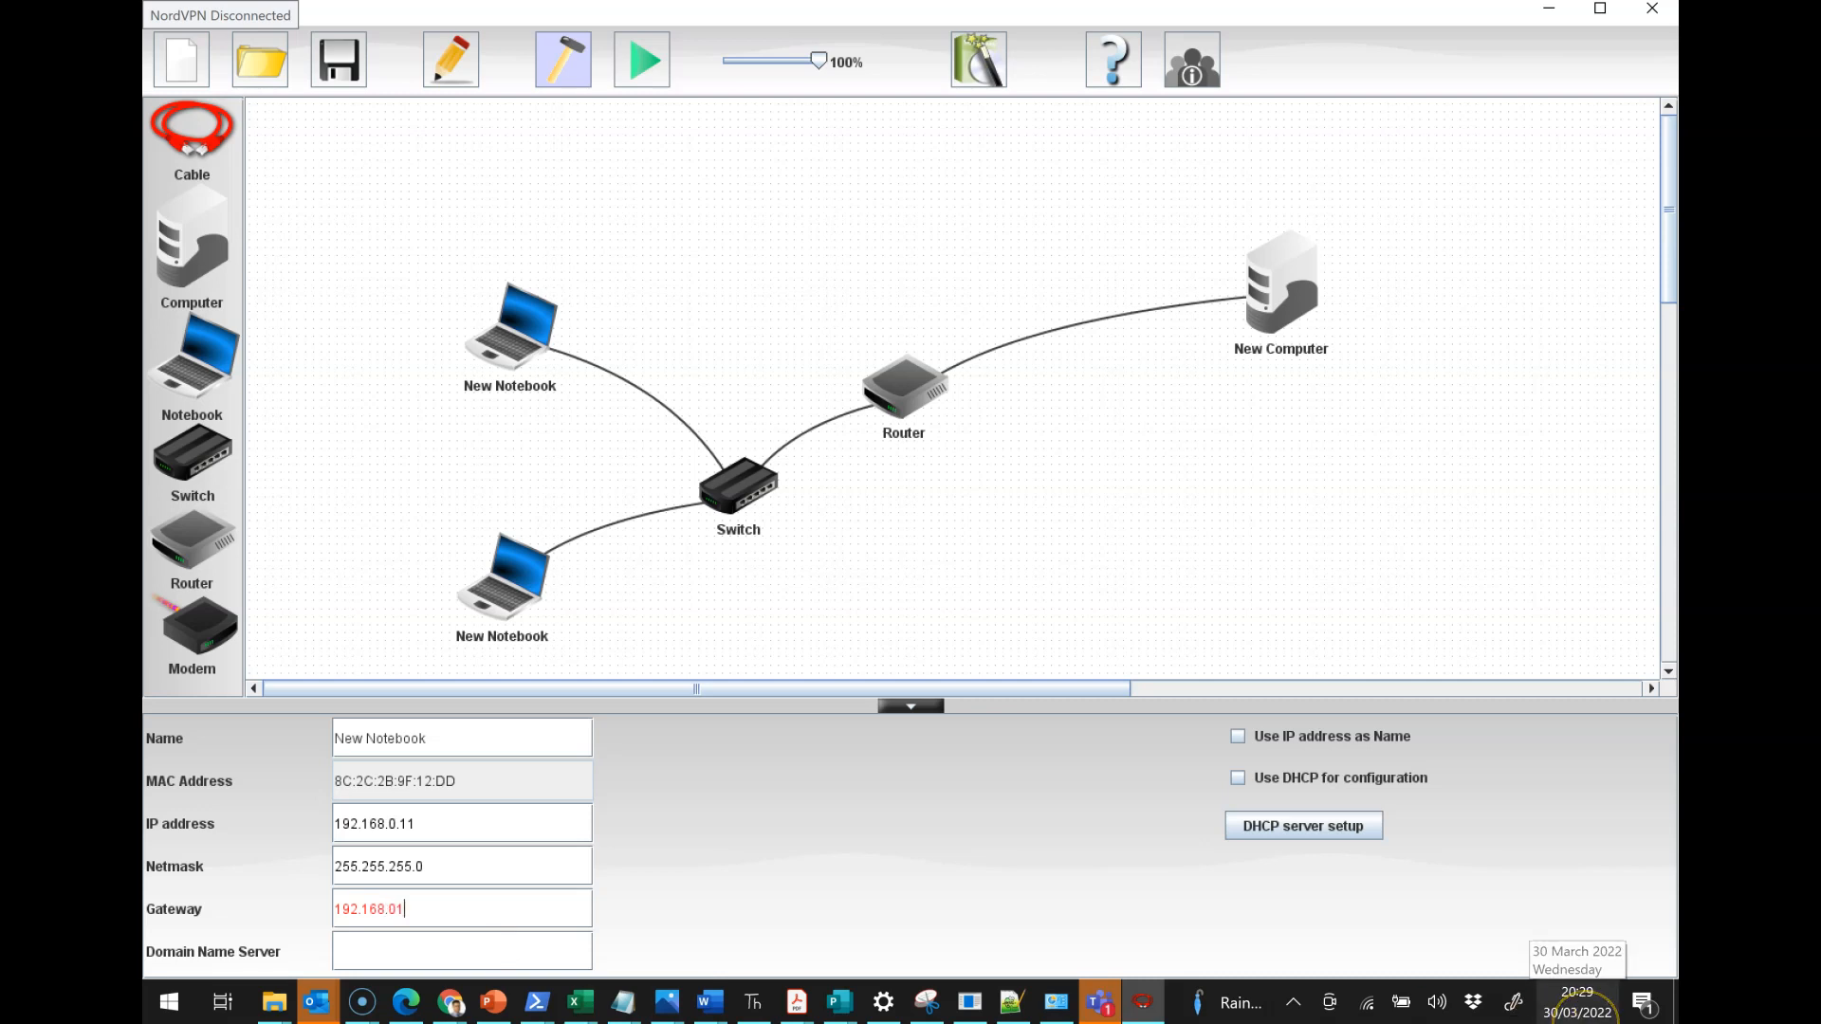
type(".")
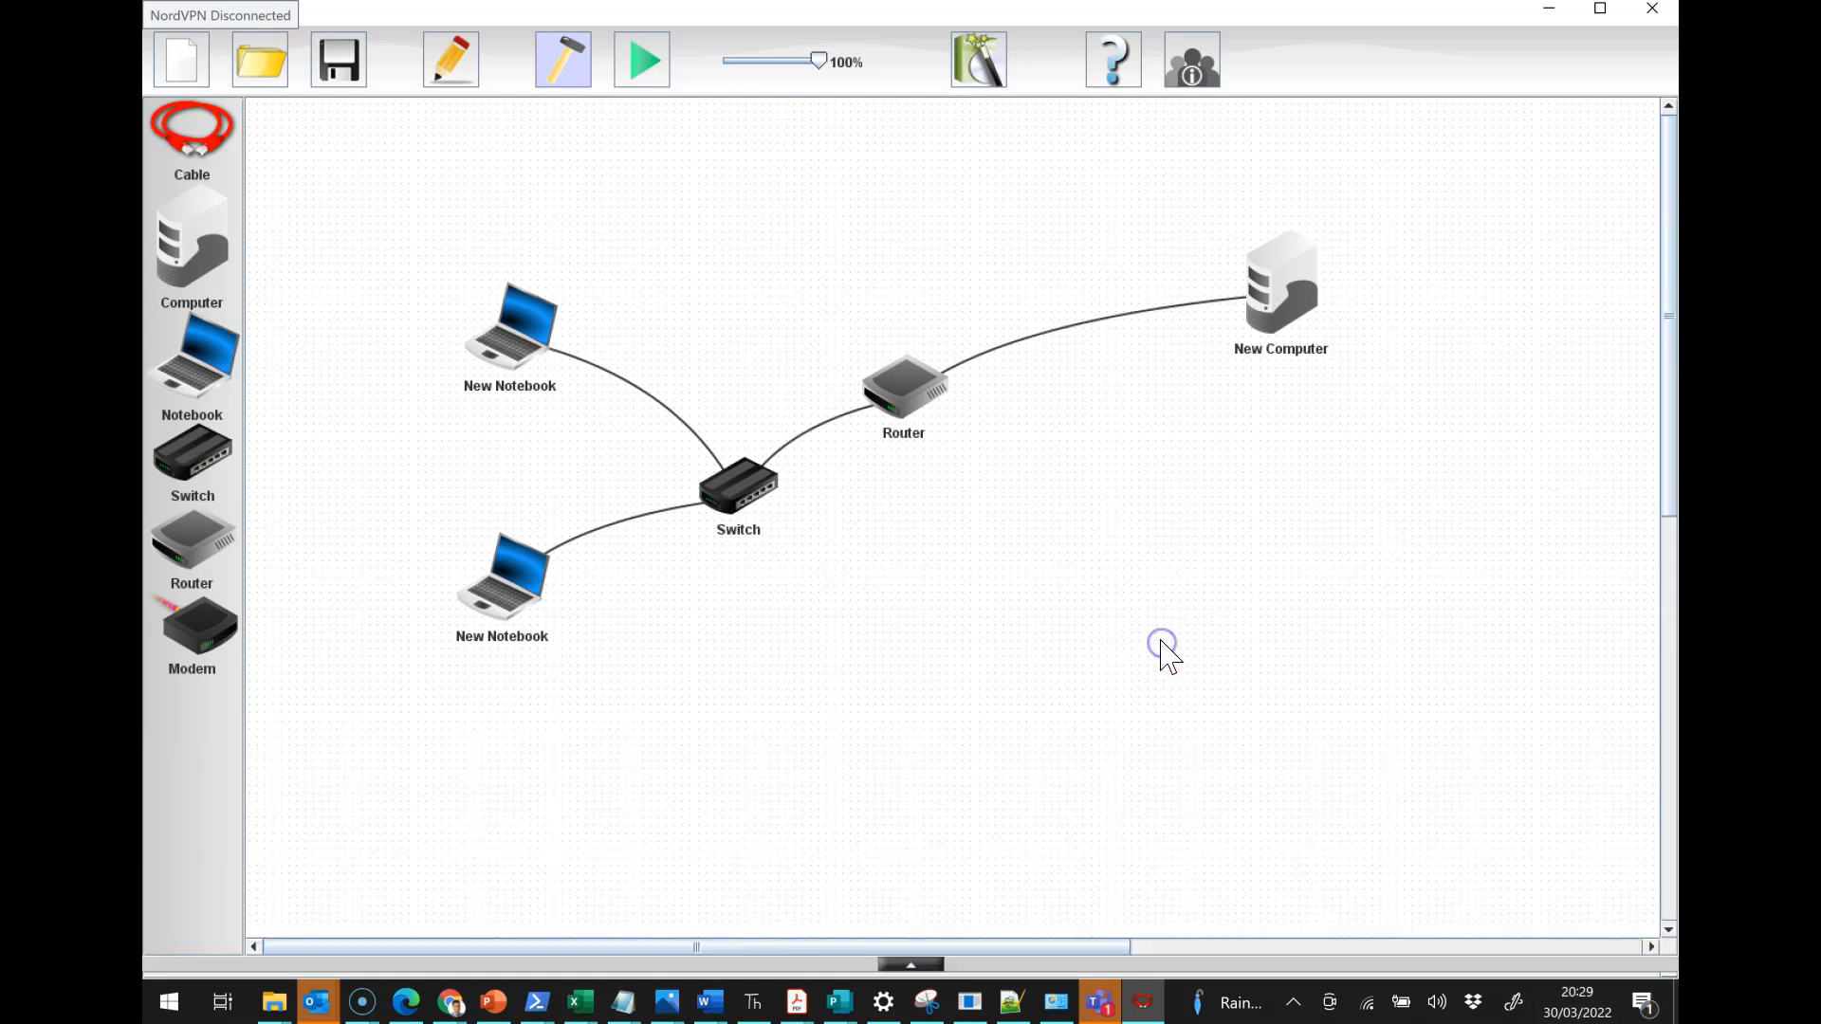
mouse_move(923, 670)
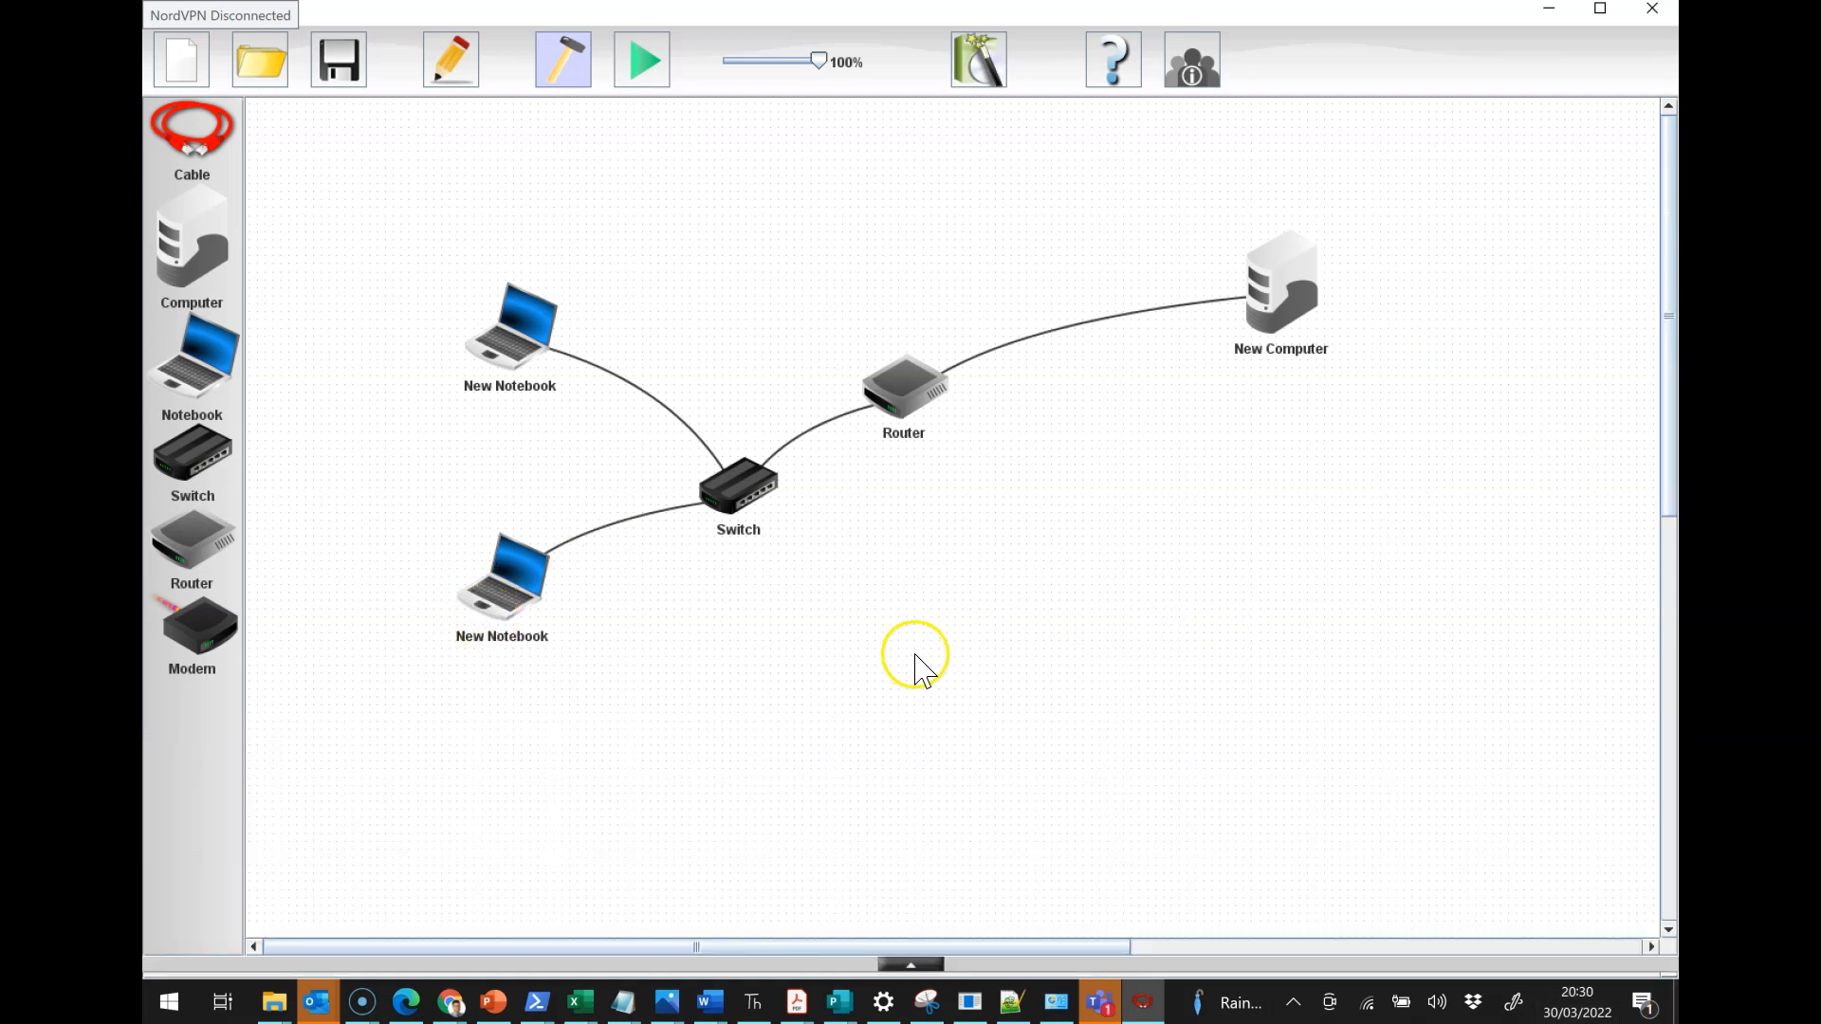
mouse_move(761, 479)
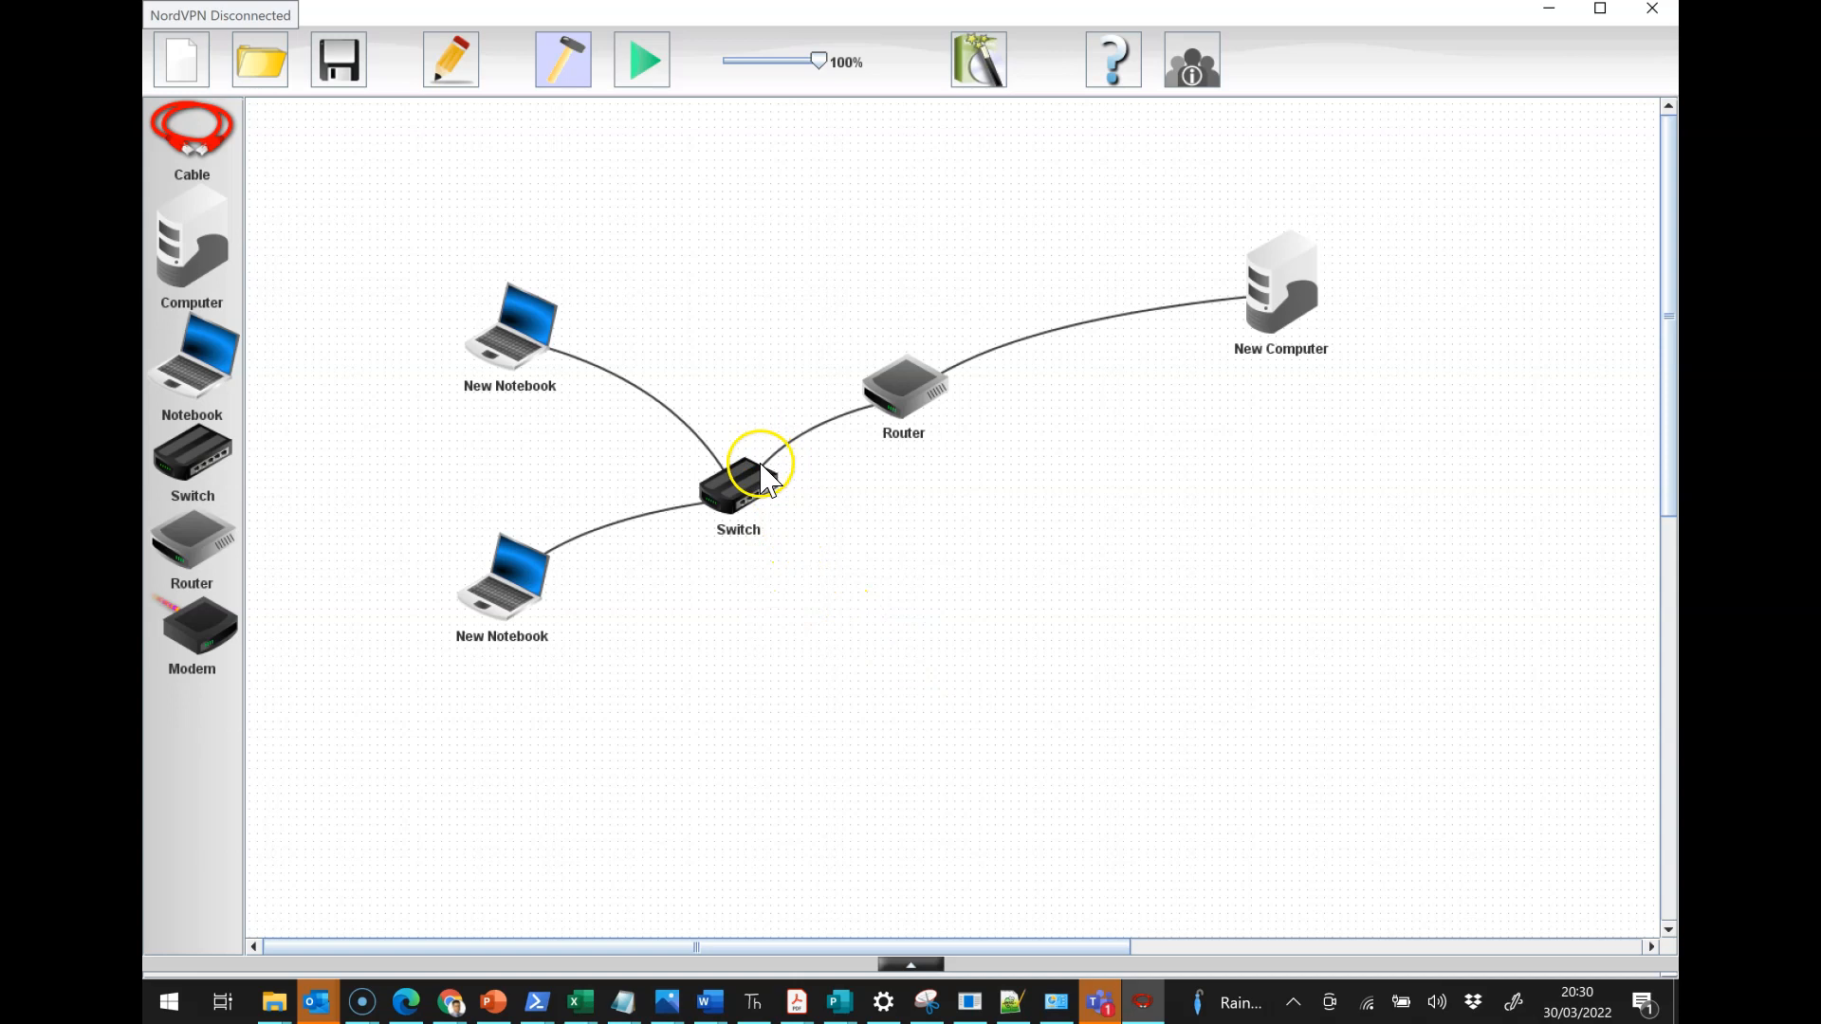
mouse_move(496, 603)
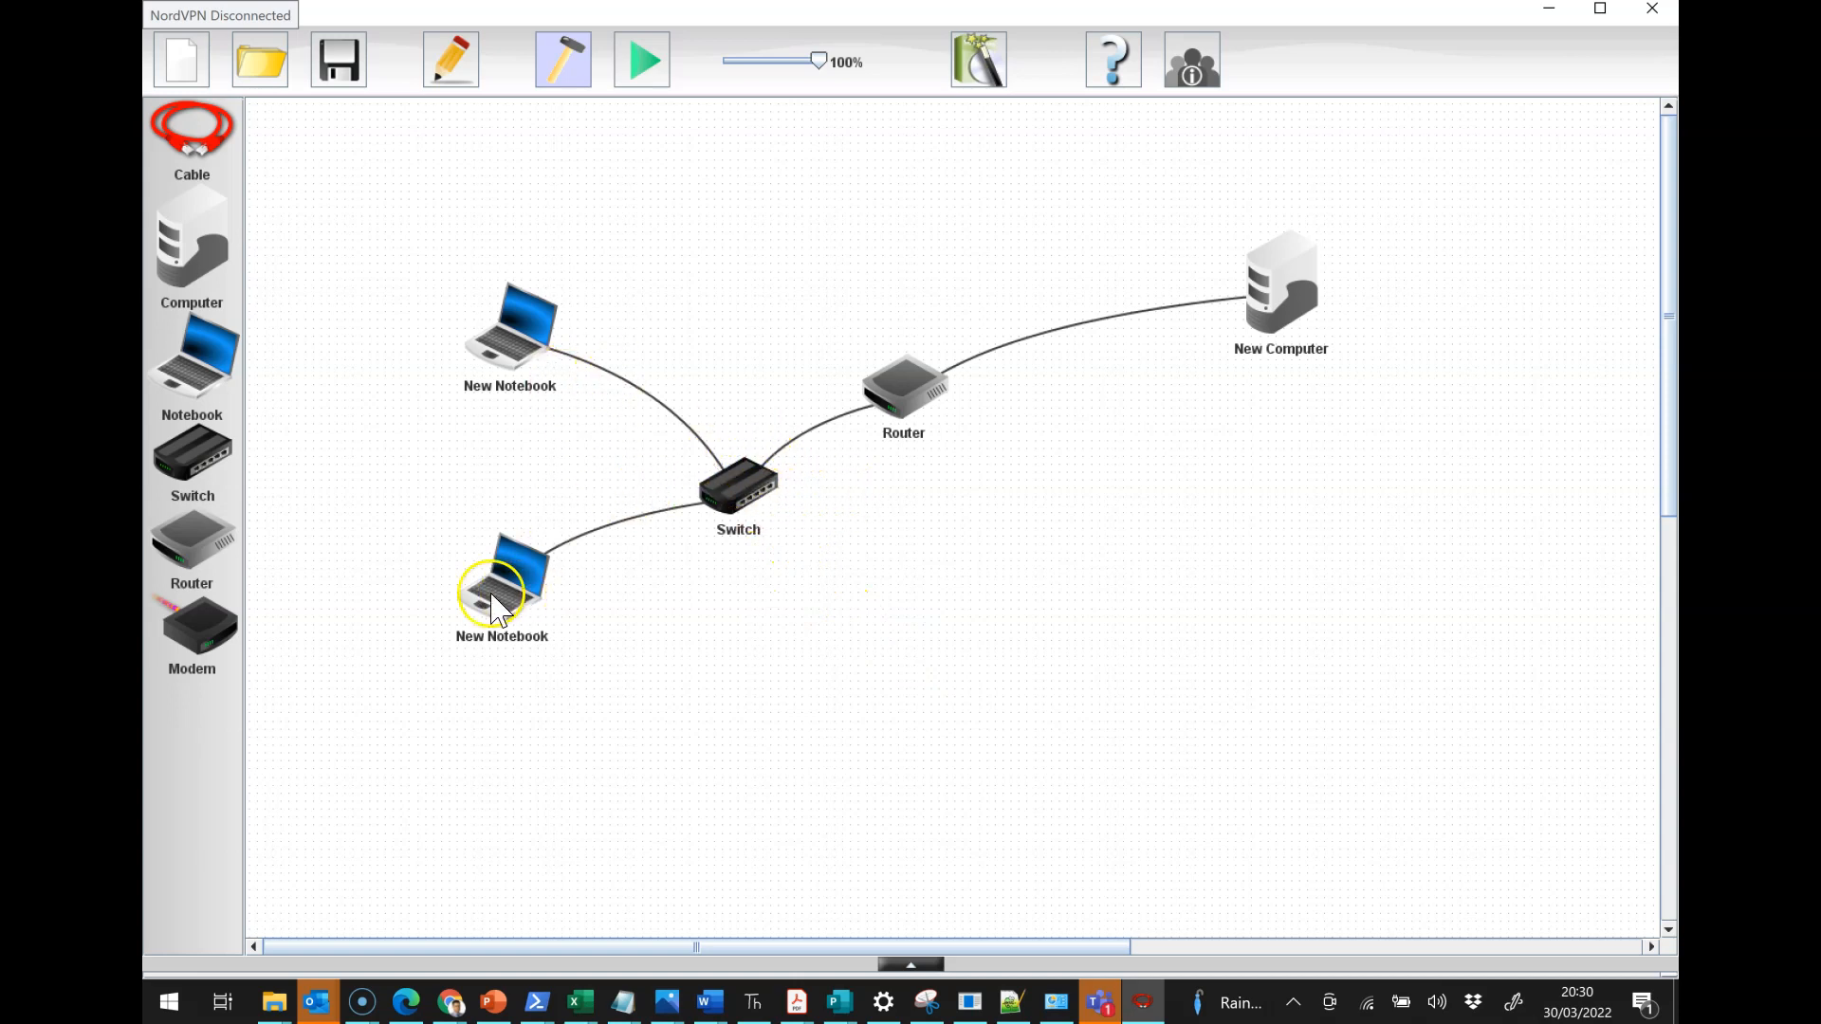
mouse_move(692, 484)
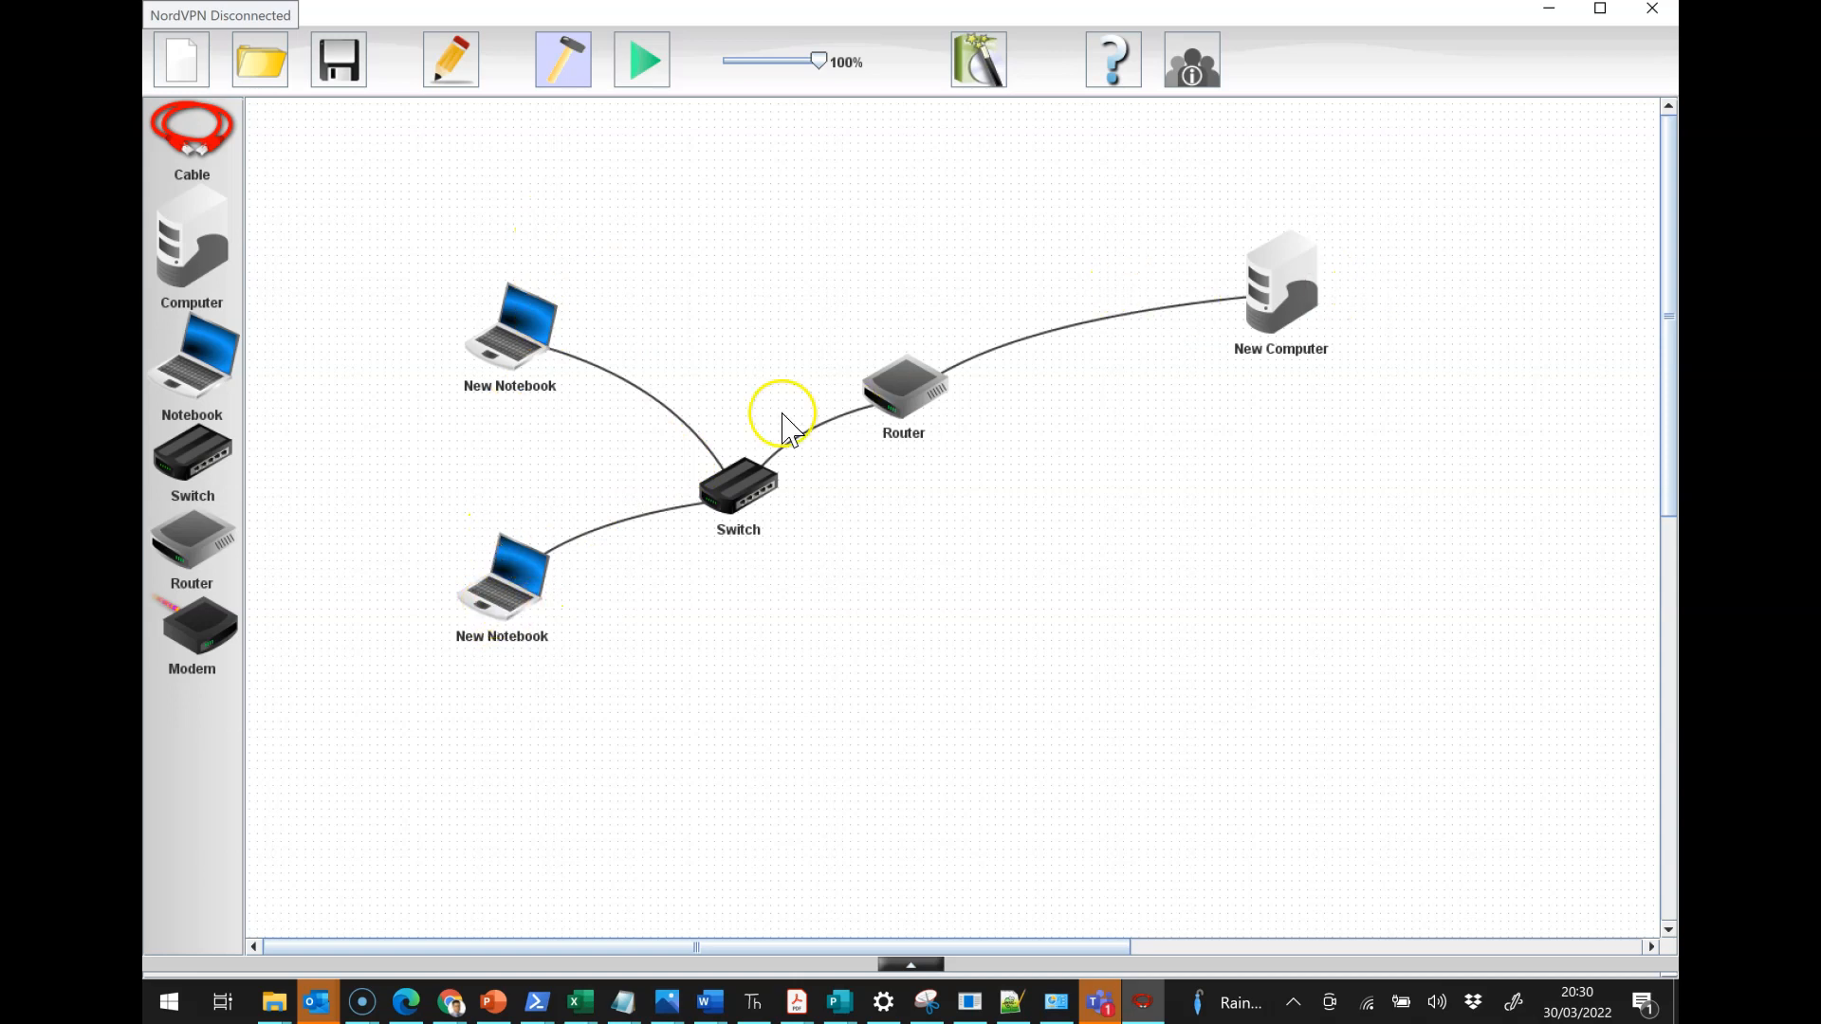
mouse_move(512, 565)
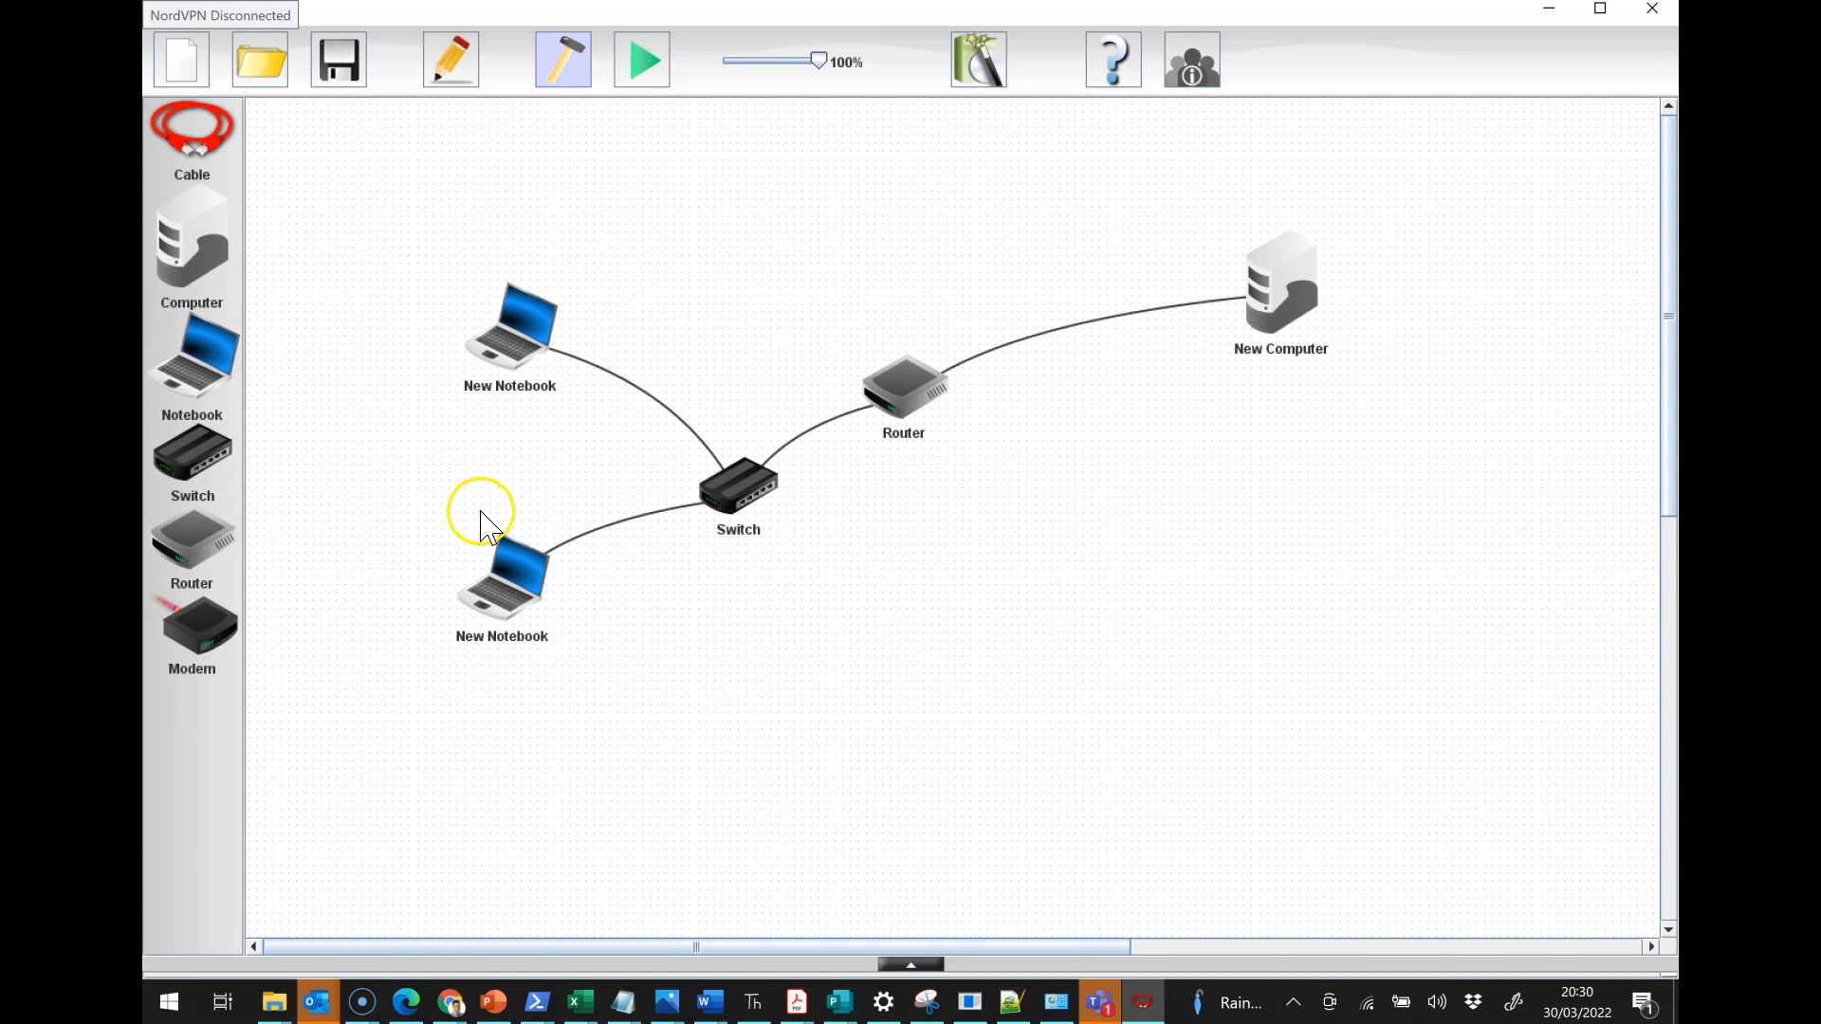
mouse_move(430, 726)
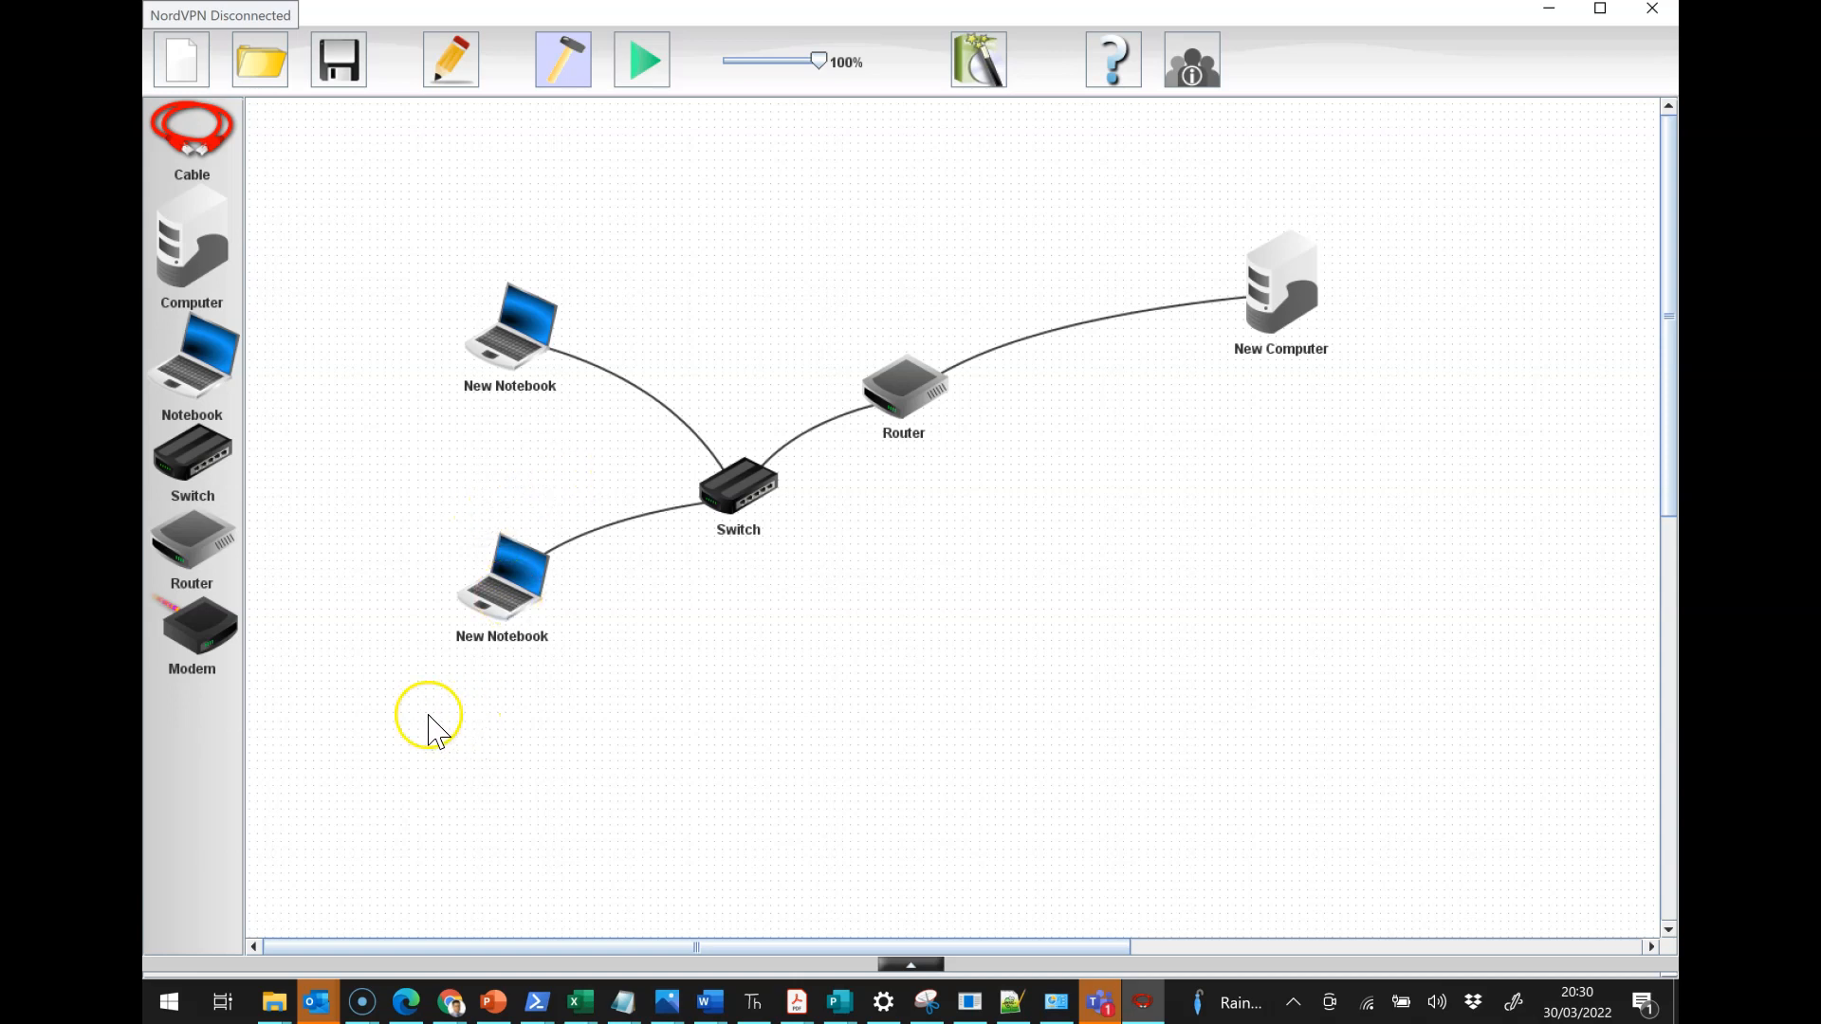
mouse_move(318, 873)
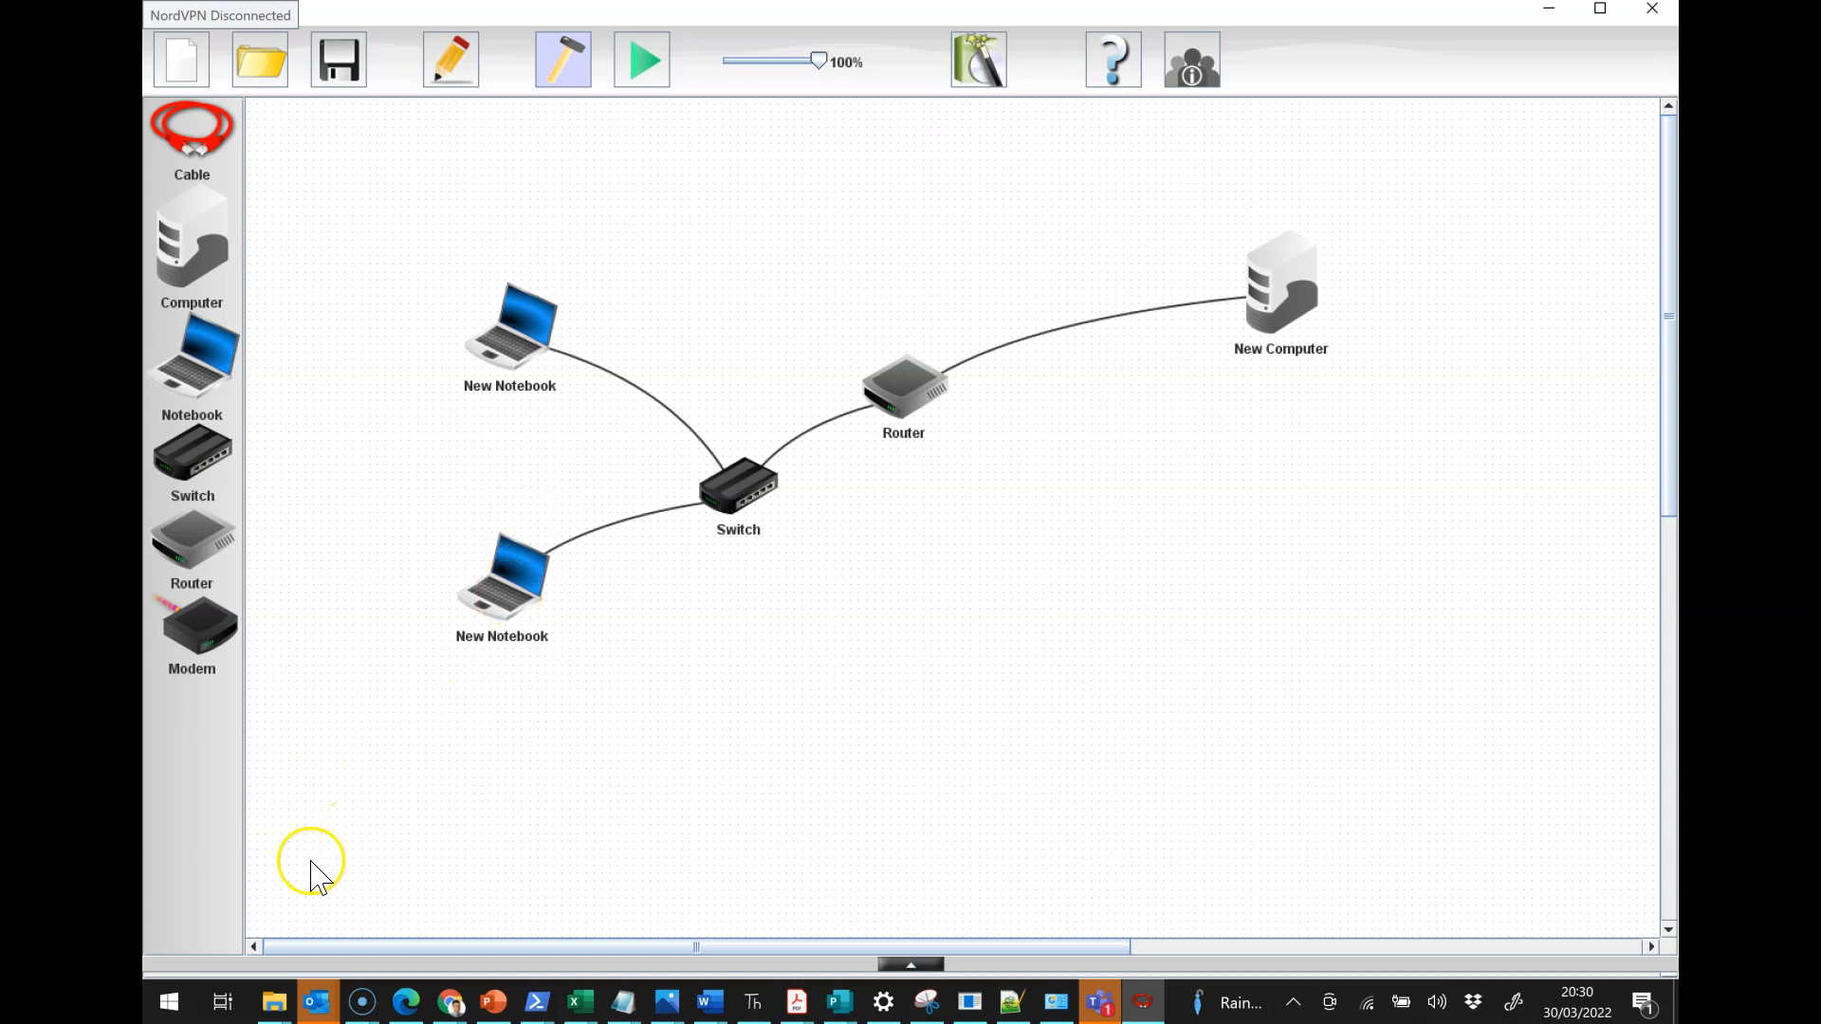